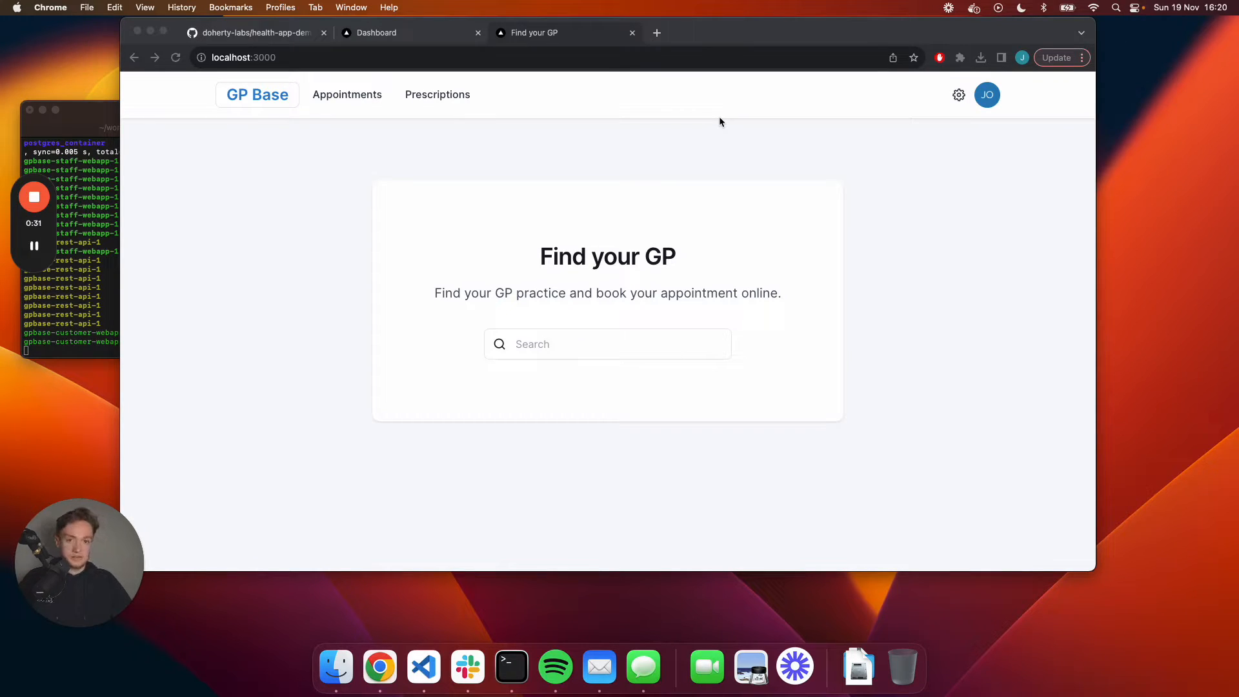
mouse_move(577, 181)
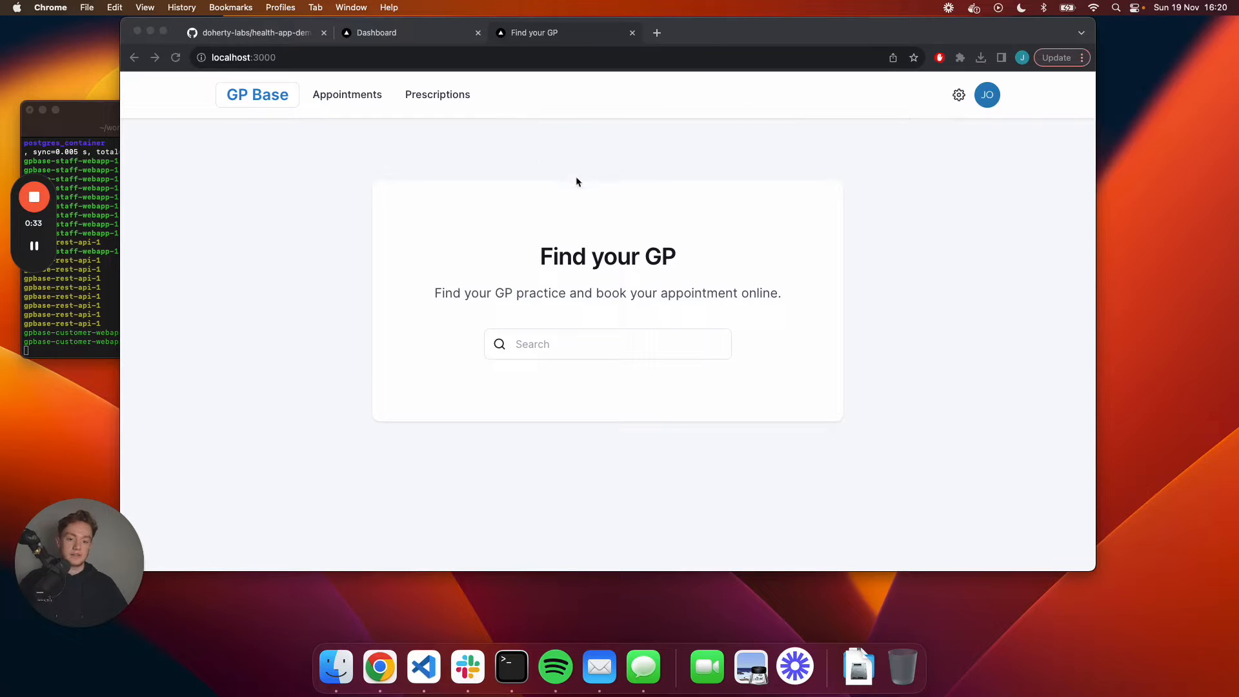
mouse_move(595, 156)
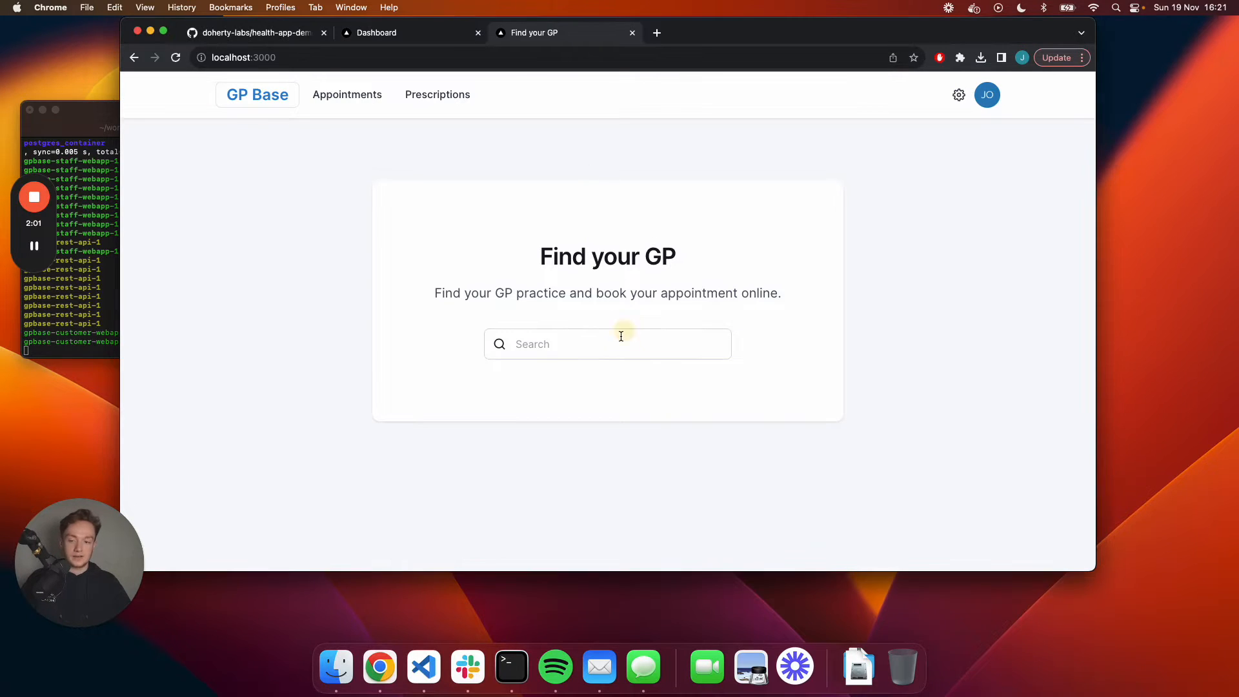
Search 'irwin', open Irwin Practice, and view its High Demand notice under Notices.
left_click(607, 344)
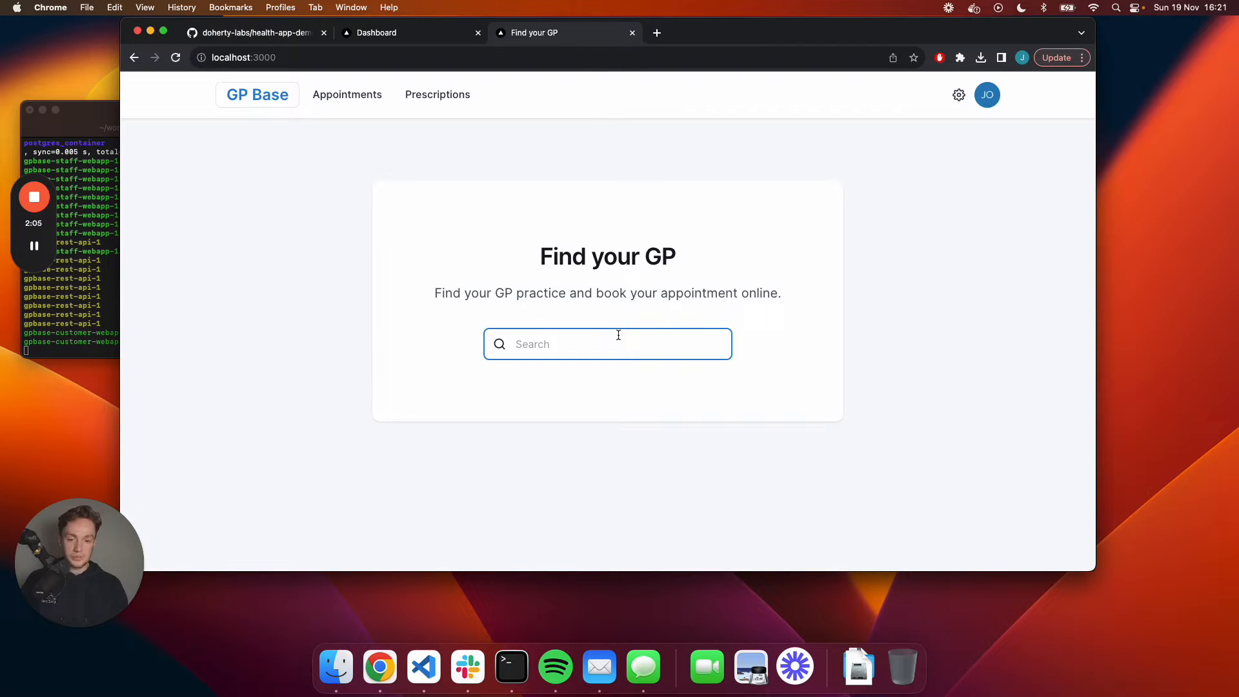
type("irwin")
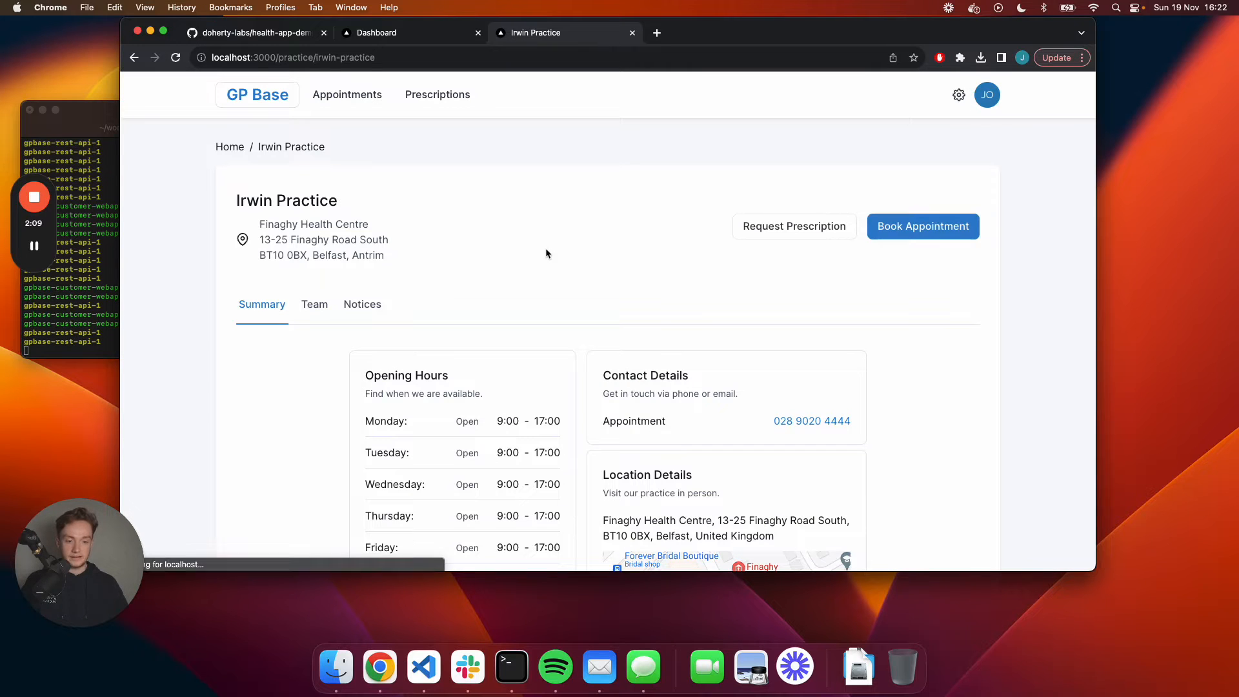
scroll("down", 3)
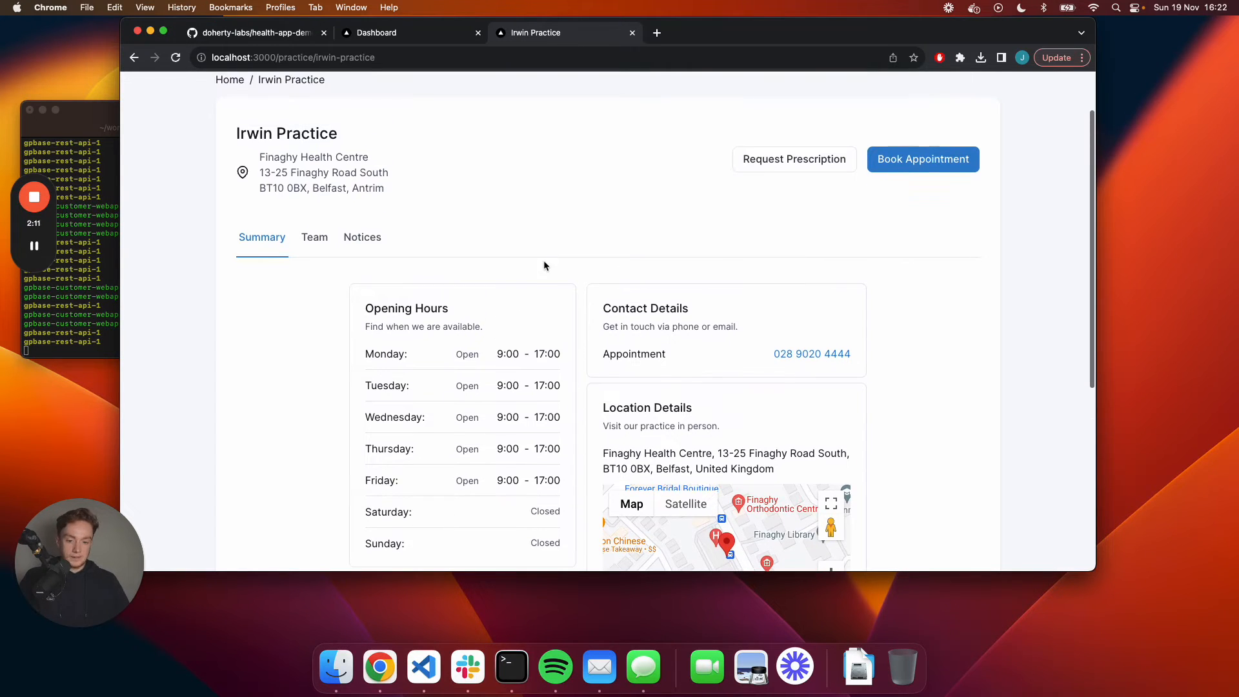
scroll("up", 3)
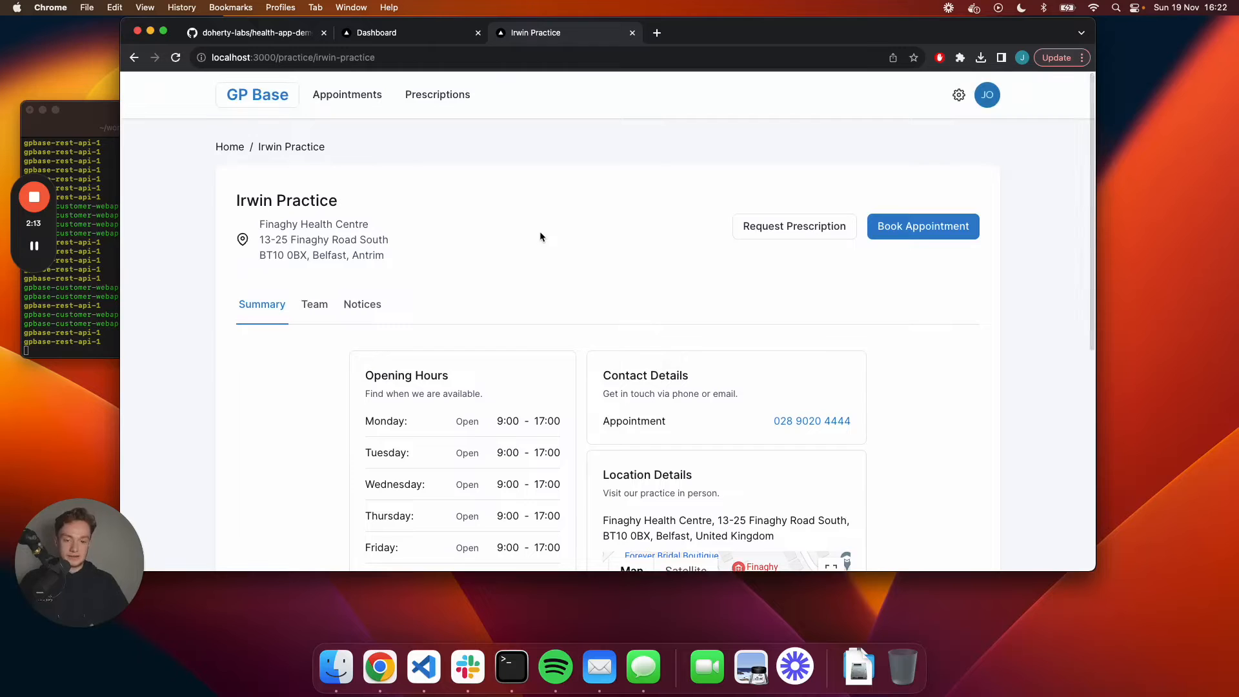
scroll("down", 3)
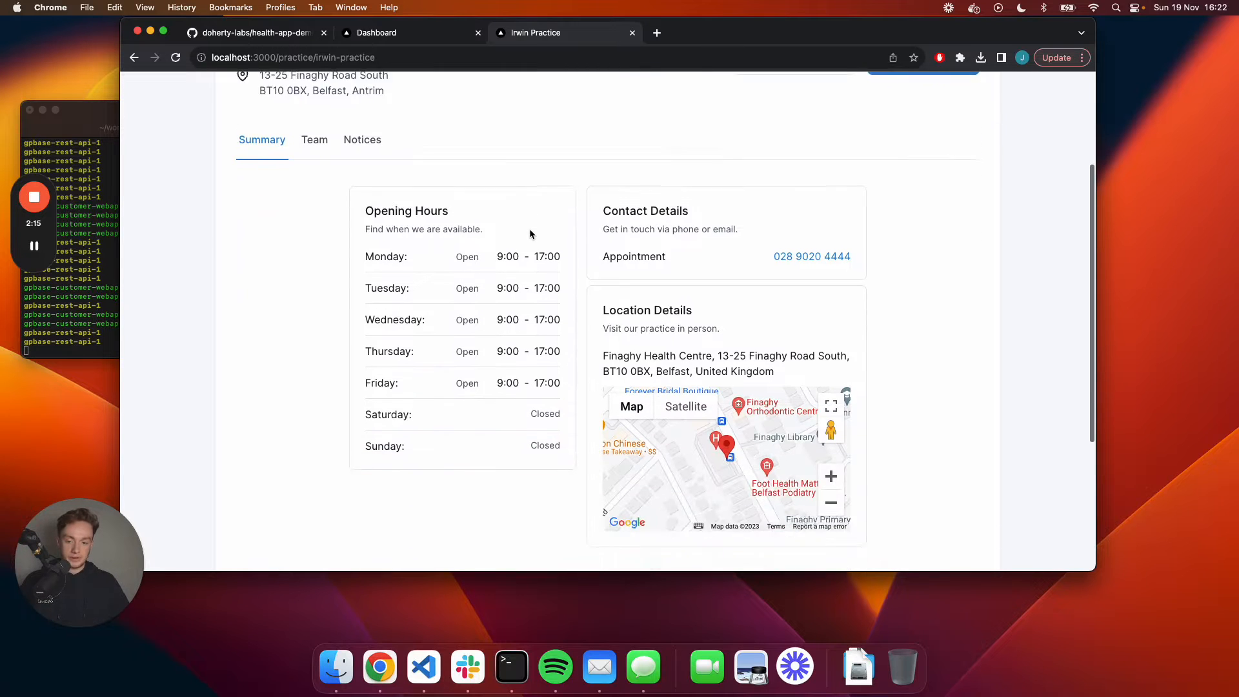
scroll("up", 3)
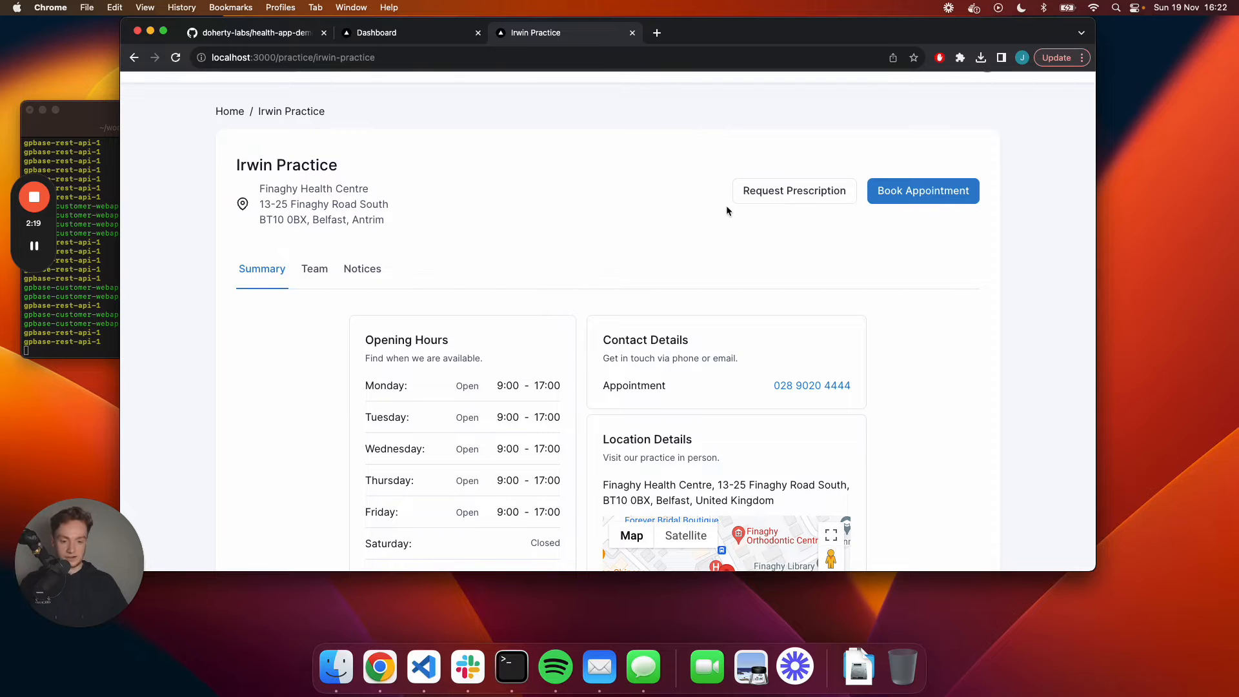
left_click(362, 268)
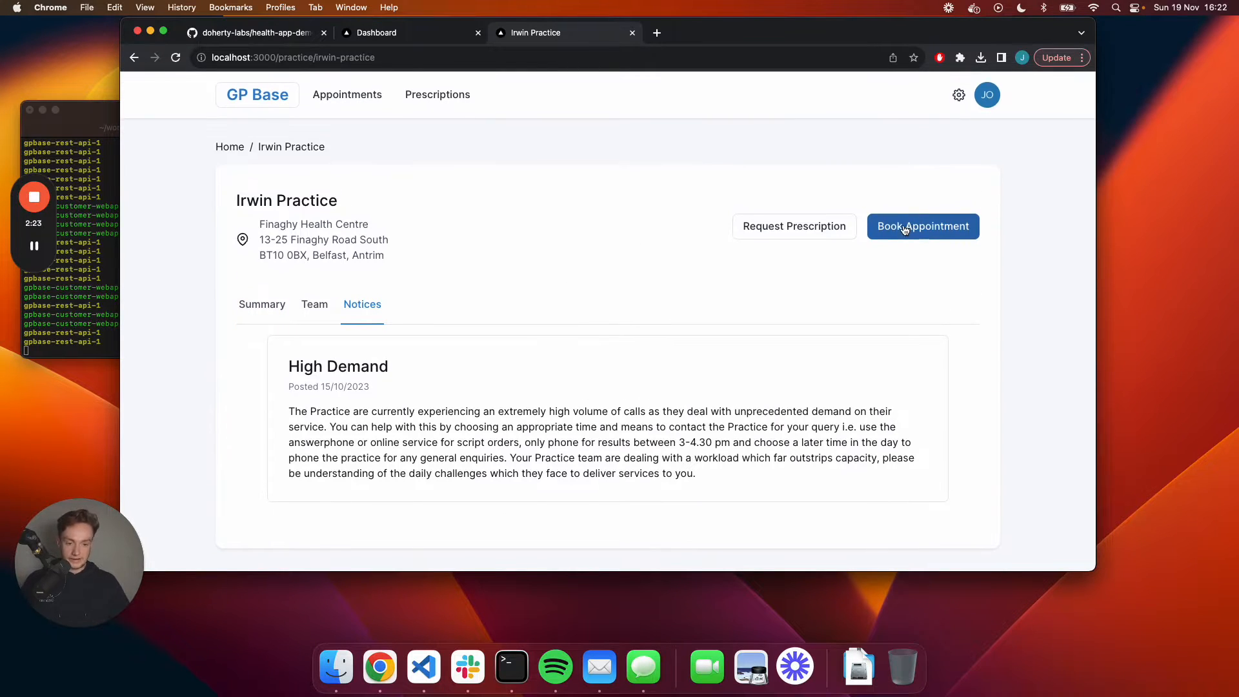
mouse_move(852, 235)
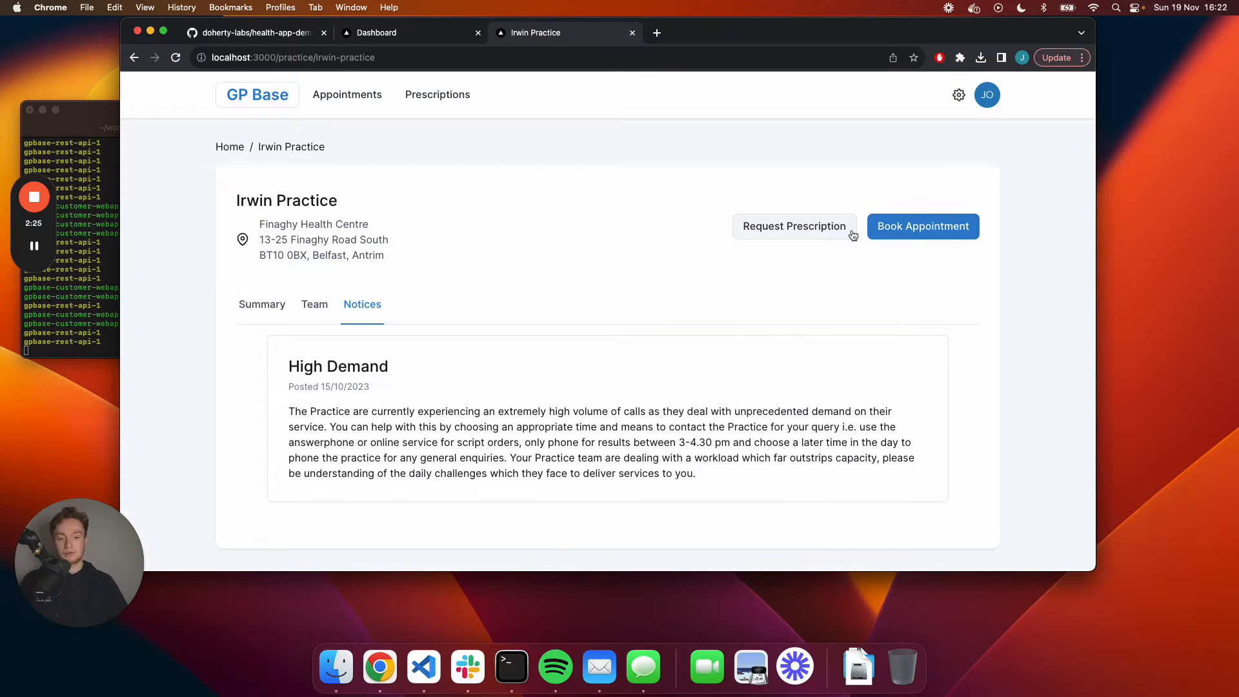
left_click(793, 226)
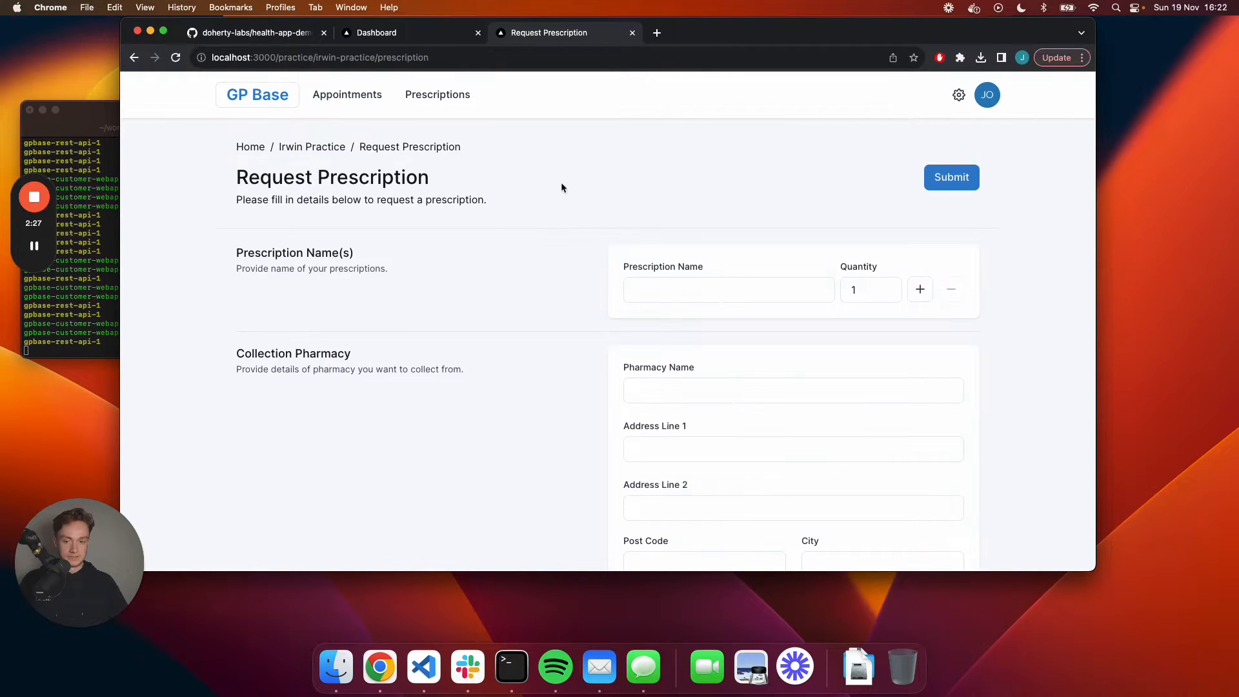
mouse_move(695, 207)
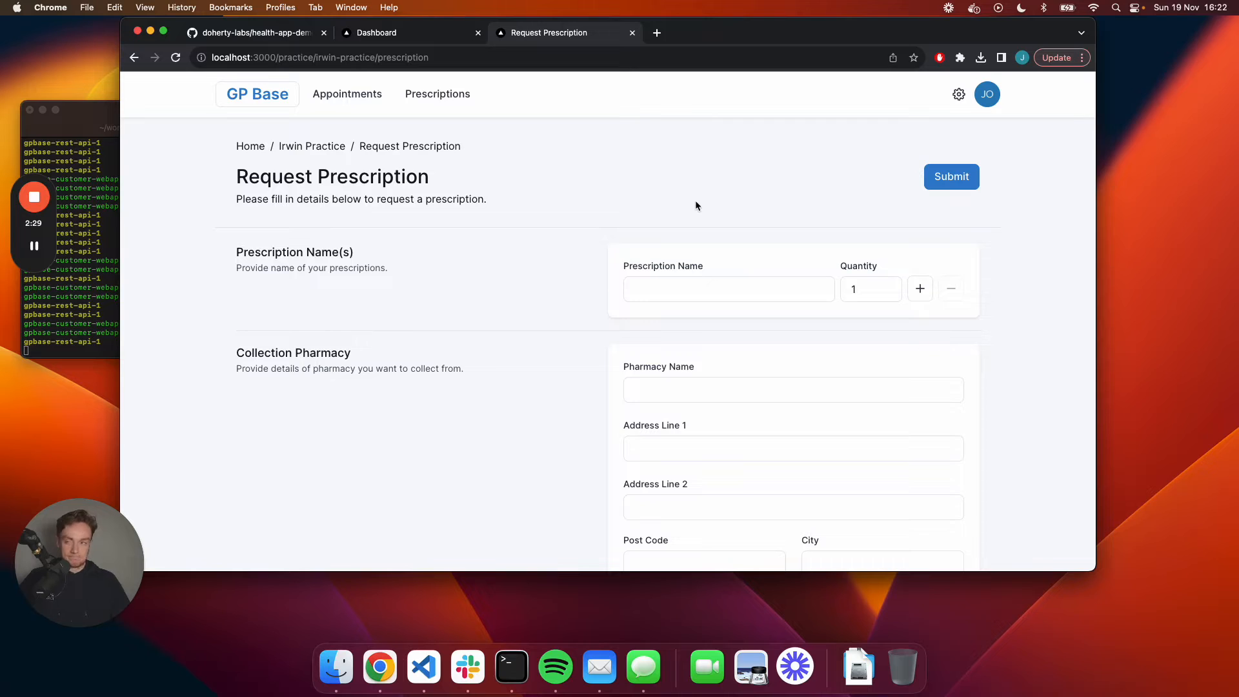
mouse_move(660, 198)
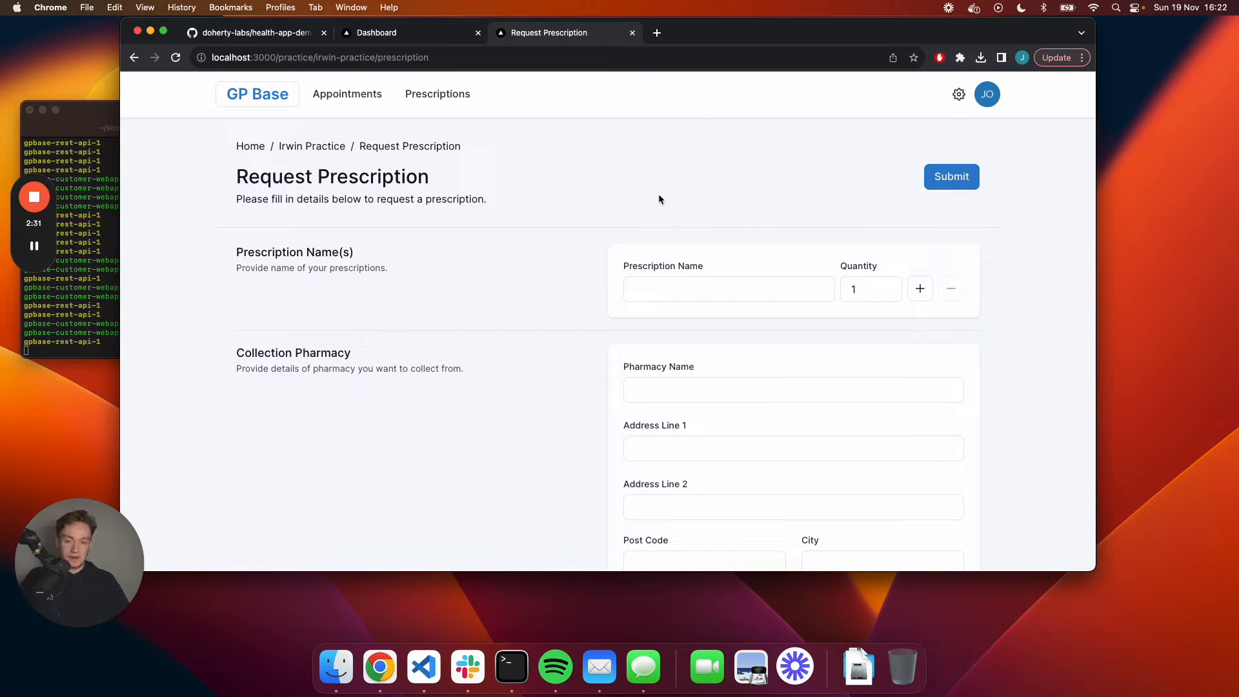
scroll("down", 3)
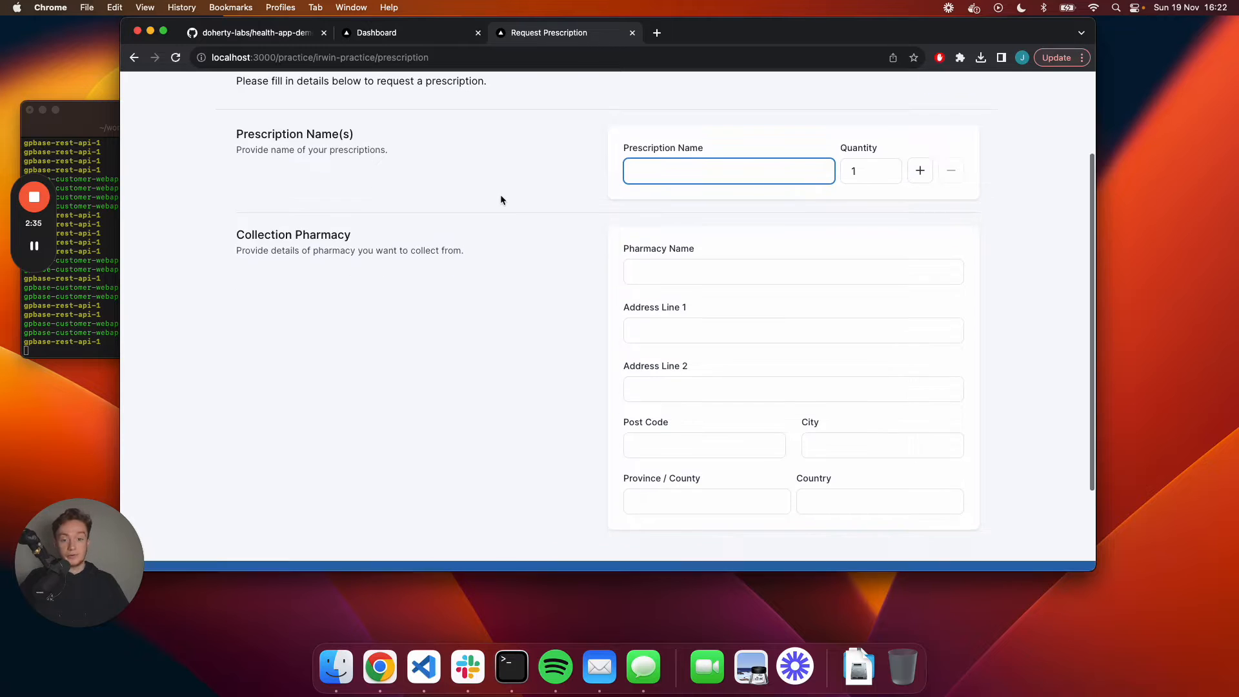
scroll("up", 3)
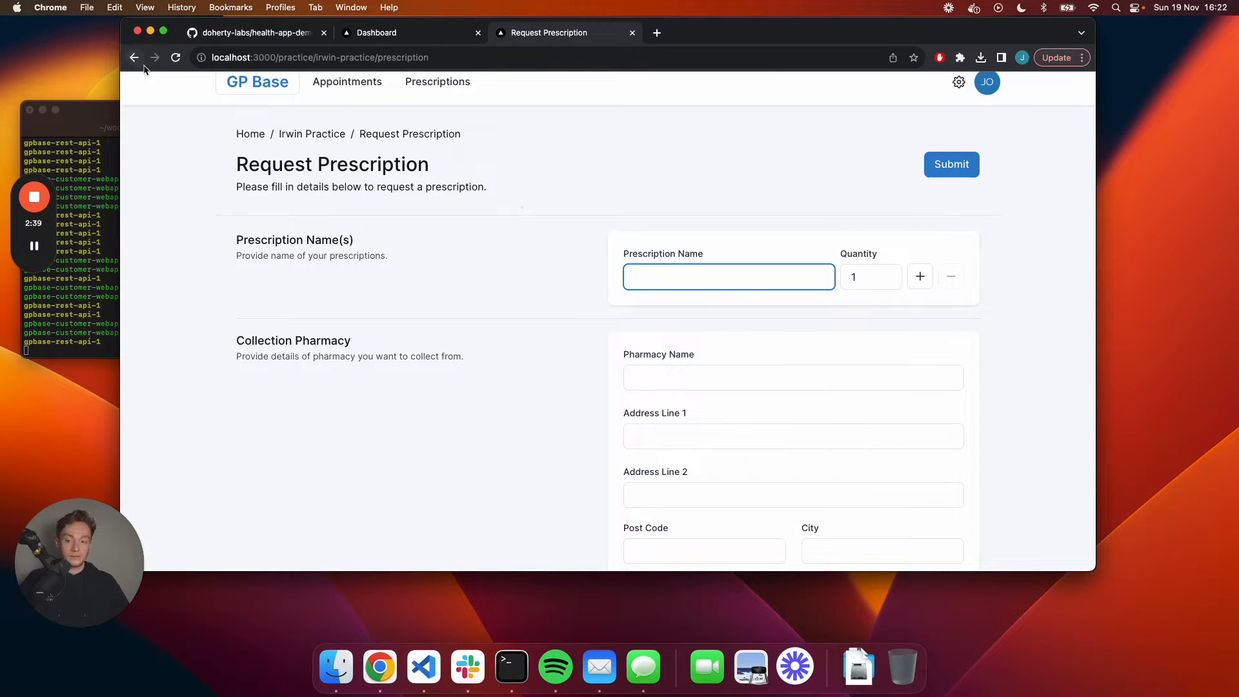
scroll("down", 3)
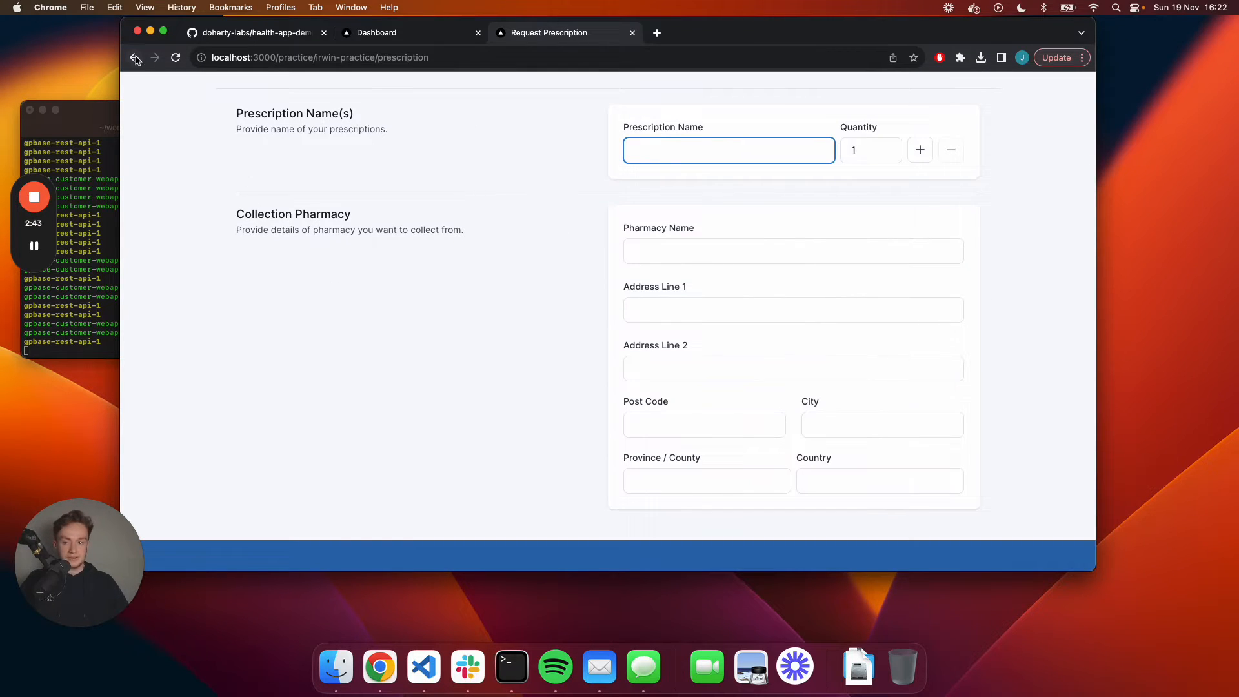
left_click(135, 56)
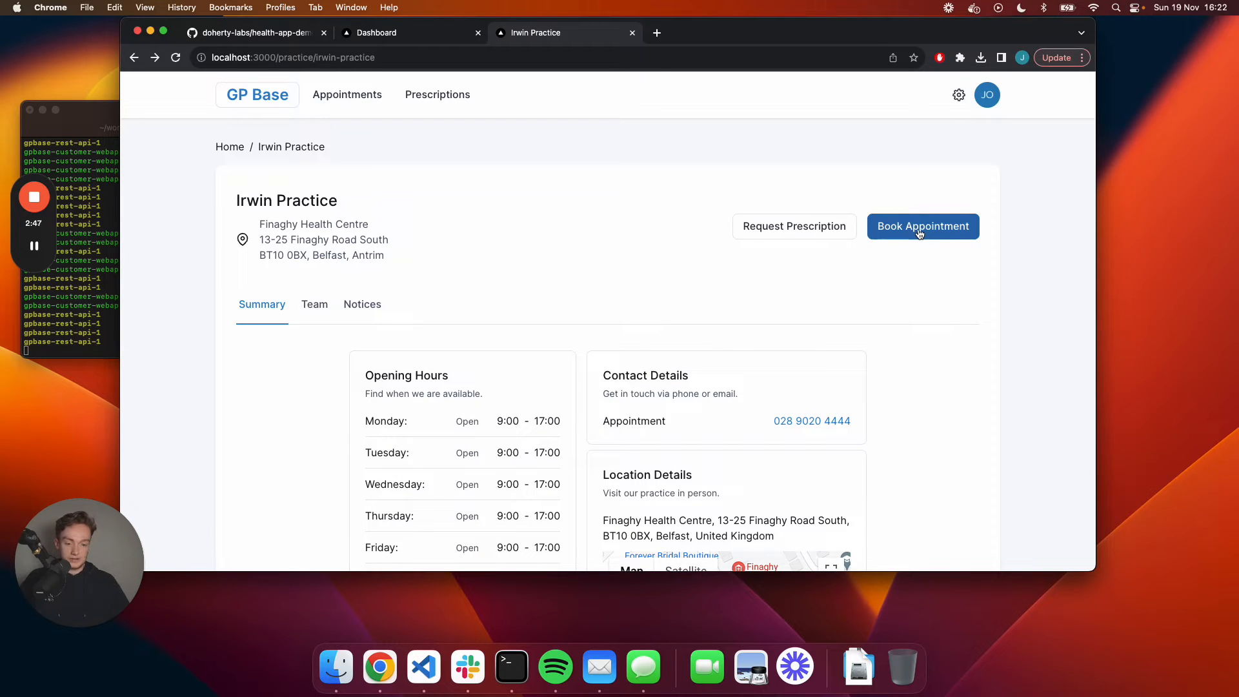
Start booking an Irwin Practice appointment and choose Cough as the reason.
left_click(922, 226)
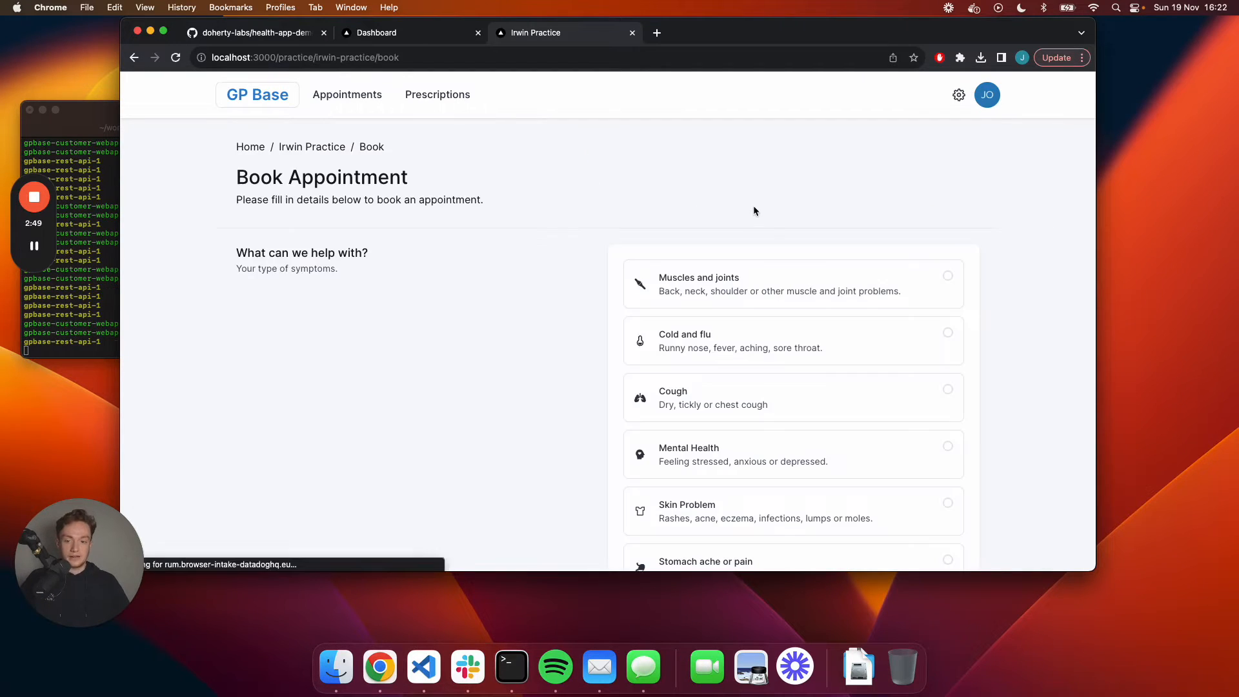
scroll("down", 3)
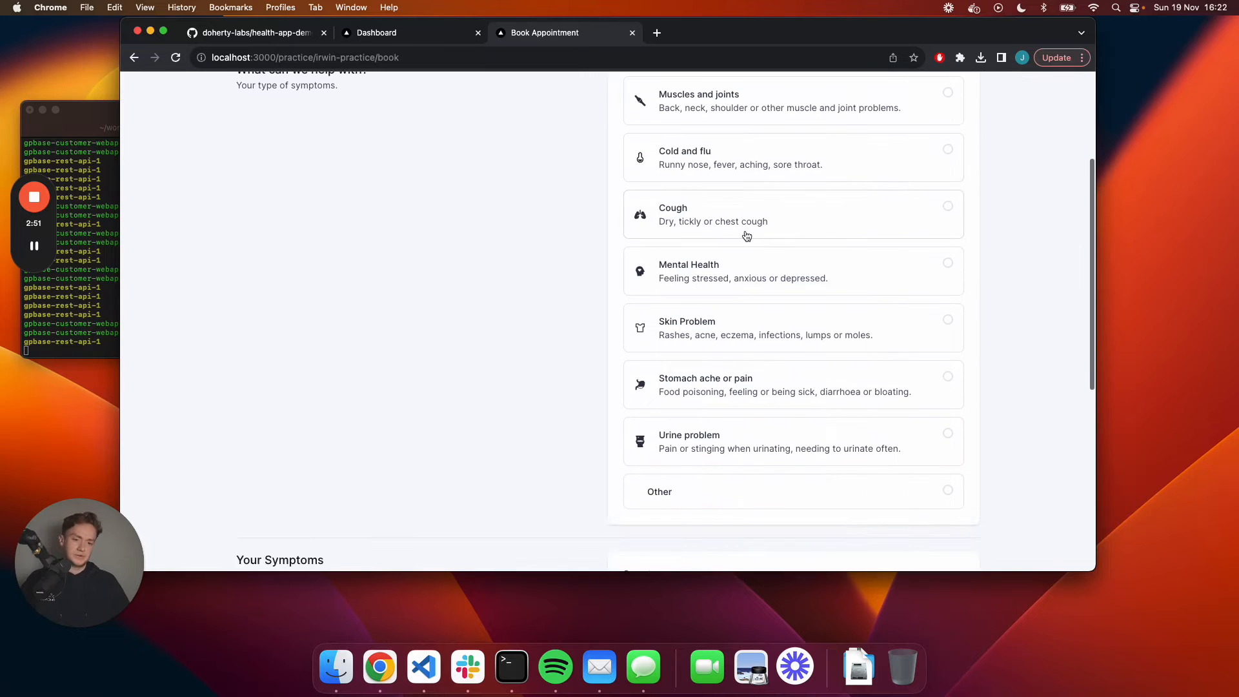
left_click(790, 214)
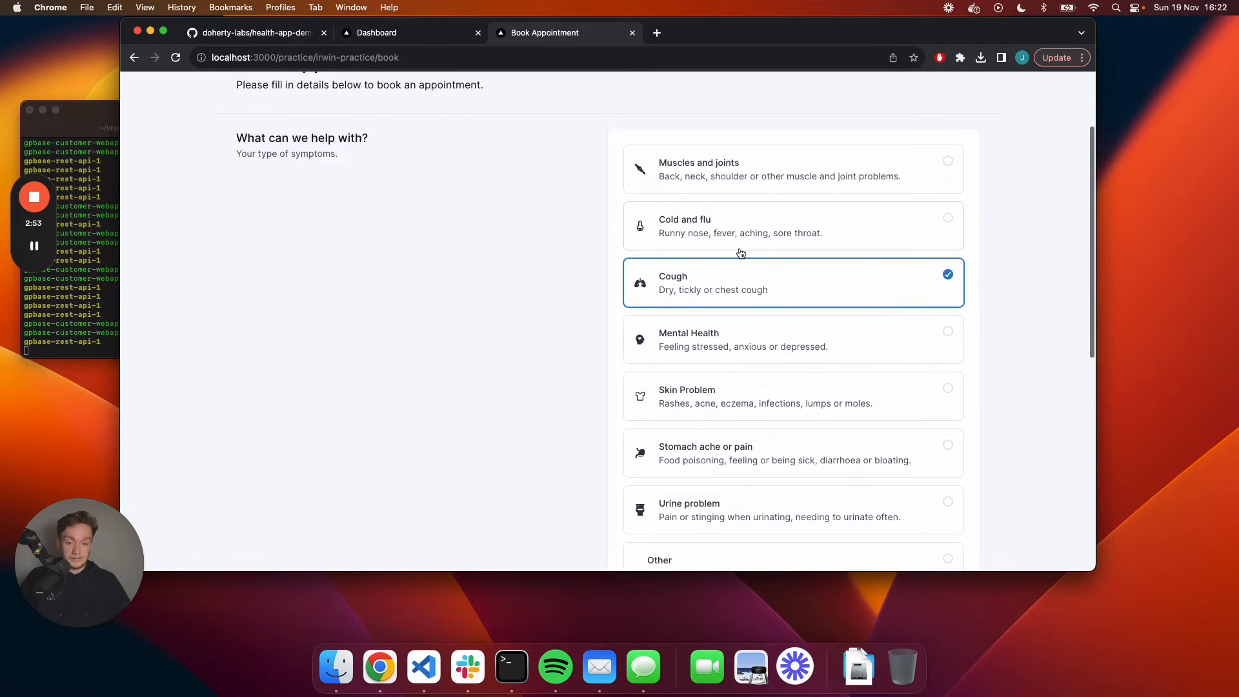
scroll("down", 3)
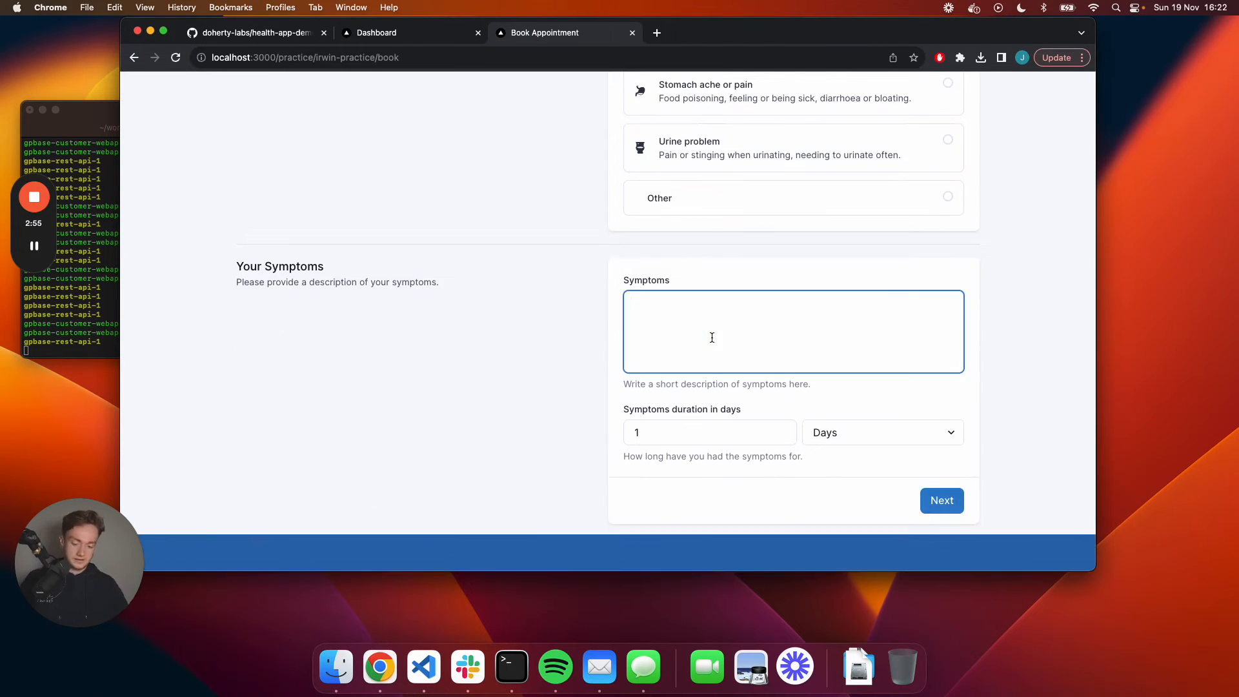
Enter 'Deep cough green mucus' as the symptoms and set the symptom duration.
type("Deep c")
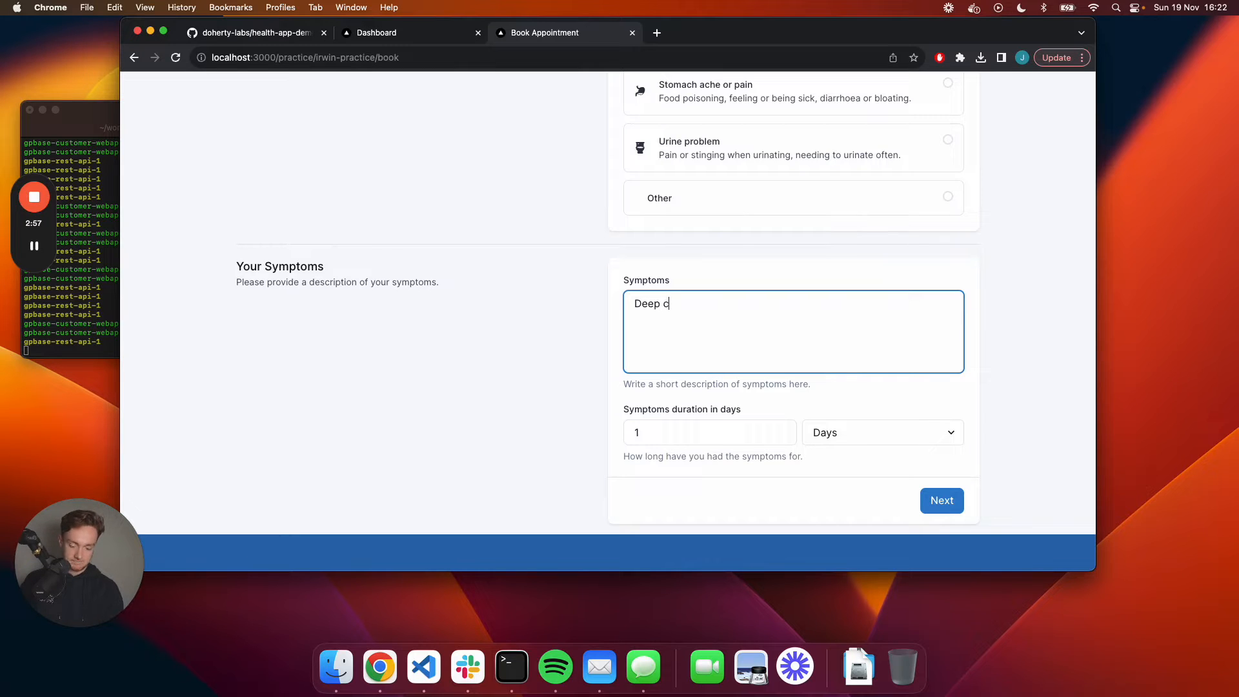
type("ough")
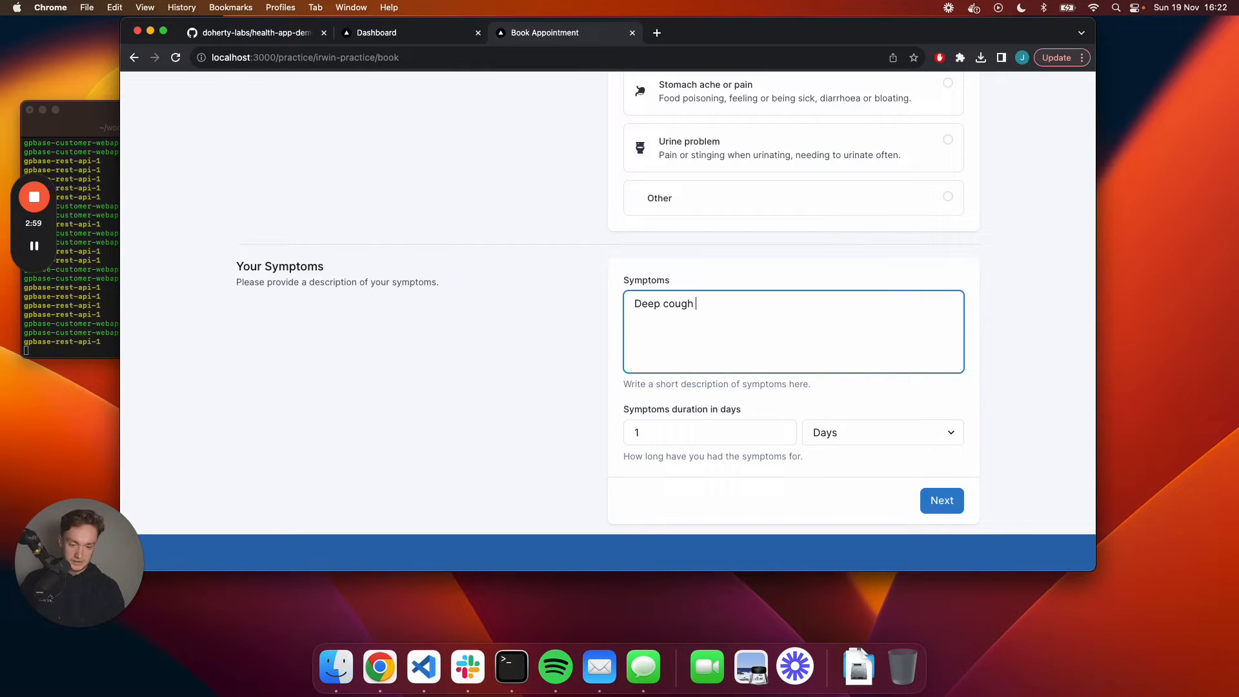
type("green m")
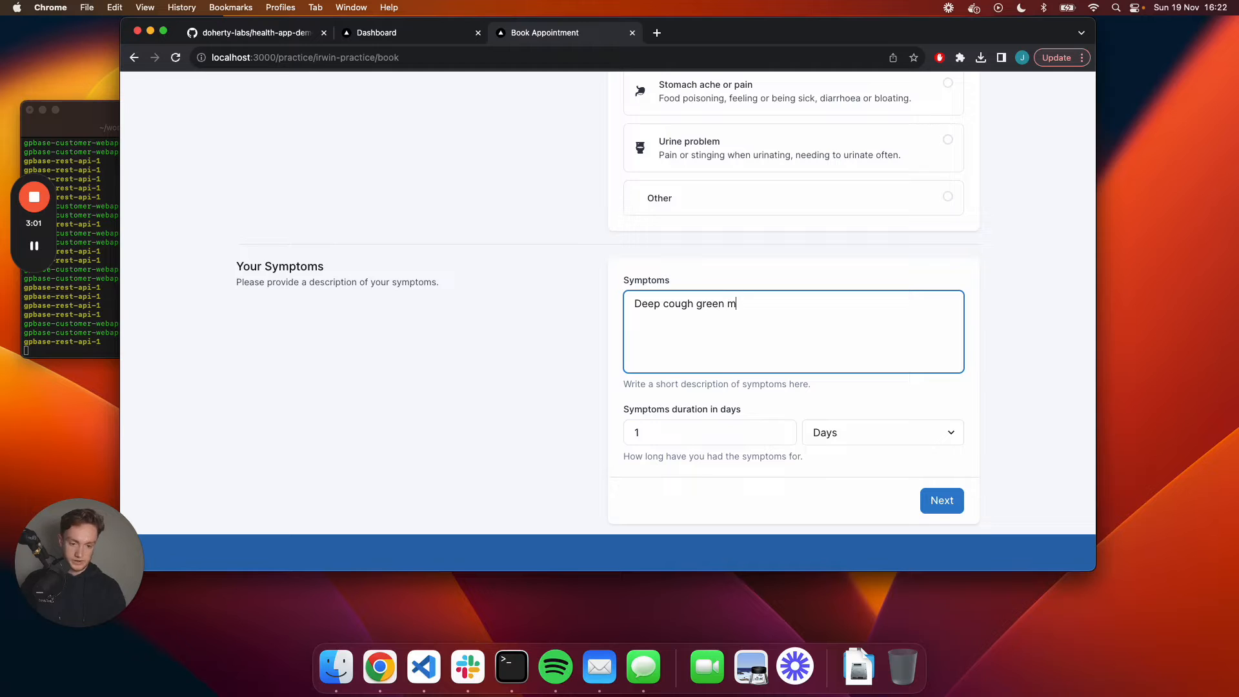
type("ucus")
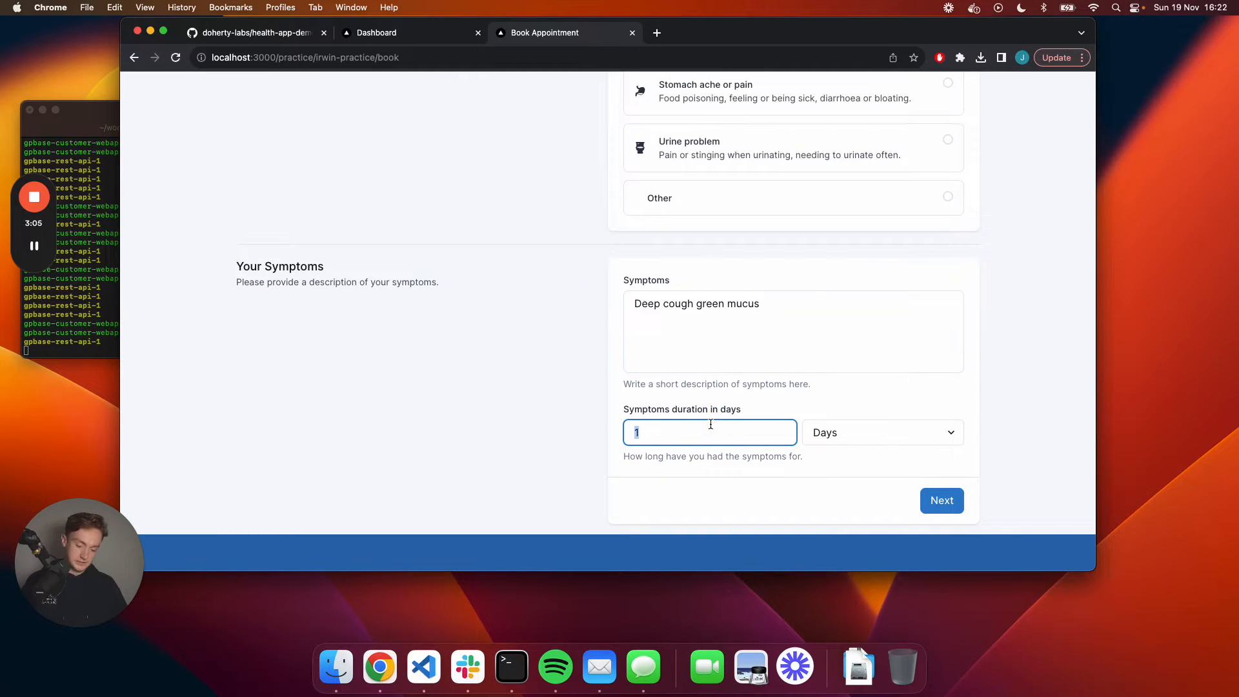
left_click(940, 500)
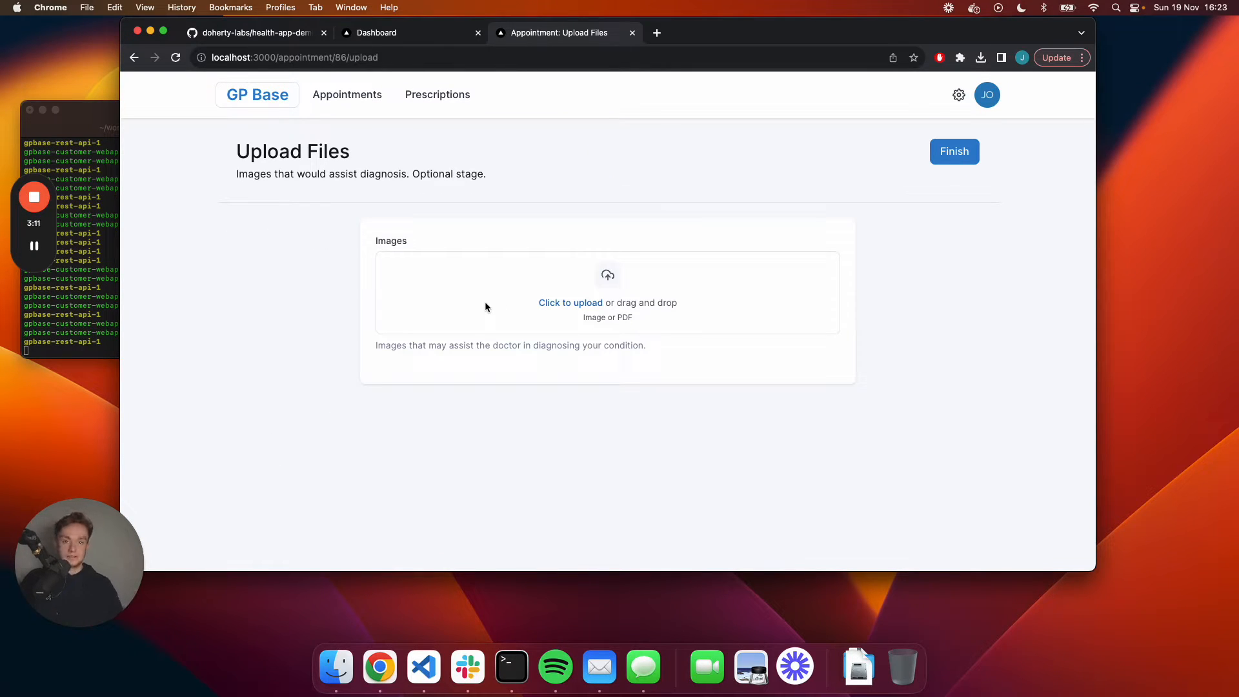
mouse_move(608, 278)
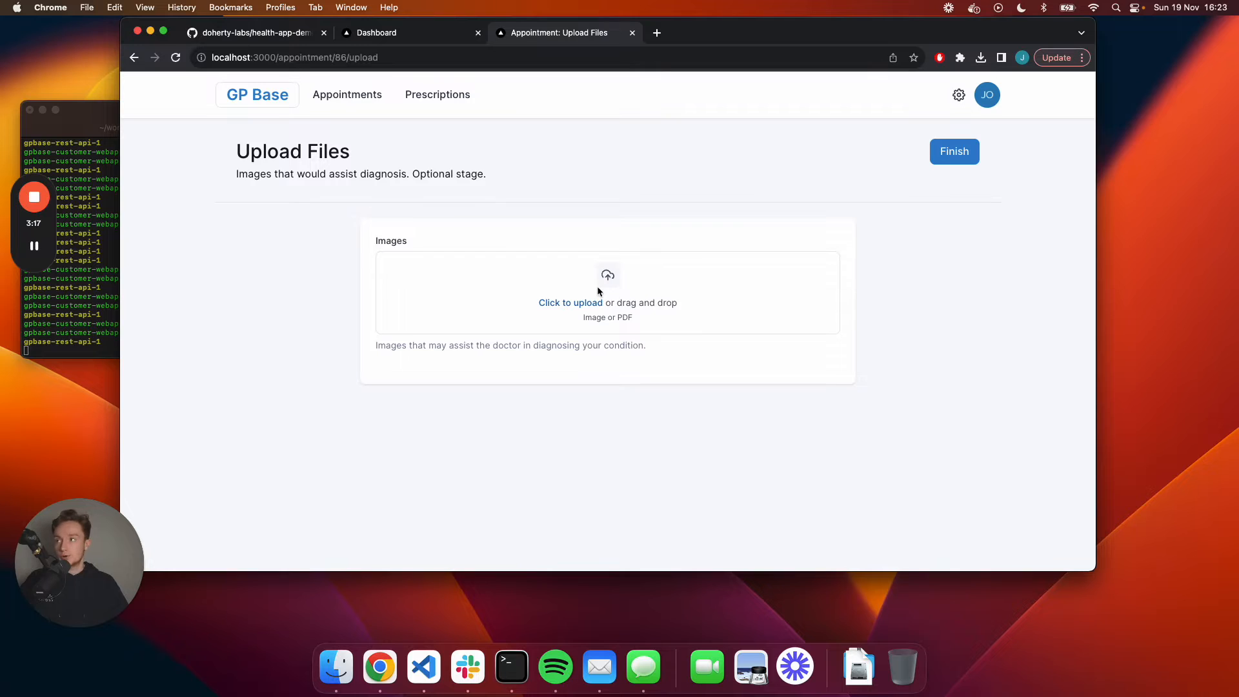
mouse_move(638, 281)
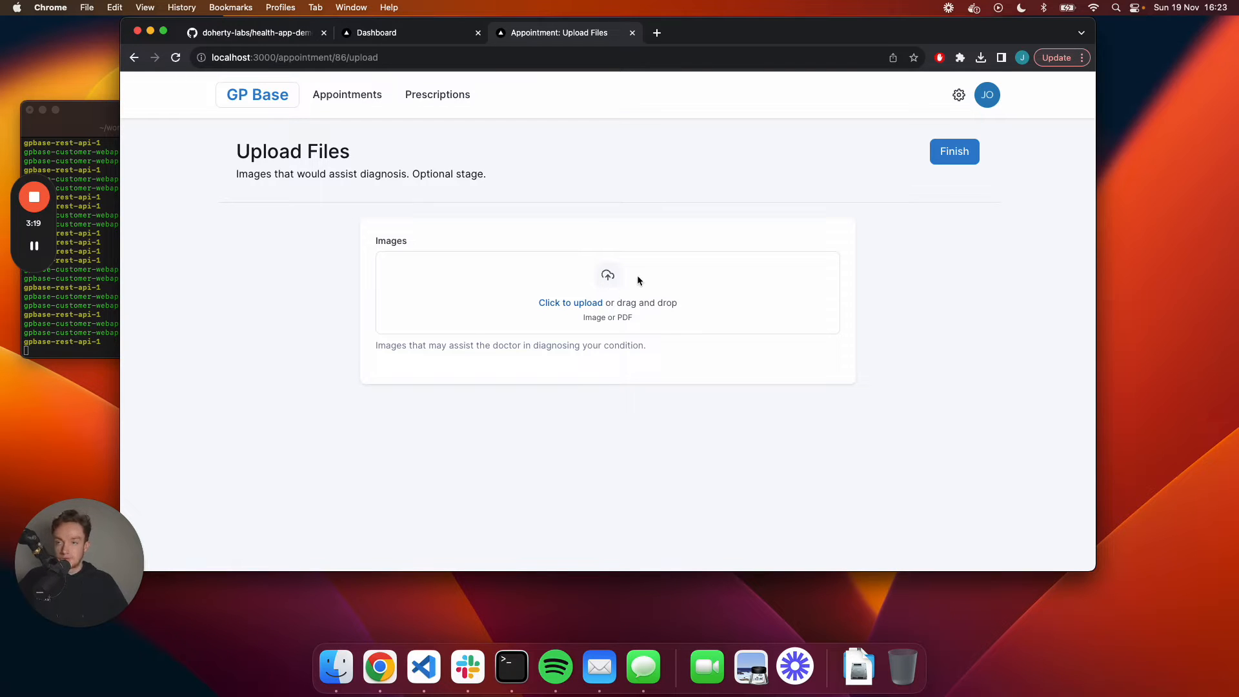
mouse_move(620, 277)
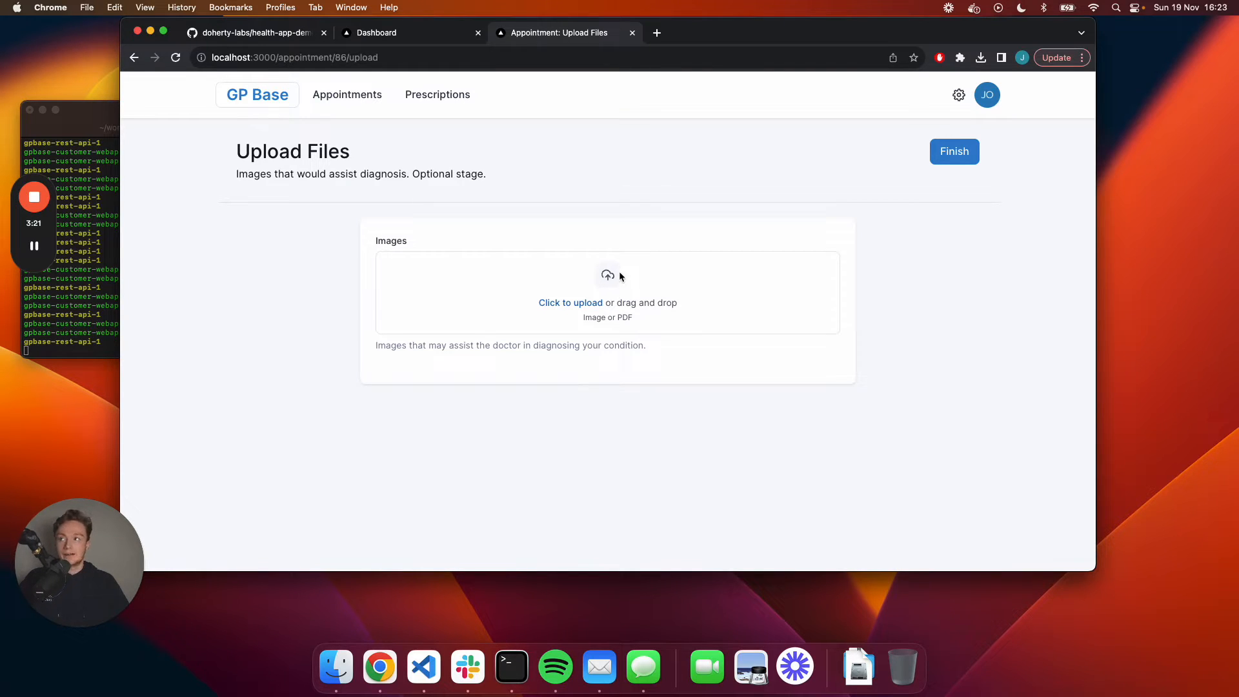
mouse_move(640, 254)
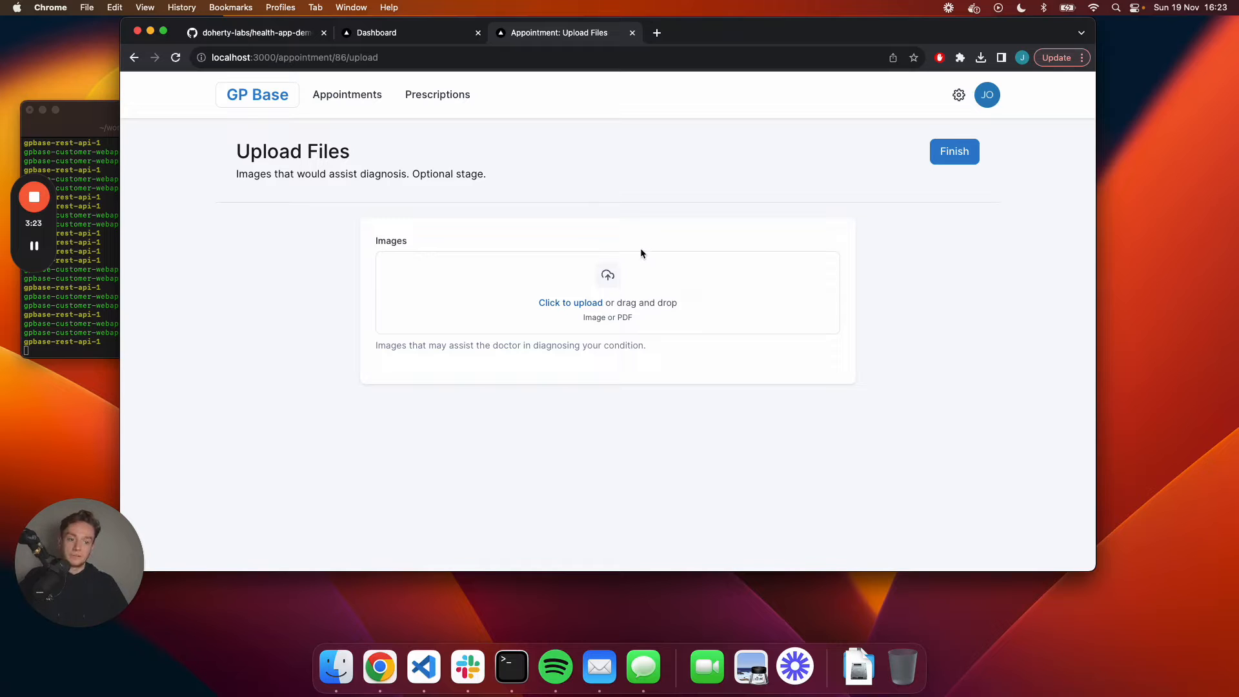
mouse_move(816, 153)
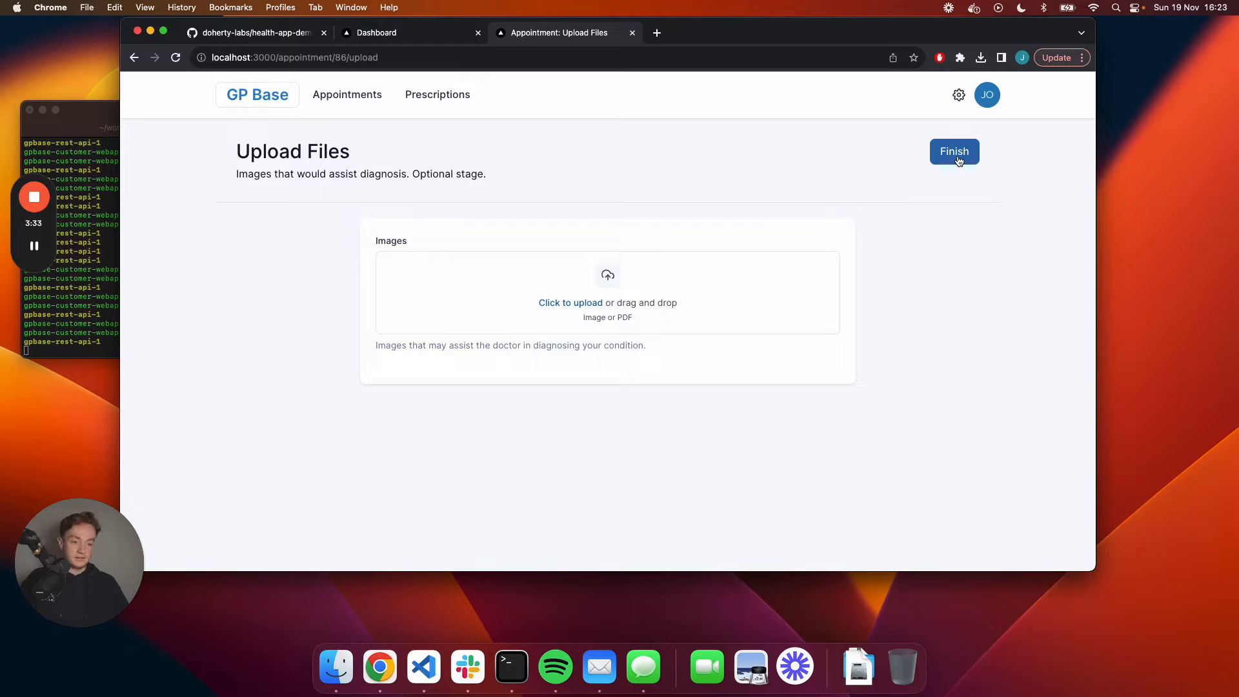
Finish the cough request with no uploaded files so it shows as submitted.
left_click(954, 151)
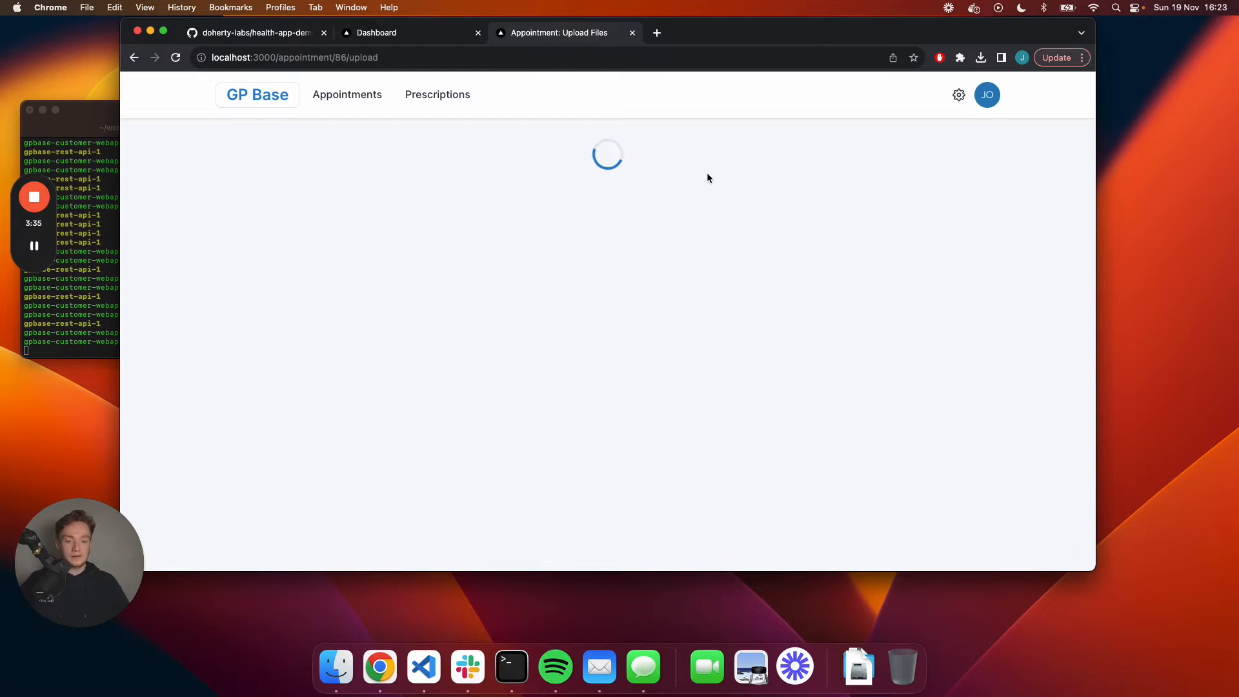
left_click(347, 94)
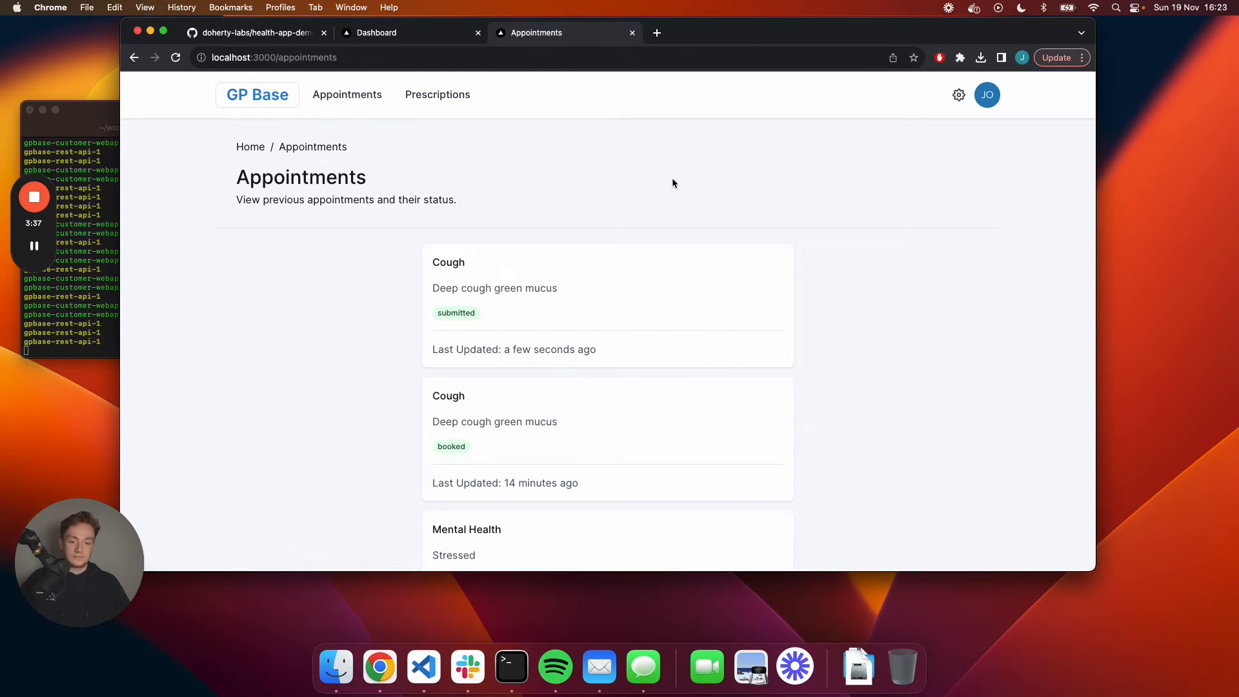
mouse_move(521, 343)
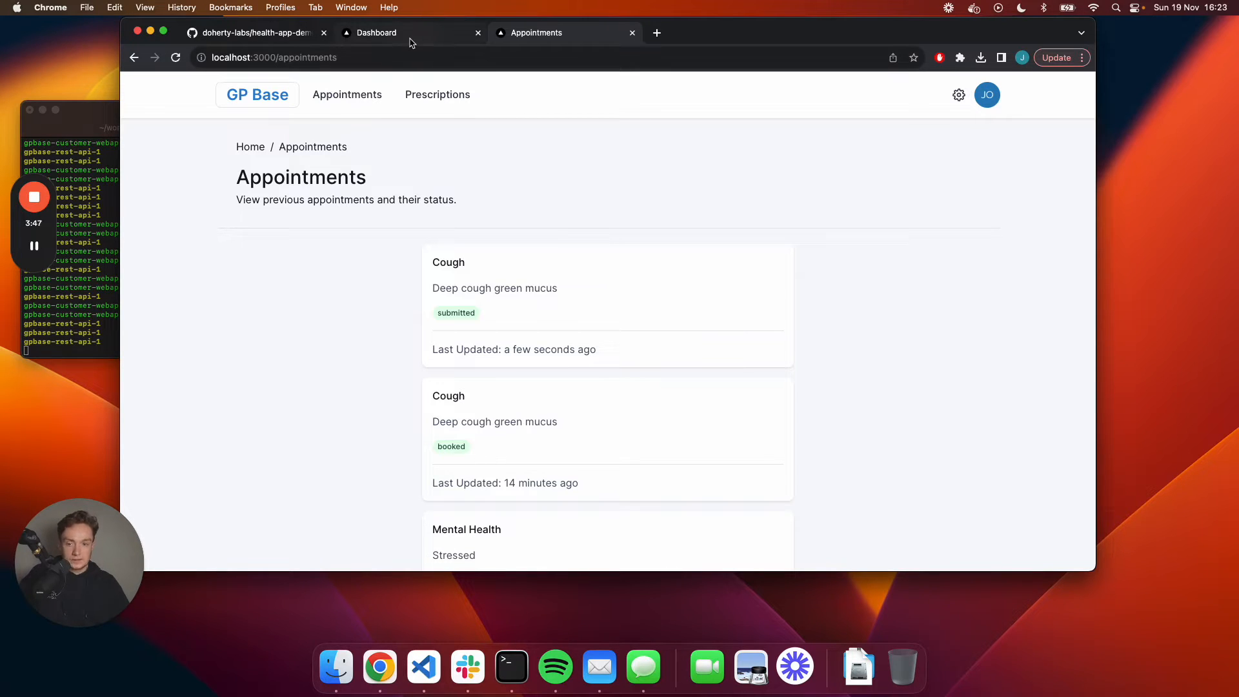
Browse the Irwin Practice dashboard's Appointment Analytics and Prescription Analytics charts.
left_click(375, 32)
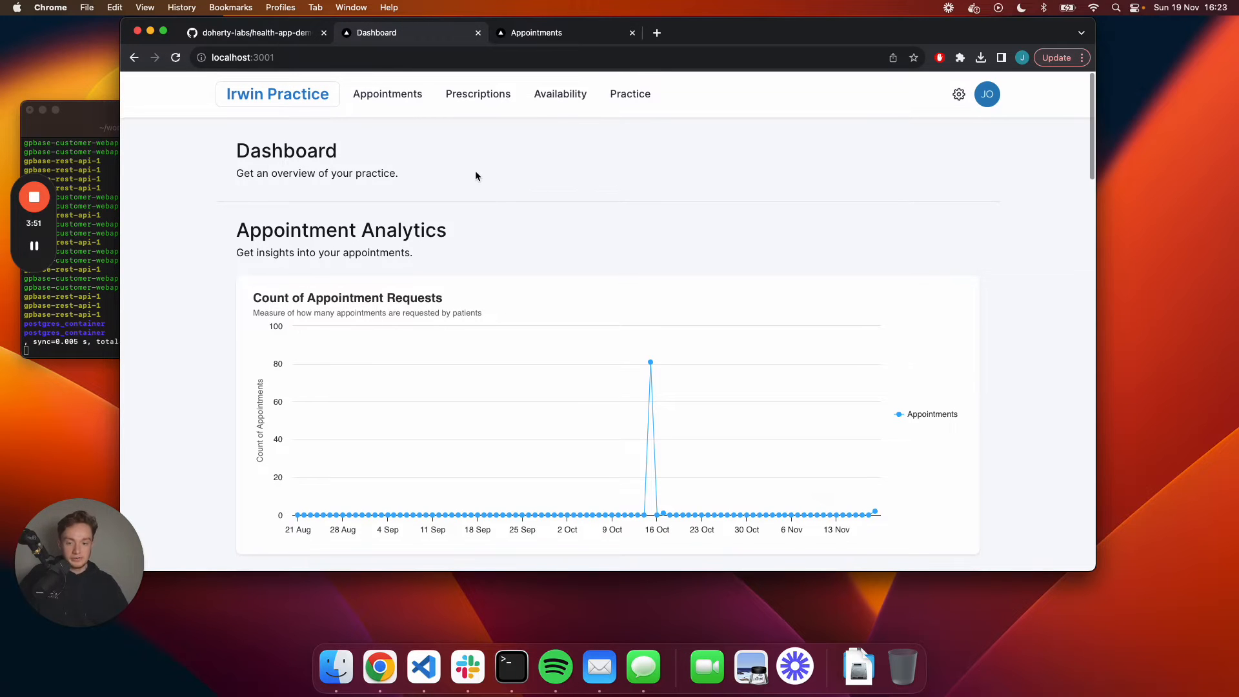
scroll("down", 3)
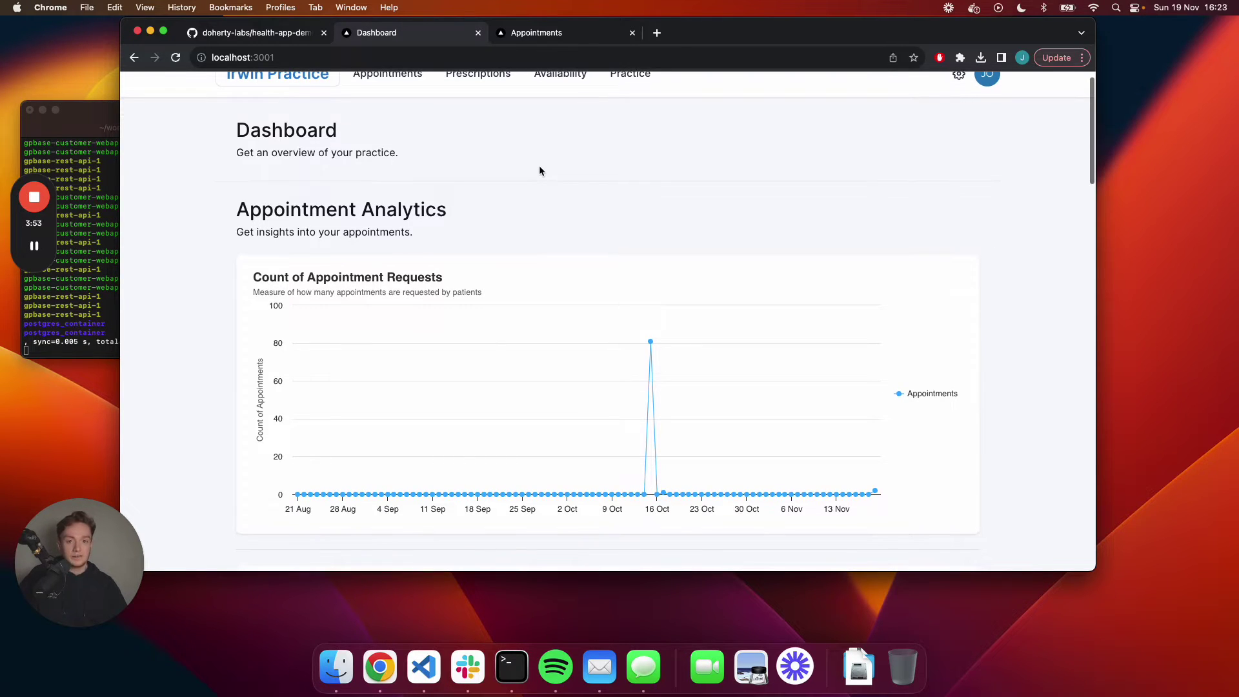
scroll("up", 3)
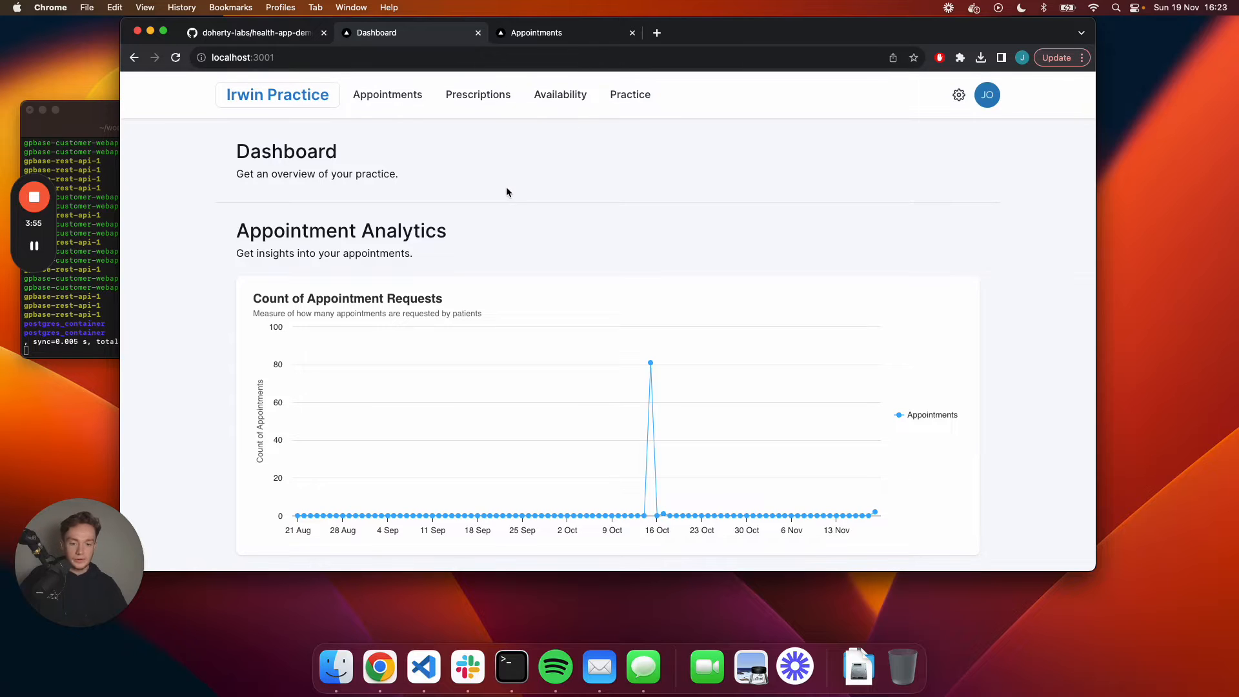
scroll("down", 3)
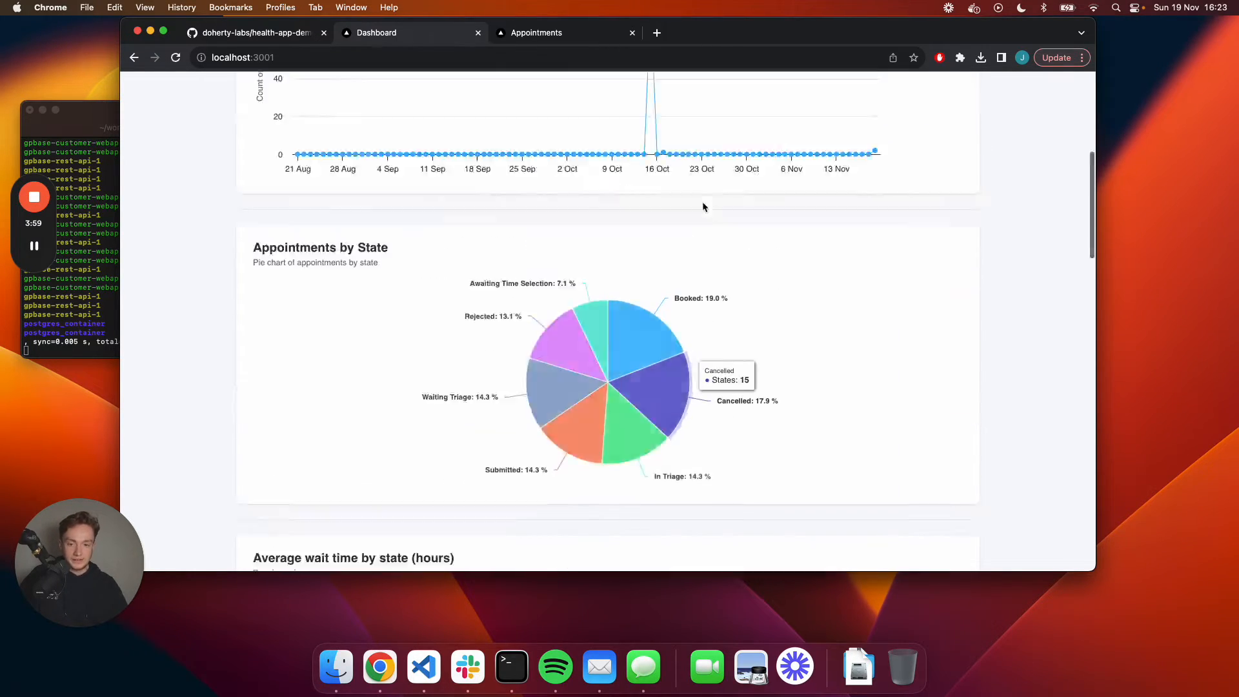
scroll("up", 3)
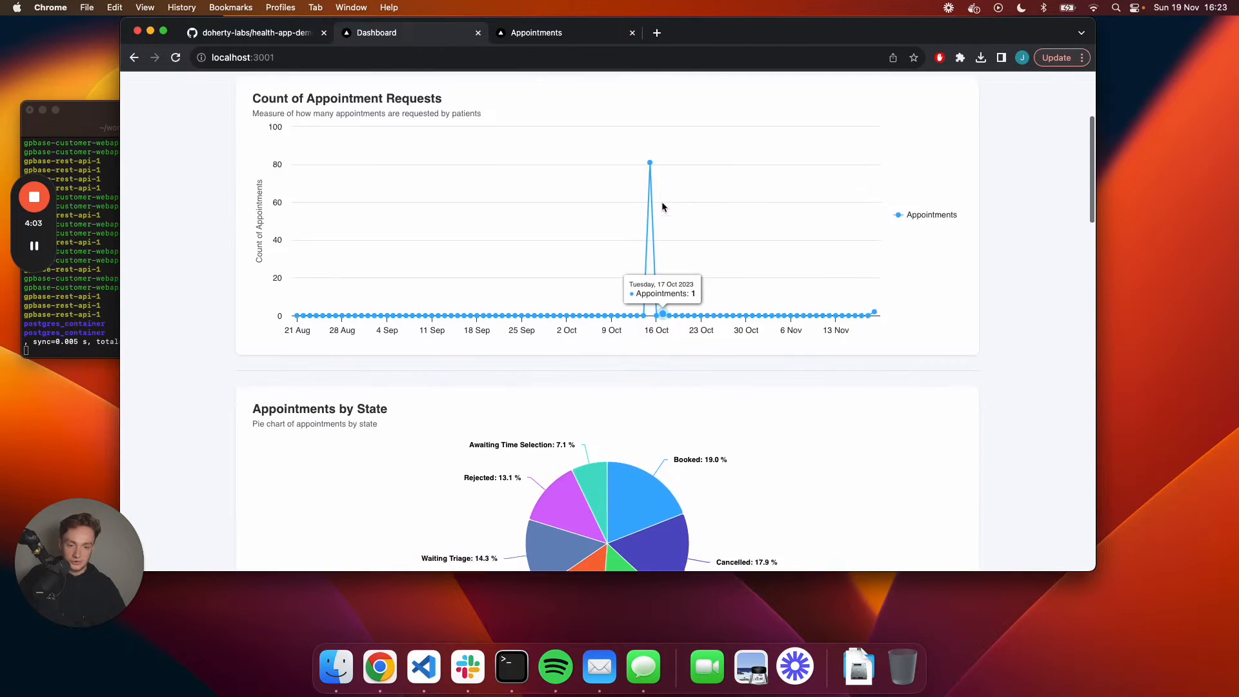
scroll("up", 3)
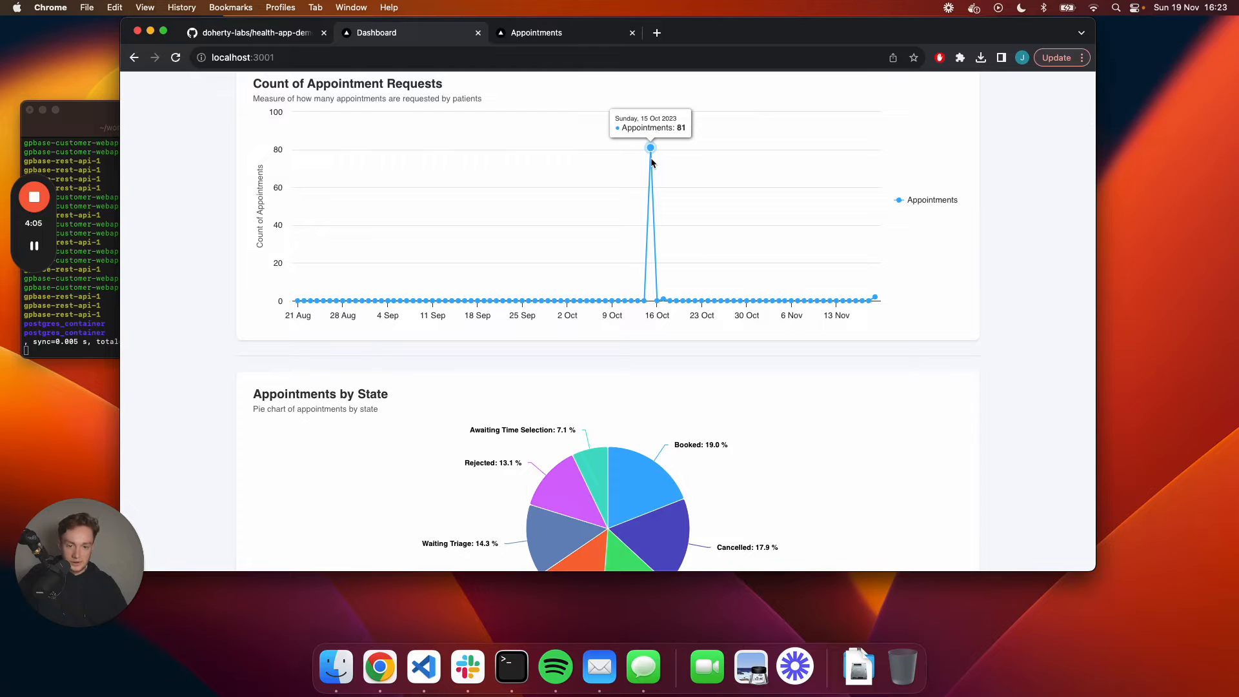
scroll("down", 3)
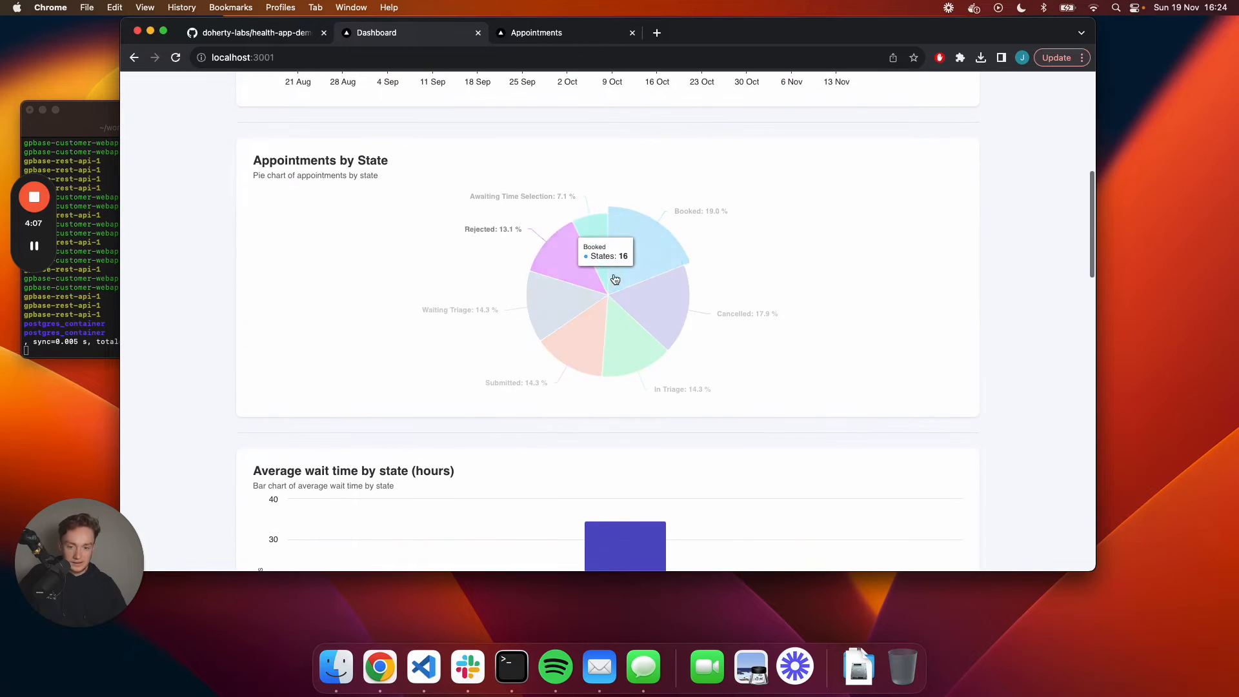
scroll("down", 3)
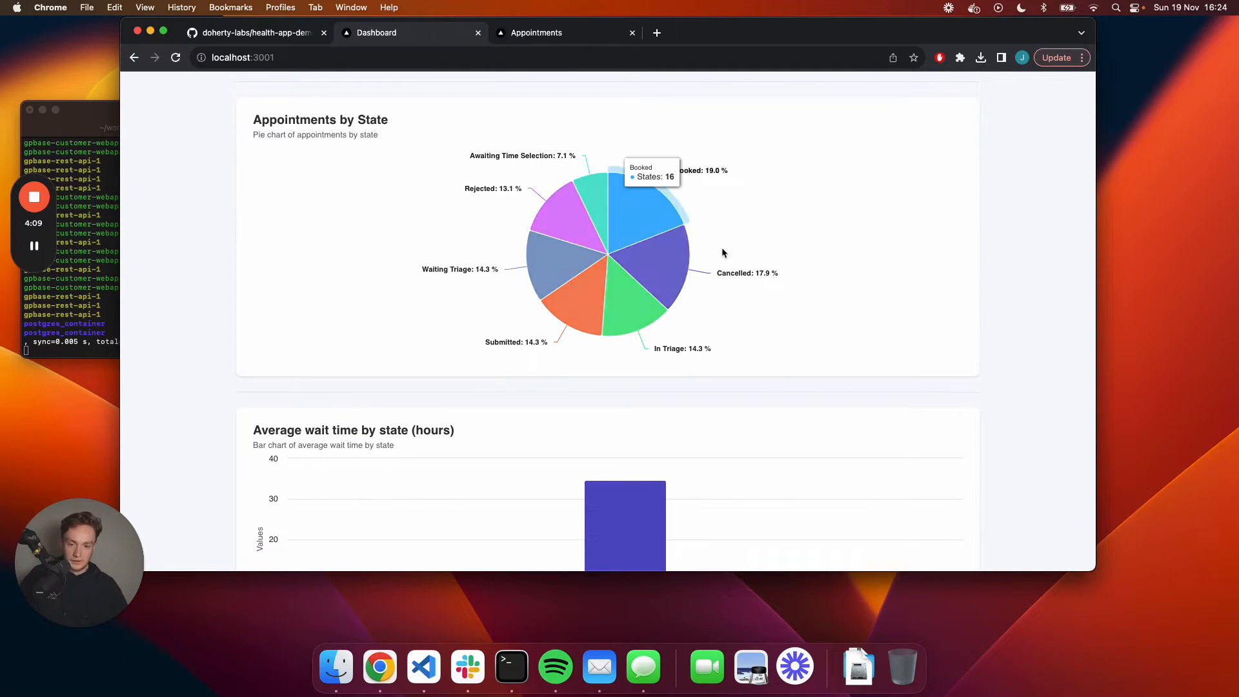
mouse_move(697, 219)
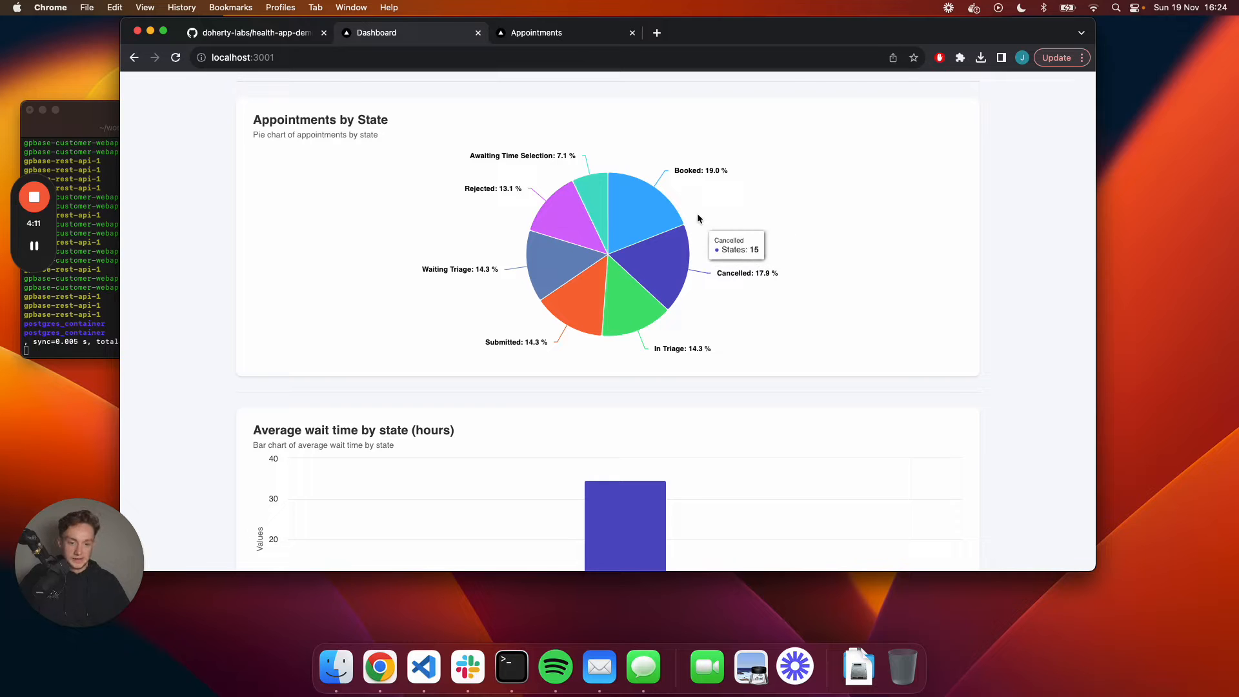
scroll("down", 3)
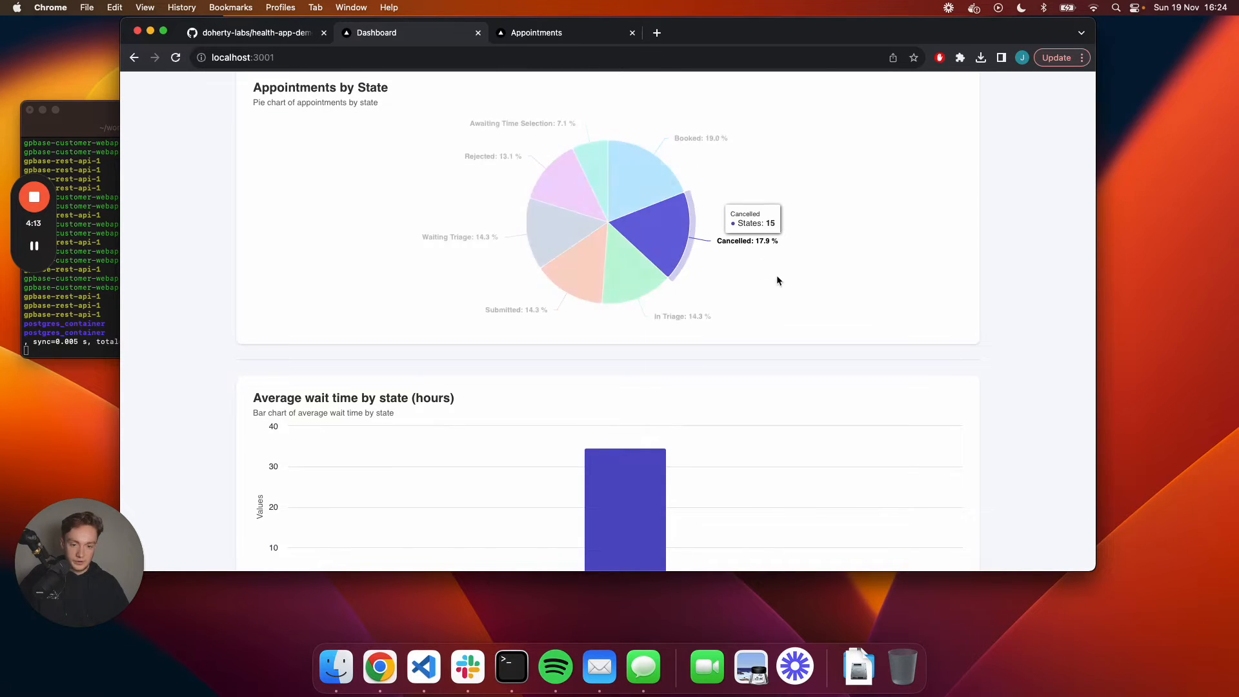
mouse_move(629, 282)
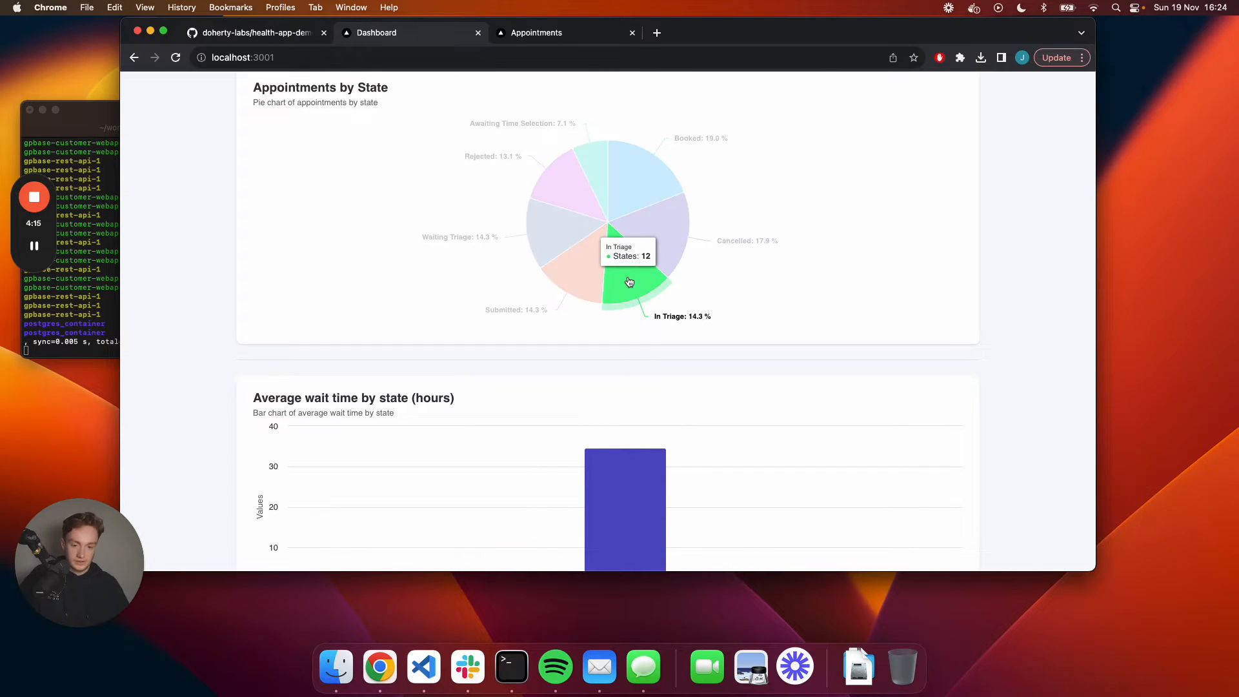
scroll("down", 3)
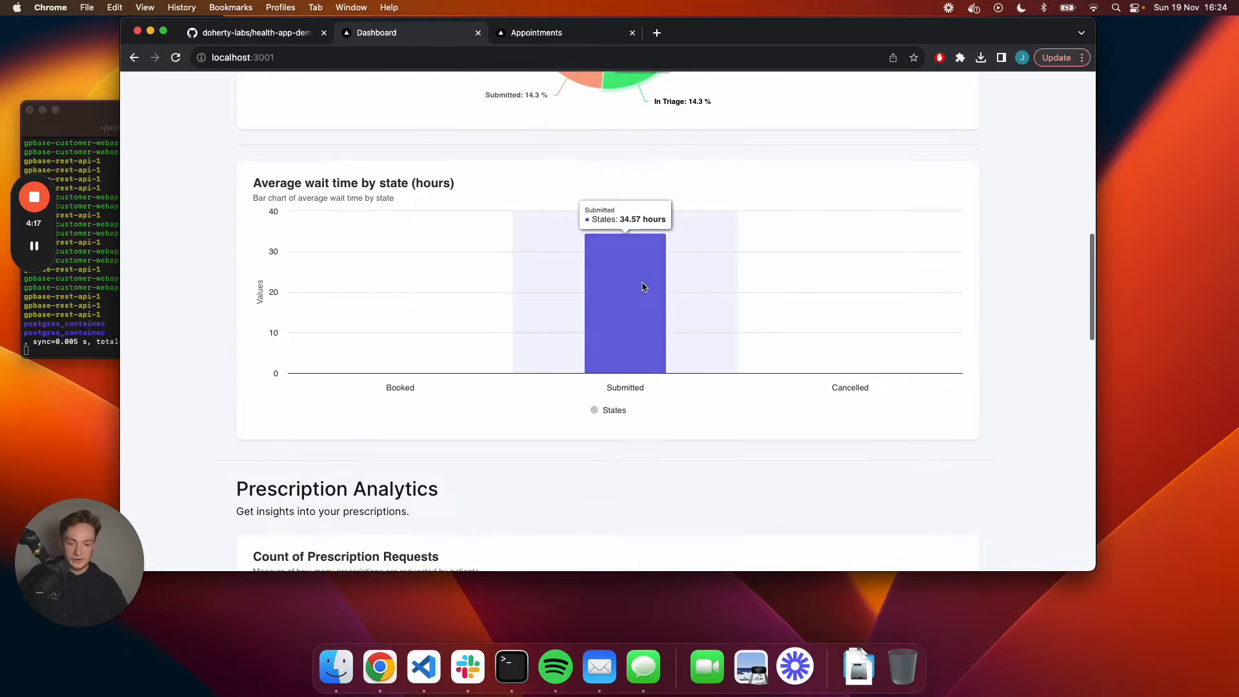
mouse_move(226, 300)
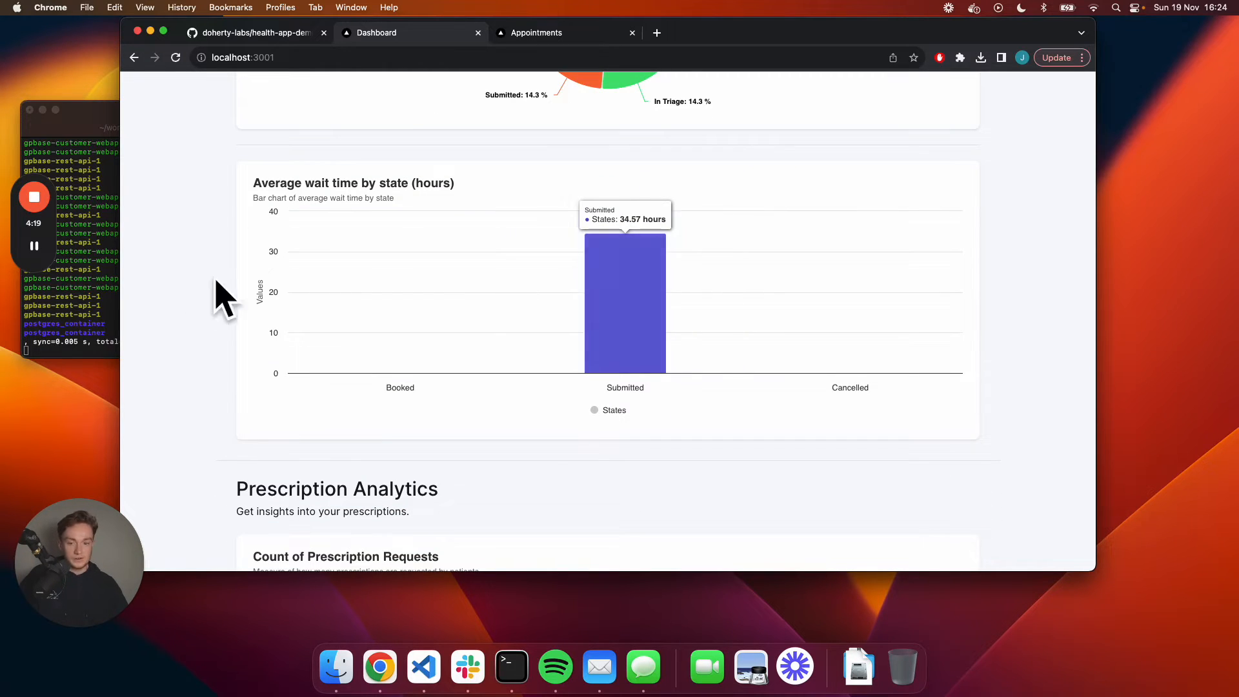
scroll("down", 3)
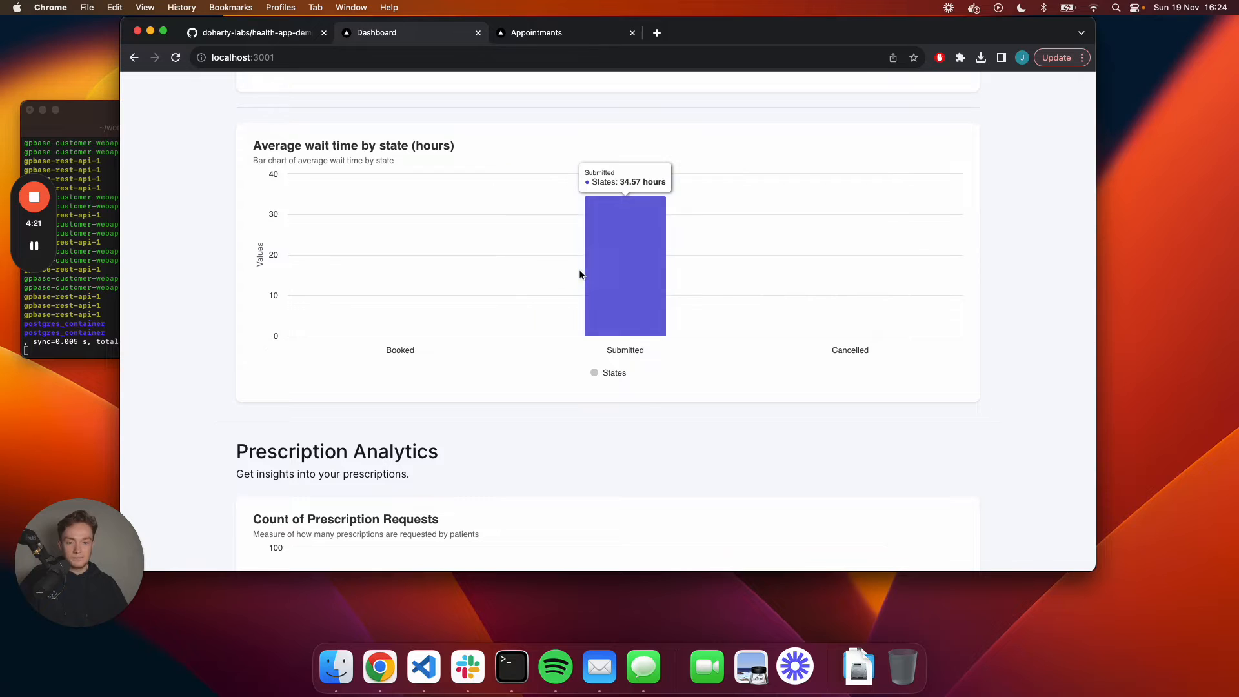
scroll("down", 3)
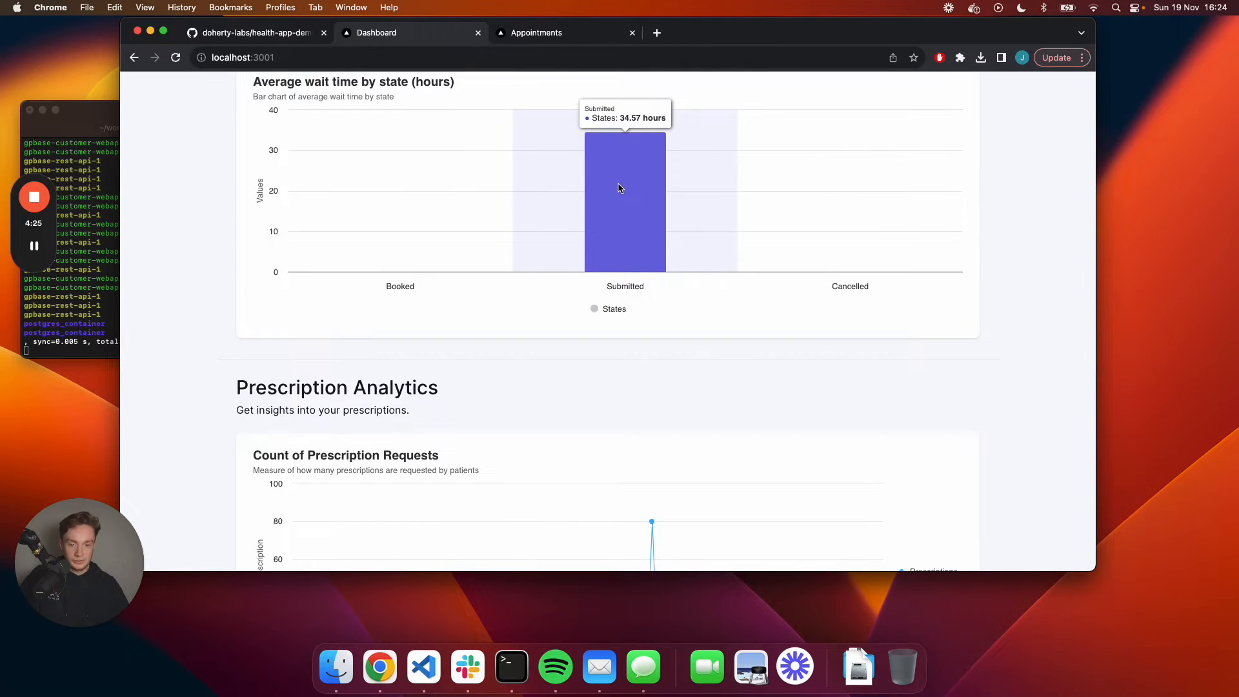
scroll("down", 3)
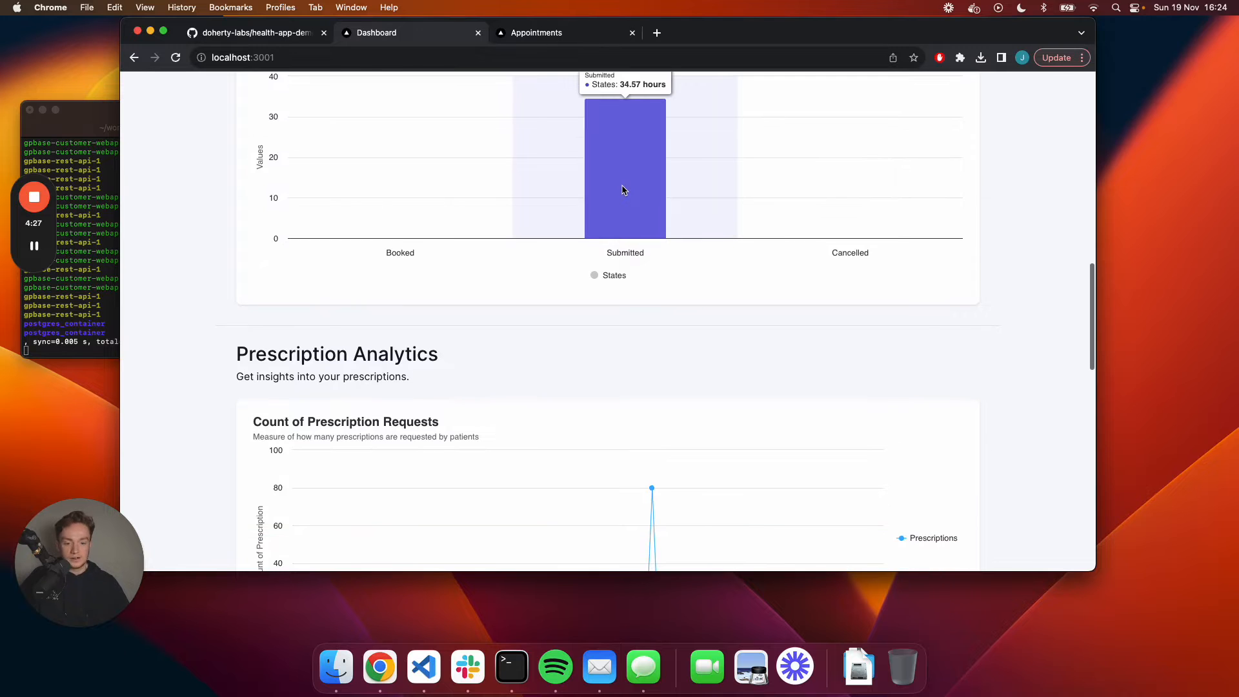
scroll("down", 3)
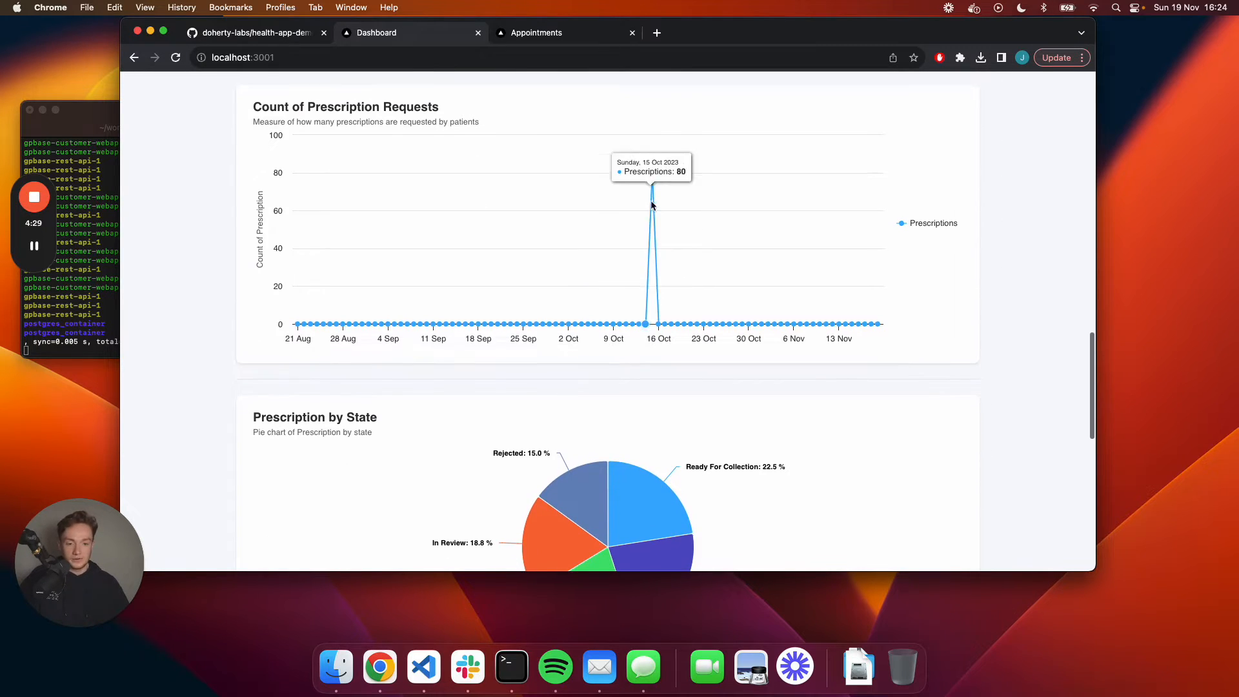
scroll("down", 3)
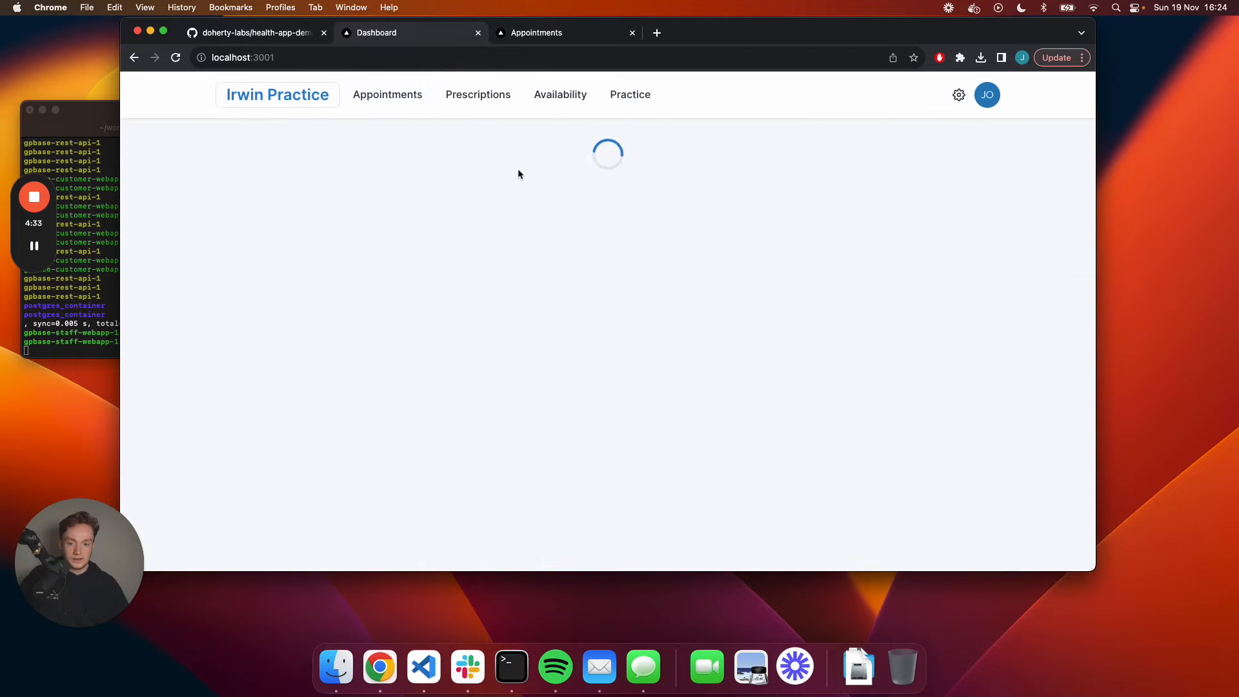
left_click(387, 94)
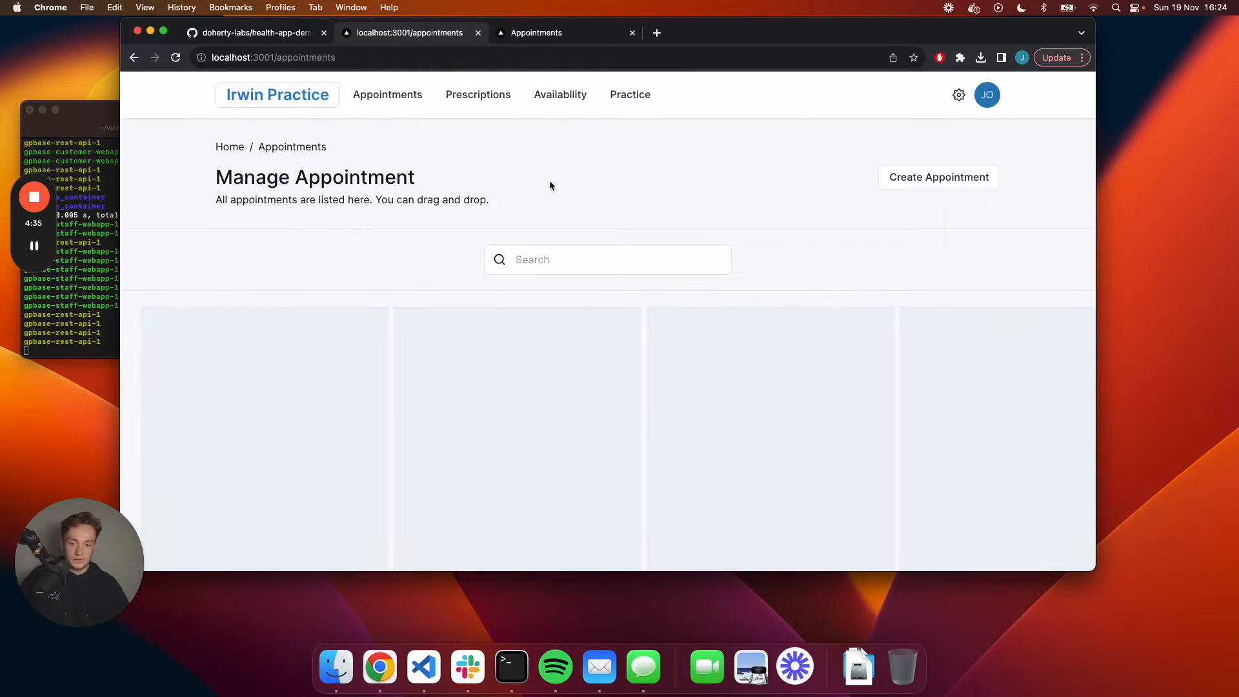
scroll("down", 3)
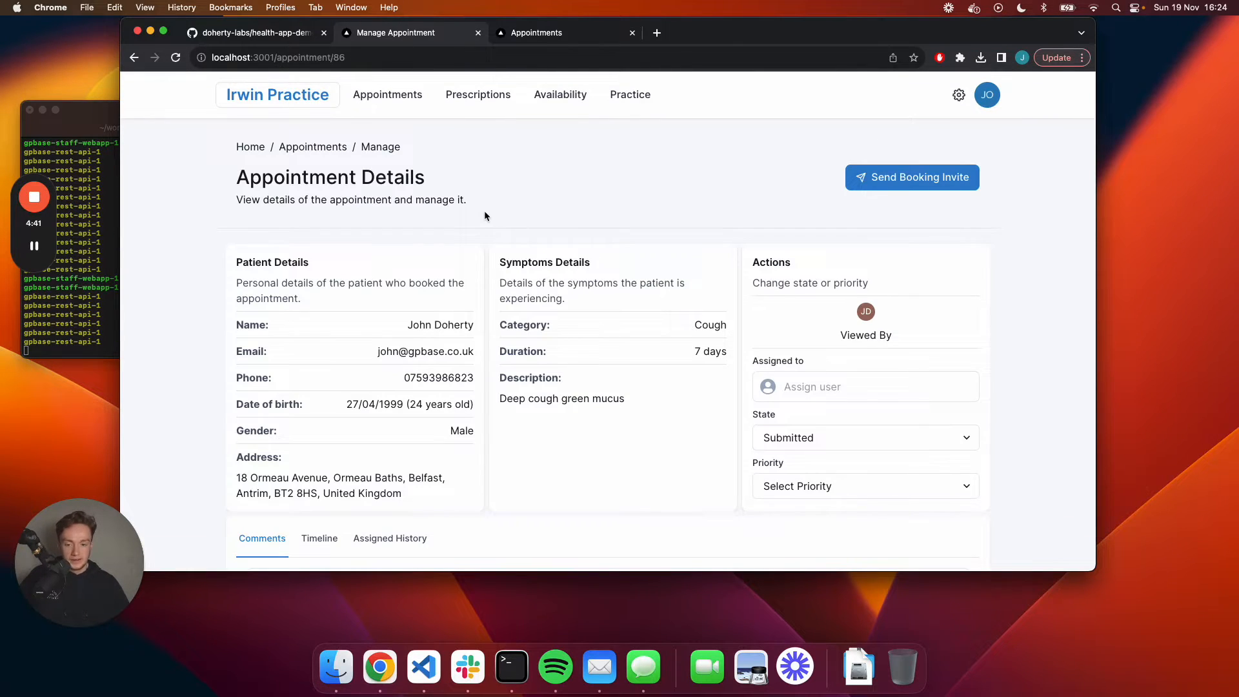
scroll("down", 3)
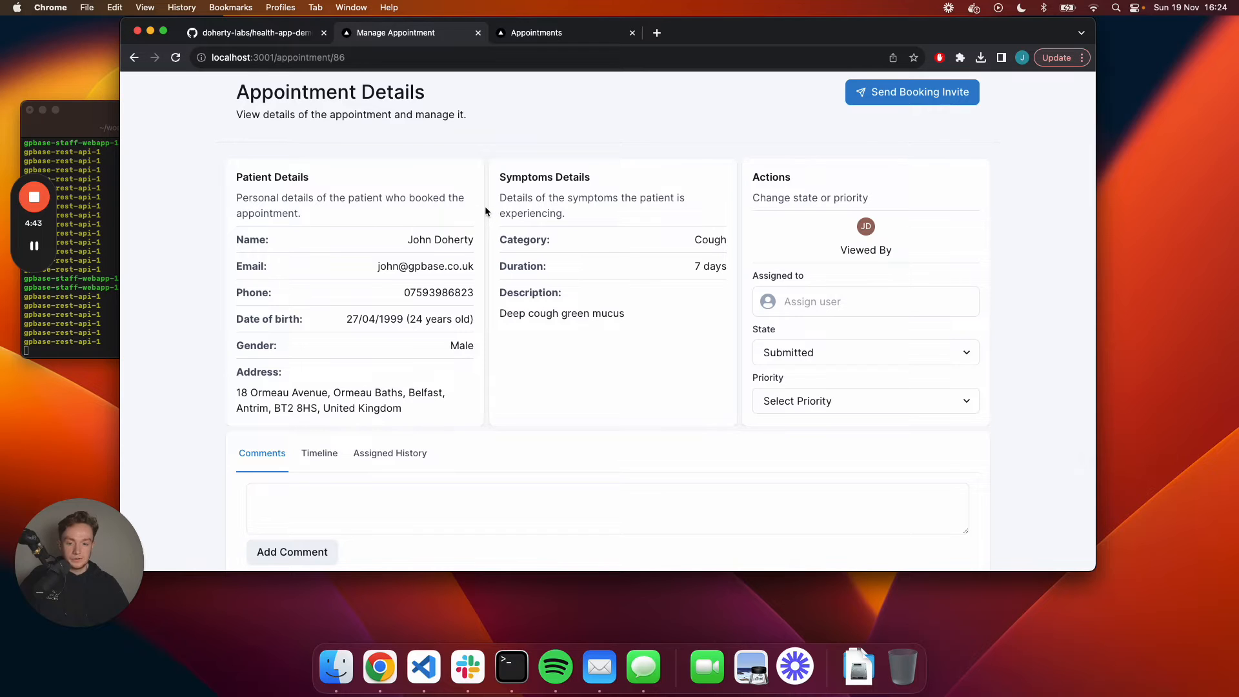
mouse_move(652, 247)
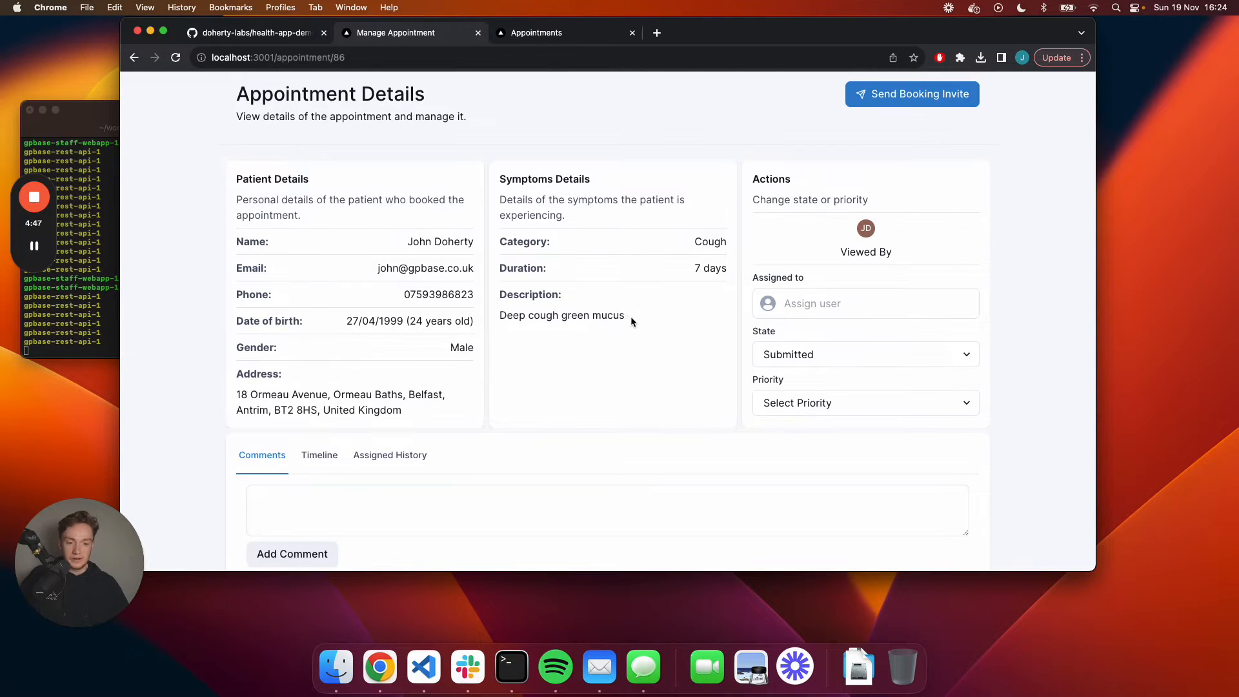
left_click(865, 303)
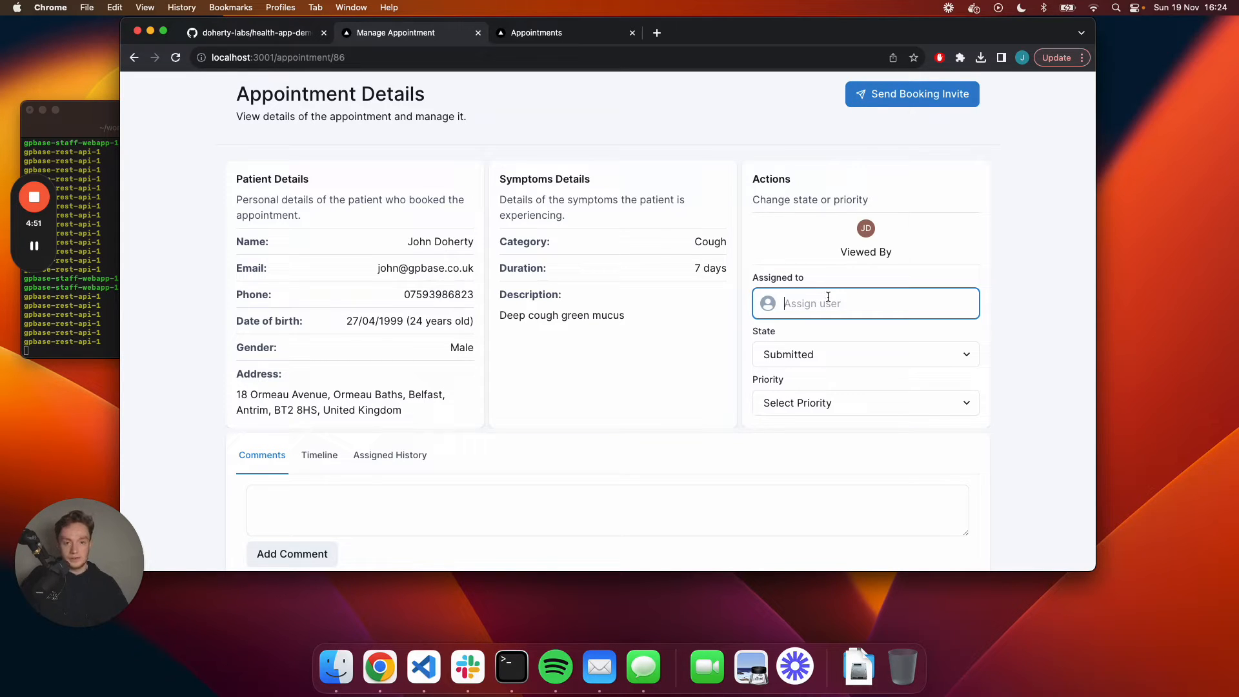
left_click(864, 354)
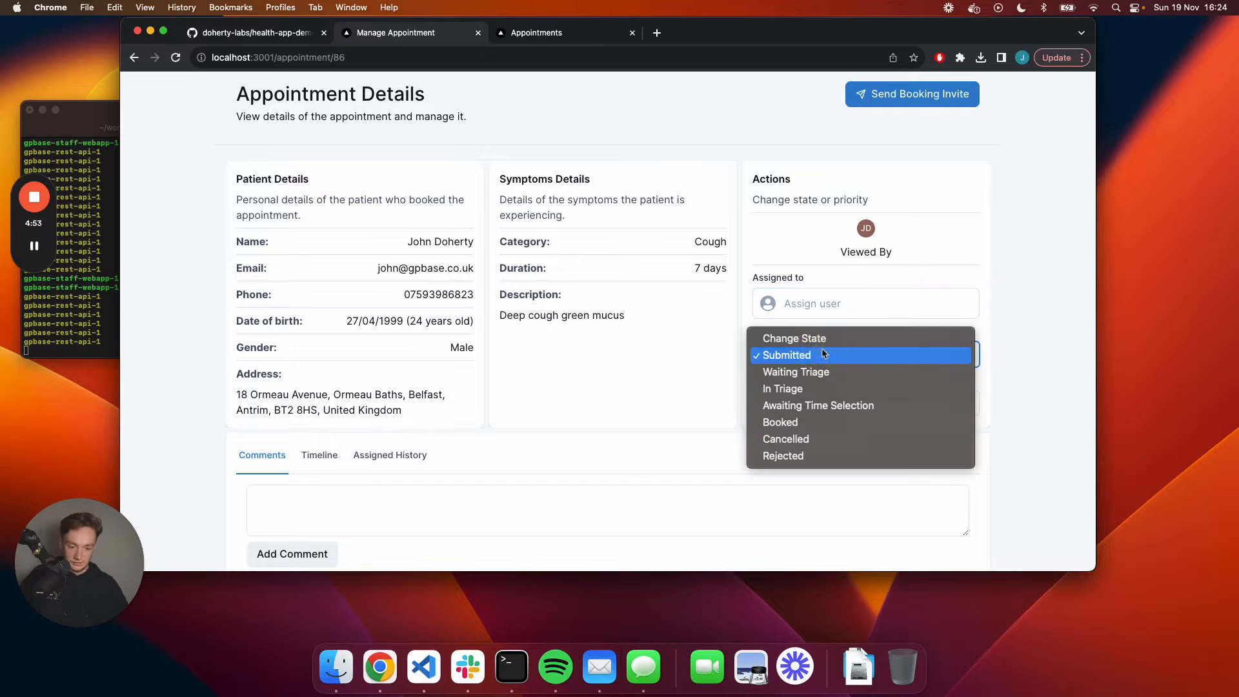
left_click(785, 354)
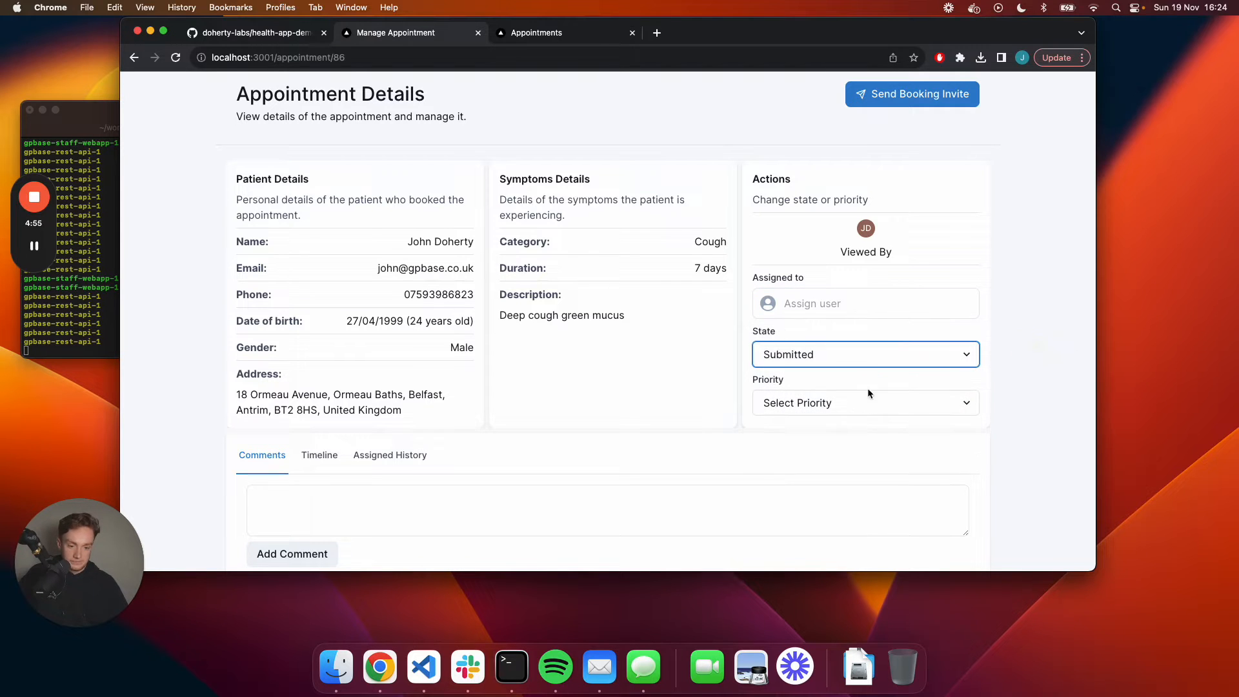
left_click(865, 401)
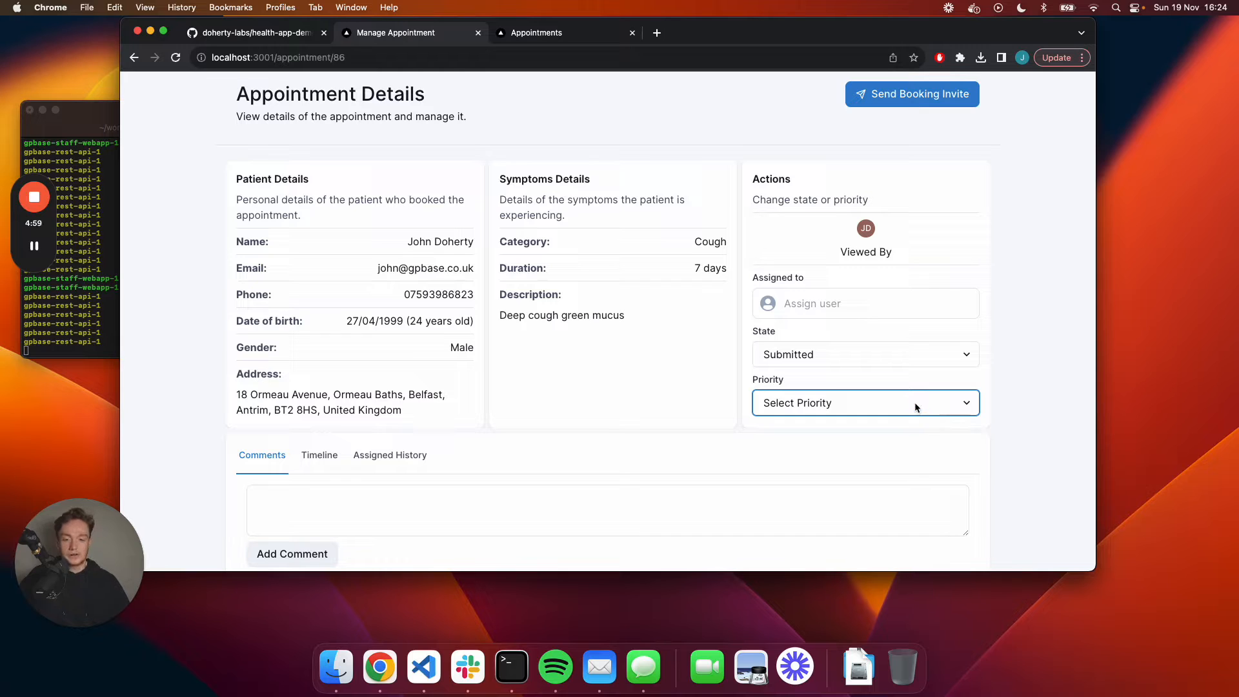
scroll("down", 3)
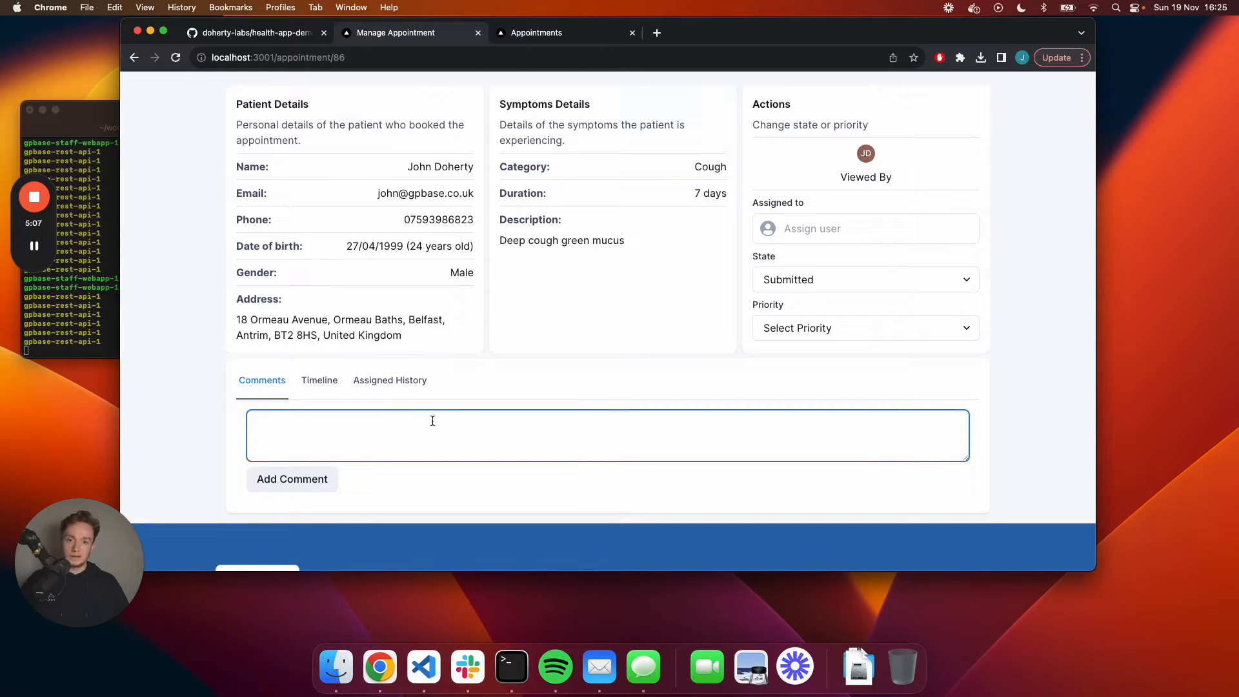
scroll("up", 3)
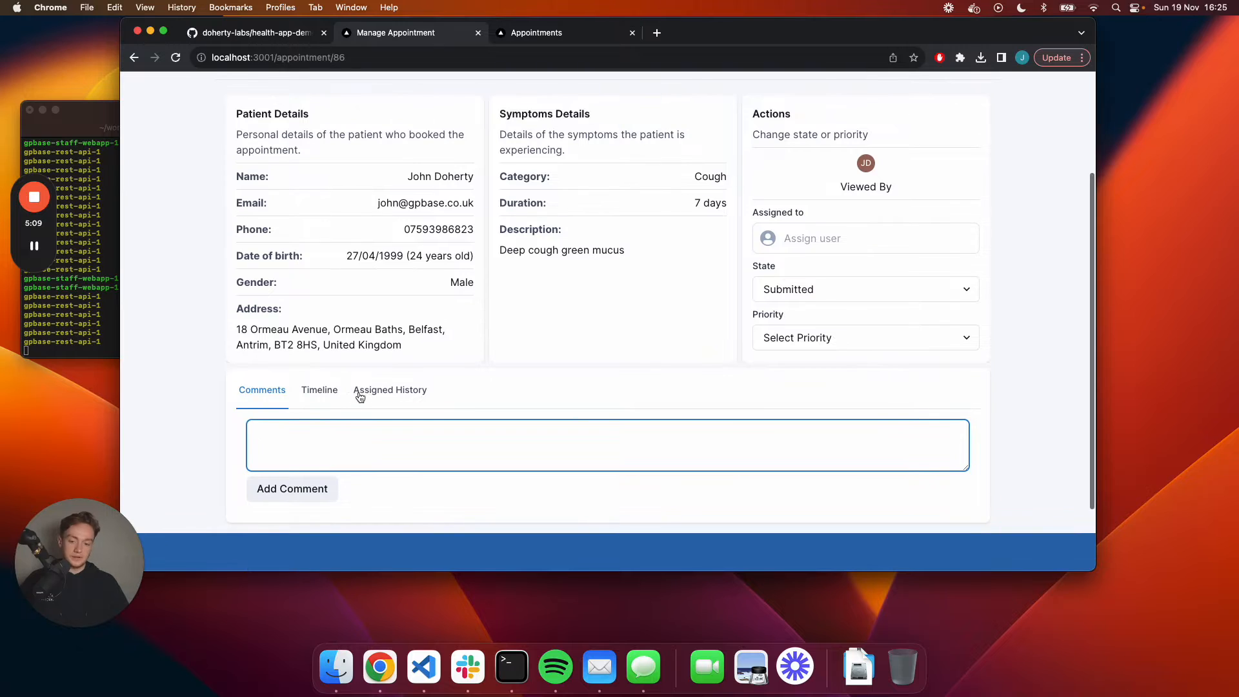
Check the appointment's timeline with its single Submitted entry, then return to Manage Appointment.
left_click(319, 390)
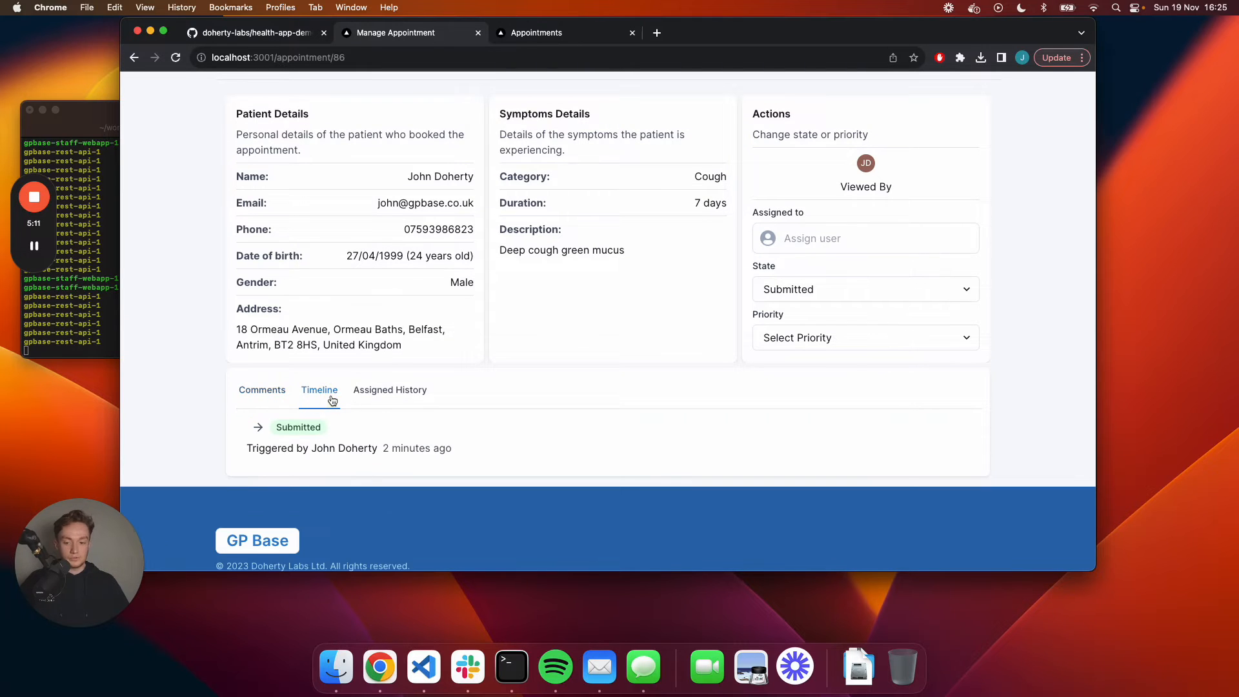
mouse_move(402, 402)
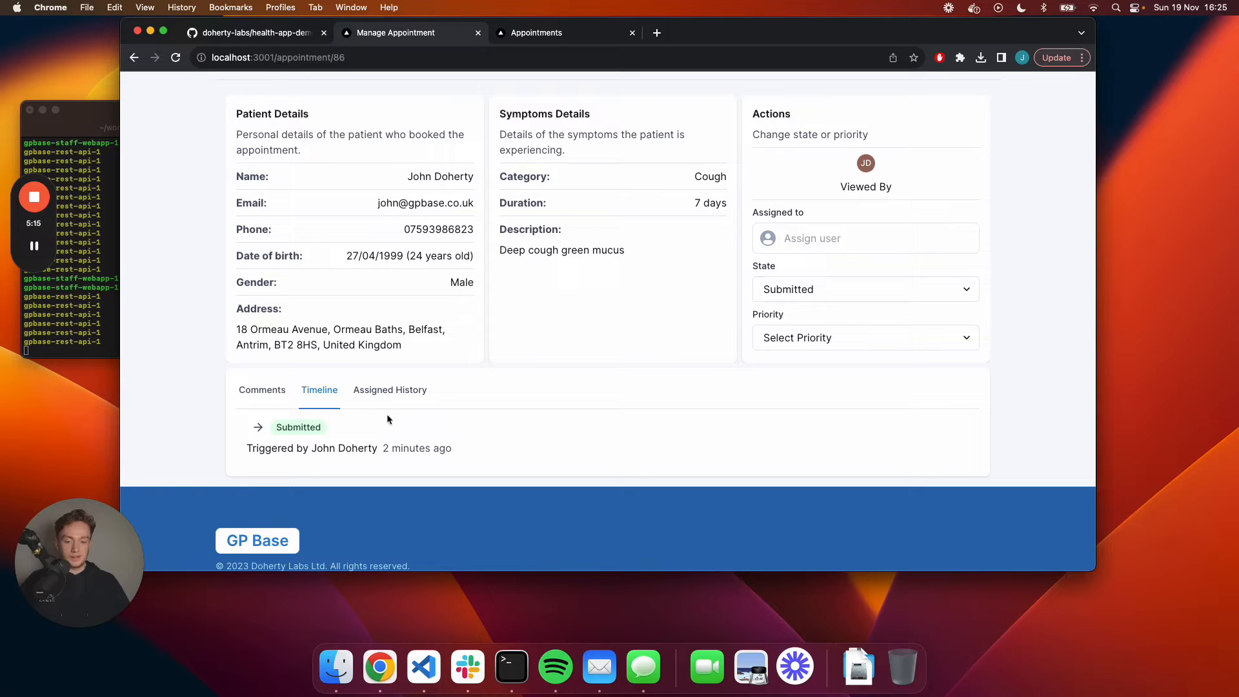
mouse_move(408, 400)
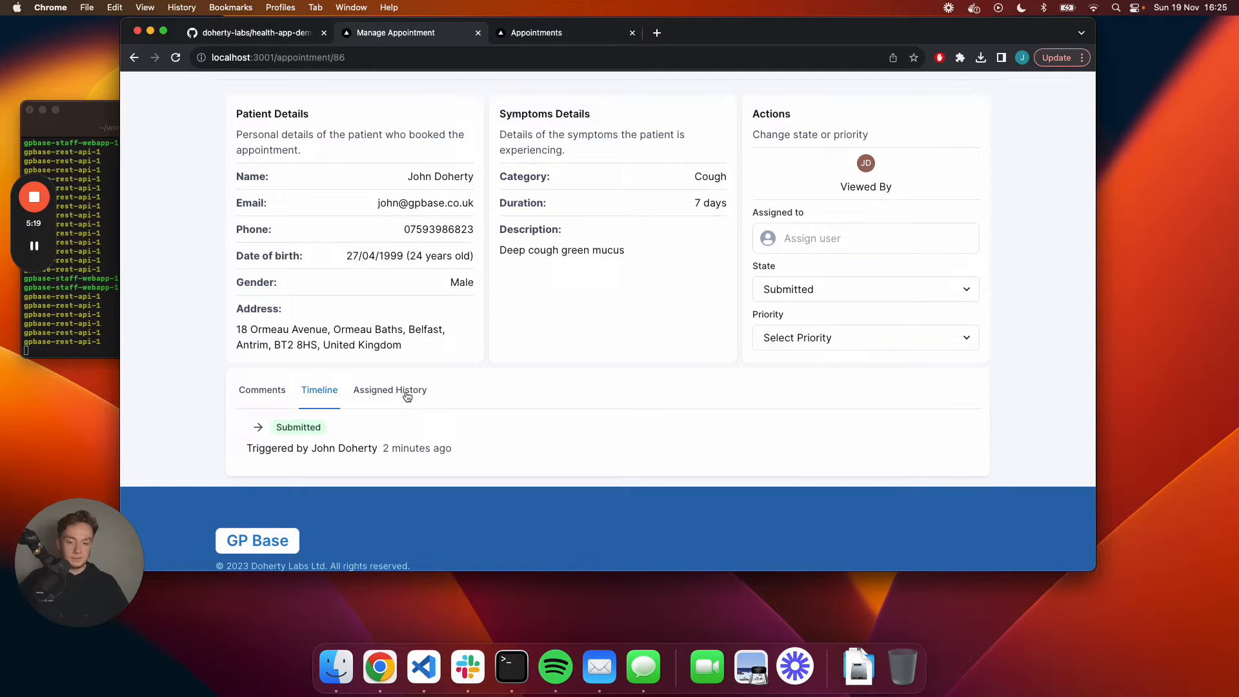
scroll("up", 3)
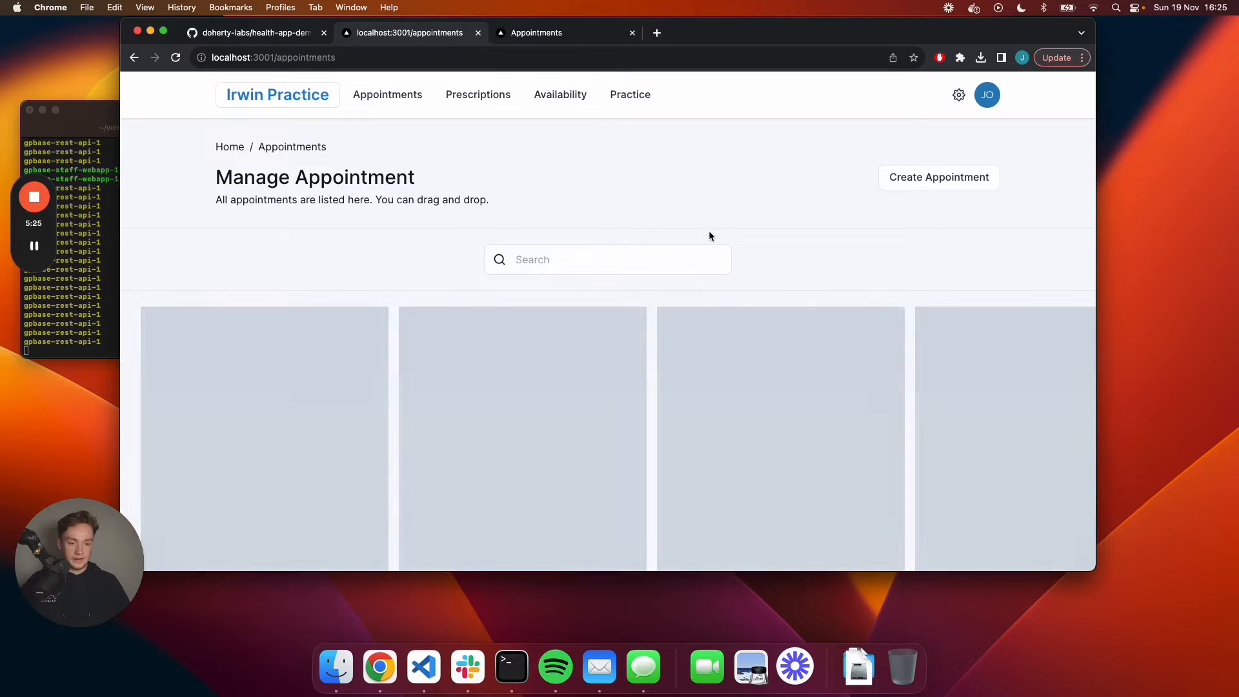
scroll("down", 3)
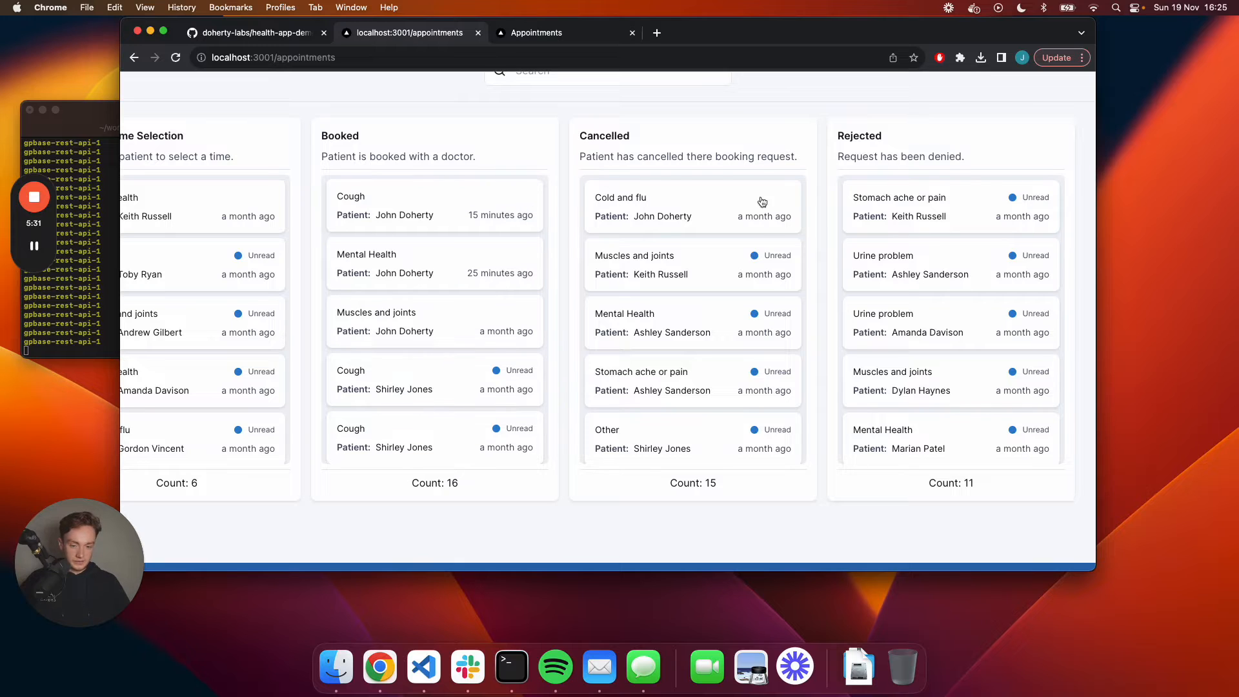
scroll("down", 3)
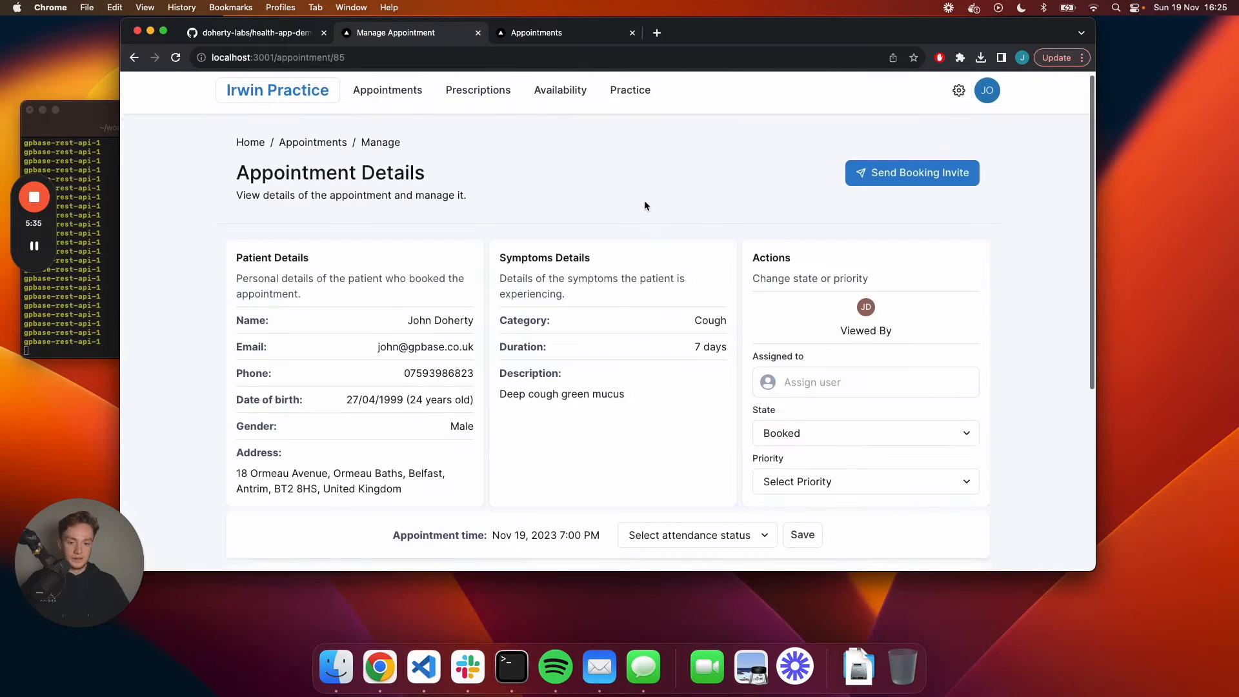
scroll("down", 3)
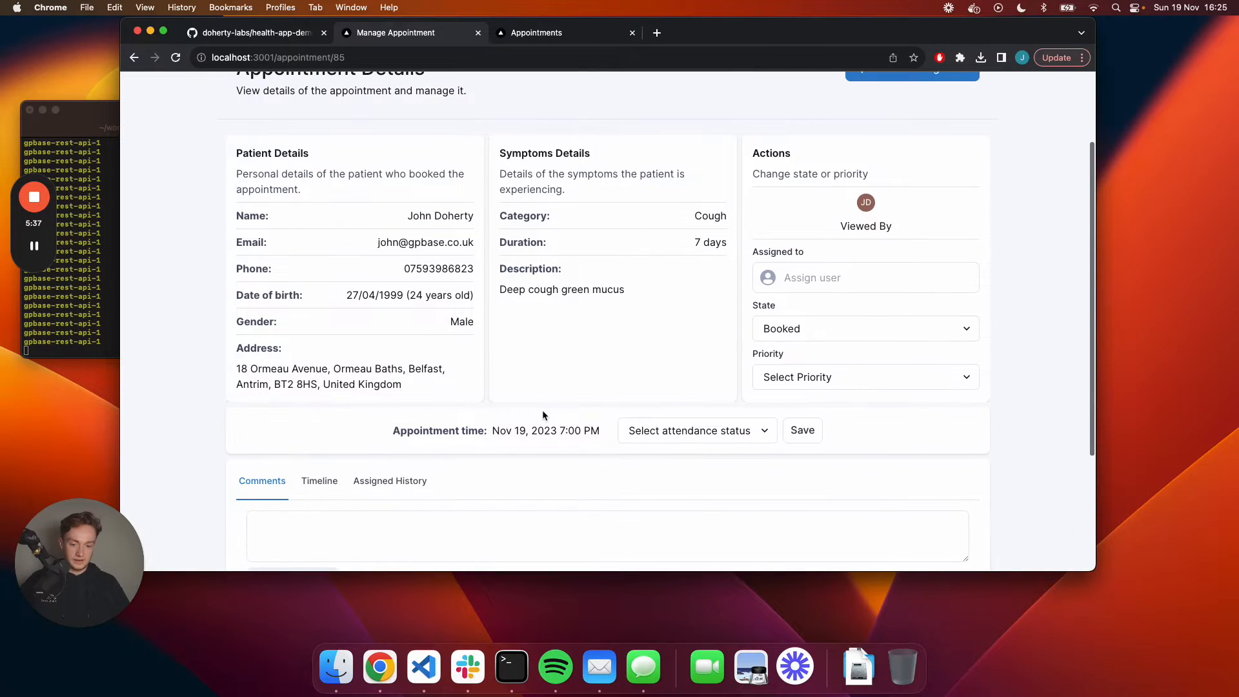
scroll("down", 3)
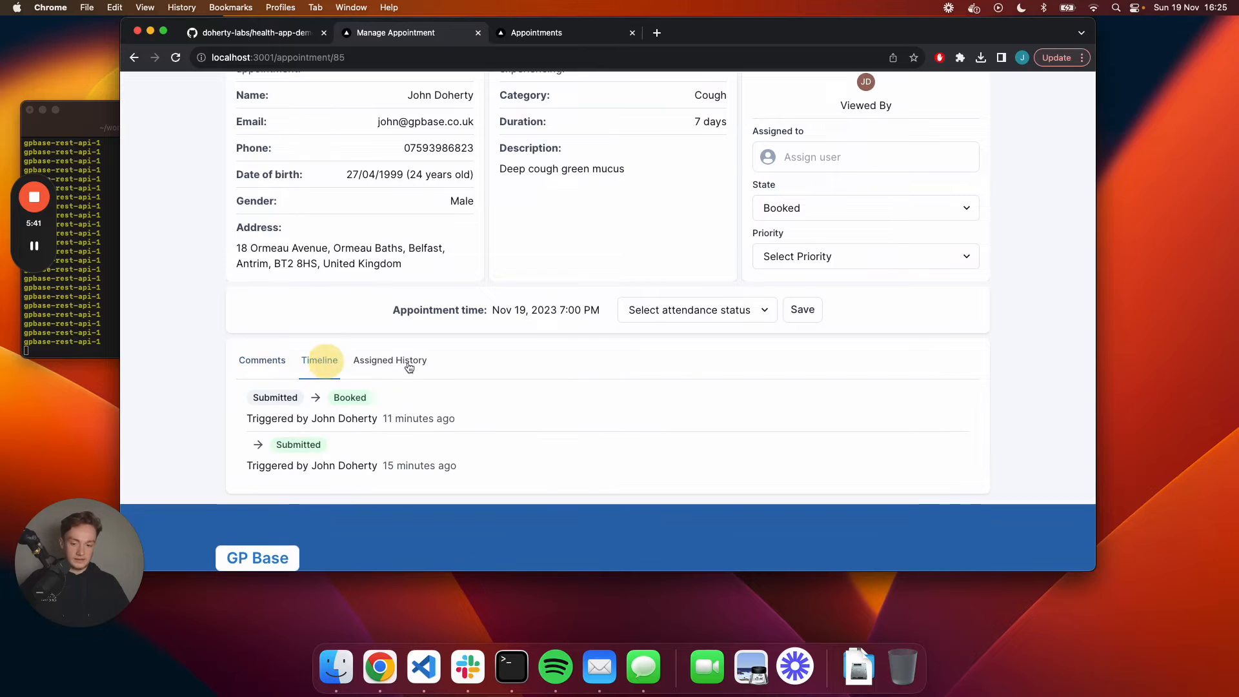
scroll("up", 3)
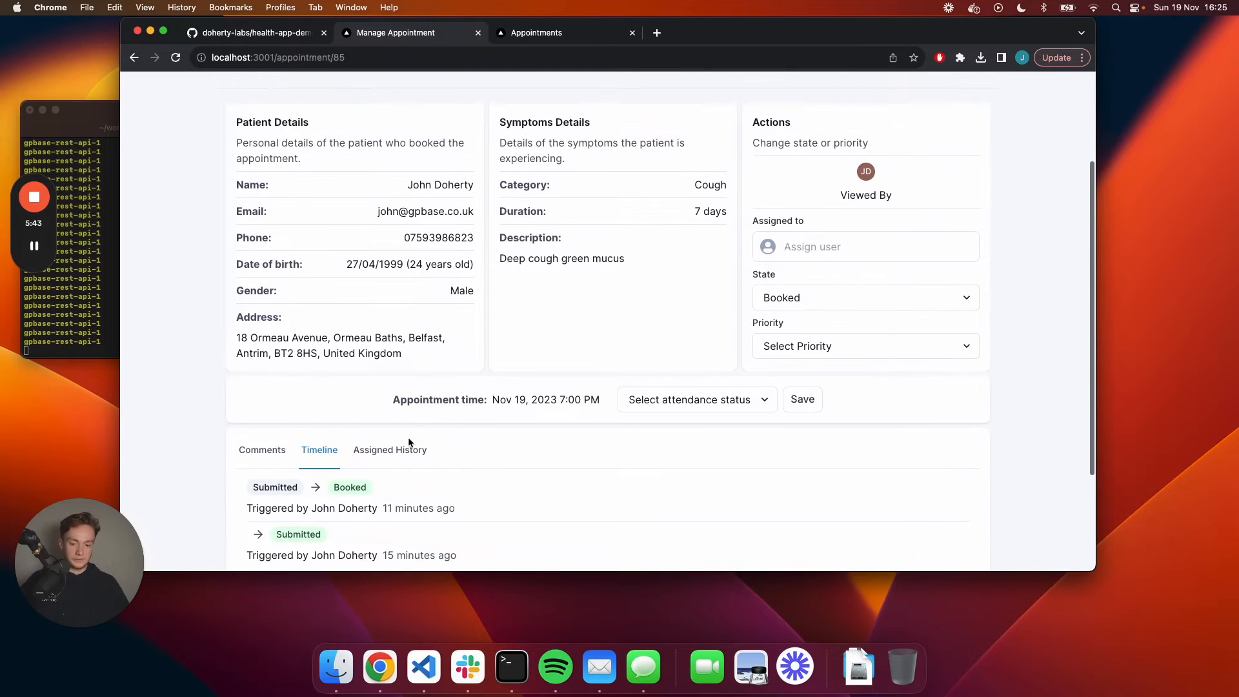
scroll("up", 3)
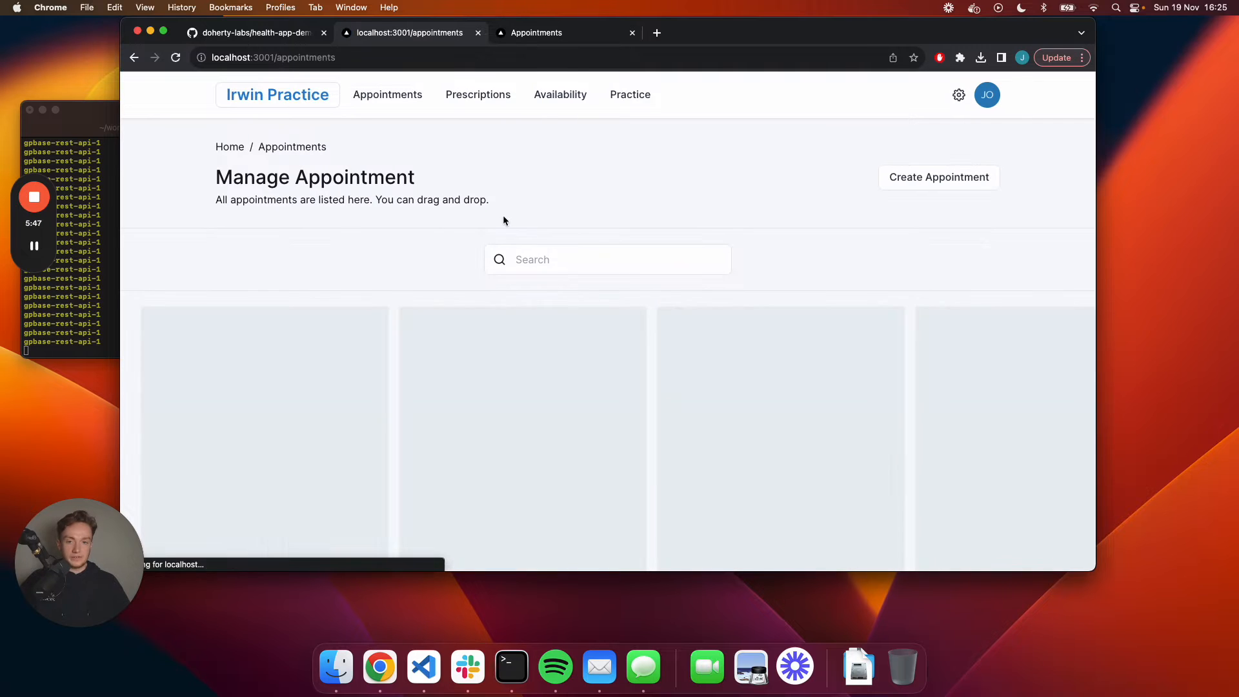
Send a booking invite for the unassigned, Submitted cough appointment.
scroll("down", 3)
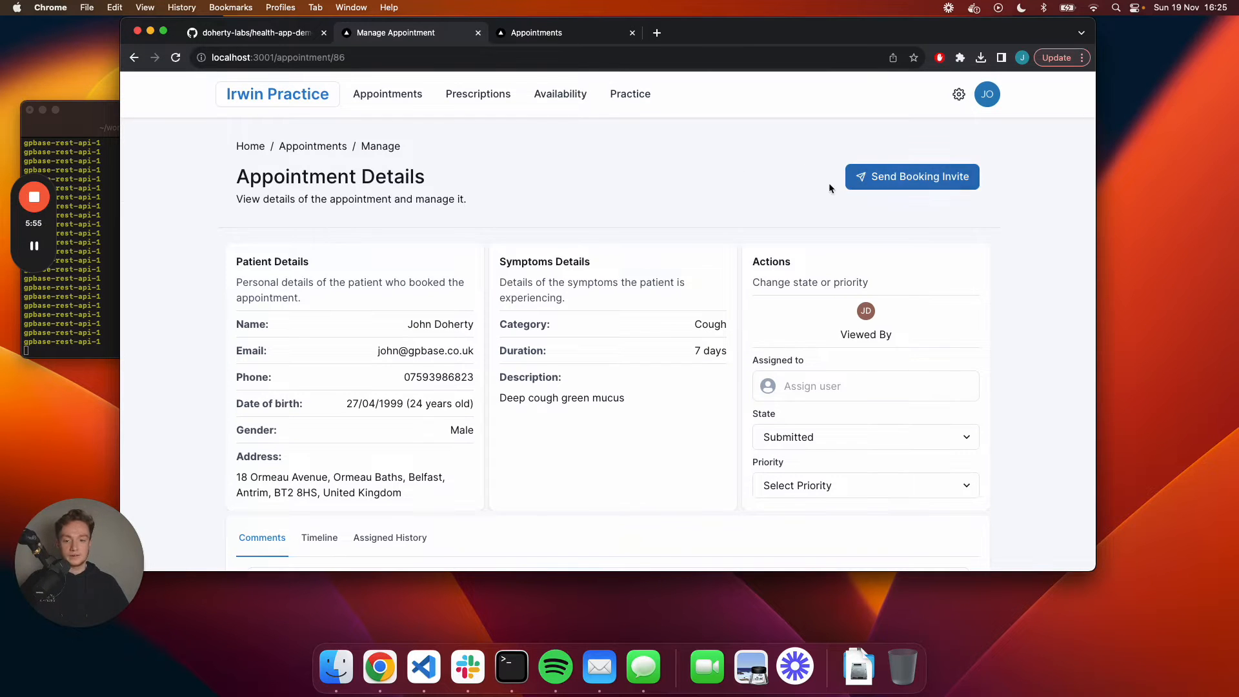
mouse_move(887, 187)
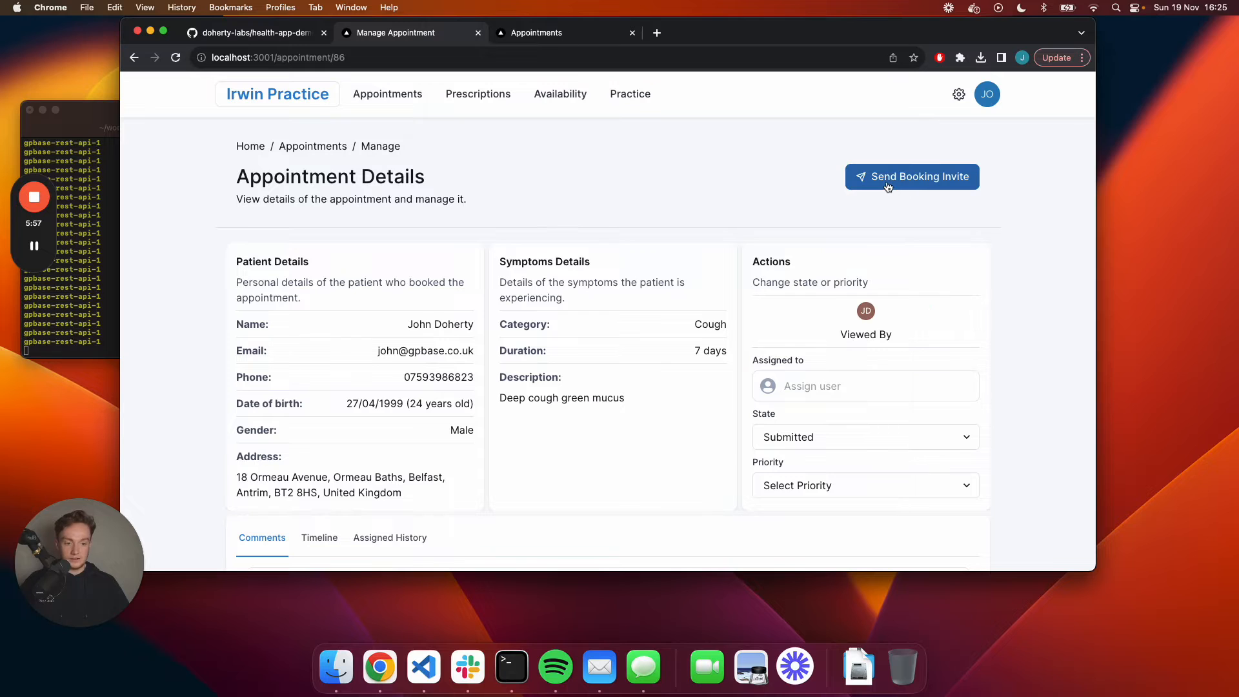
left_click(911, 176)
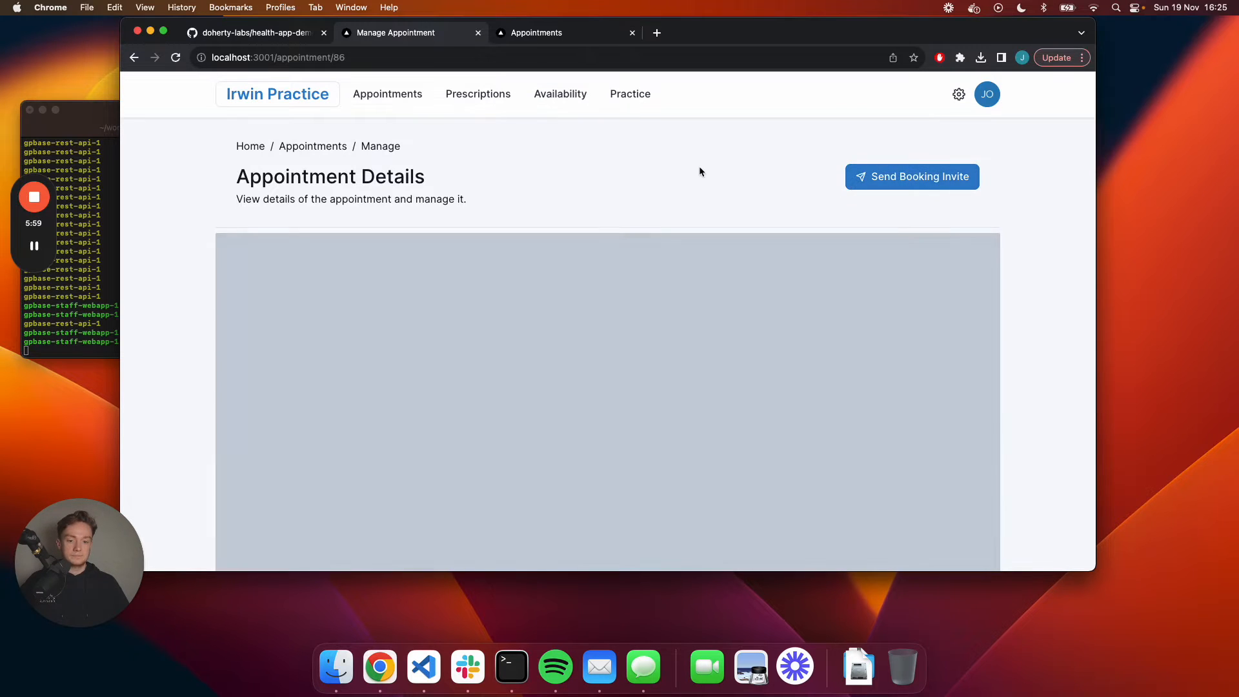
left_click(910, 176)
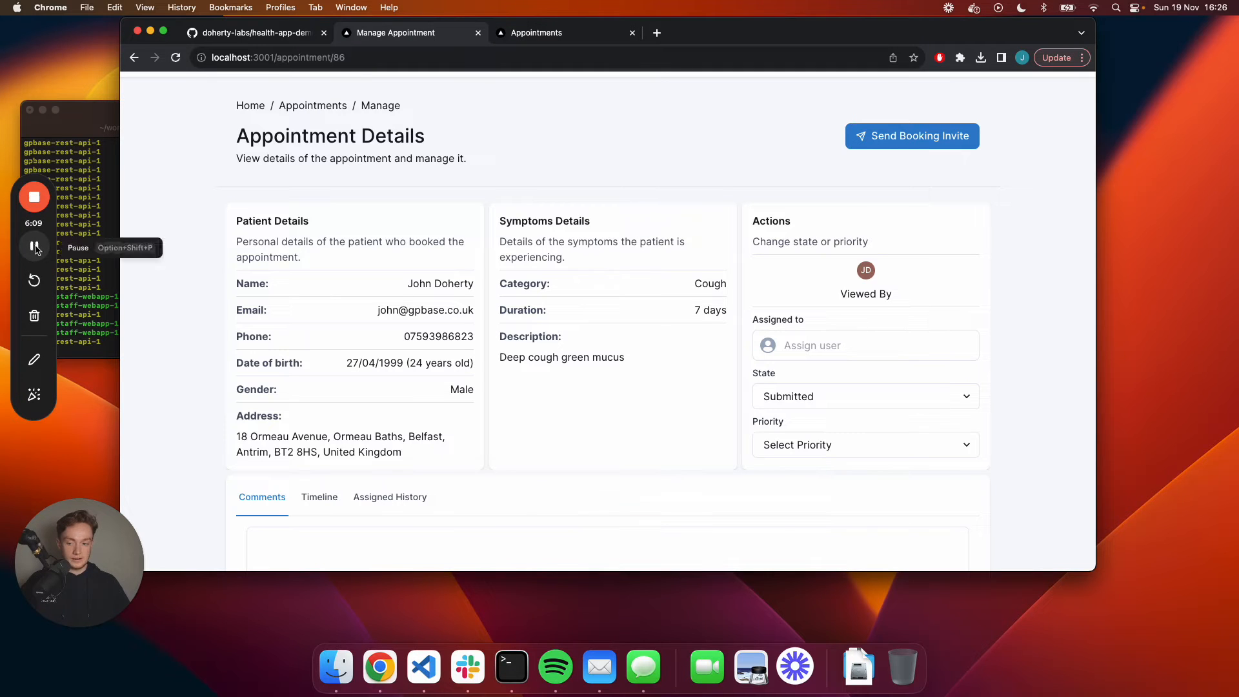
left_click(547, 32)
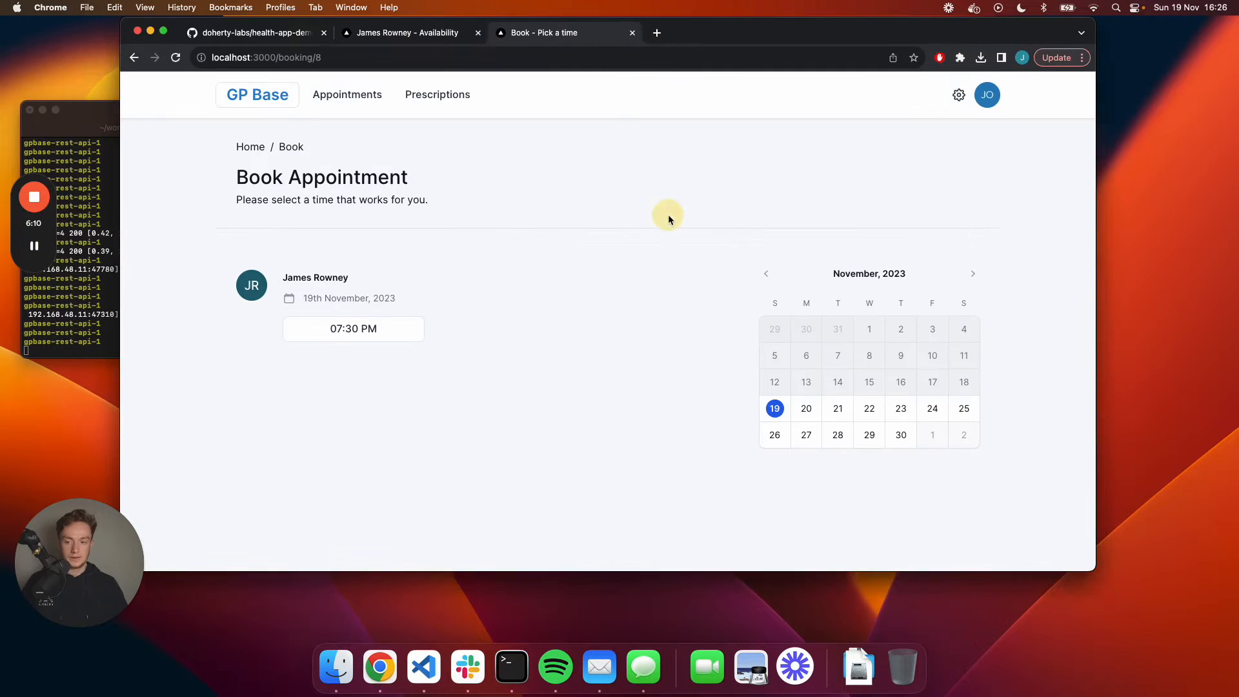
mouse_move(640, 212)
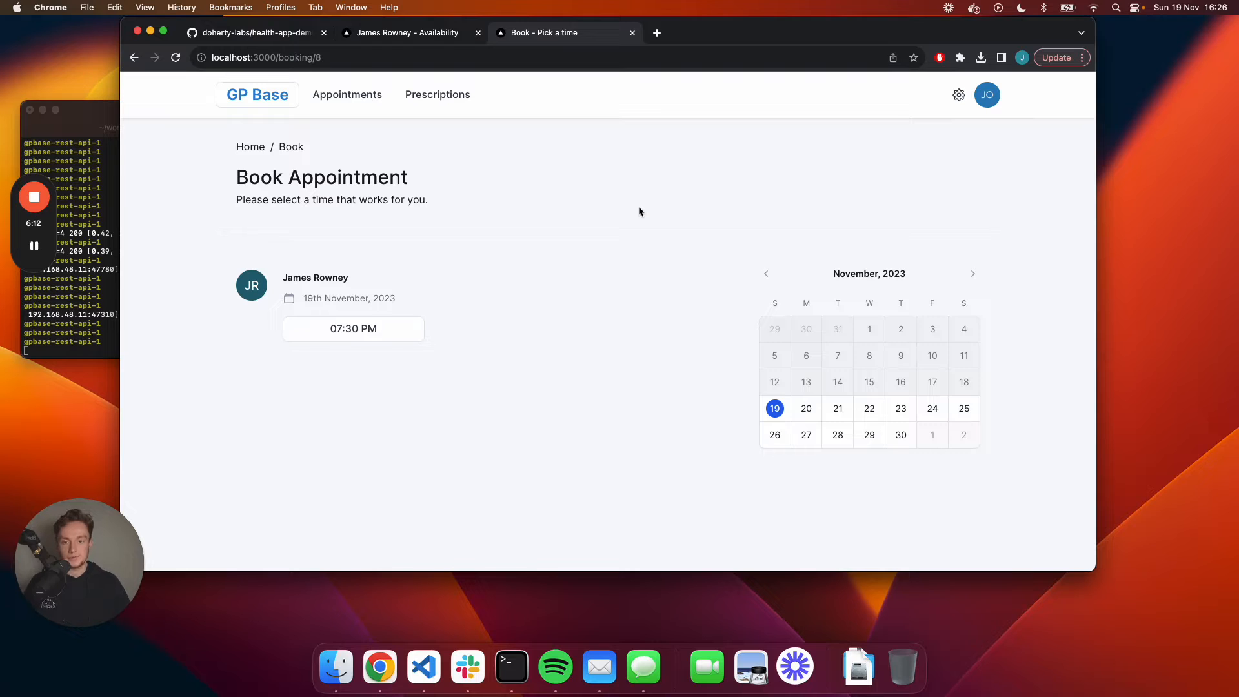
scroll("down", 3)
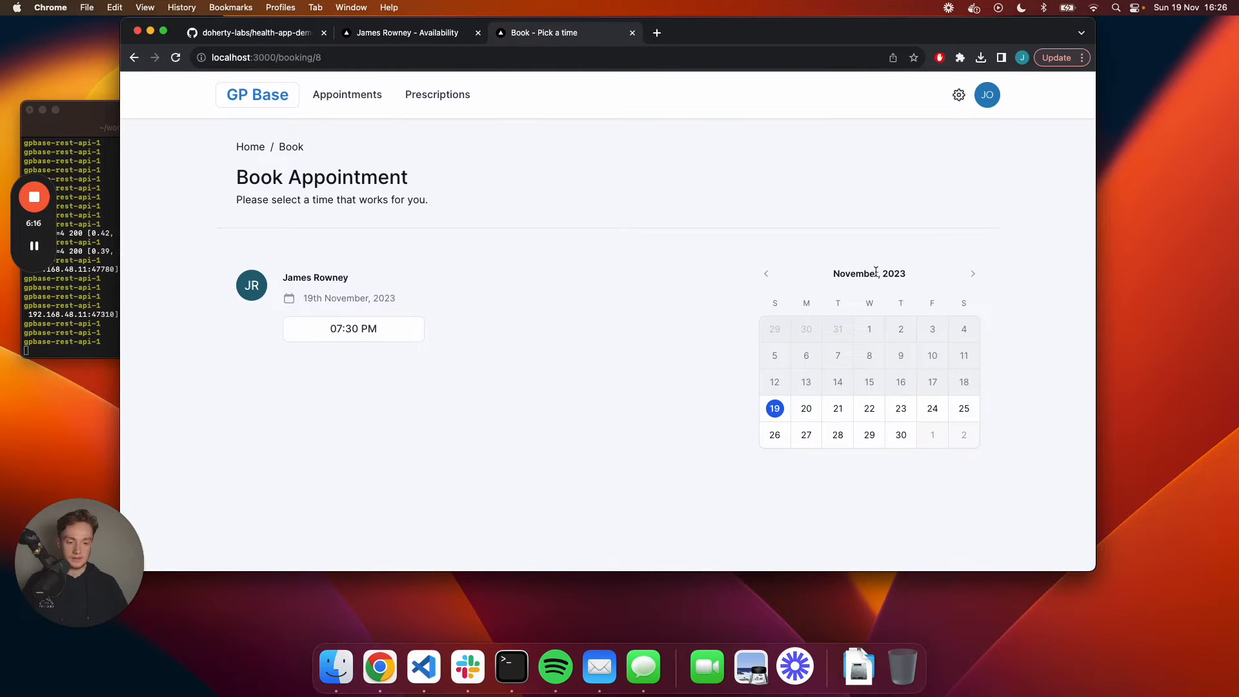
mouse_move(497, 253)
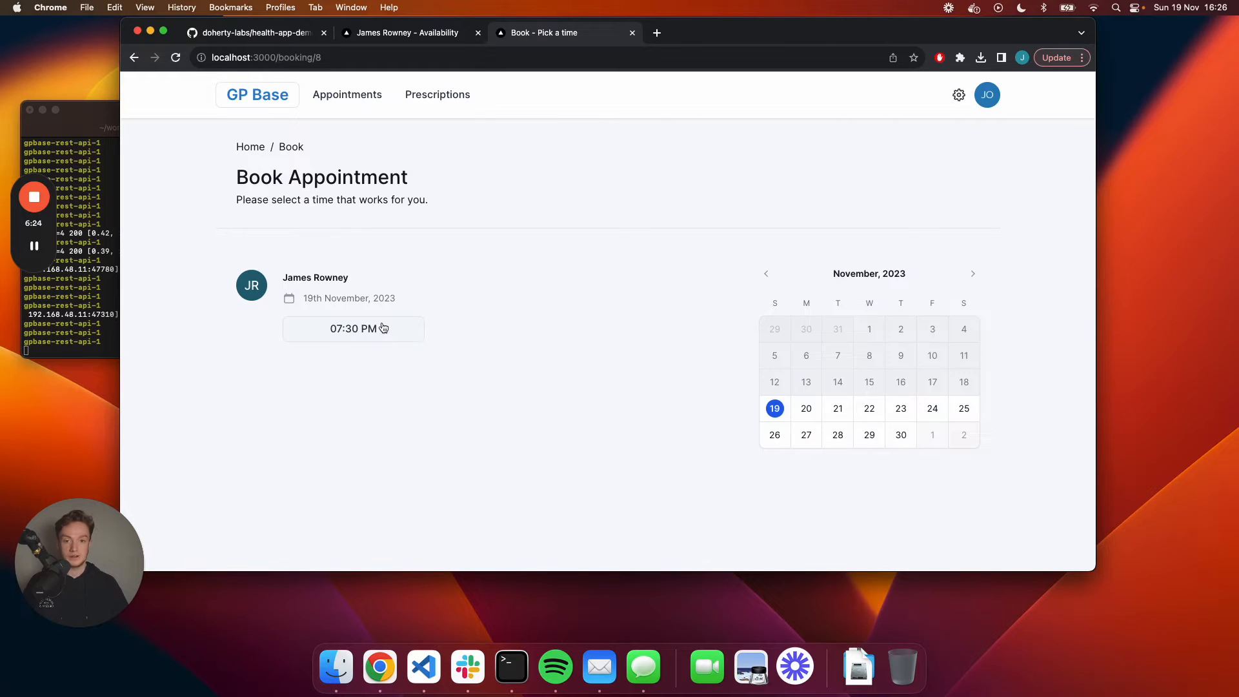
left_click(353, 328)
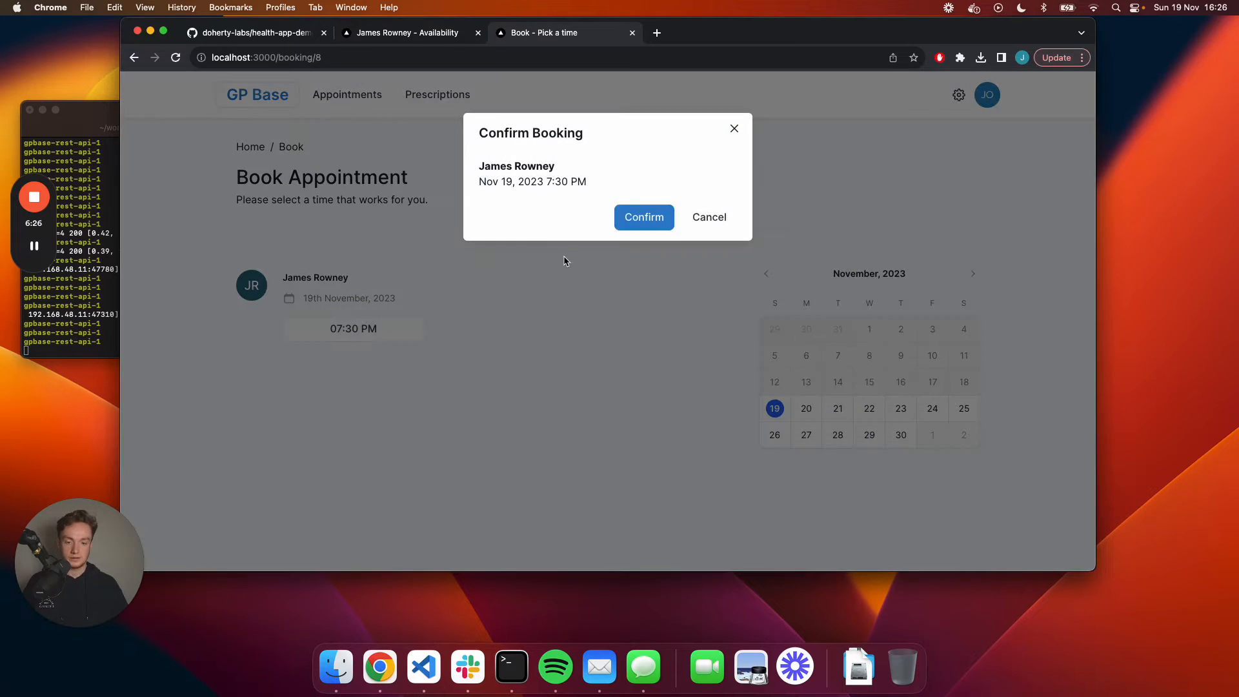
mouse_move(643, 217)
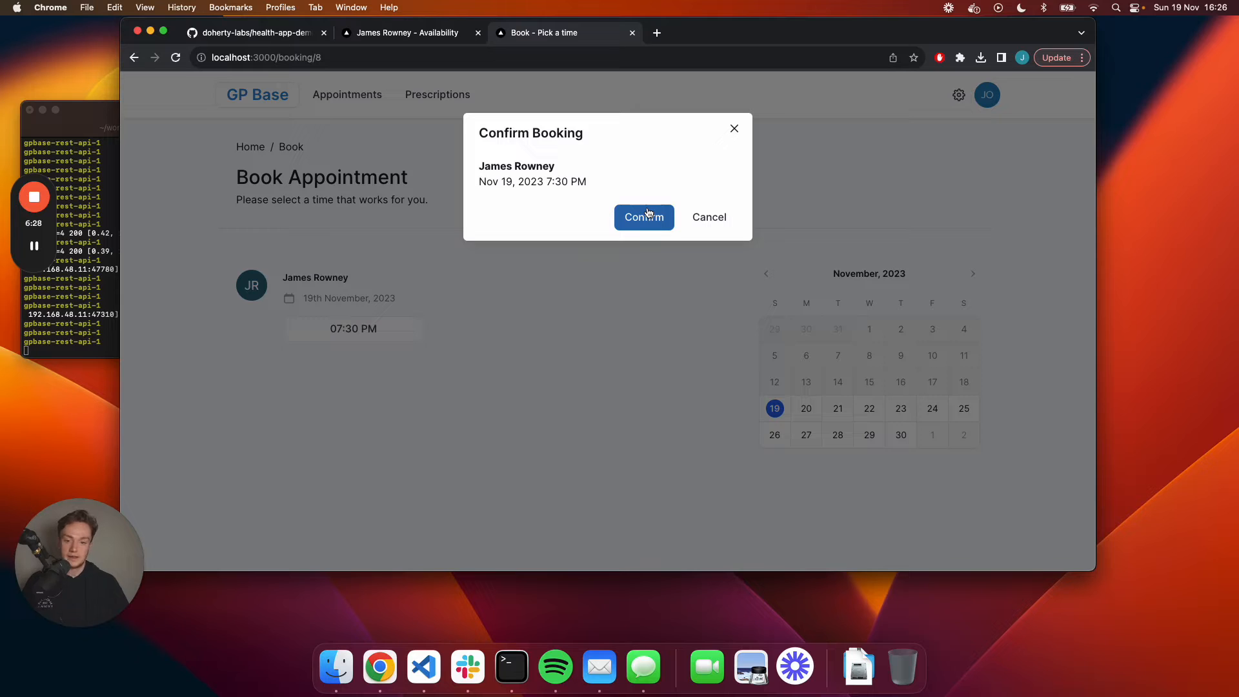
left_click(643, 217)
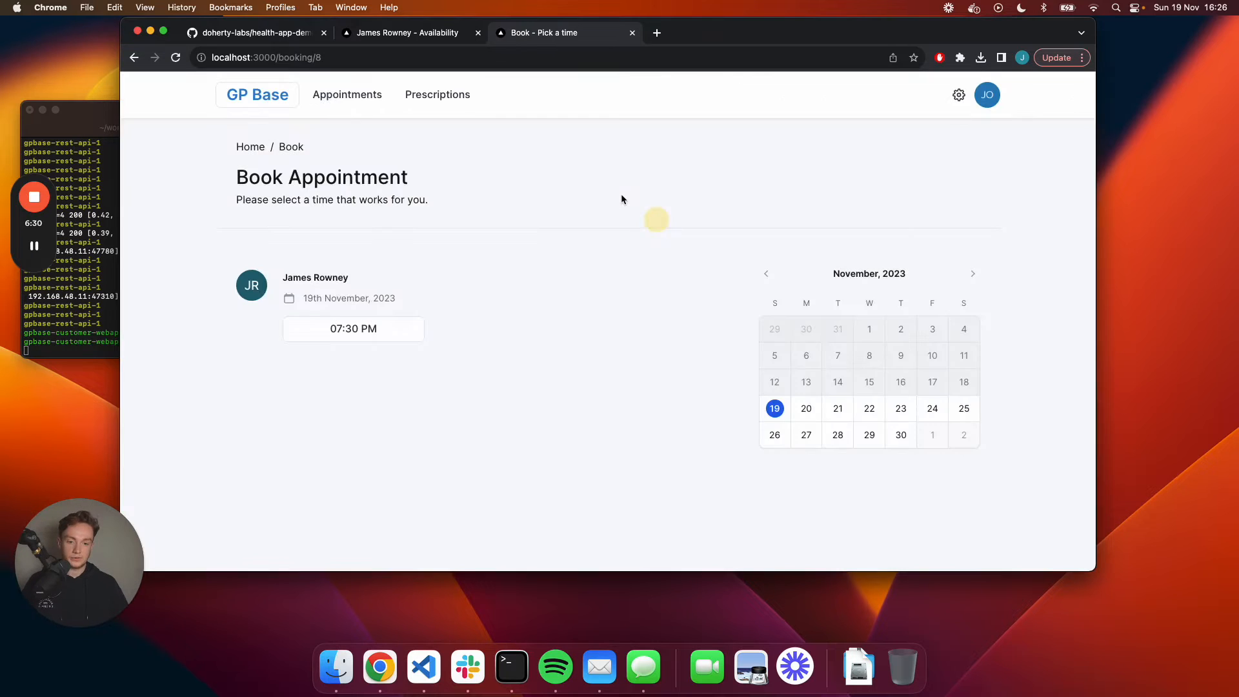
left_click(353, 328)
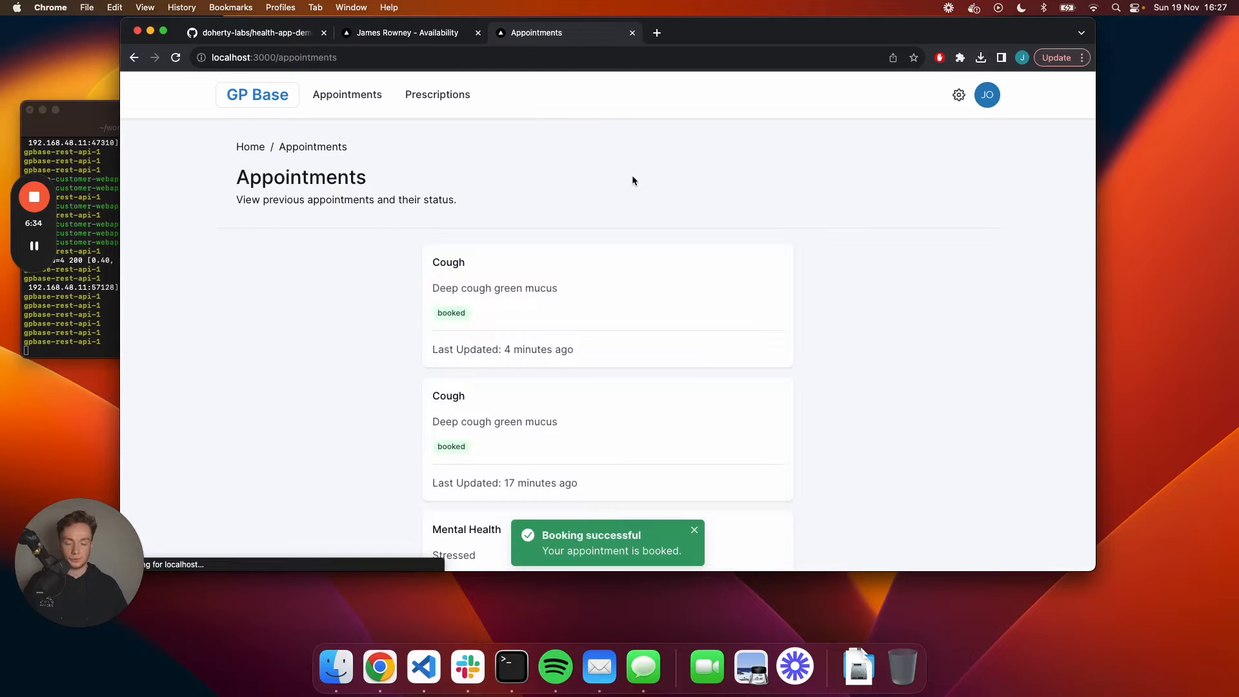
mouse_move(627, 173)
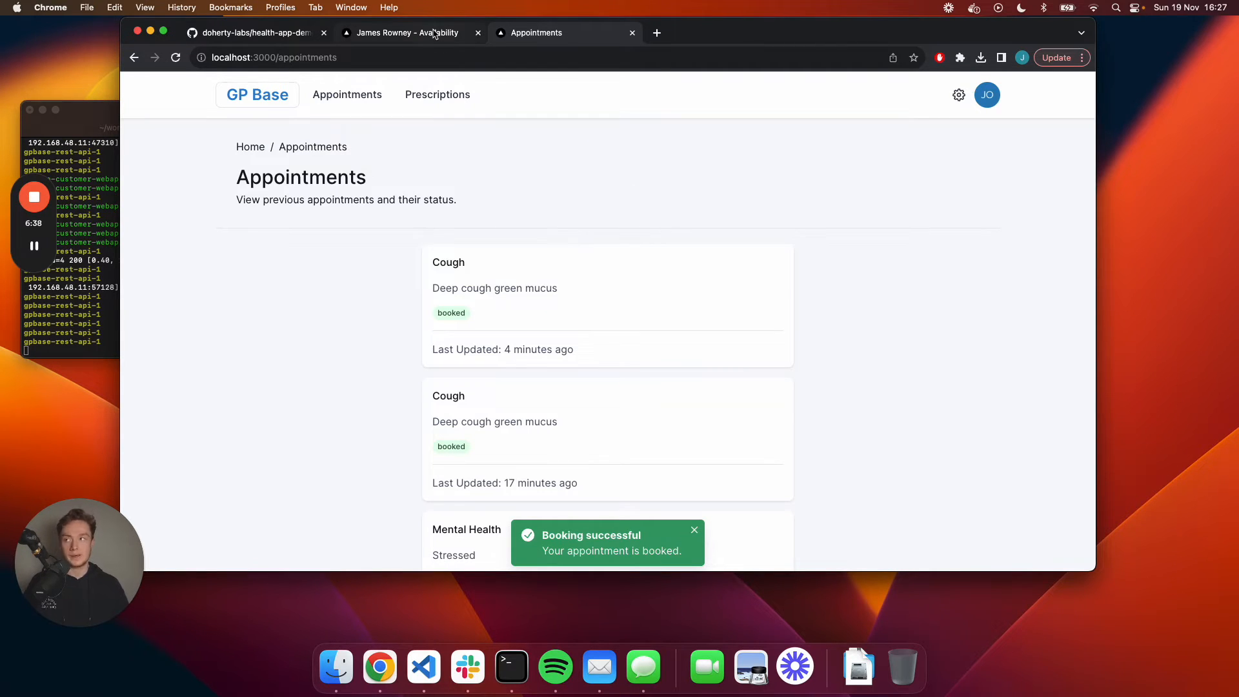
mouse_move(409, 33)
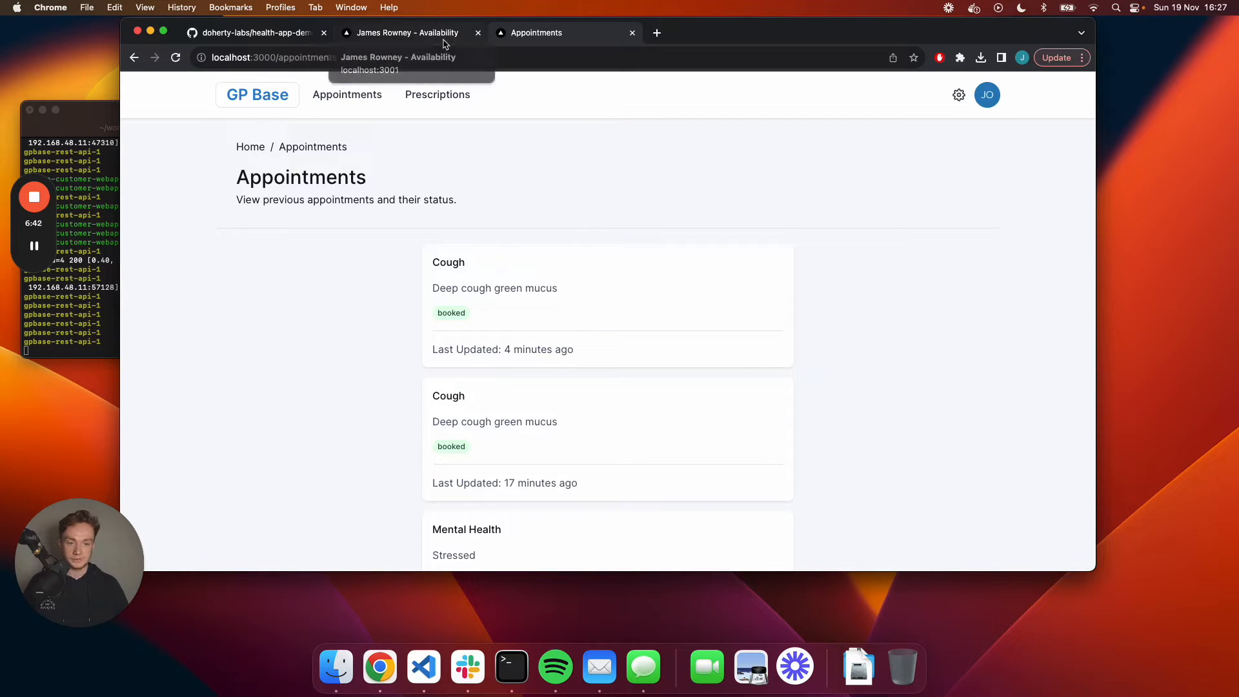
left_click(408, 32)
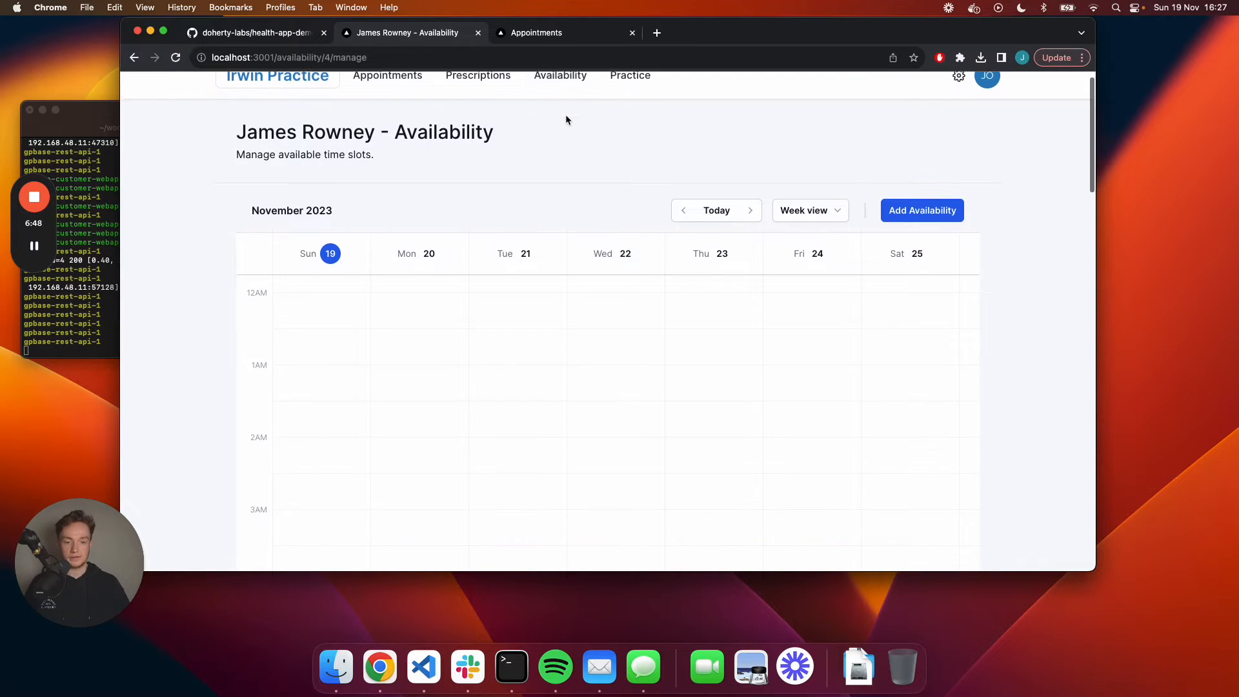
scroll("down", 3)
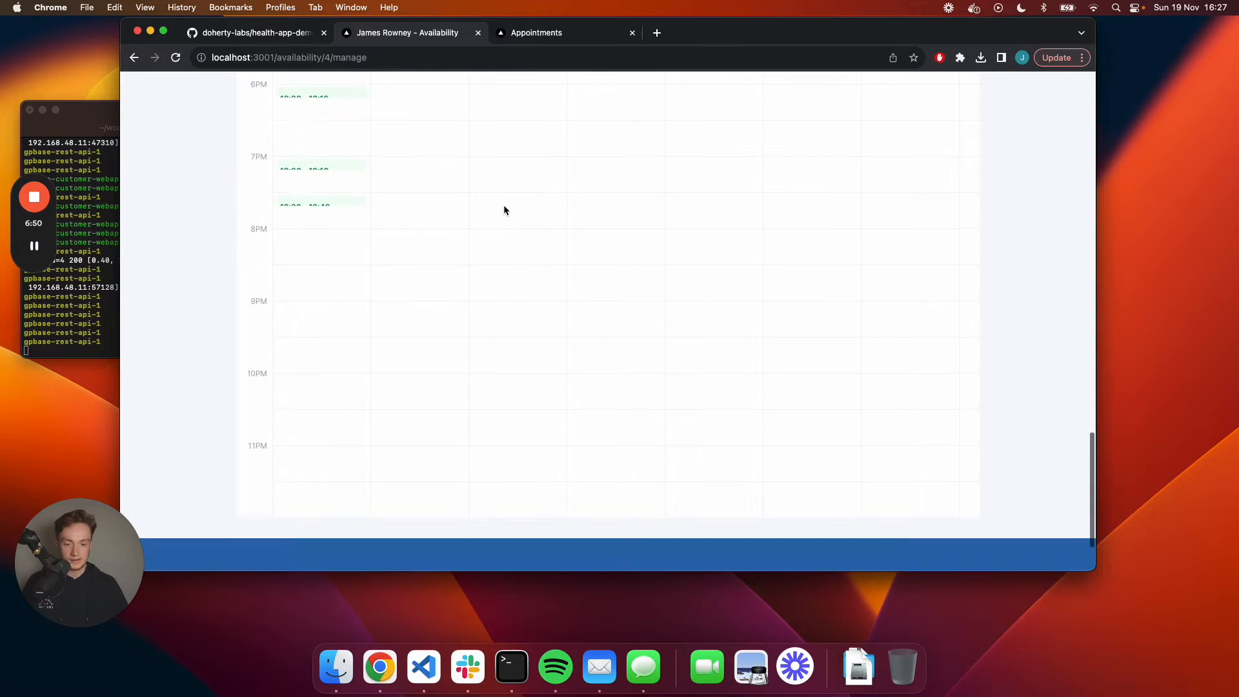
scroll("up", 3)
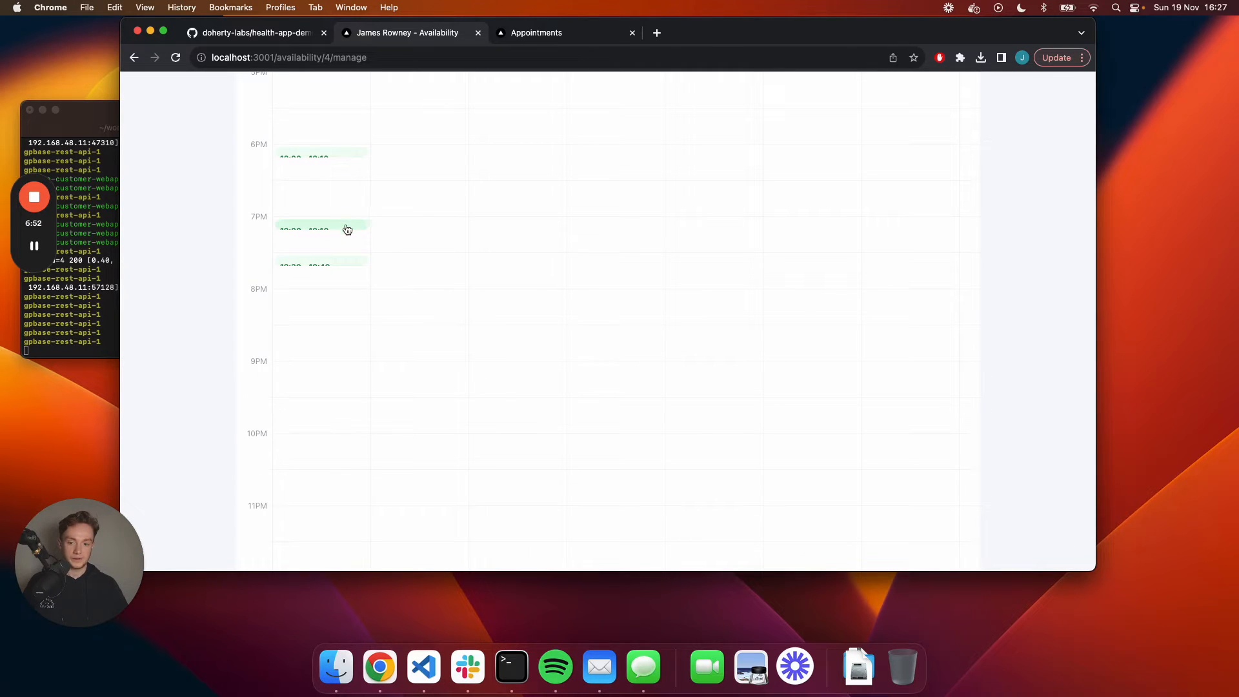
scroll("up", 3)
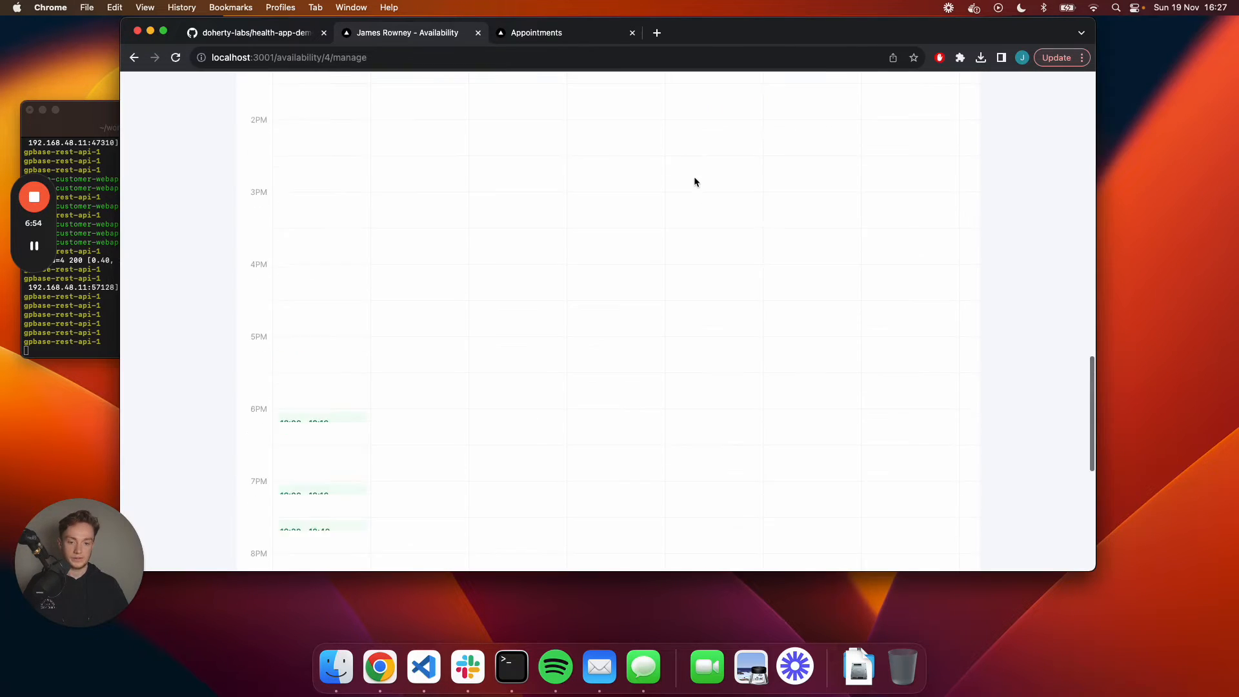
left_click(922, 229)
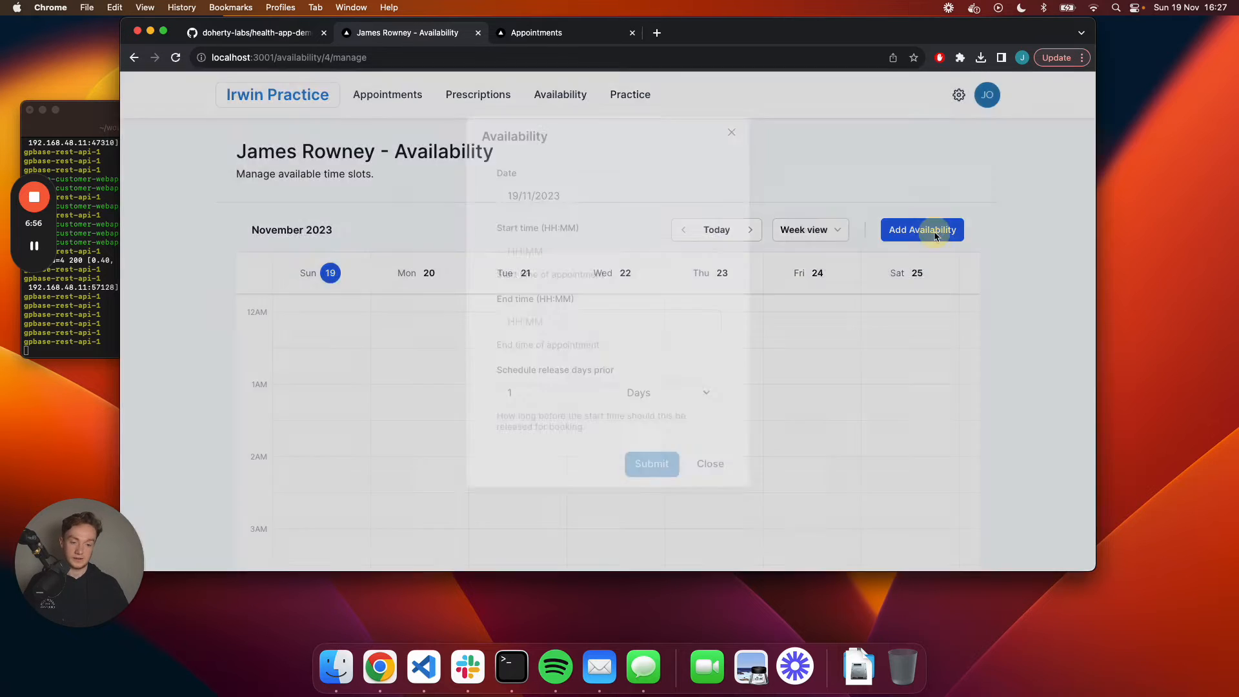
left_click(921, 229)
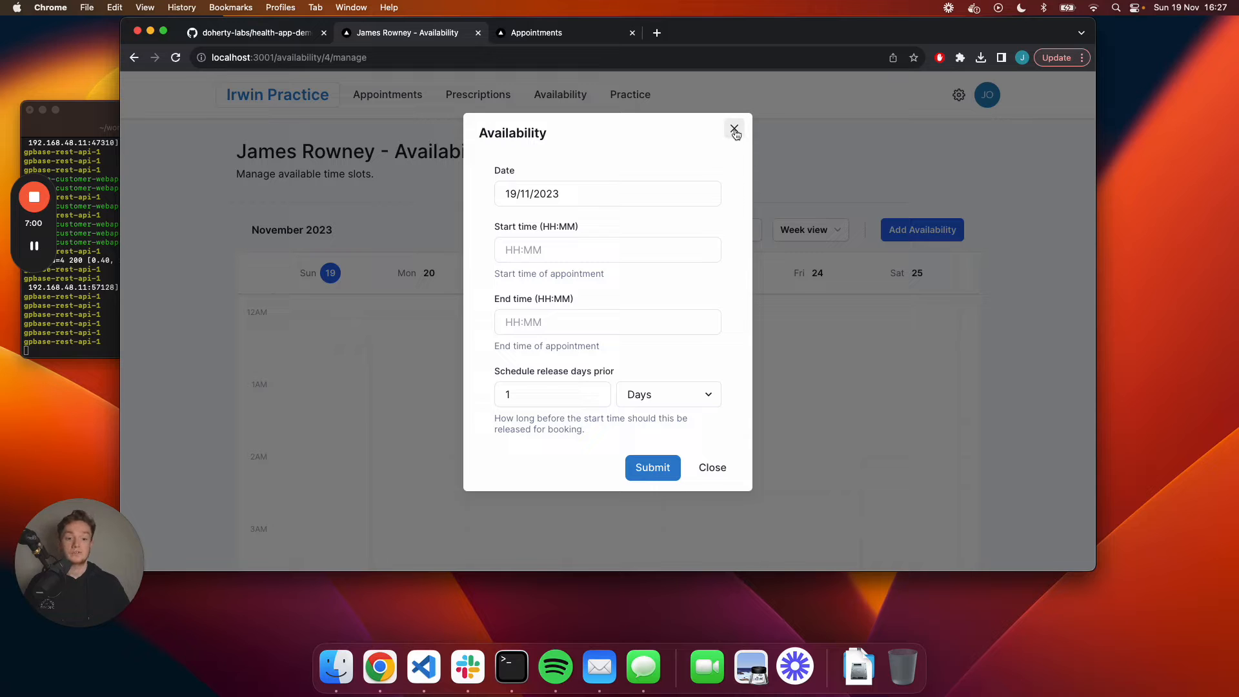
left_click(734, 130)
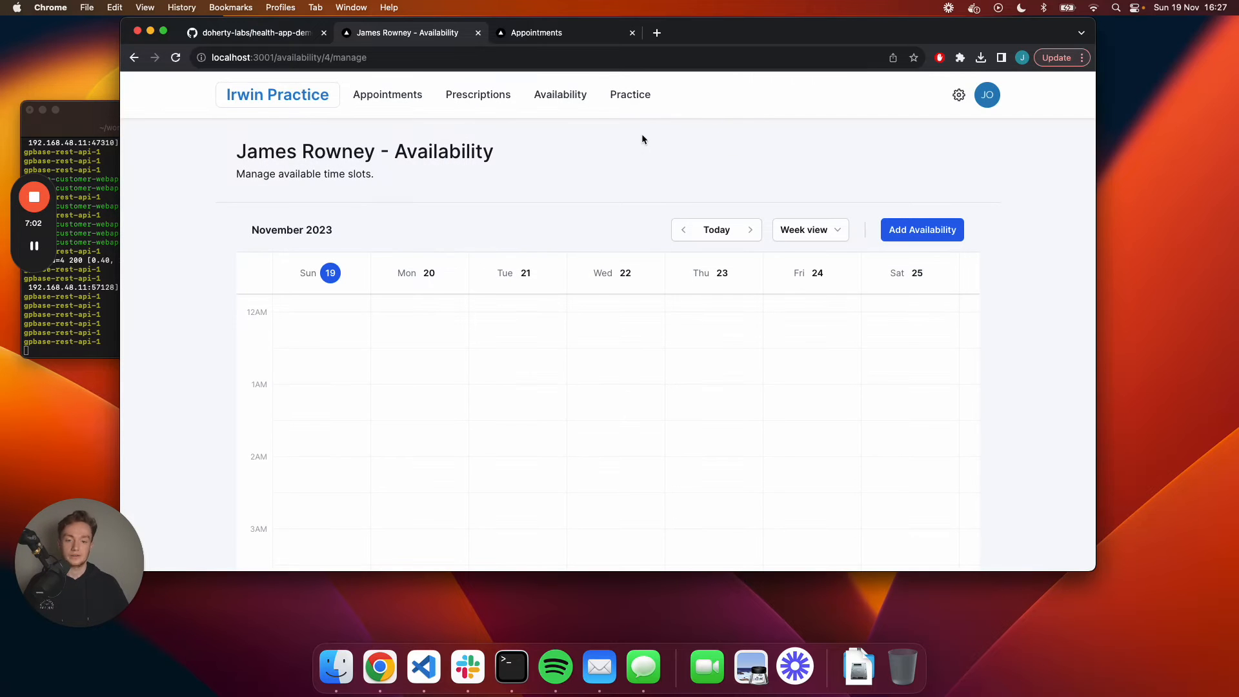
mouse_move(615, 115)
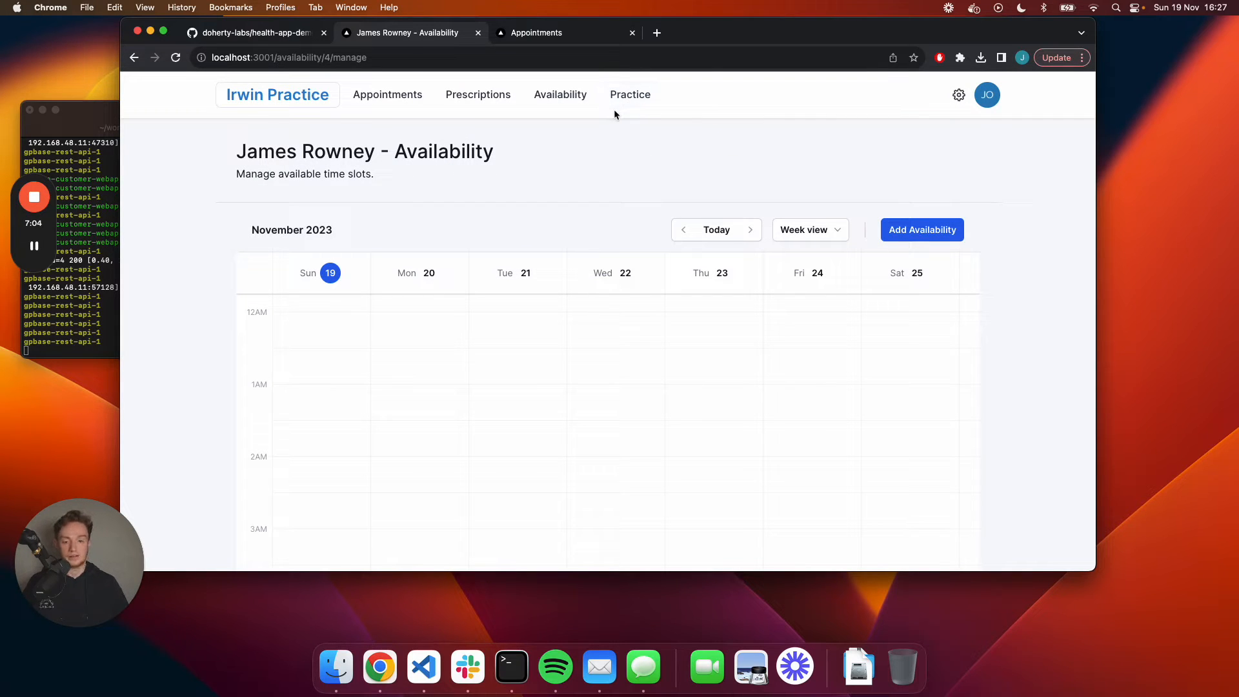
Open Irwin Practice's Manage Practice page and browse down to Feature Flags and back.
left_click(630, 94)
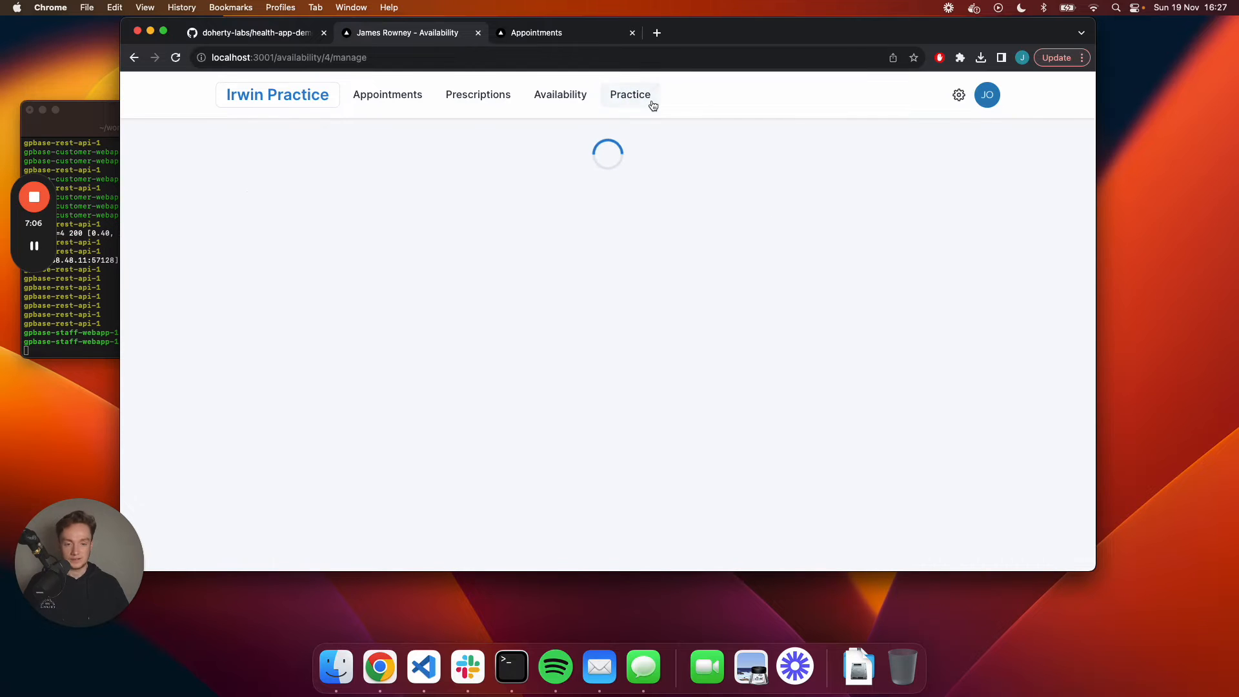
left_click(629, 94)
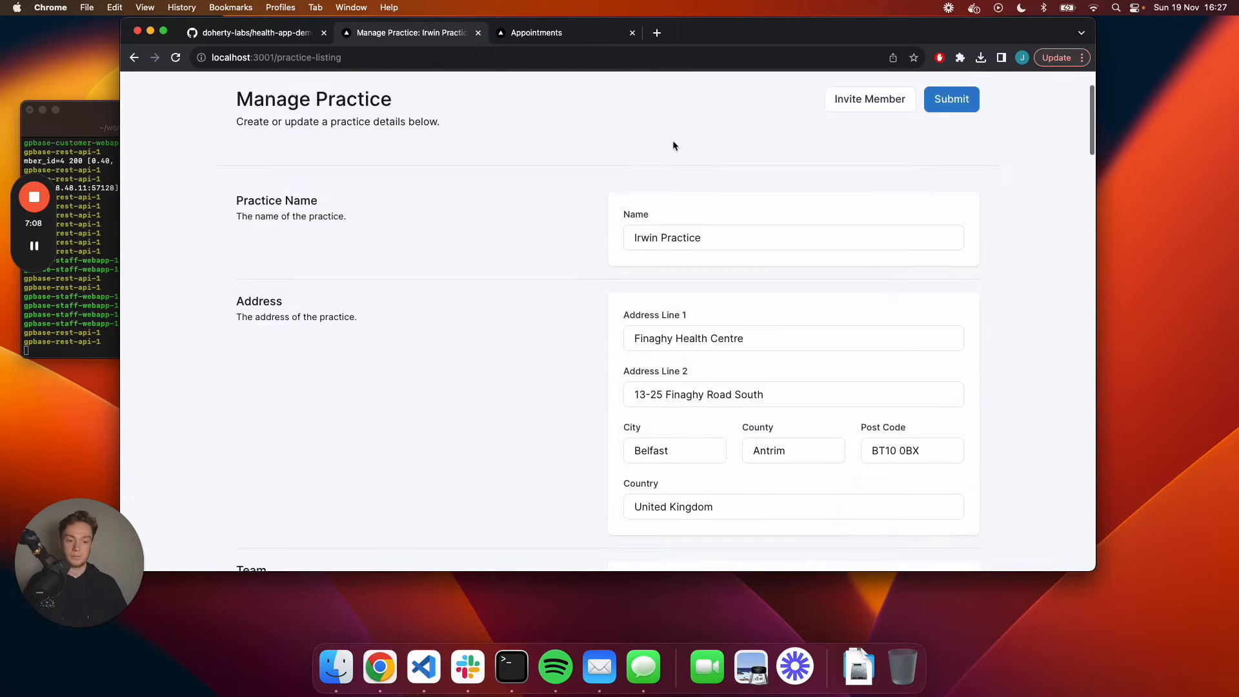
scroll("down", 3)
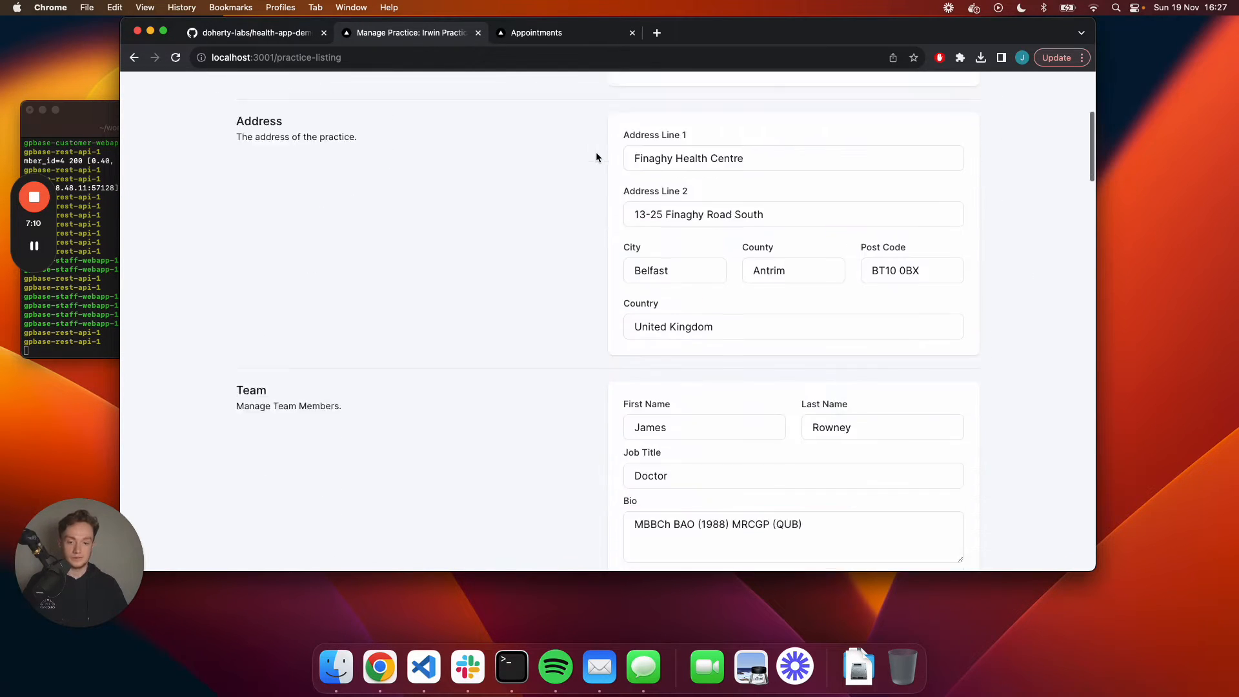
scroll("up", 3)
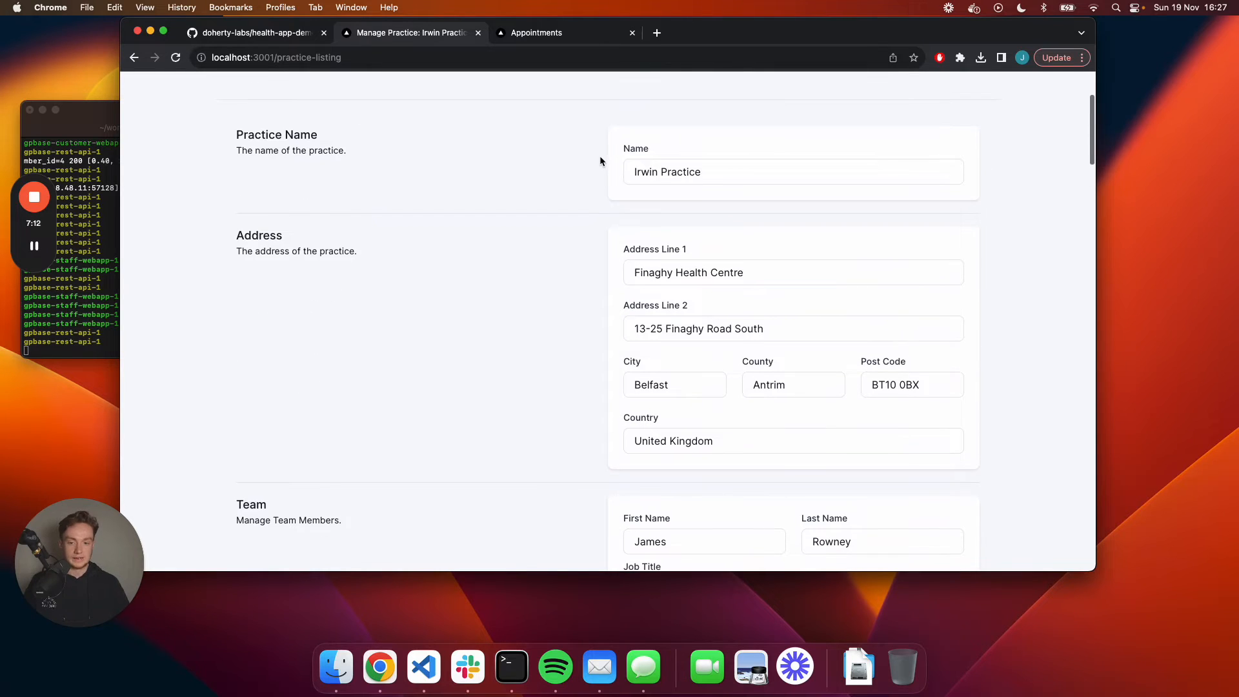
scroll("down", 3)
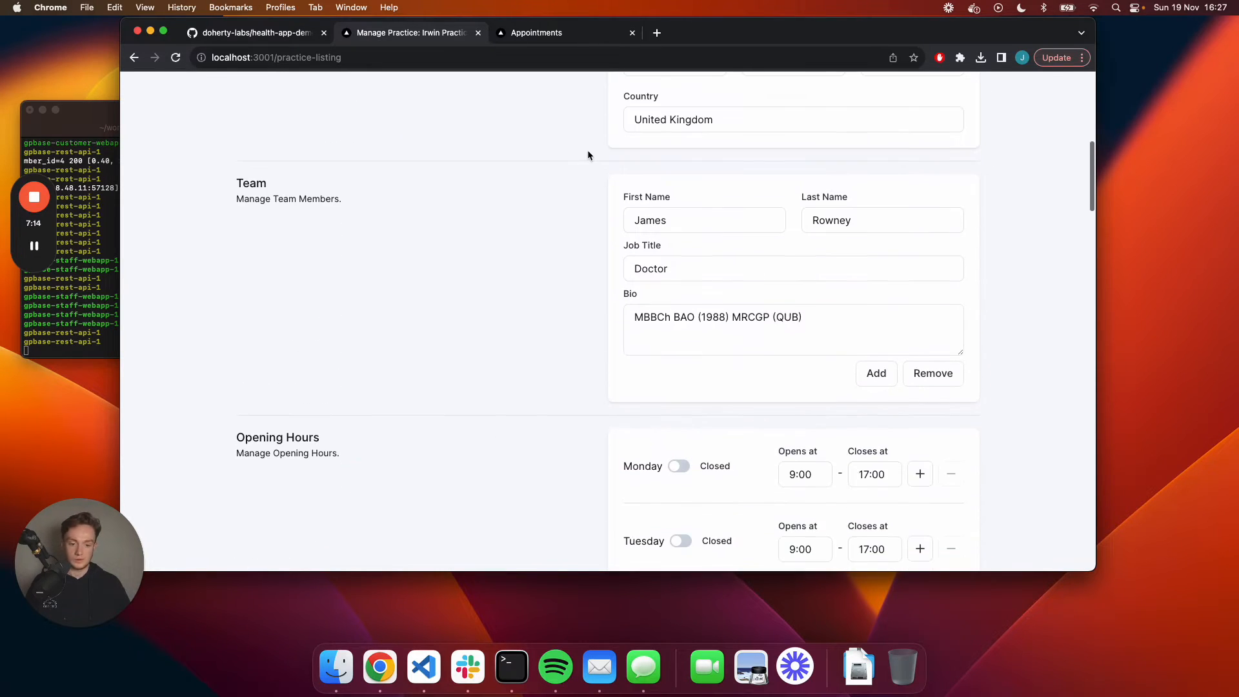
scroll("down", 3)
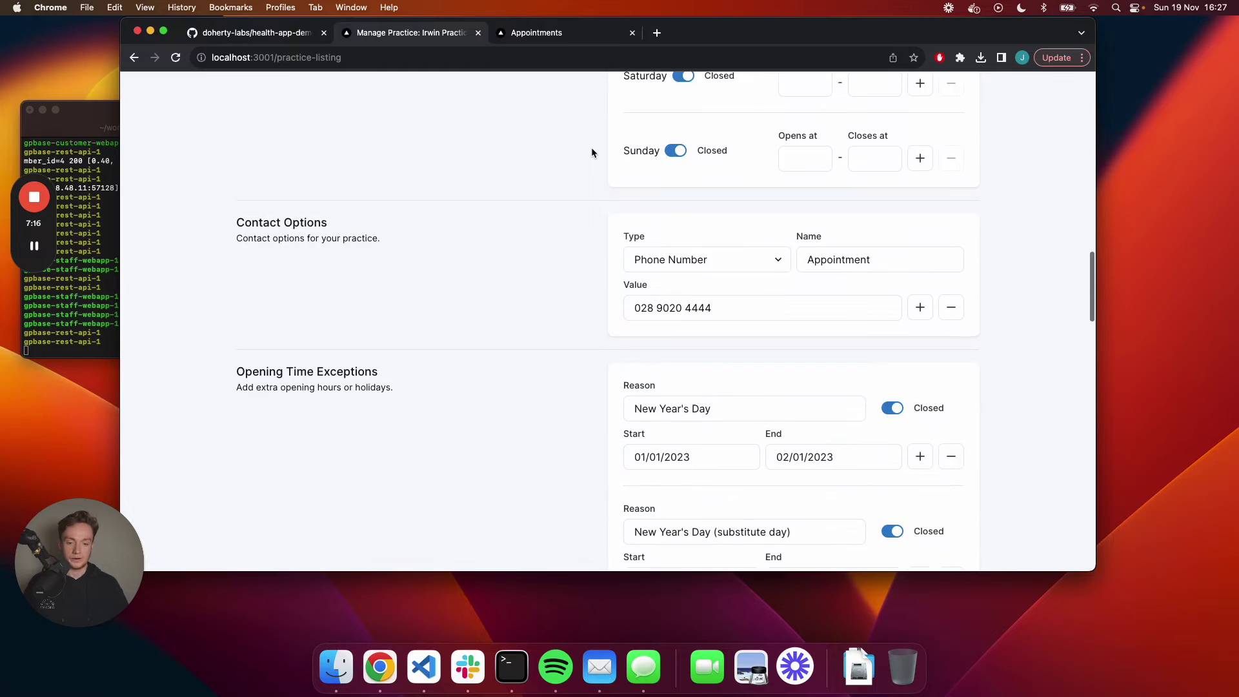
scroll("down", 3)
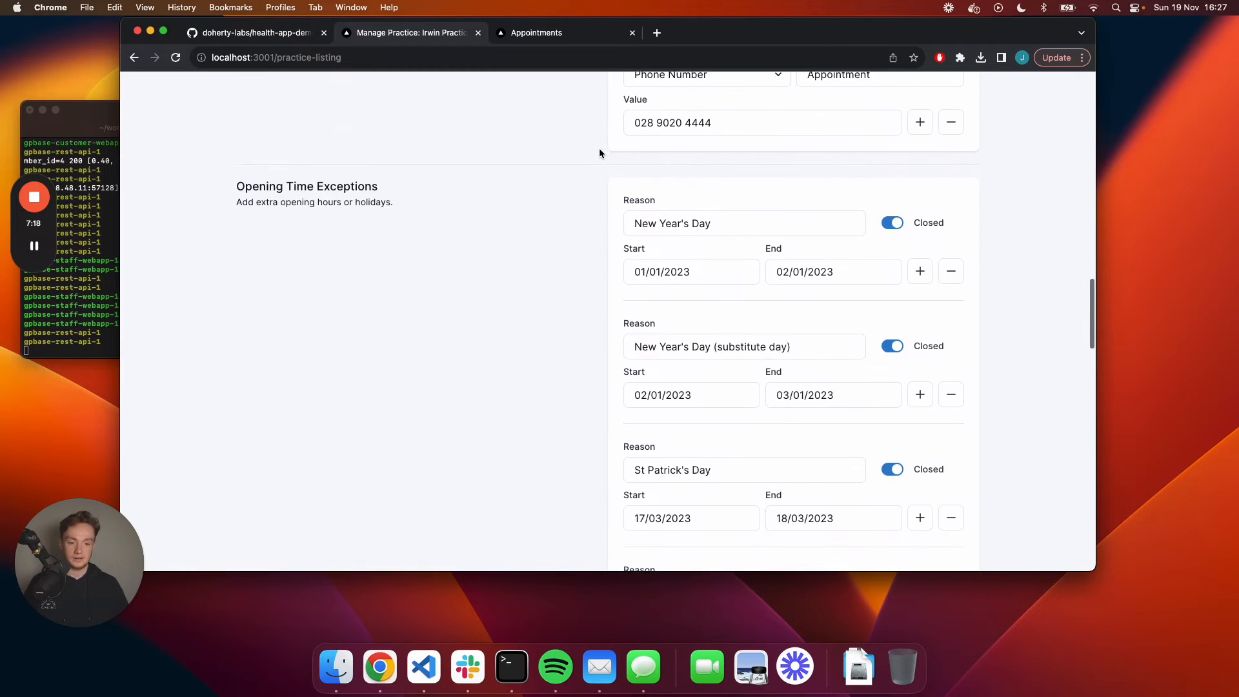
scroll("down", 3)
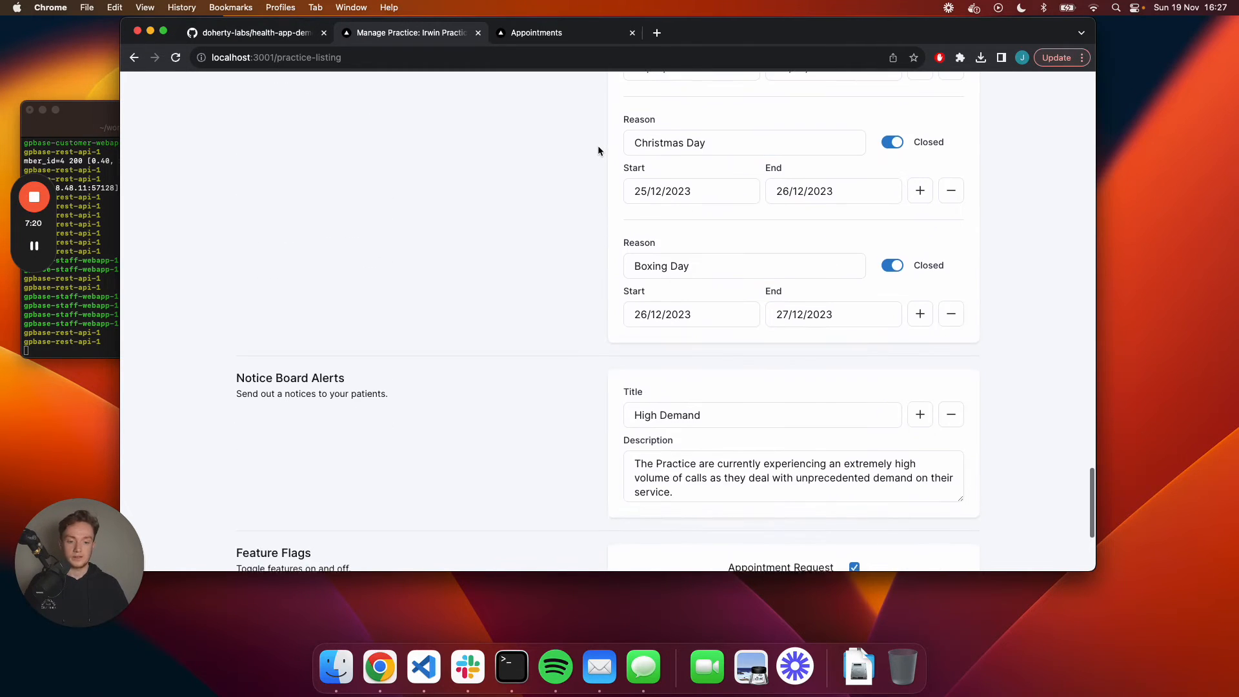
scroll("down", 3)
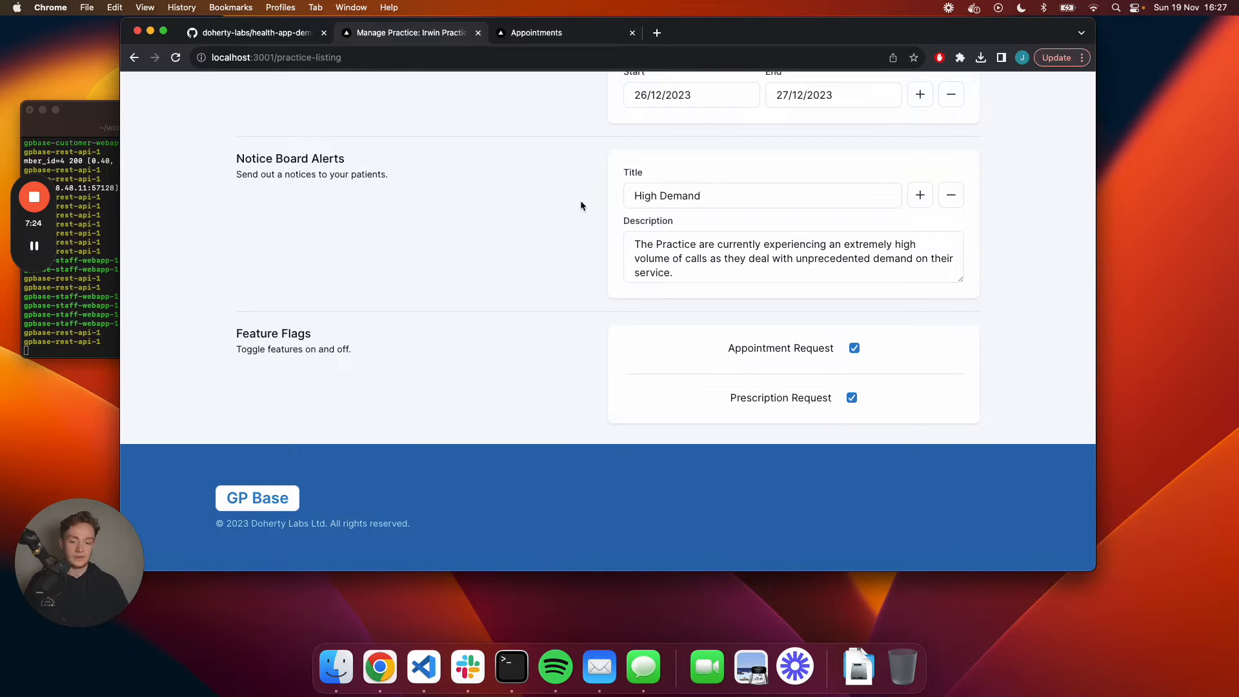
mouse_move(801, 298)
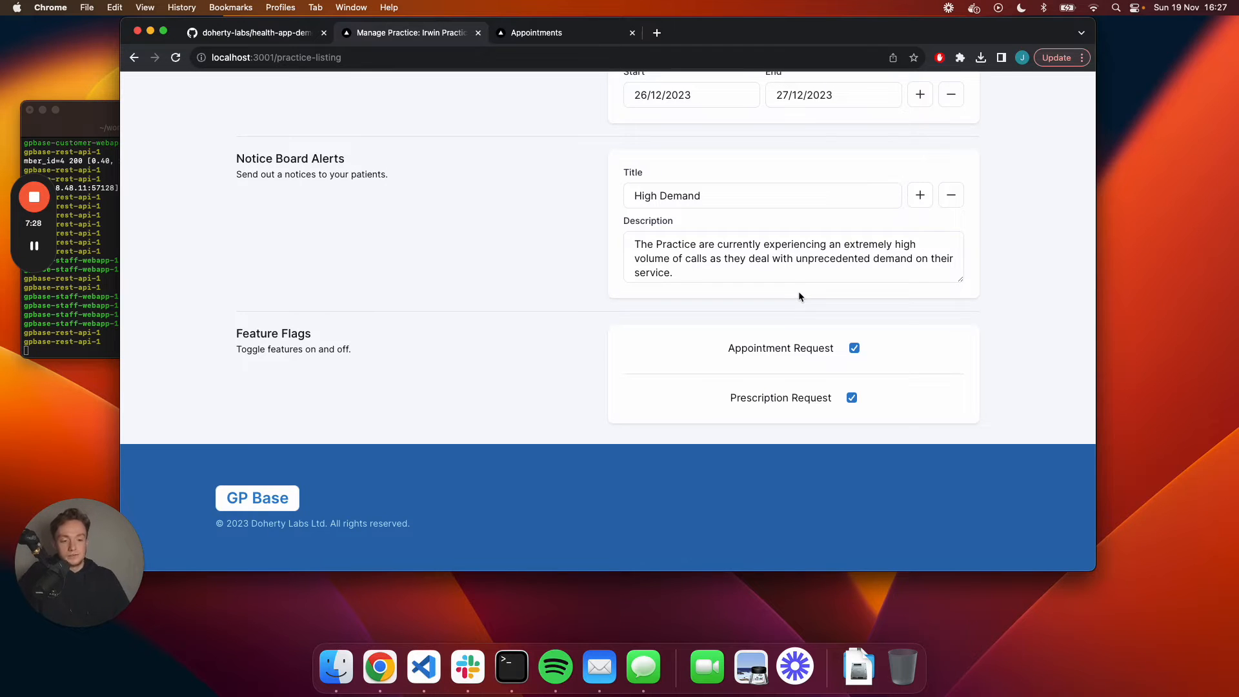
mouse_move(809, 219)
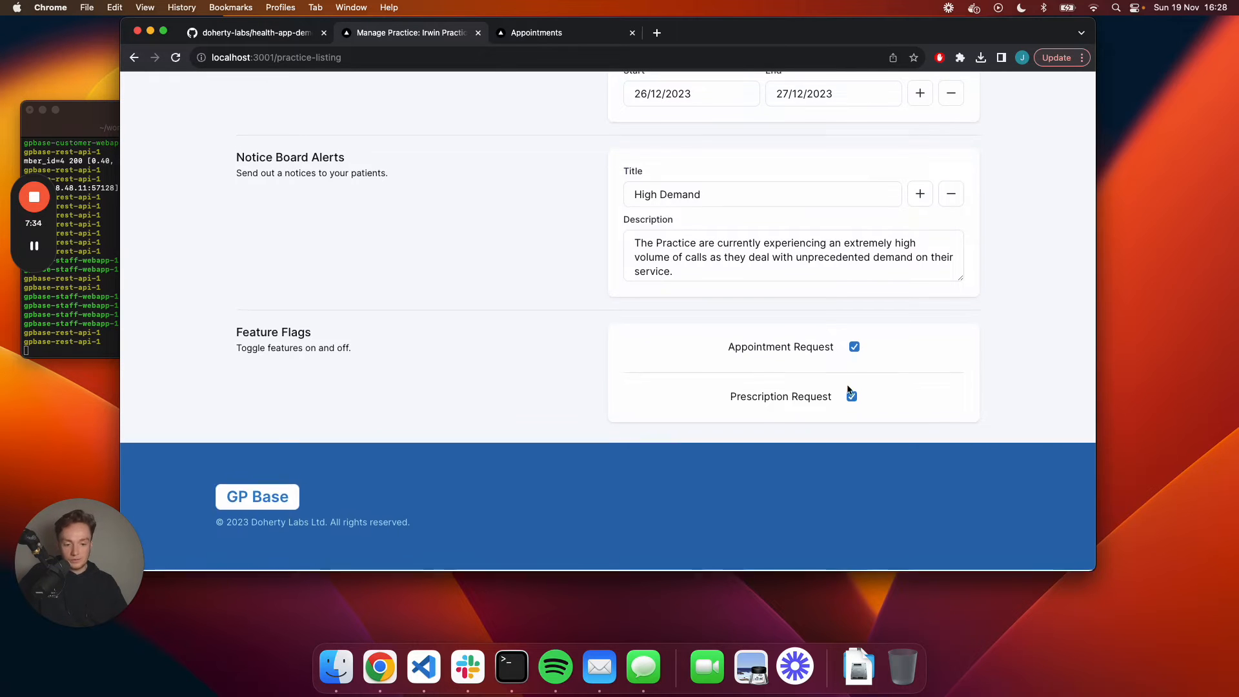
scroll("up", 3)
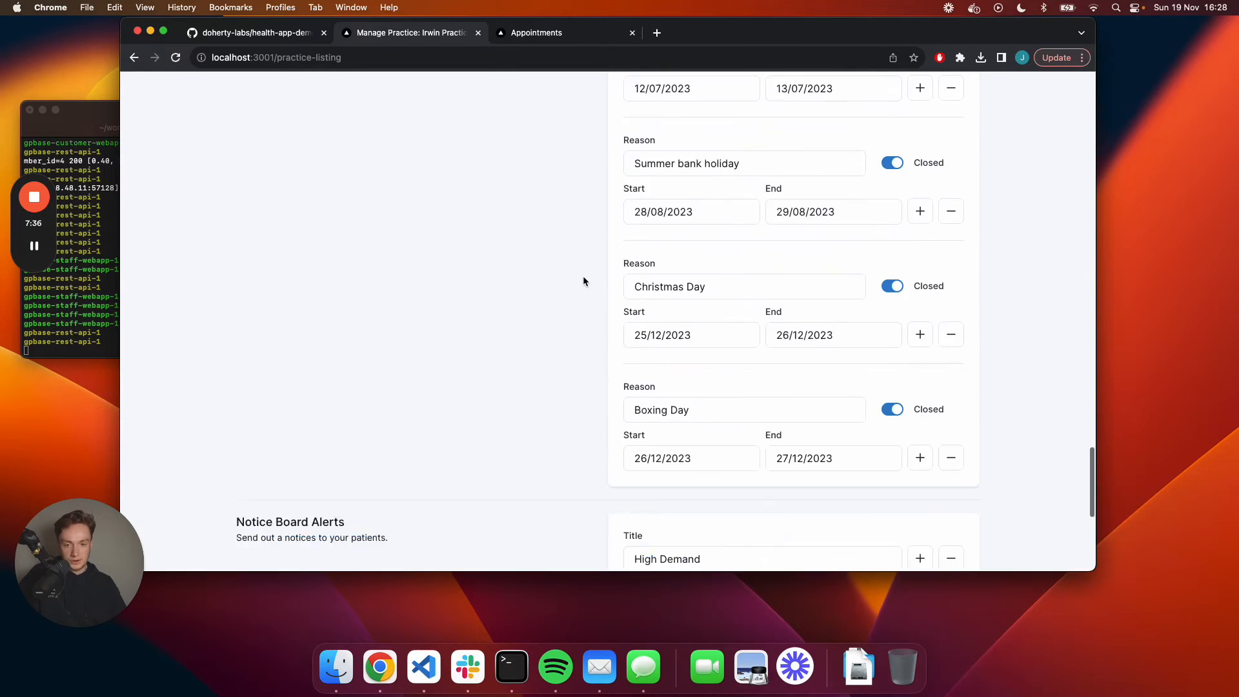
scroll("up", 3)
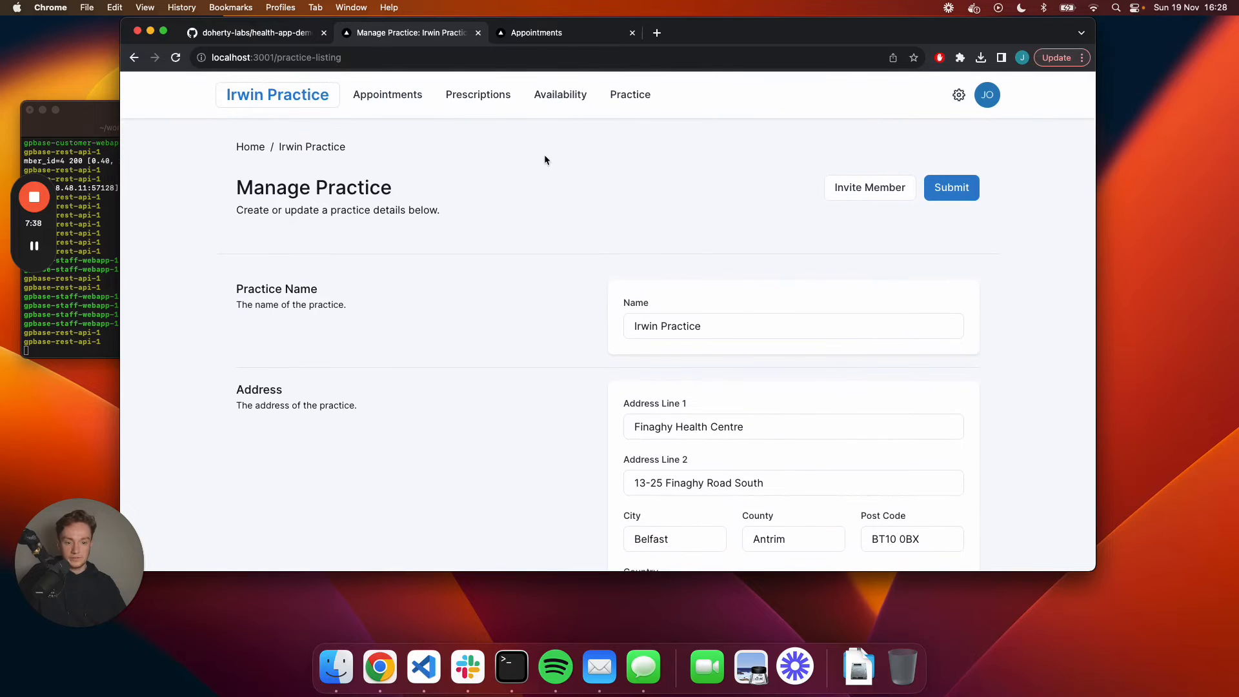
mouse_move(590, 217)
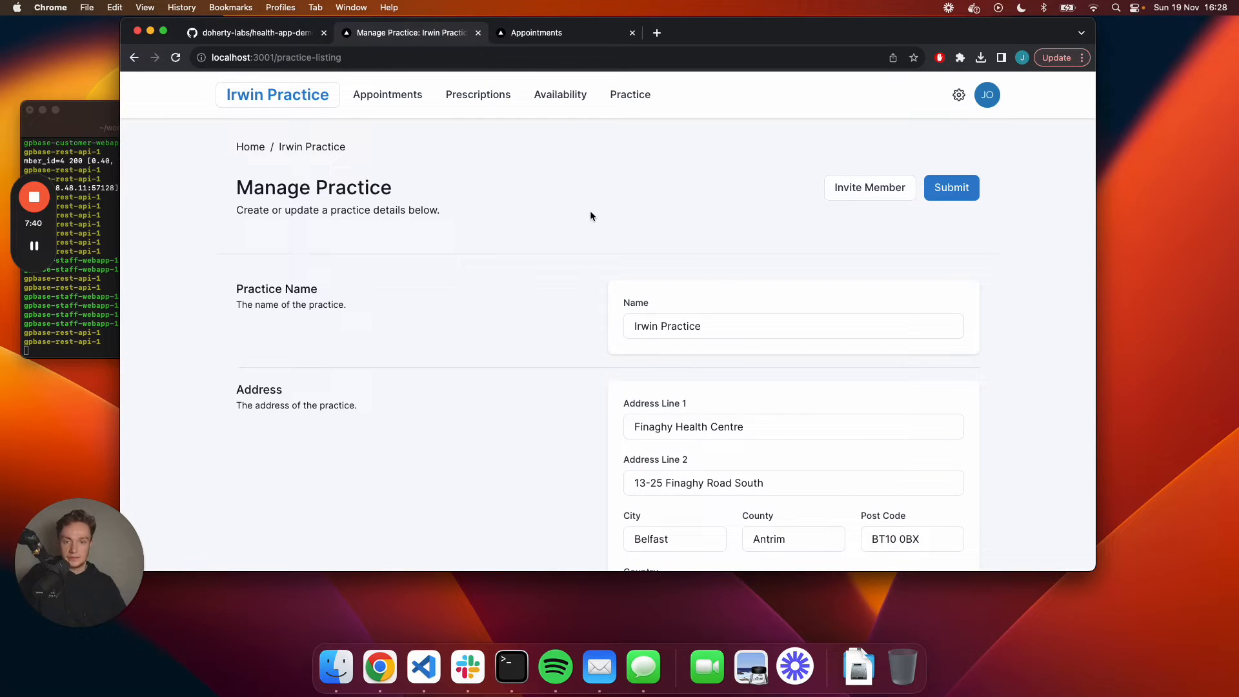
mouse_move(471, 149)
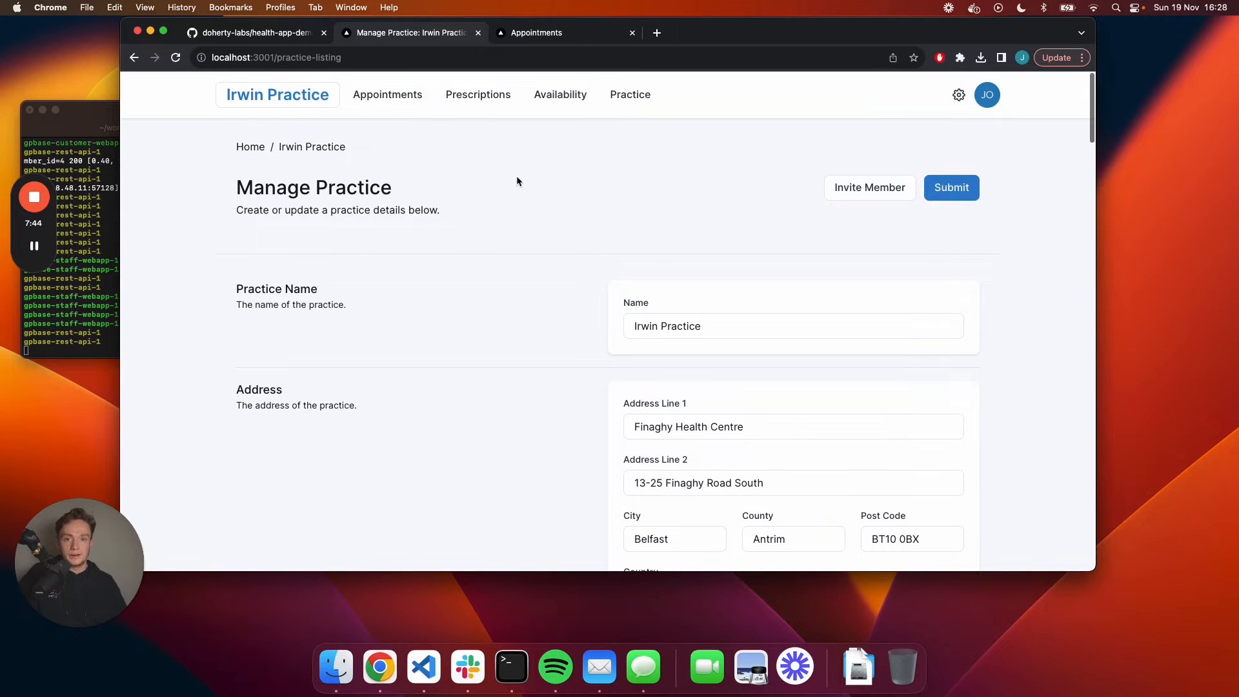
Switch to the GPBase Diagrams FigJam board showing architecture and release flowcharts.
left_click(395, 32)
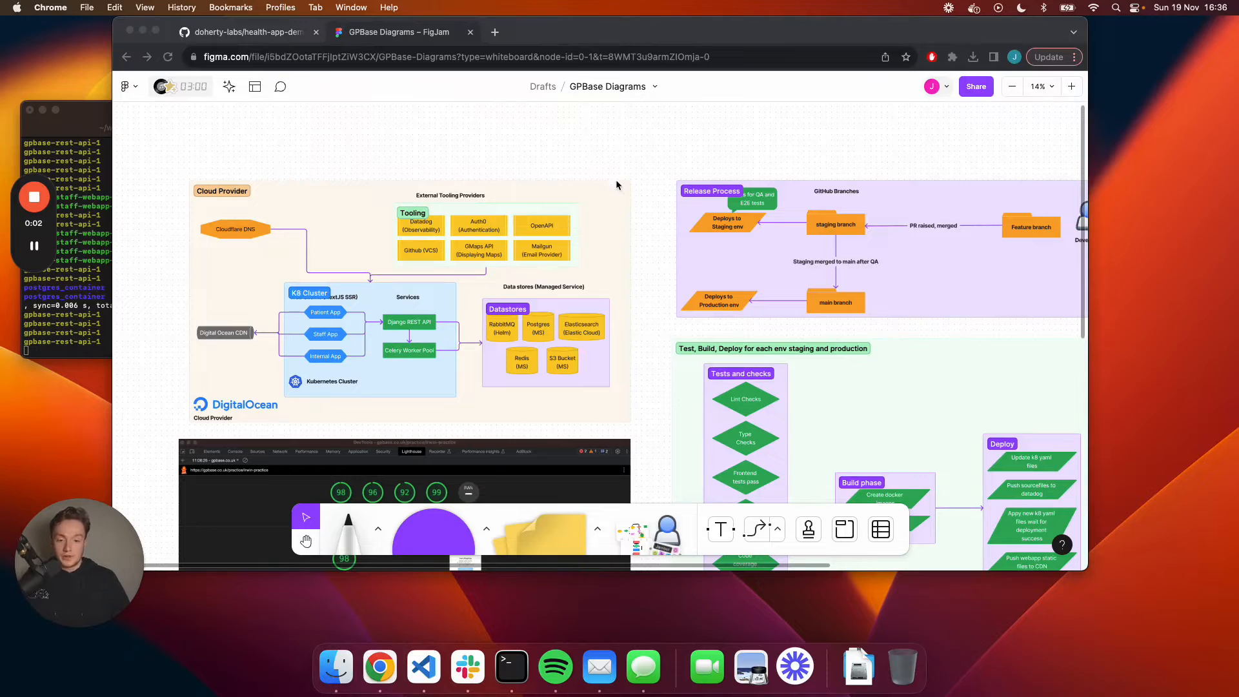
mouse_move(652, 188)
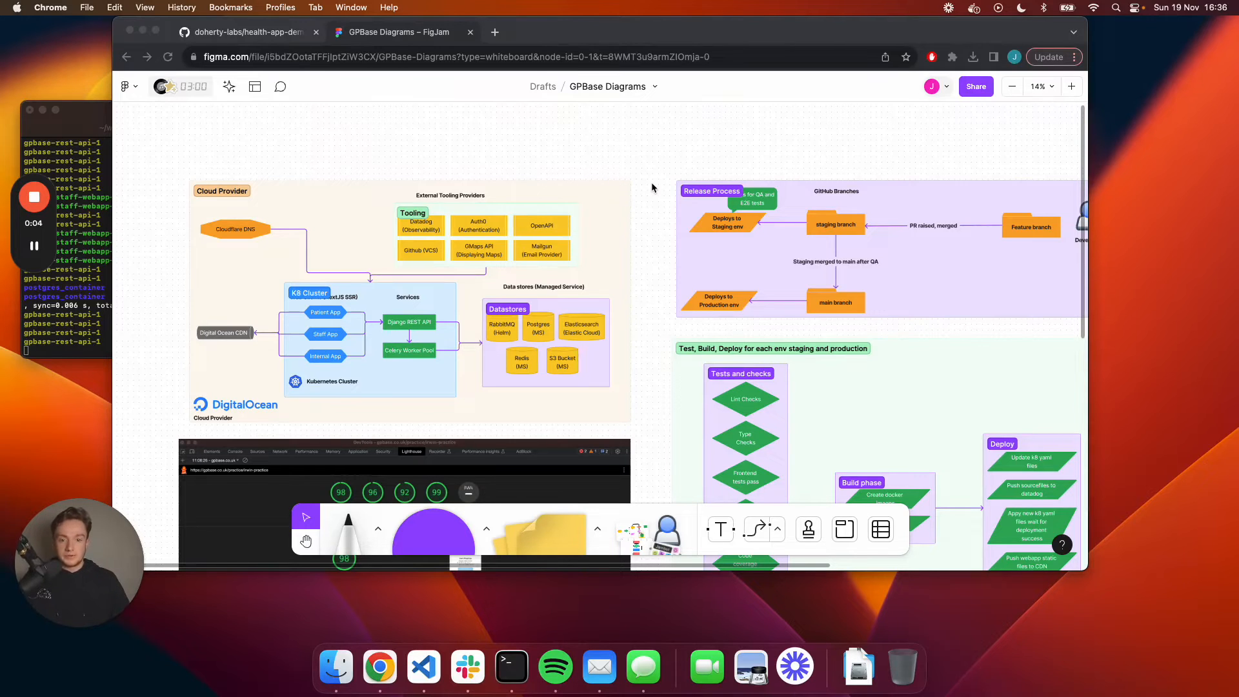
mouse_move(665, 177)
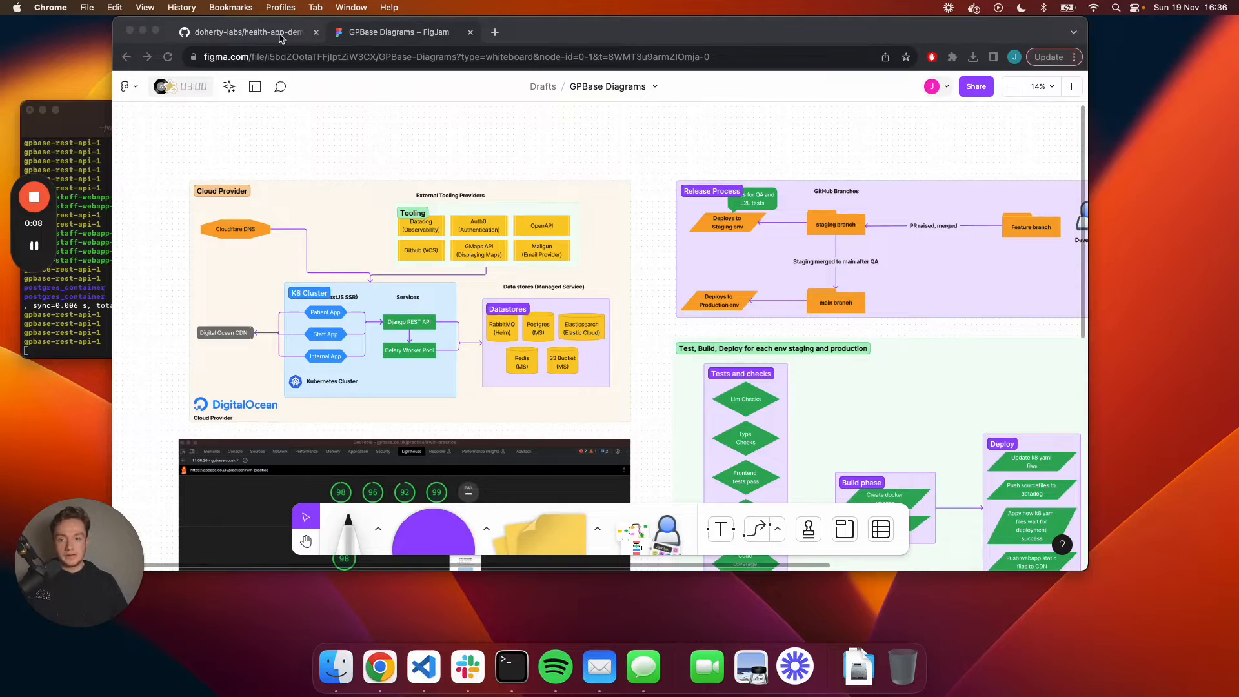
Open the doherty-labs/health-app-demo repository and scroll through its README diagrams.
left_click(241, 32)
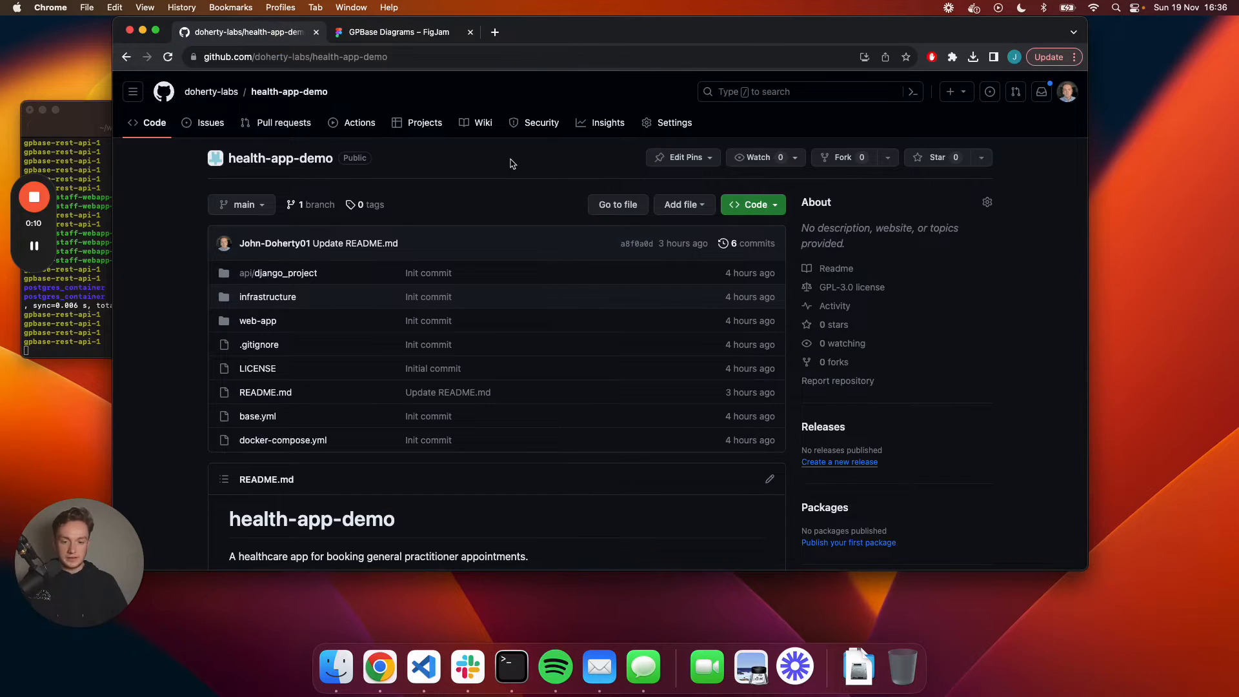
scroll("down", 3)
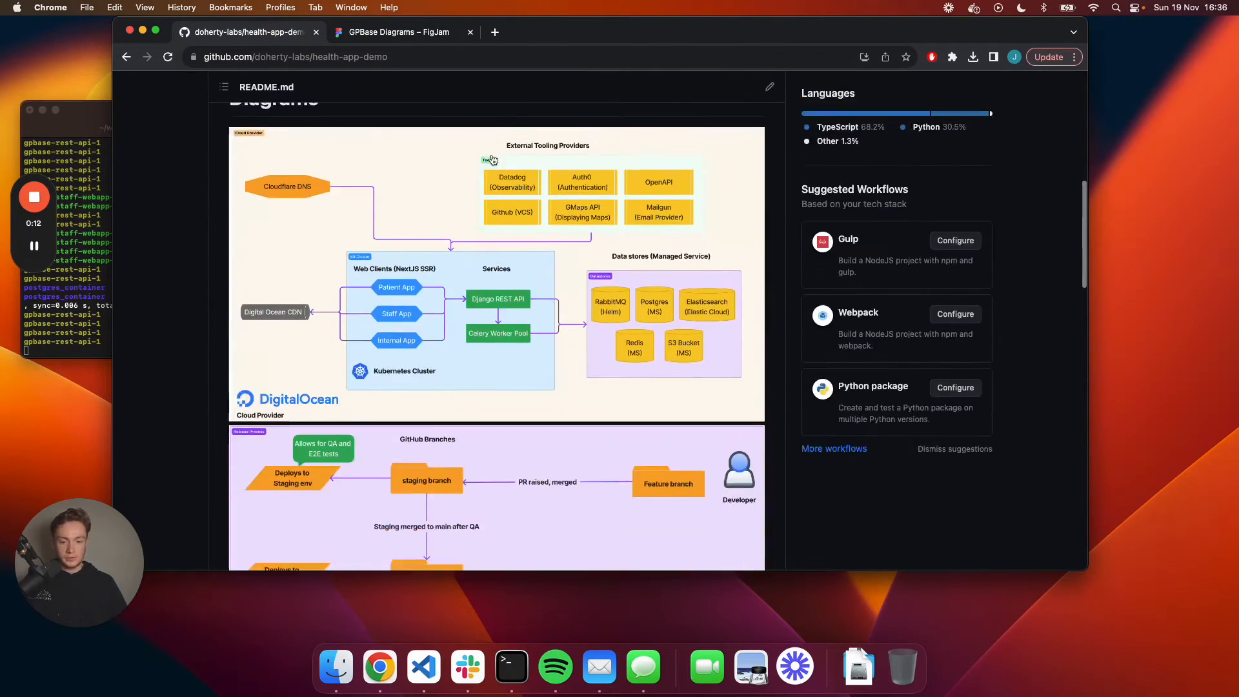
scroll("up", 3)
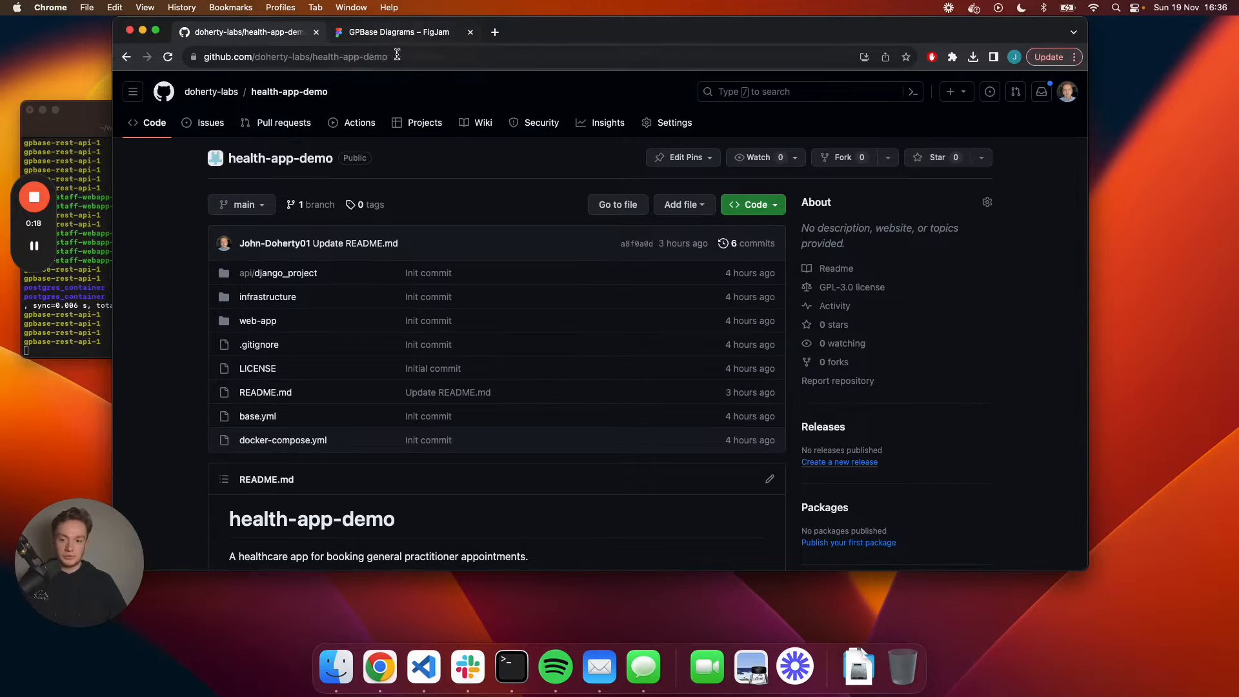
mouse_move(401, 32)
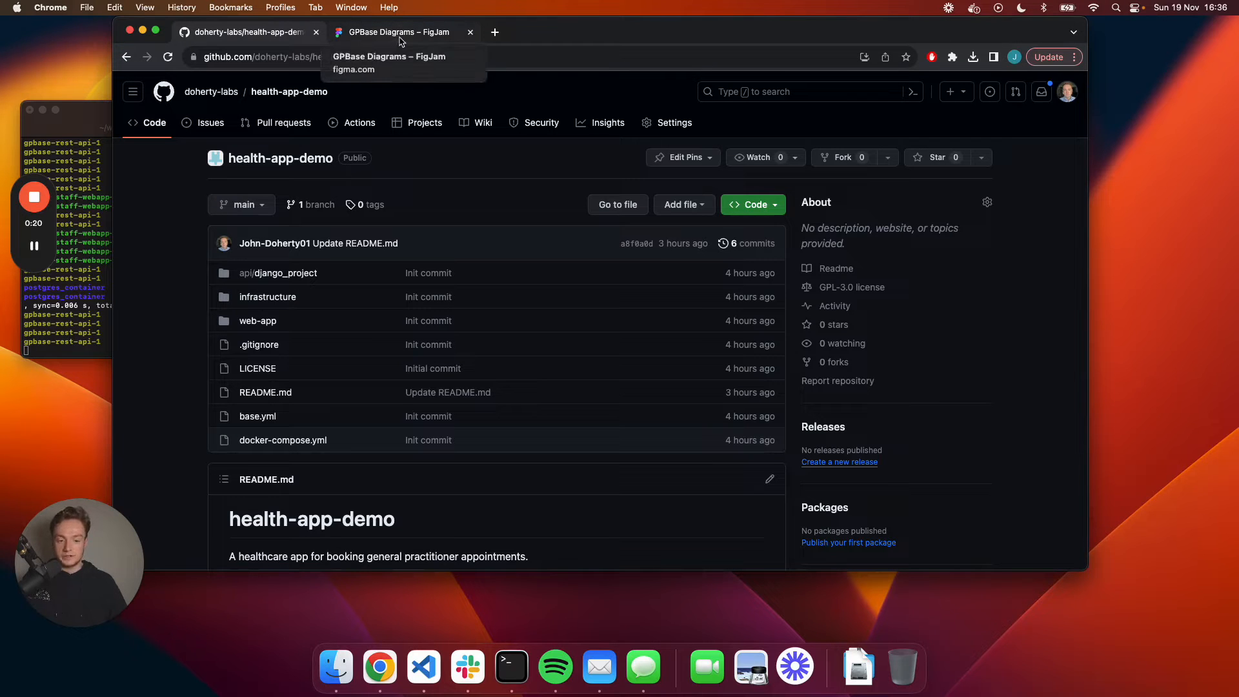
Return to the GPBase Diagrams board and scroll through the cloud provider architecture diagram.
left_click(399, 31)
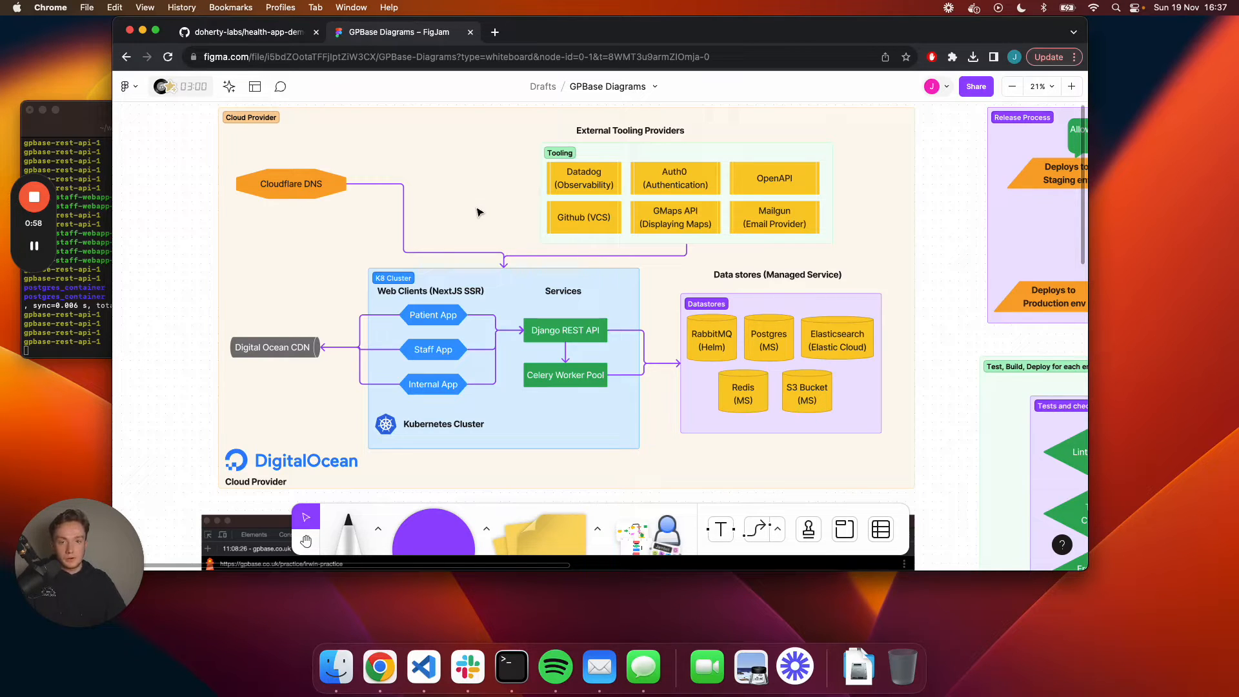
mouse_move(455, 255)
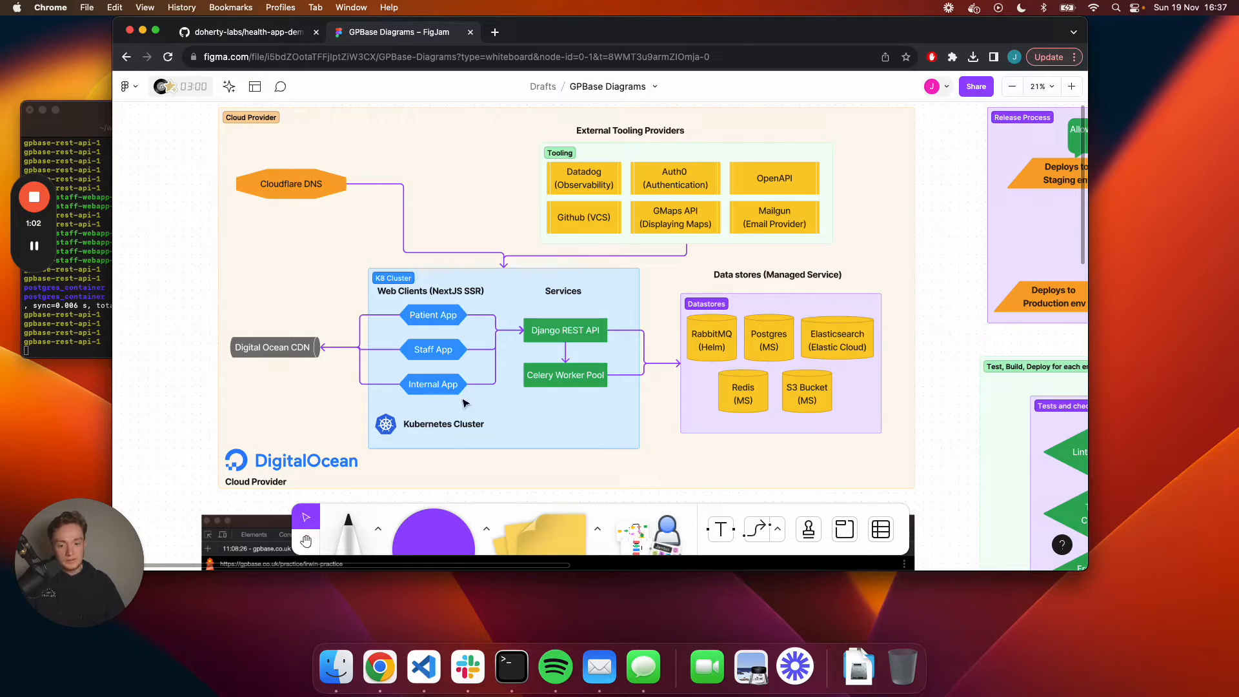
mouse_move(449, 299)
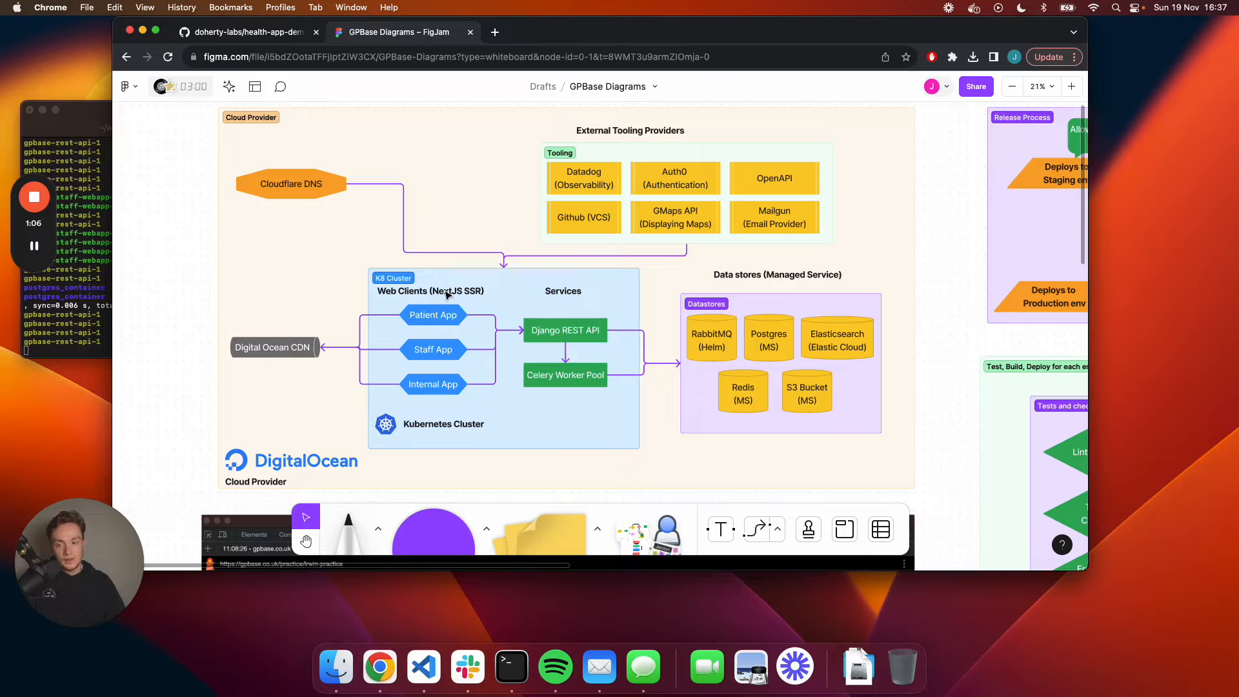
scroll("down", 3)
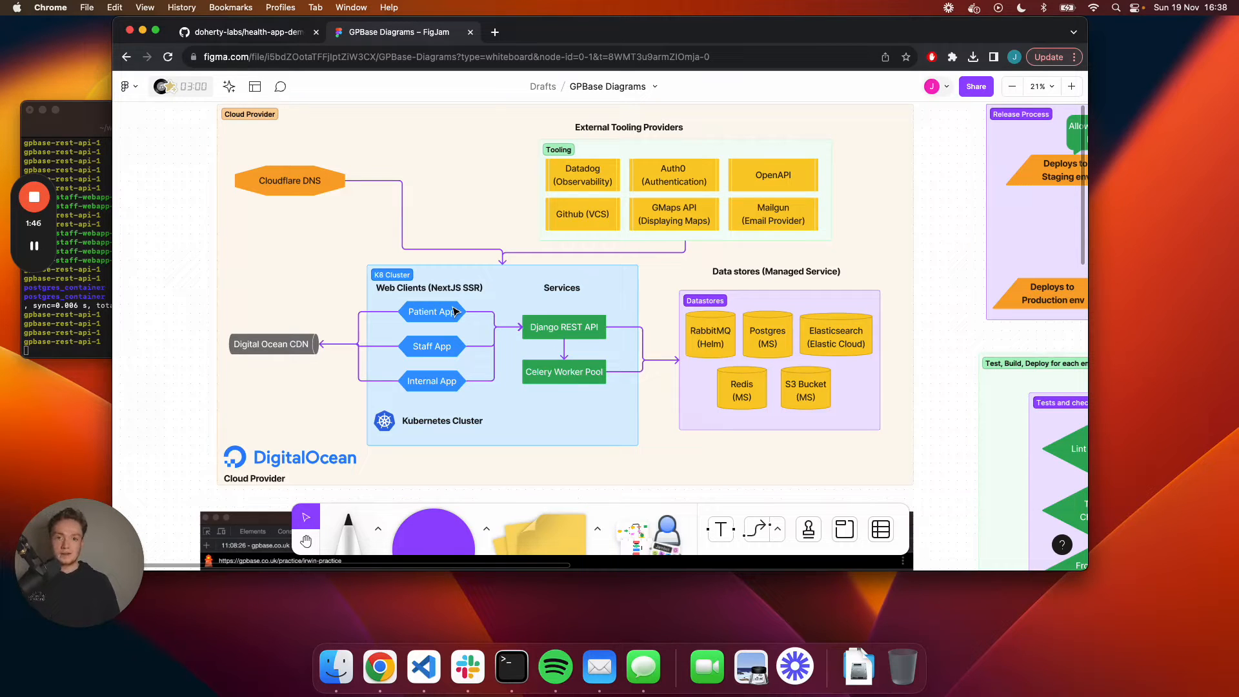
mouse_move(460, 254)
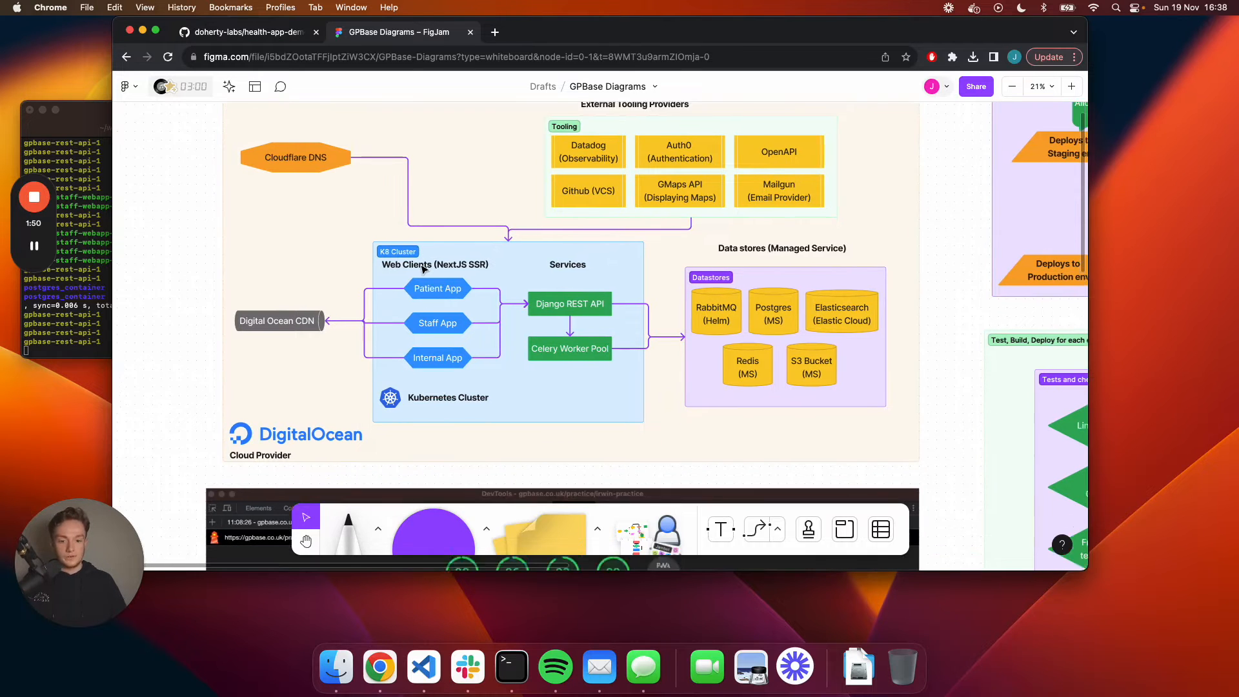
scroll("down", 3)
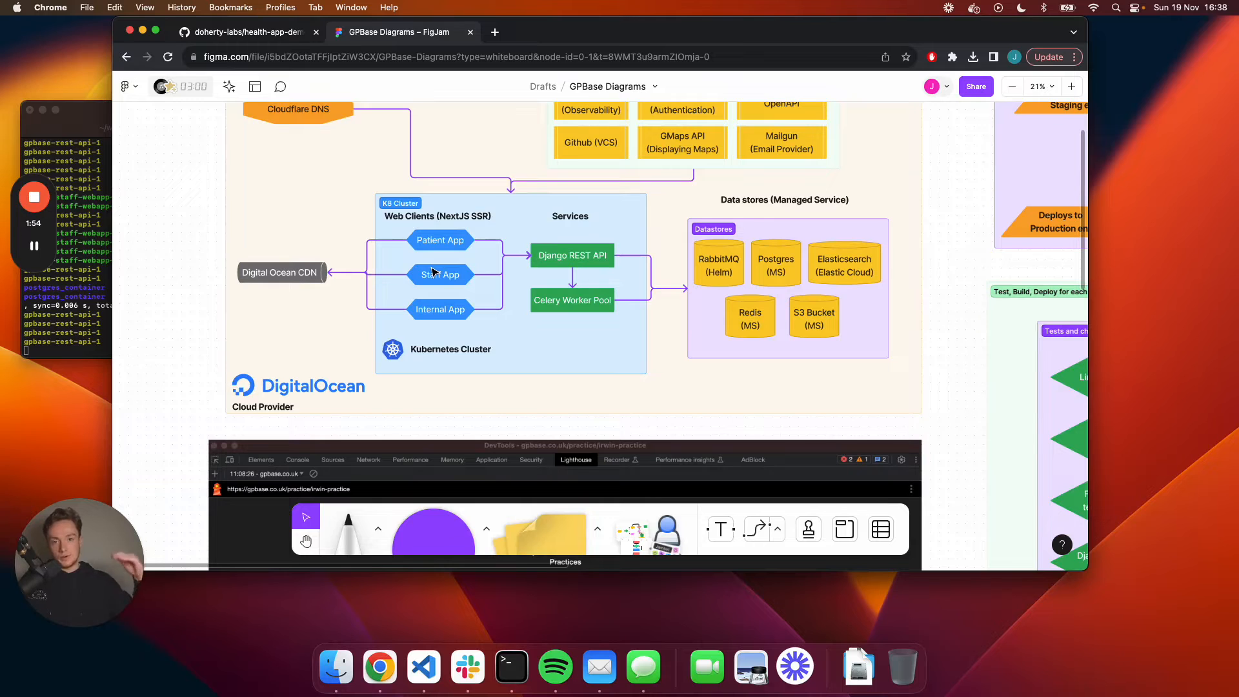
Scroll down to the Lighthouse screenshot scoring 98, 96, 92 and 99.
scroll("down", 3)
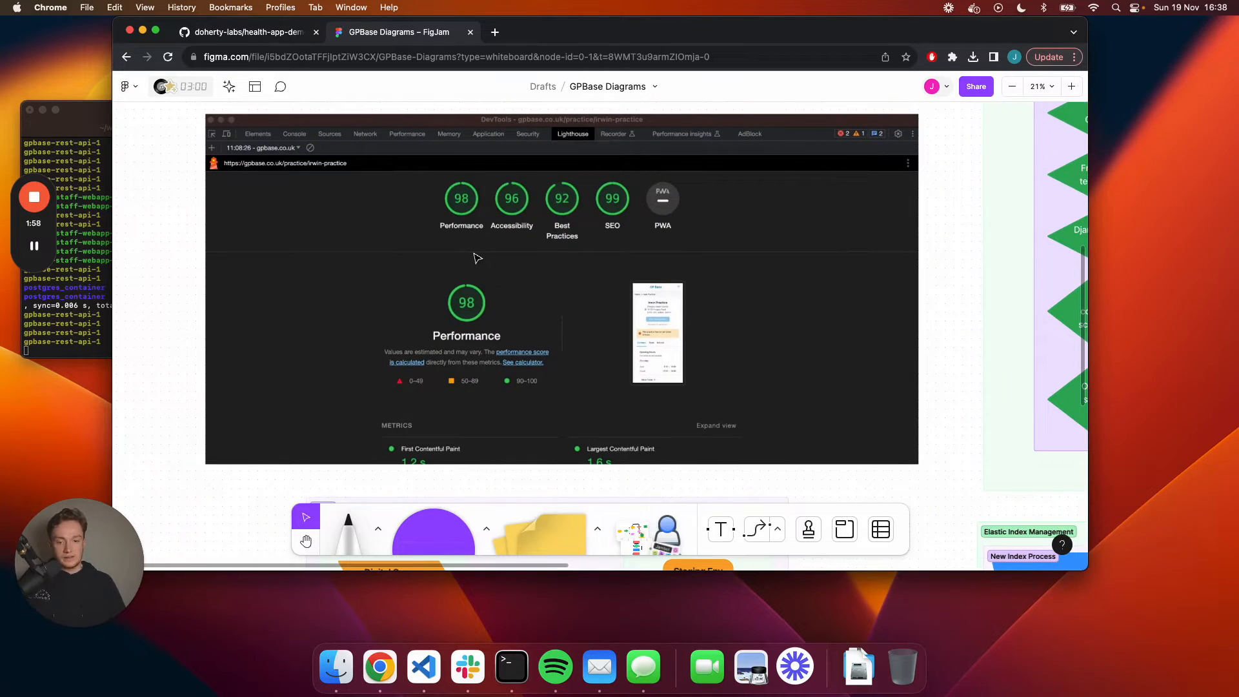
mouse_move(606, 218)
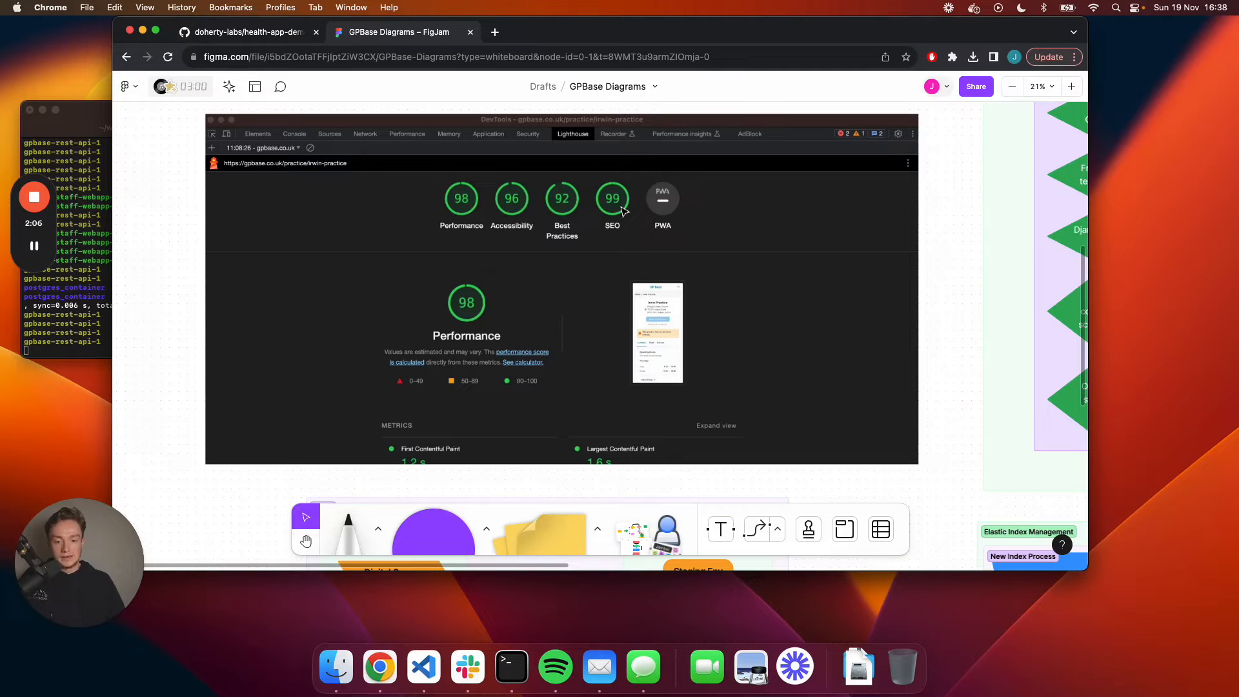
mouse_move(468, 201)
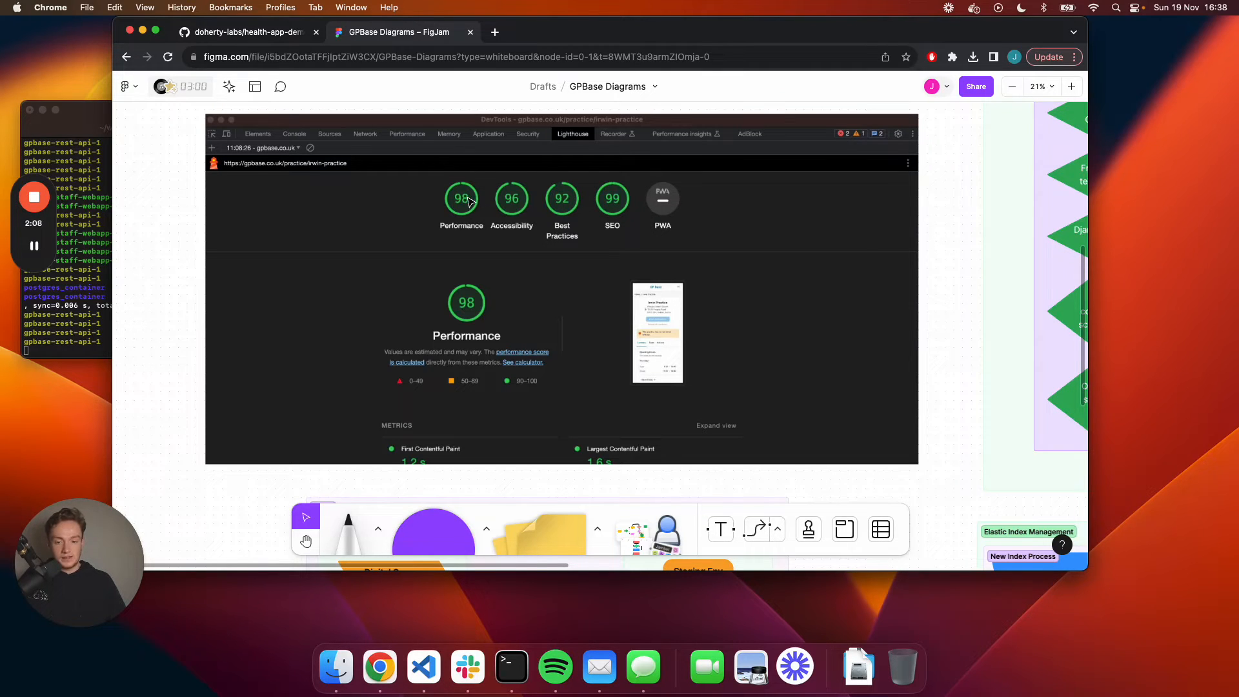
mouse_move(480, 207)
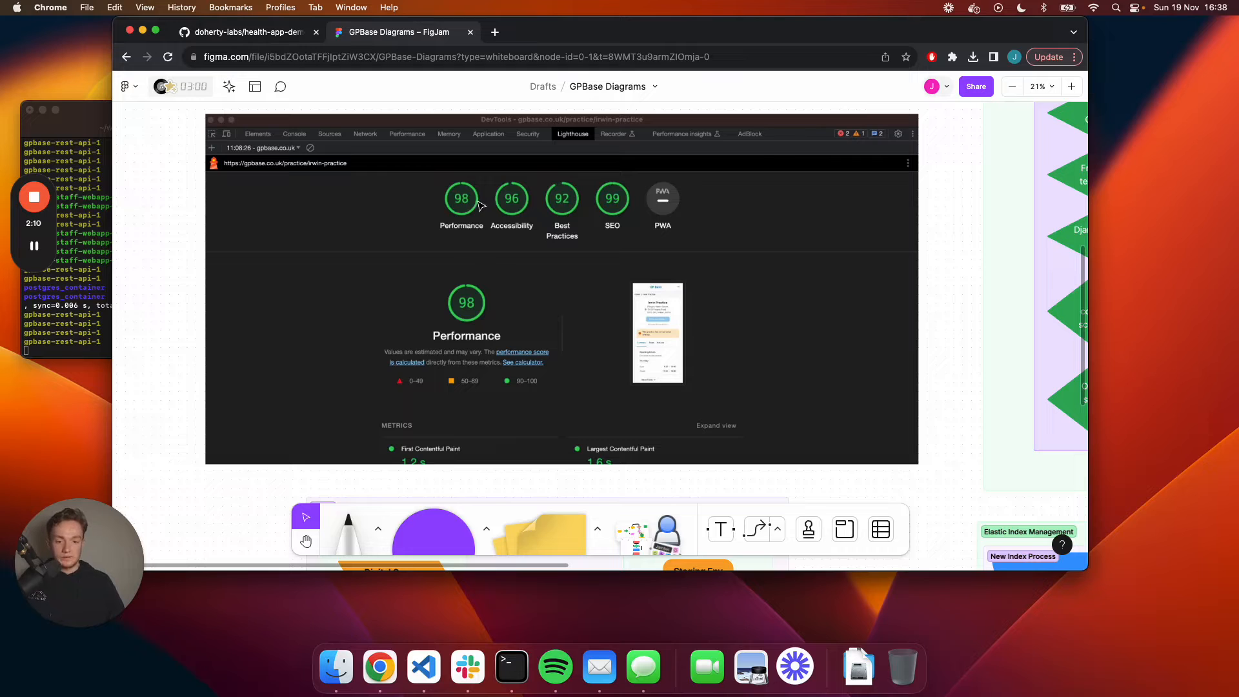
mouse_move(796, 226)
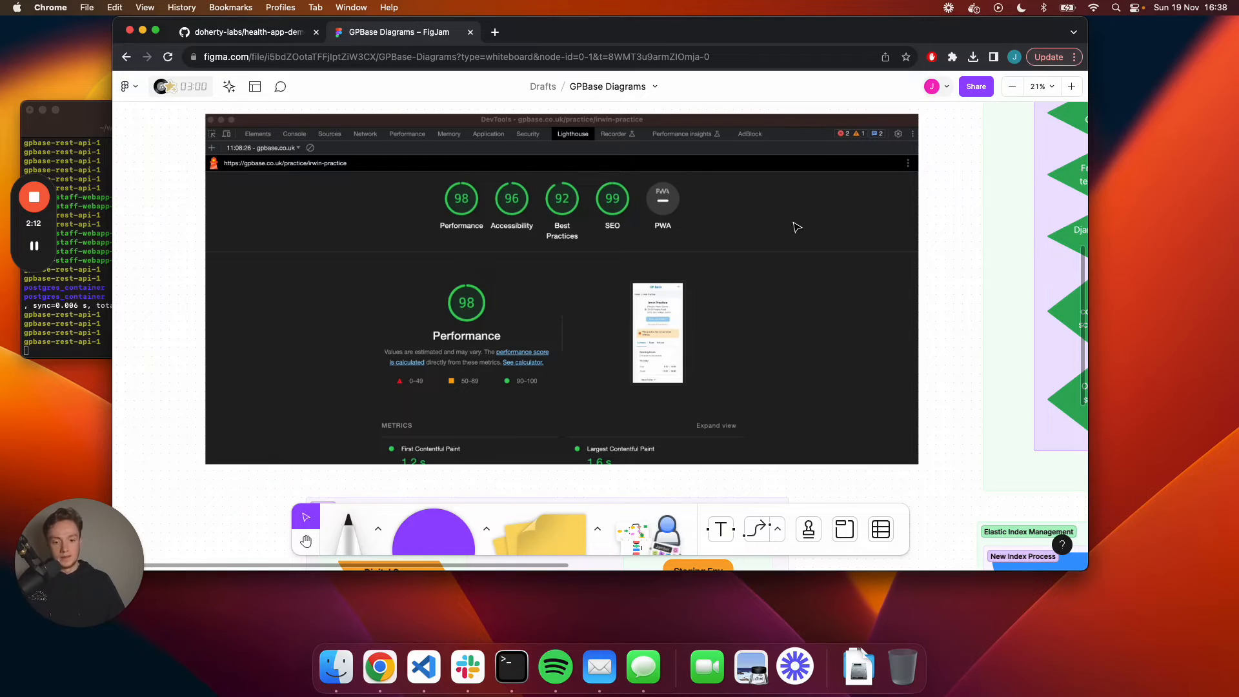
scroll("down", 3)
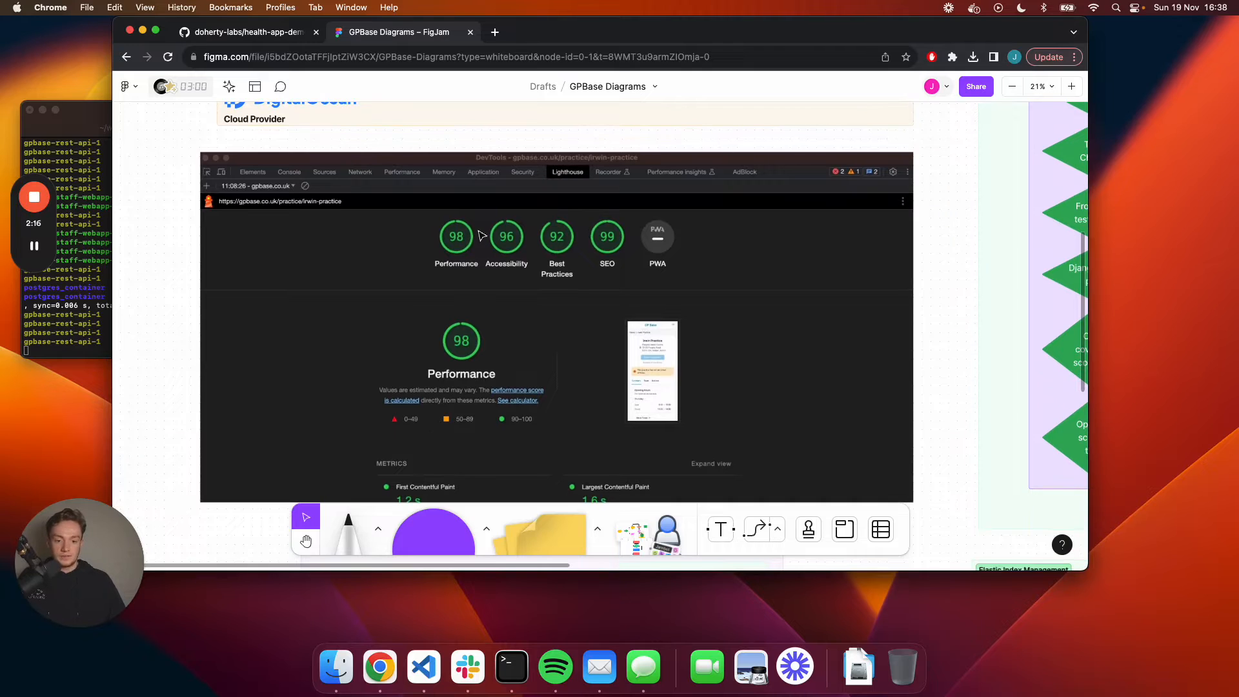
mouse_move(609, 246)
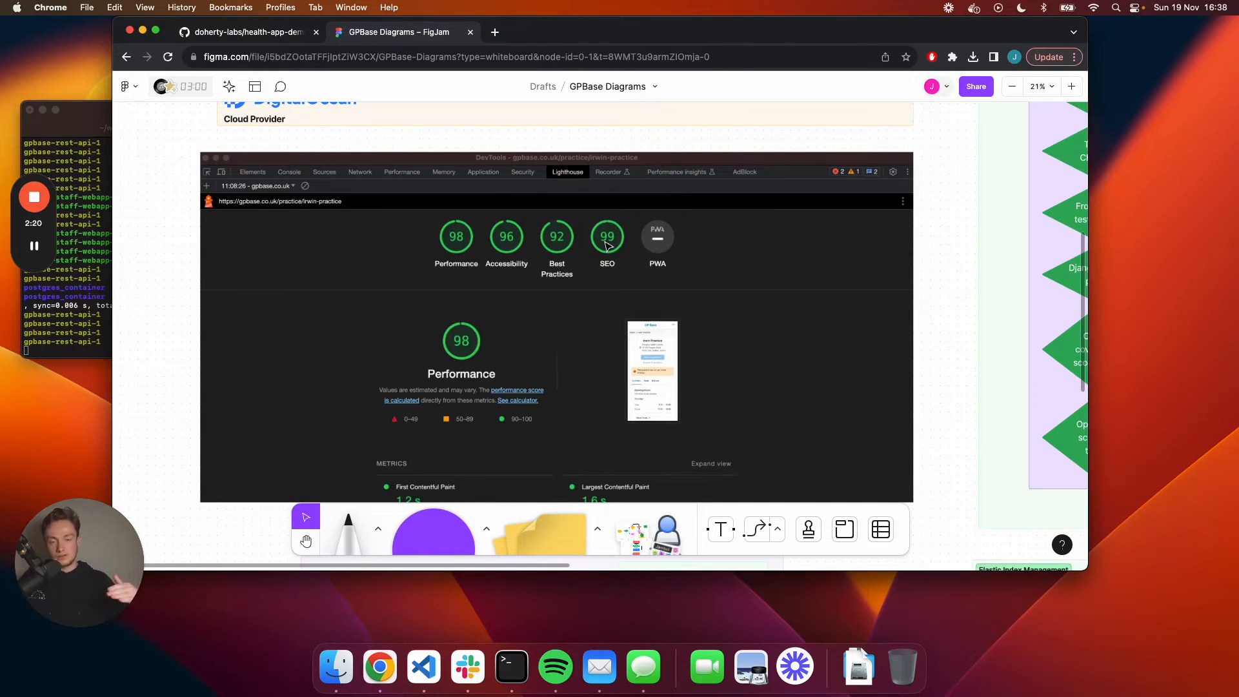
mouse_move(640, 236)
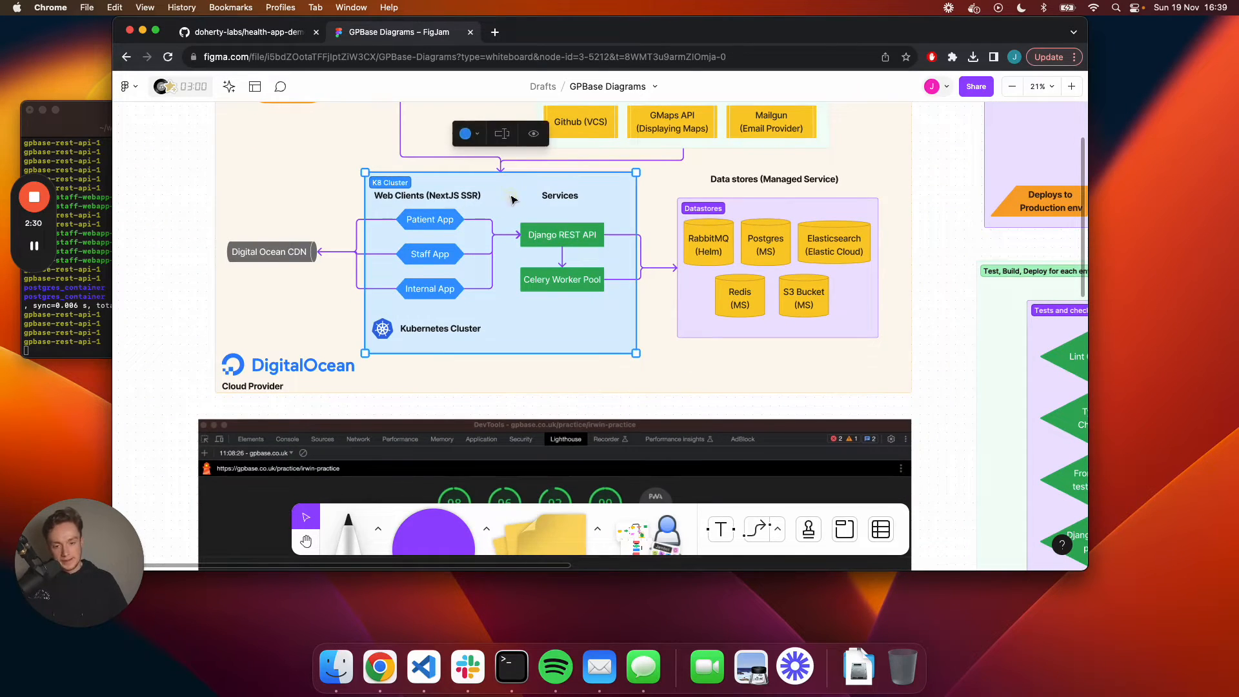
mouse_move(499, 288)
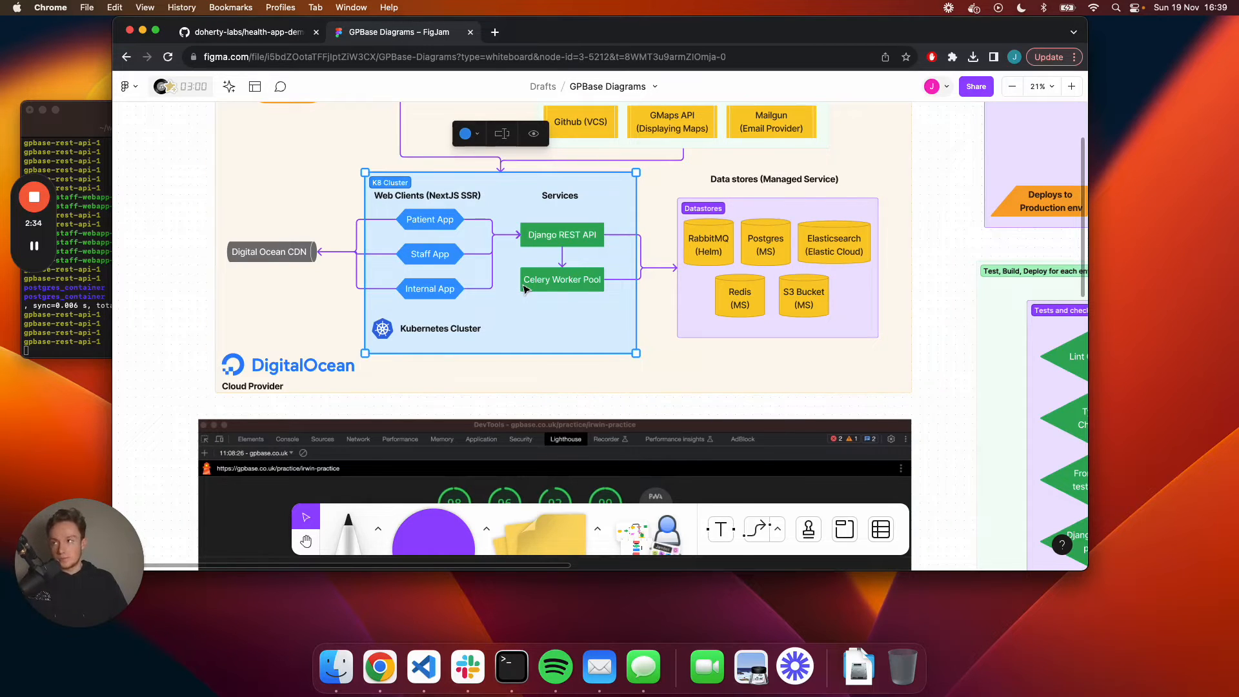
mouse_move(525, 317)
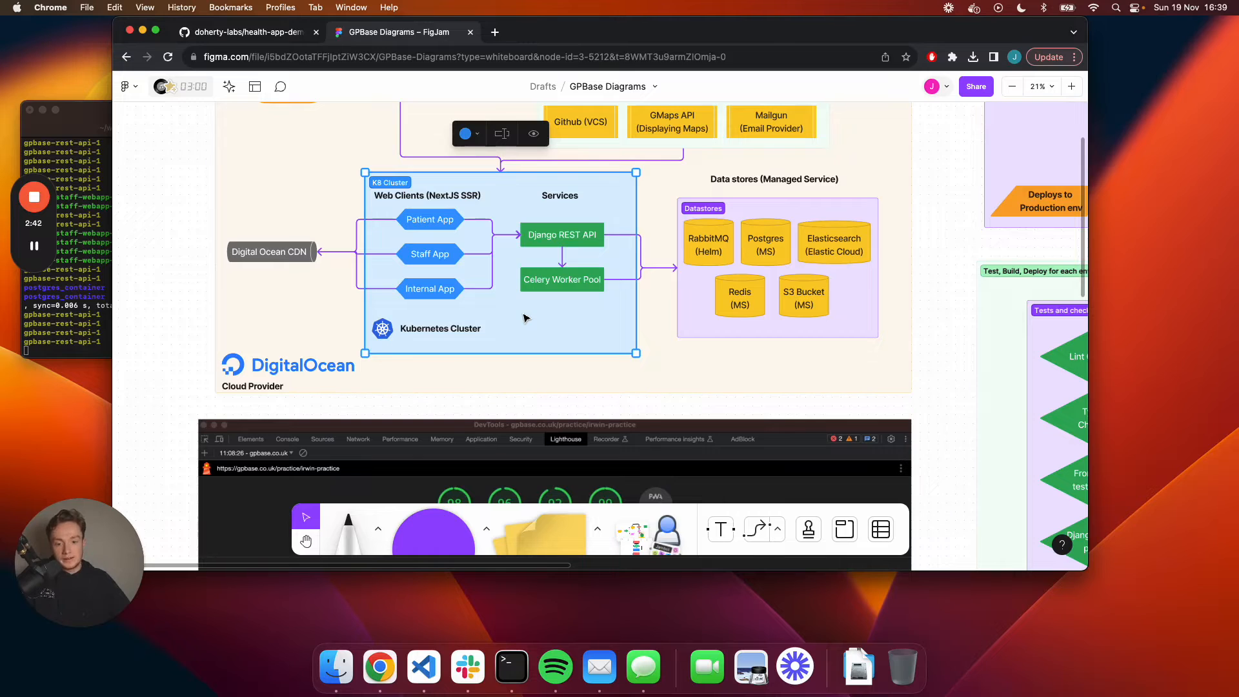
mouse_move(575, 239)
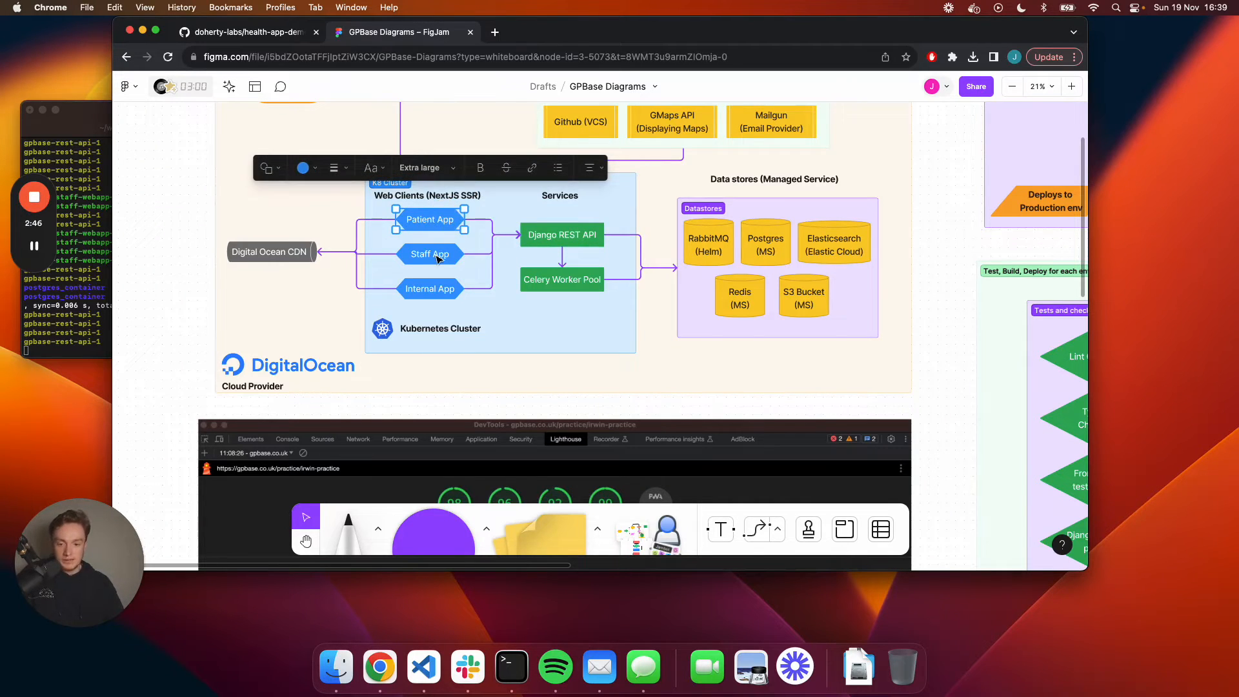
left_click(561, 235)
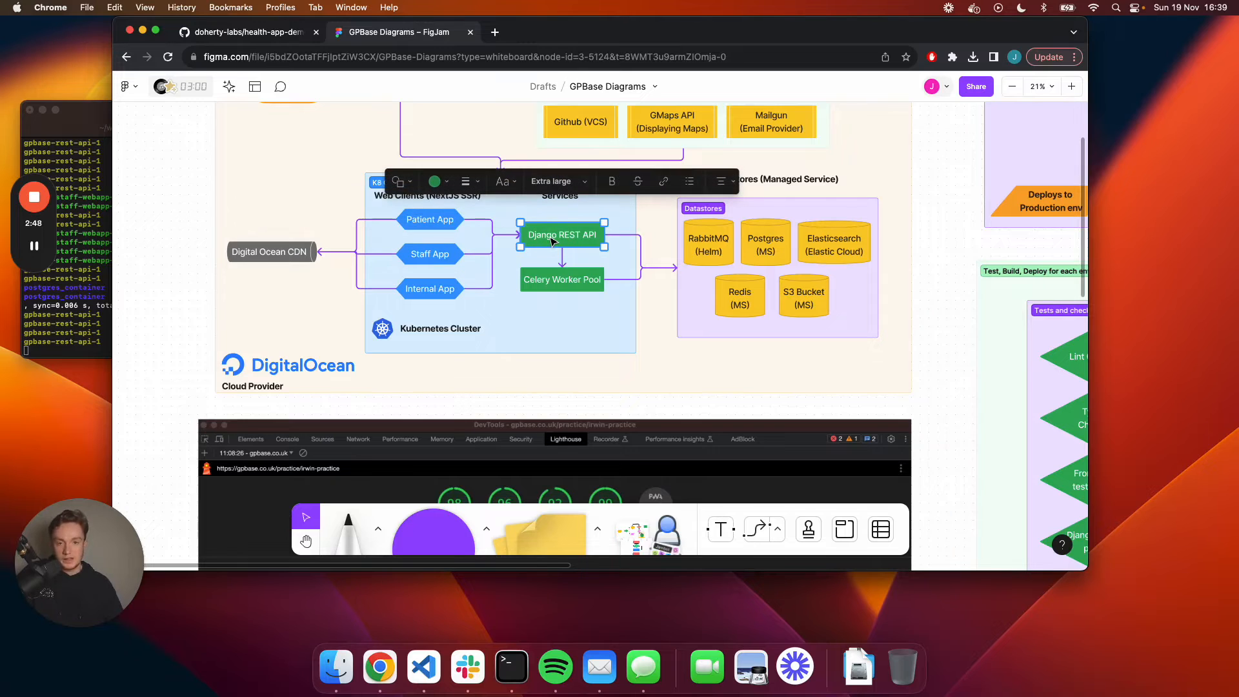
mouse_move(574, 281)
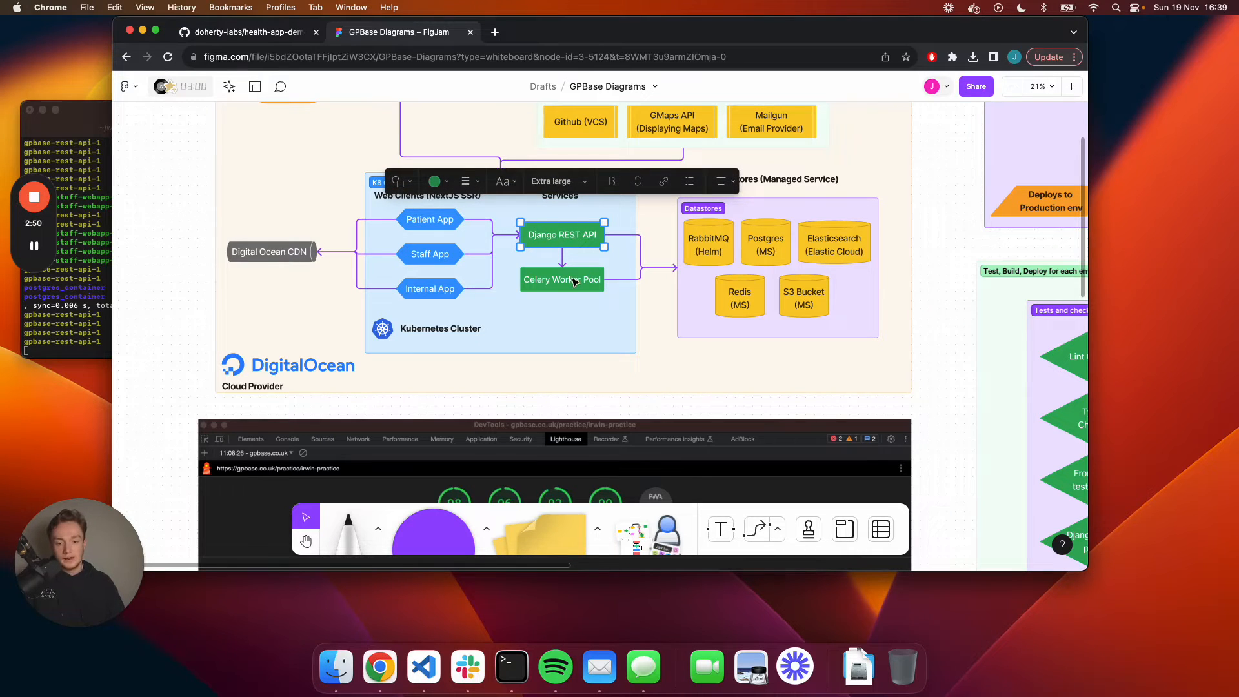
left_click(561, 279)
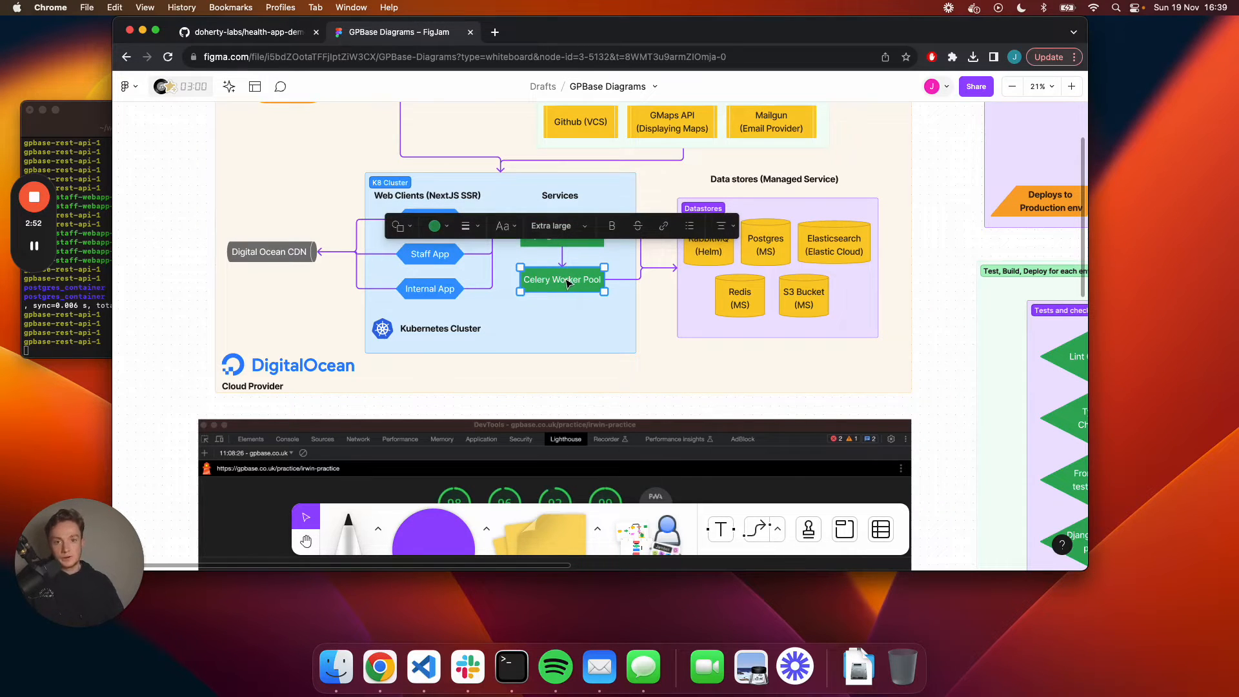
mouse_move(643, 310)
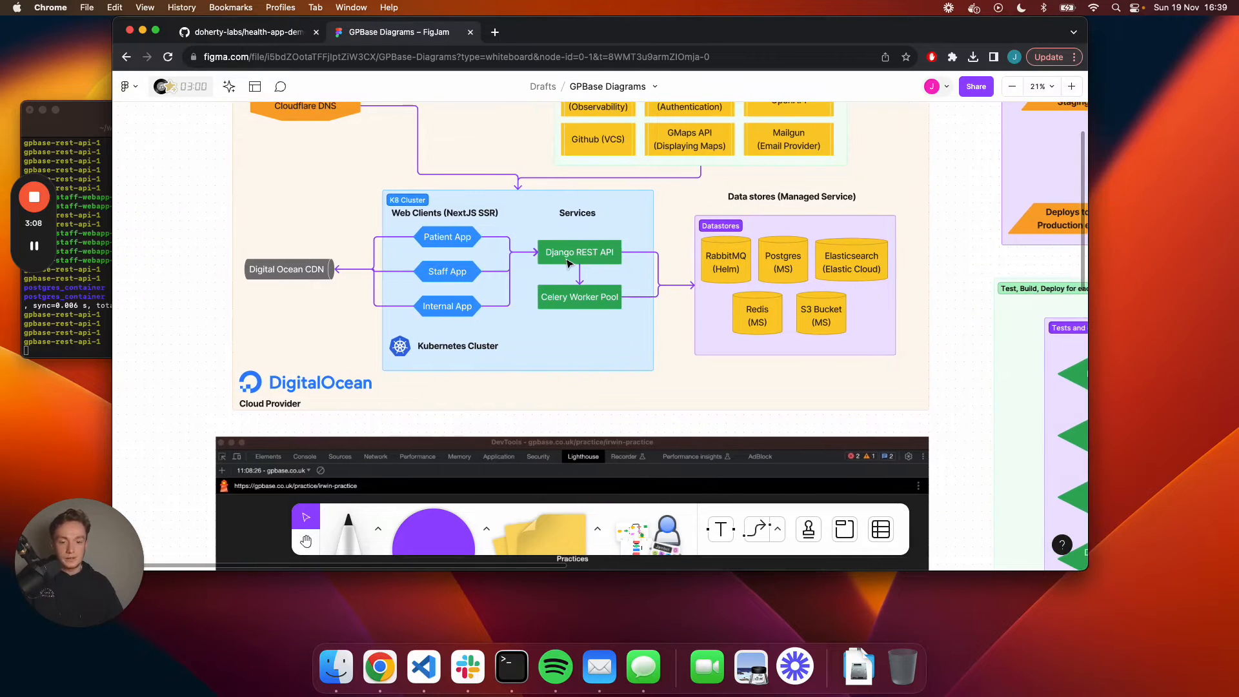
mouse_move(320, 277)
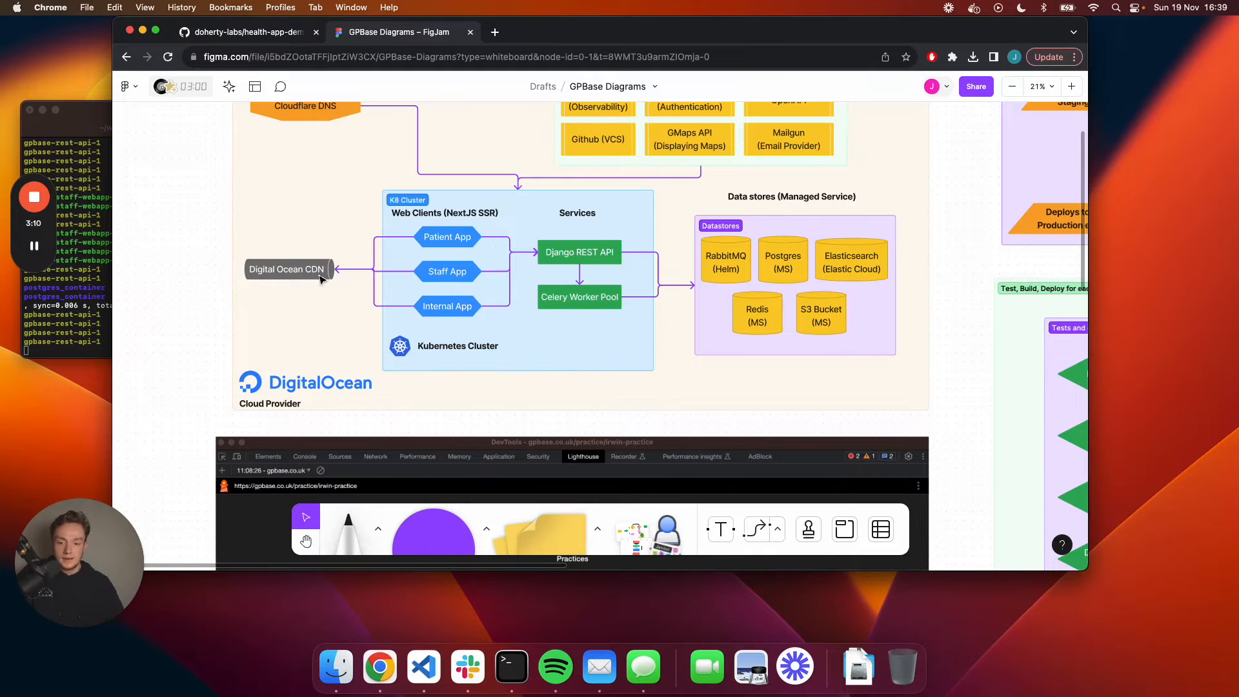
left_click(285, 268)
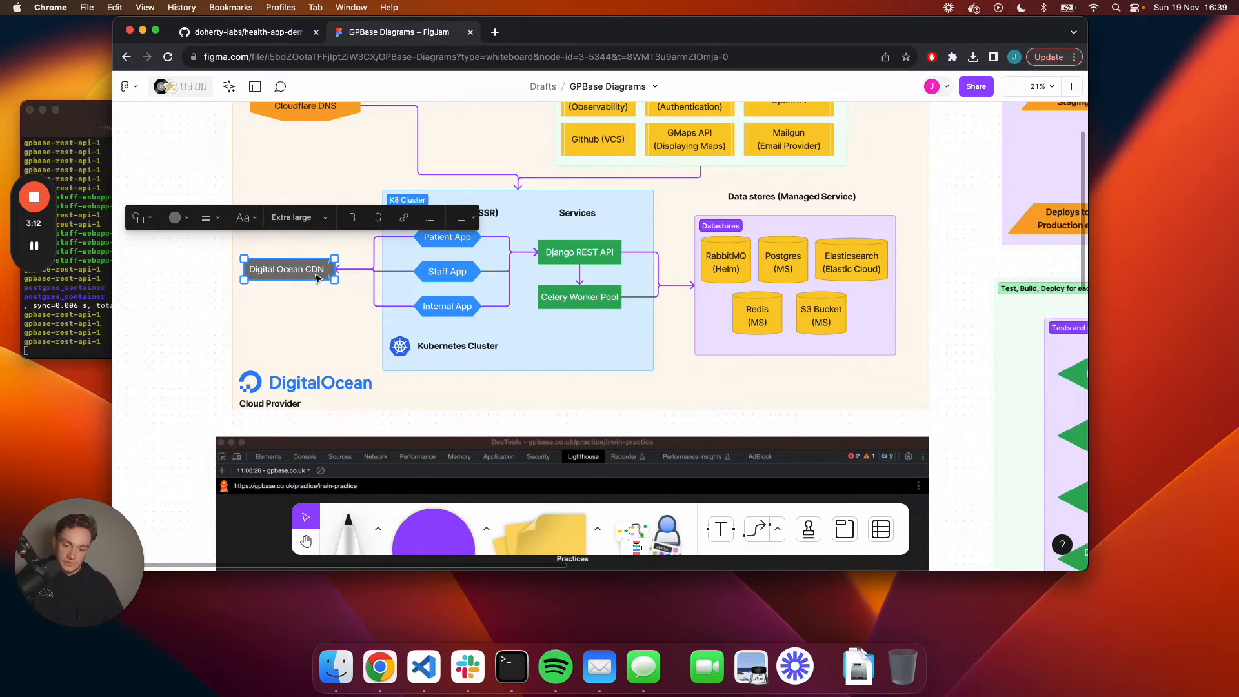
left_click(446, 271)
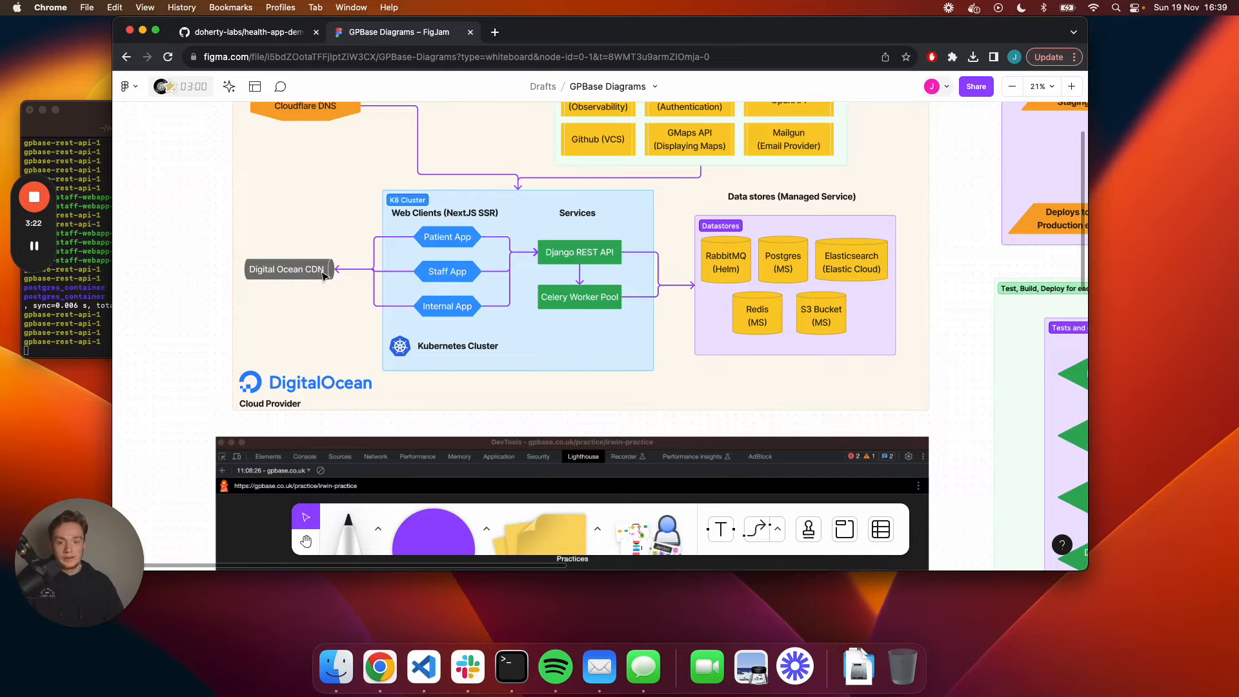
left_click(446, 271)
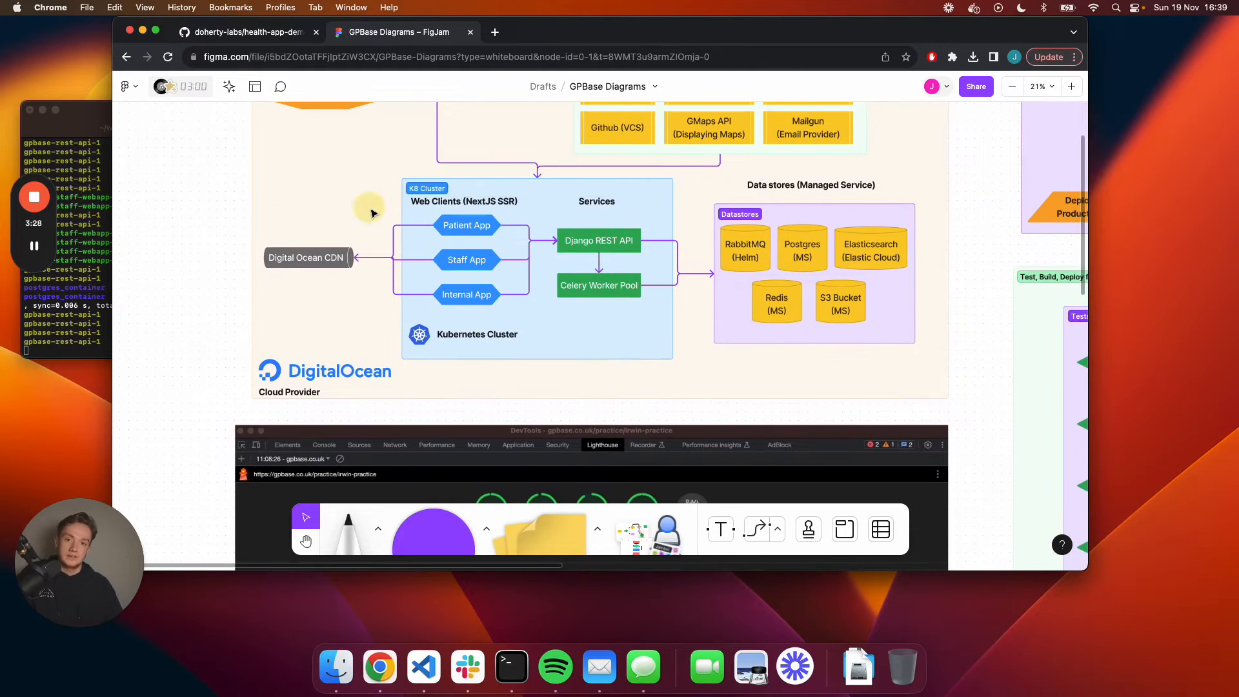
mouse_move(372, 214)
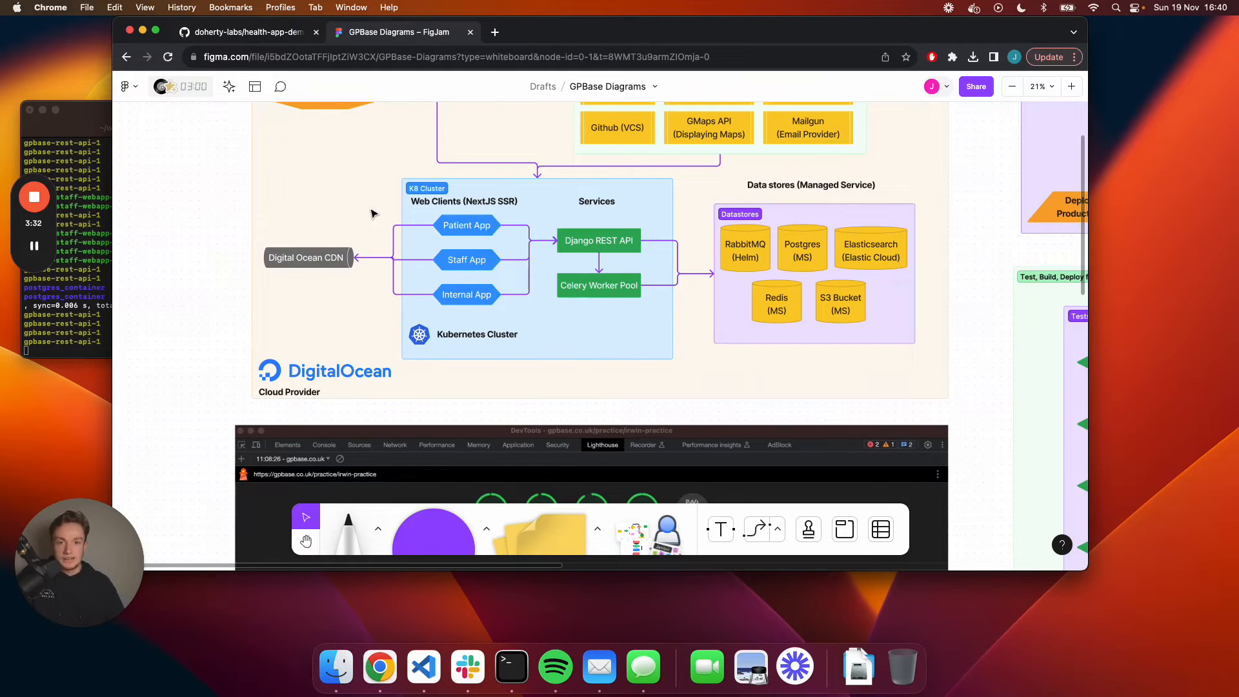
mouse_move(439, 229)
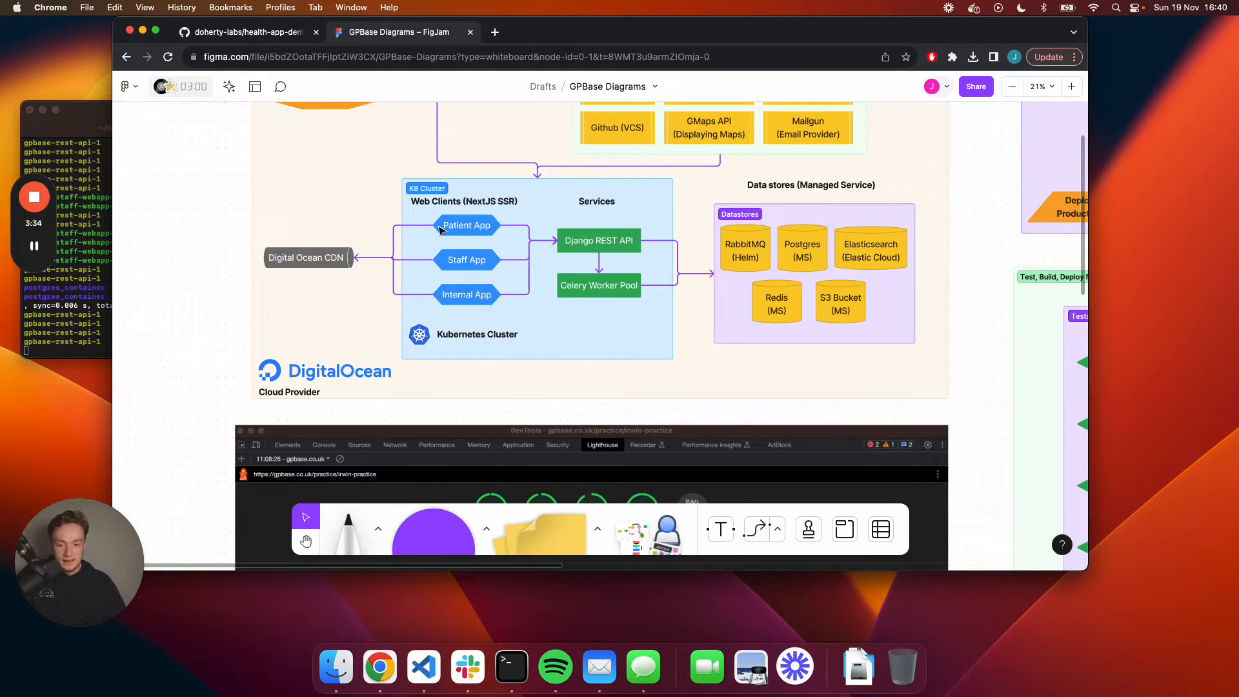
mouse_move(336, 266)
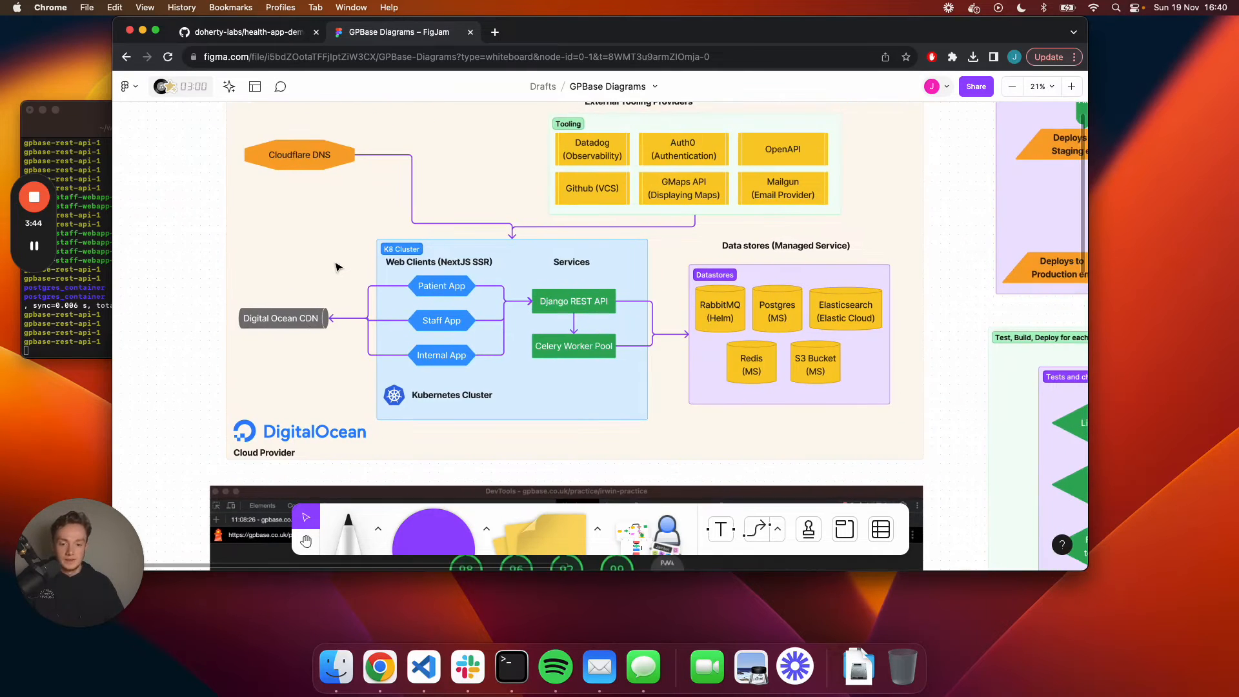
mouse_move(379, 268)
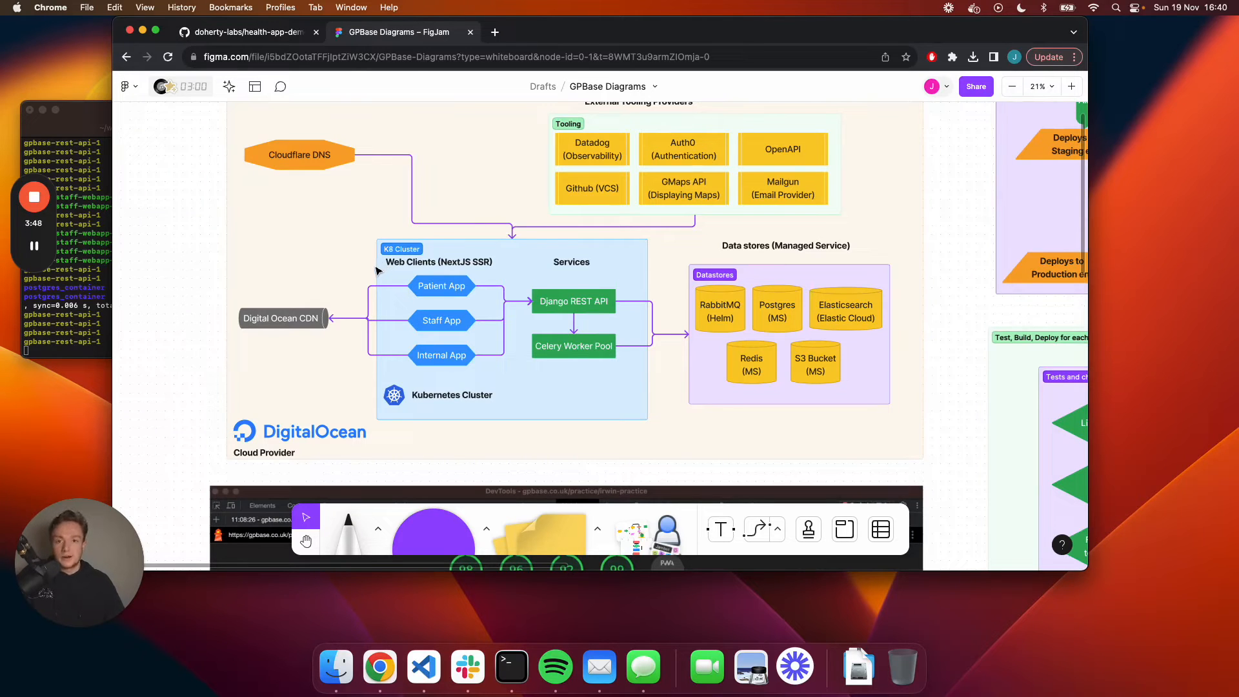
mouse_move(507, 292)
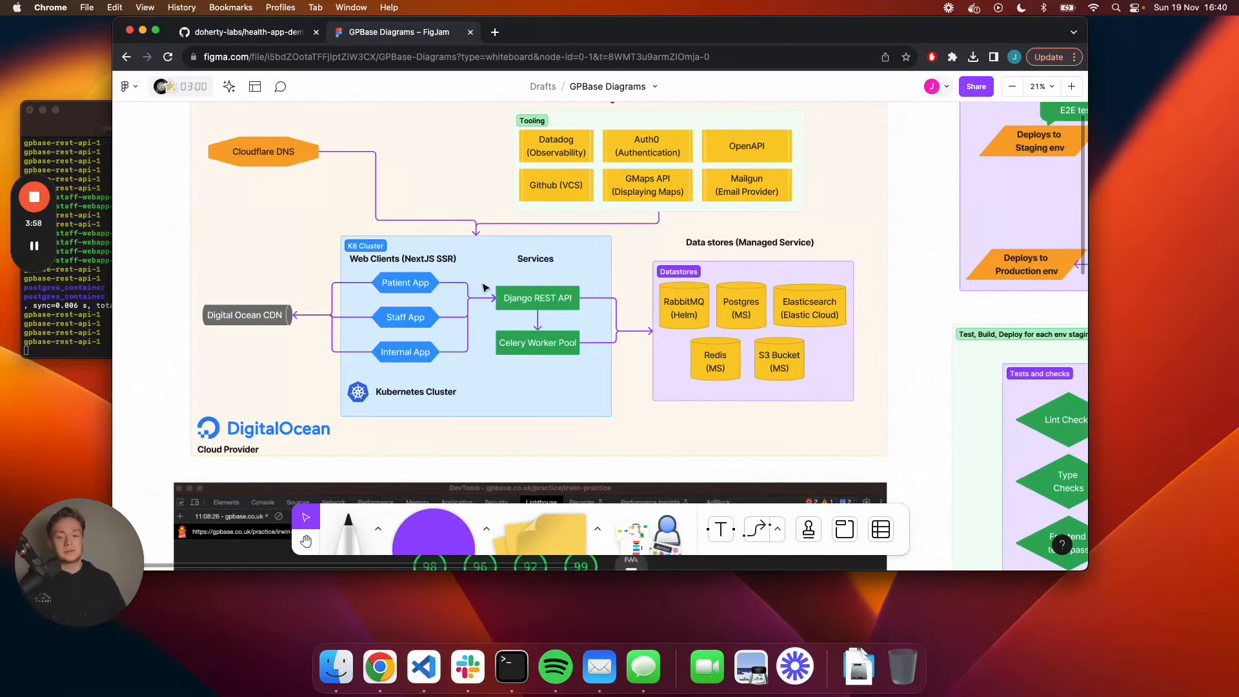
left_click(264, 151)
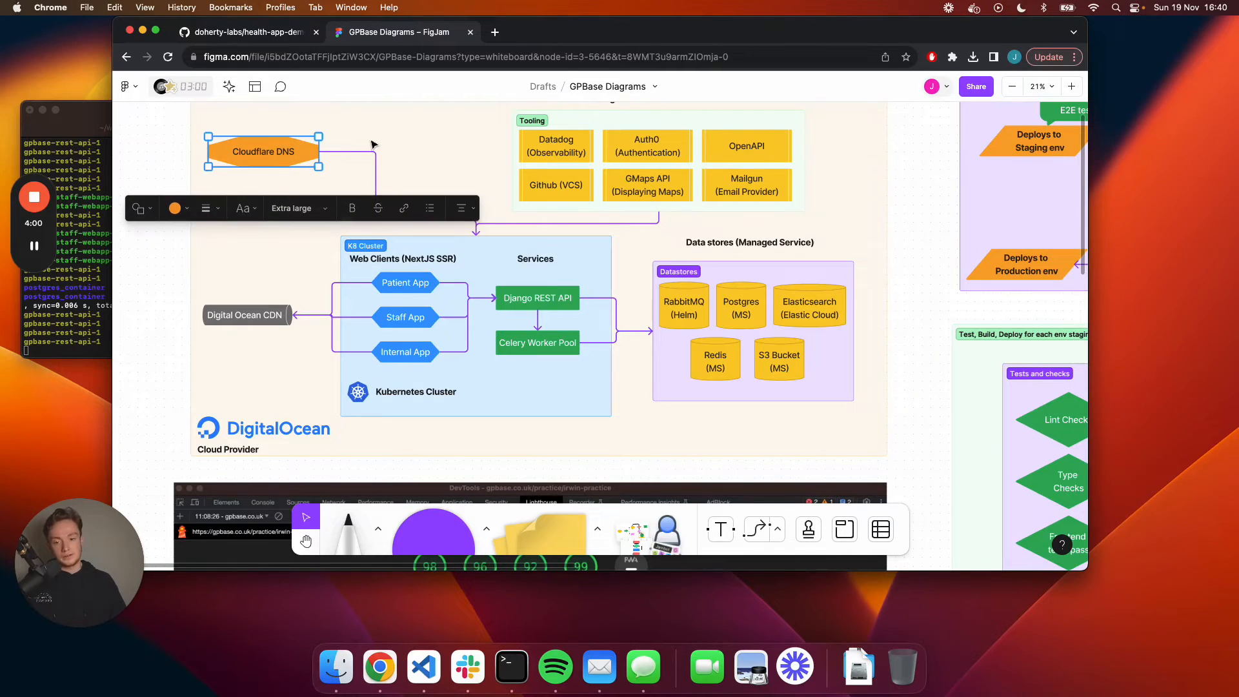
left_click(360, 182)
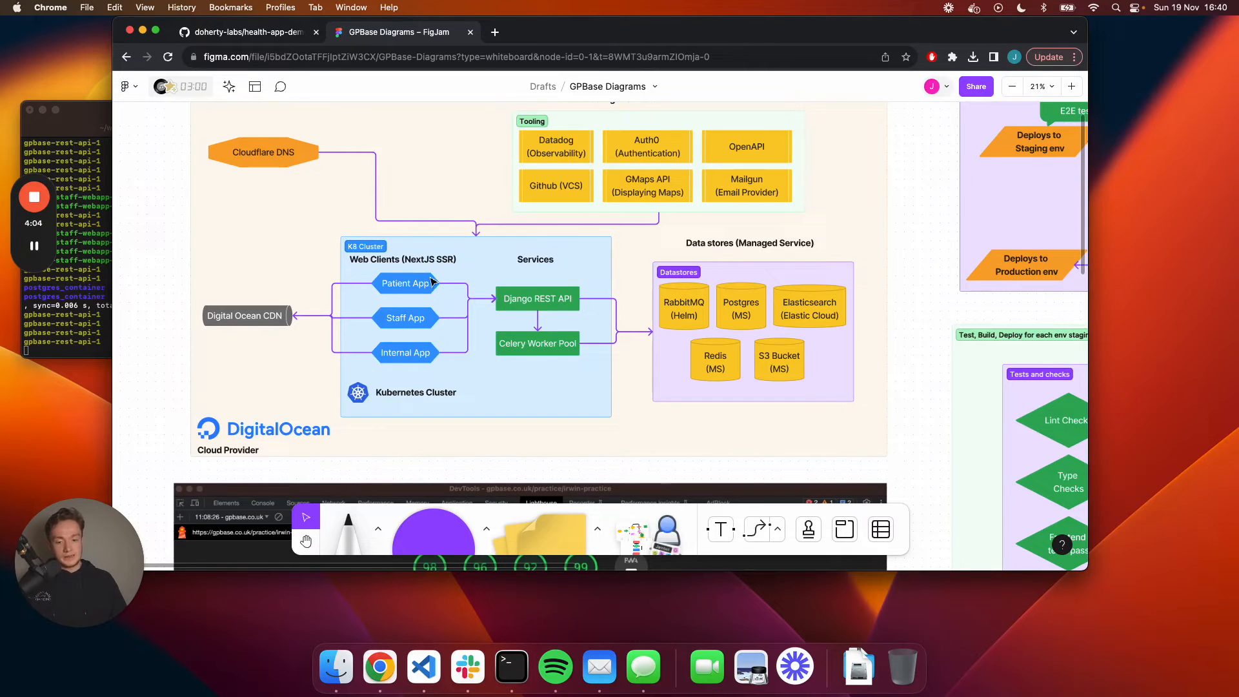
mouse_move(462, 283)
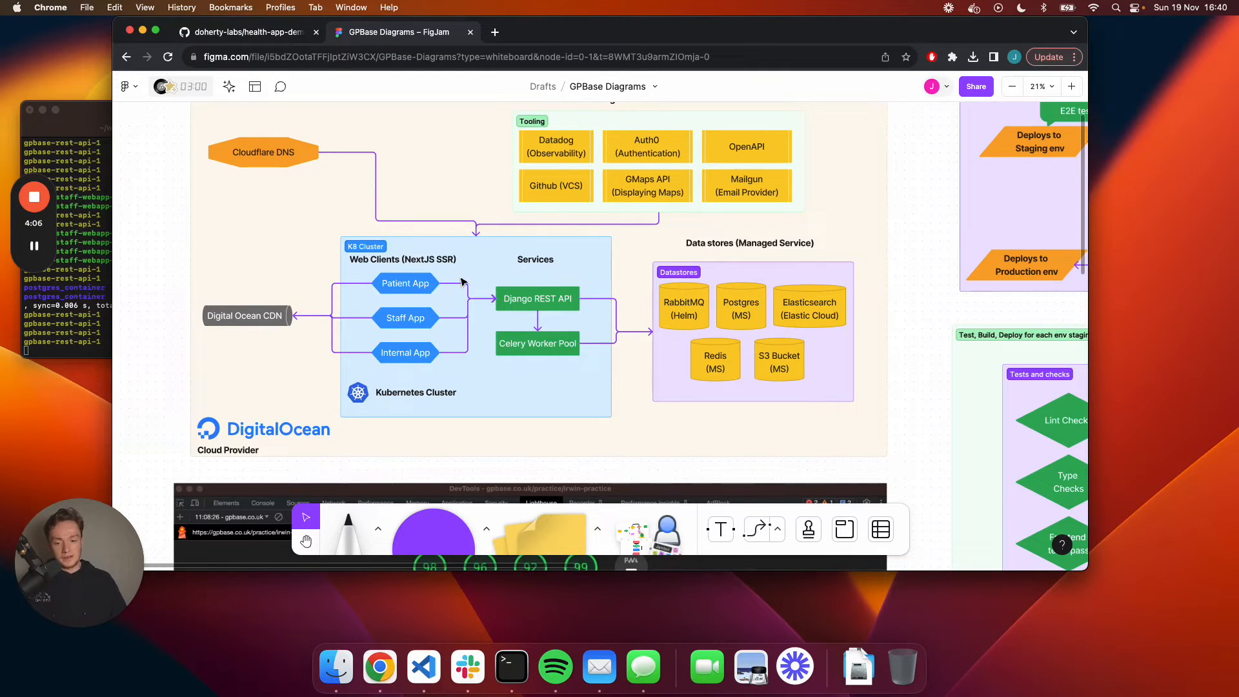
mouse_move(474, 281)
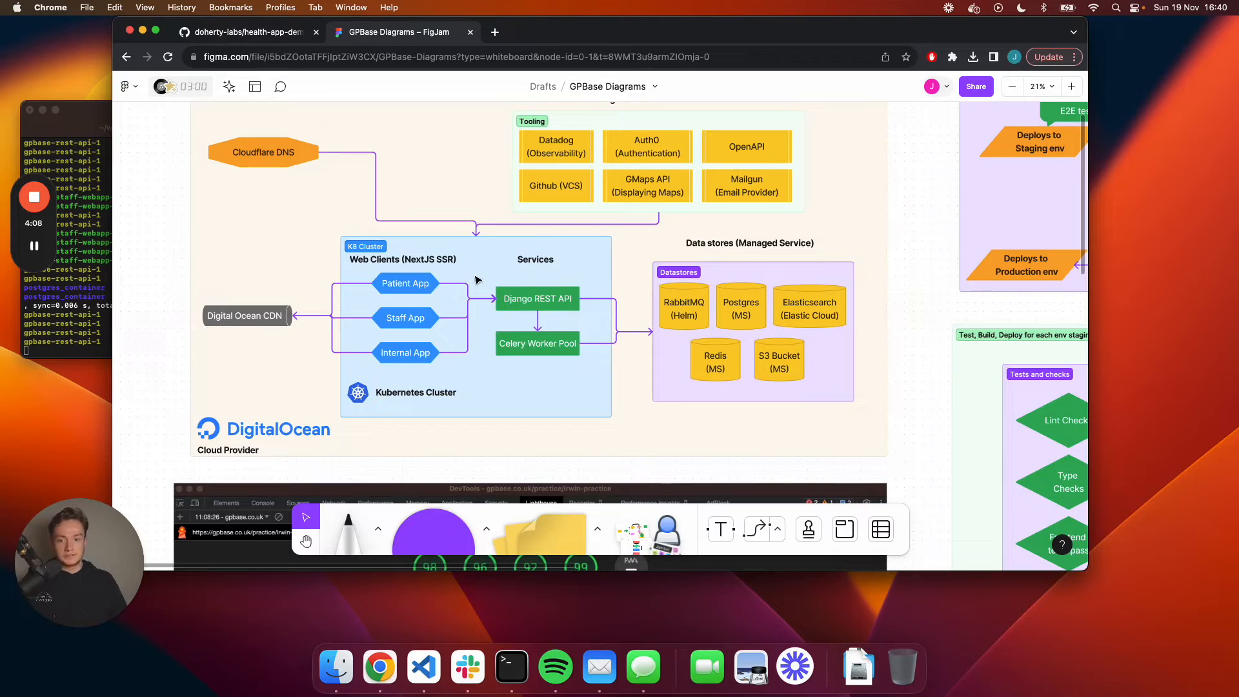
mouse_move(291, 164)
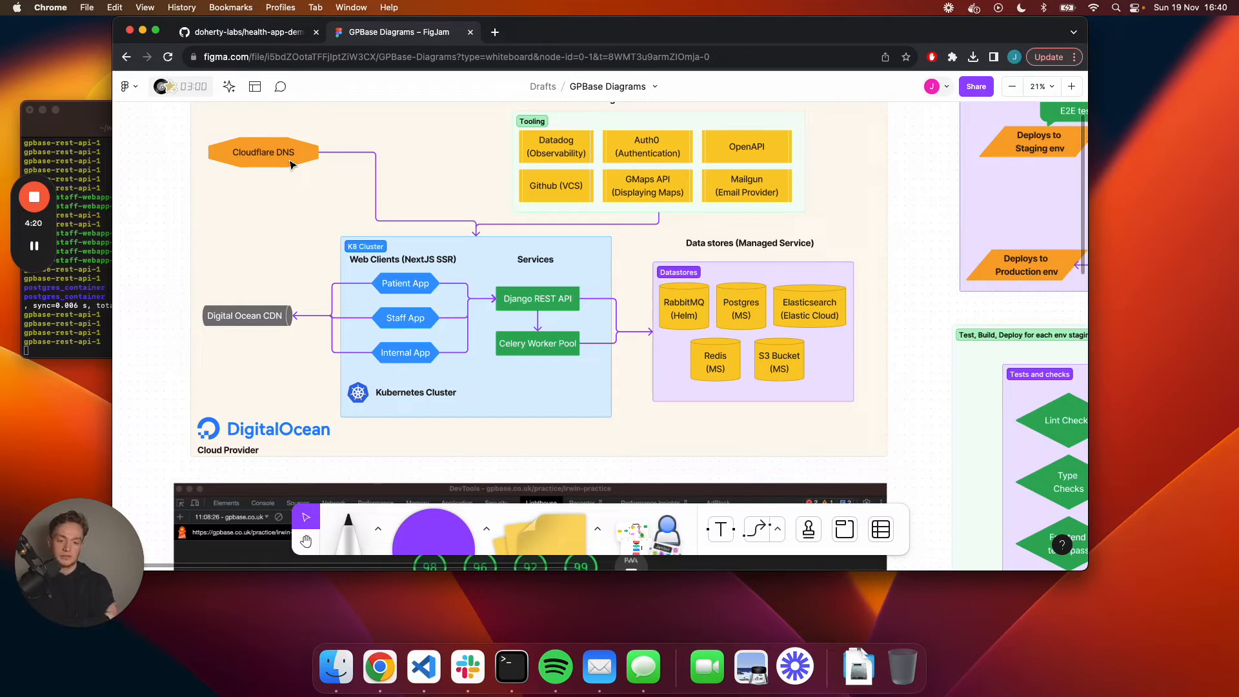
left_click(536, 343)
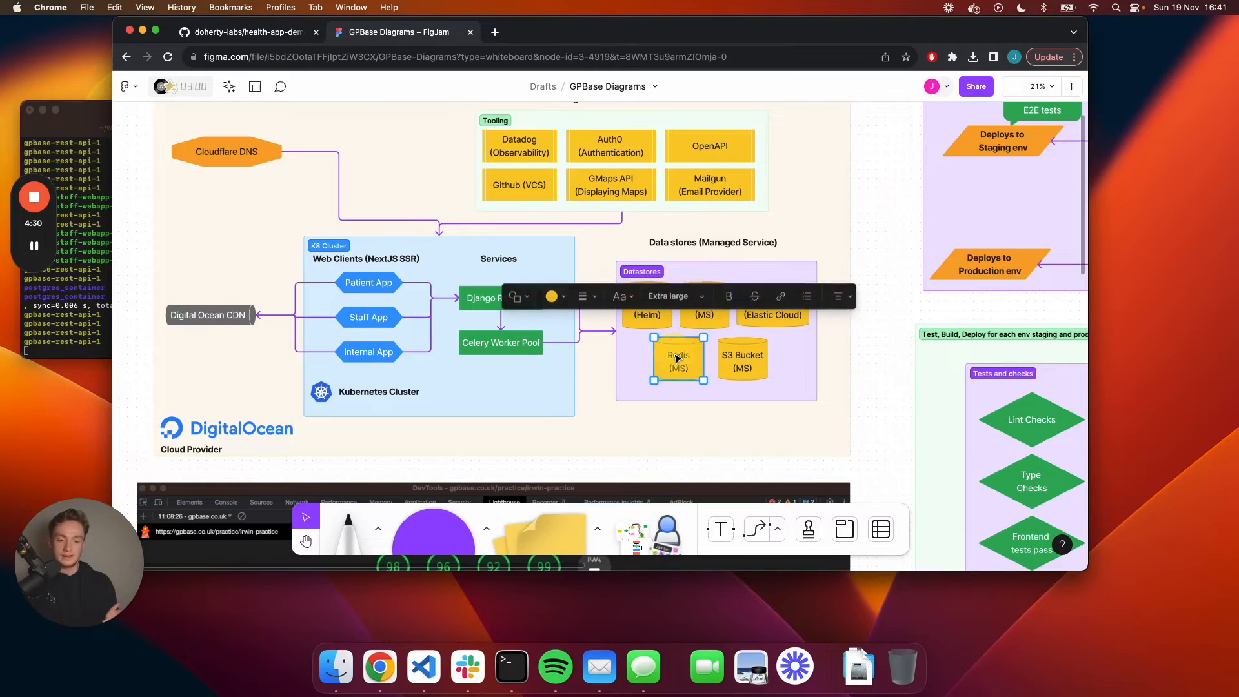
left_click(647, 308)
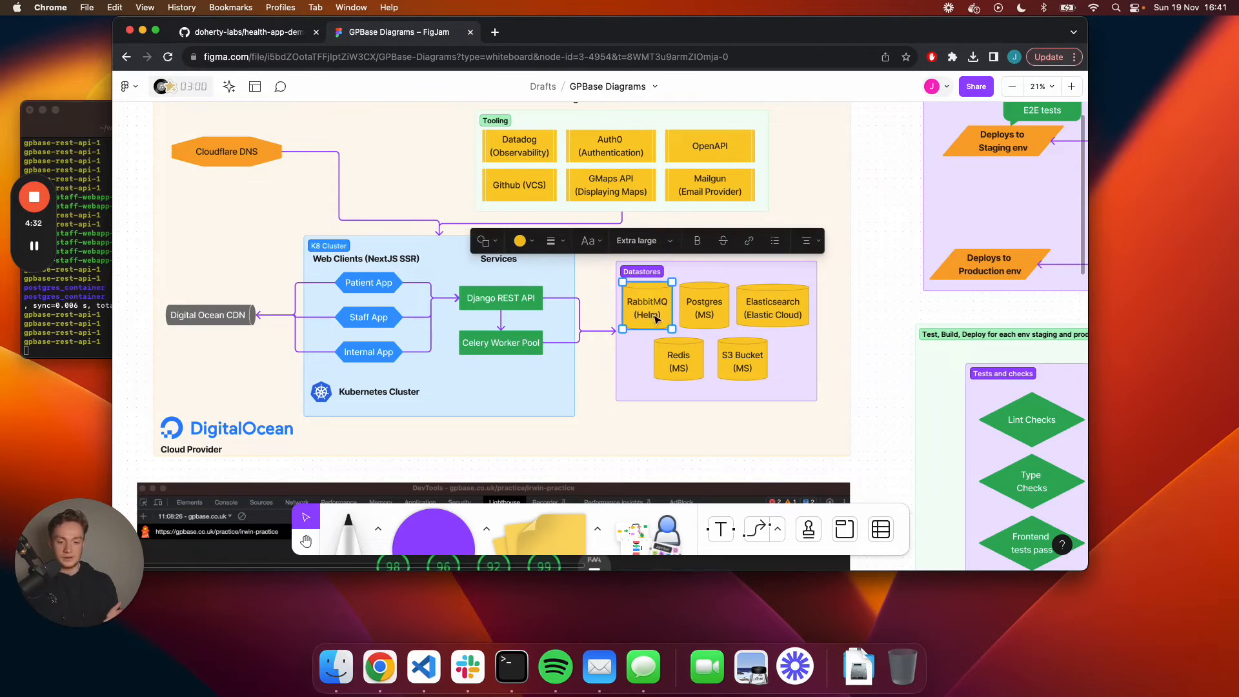
left_click(676, 355)
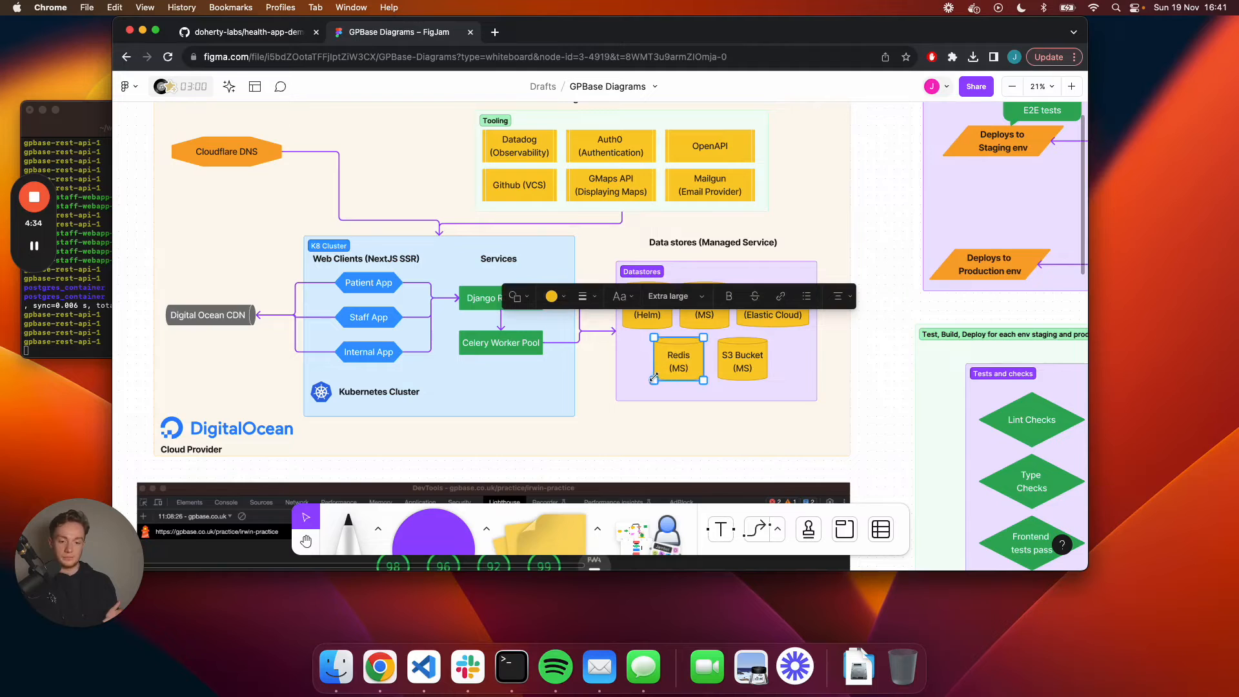
left_click(647, 306)
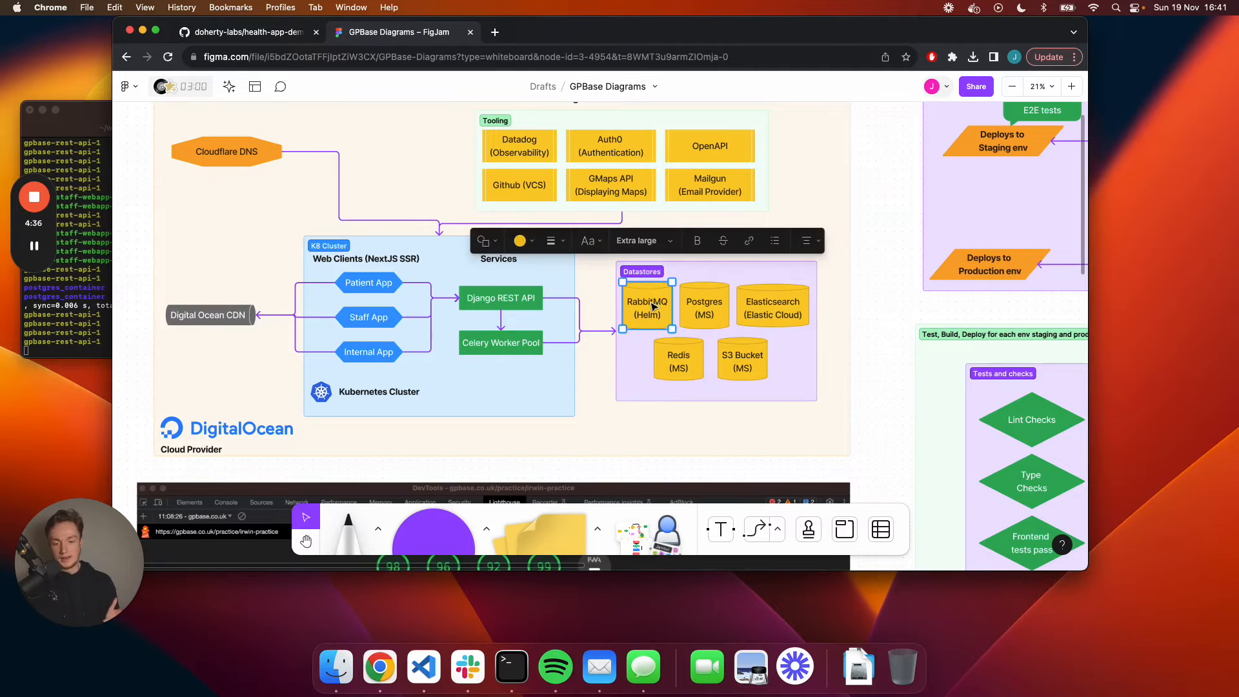
mouse_move(649, 320)
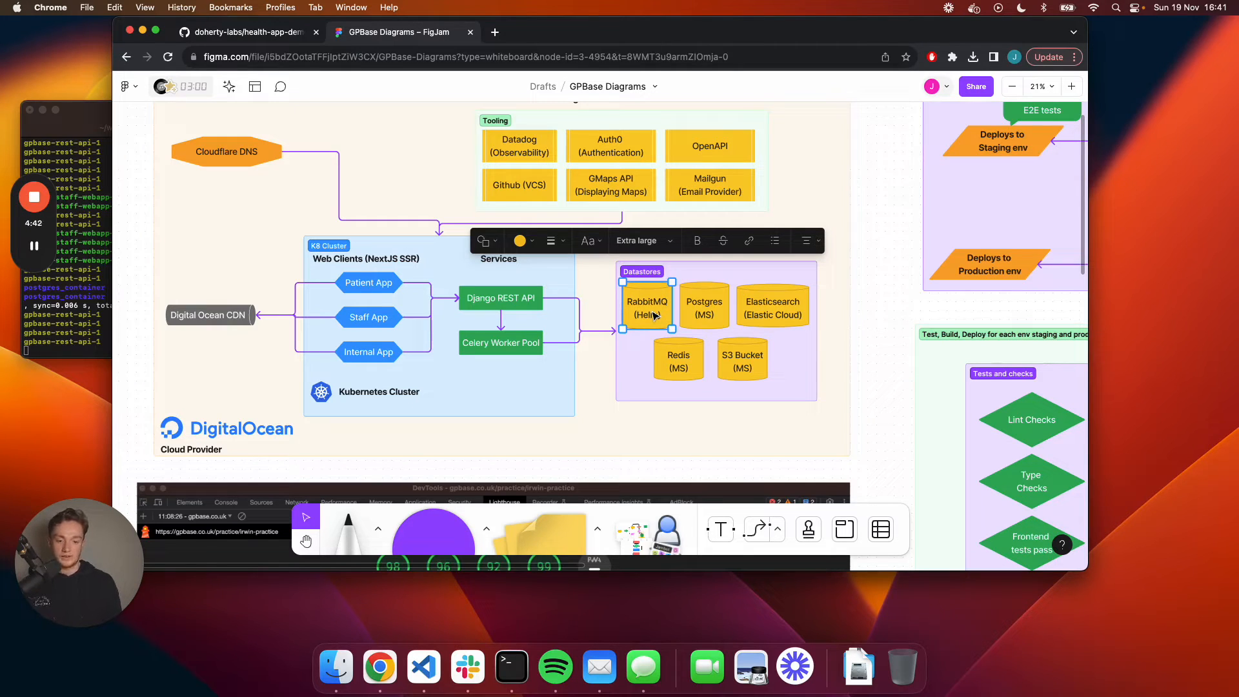
left_click(676, 357)
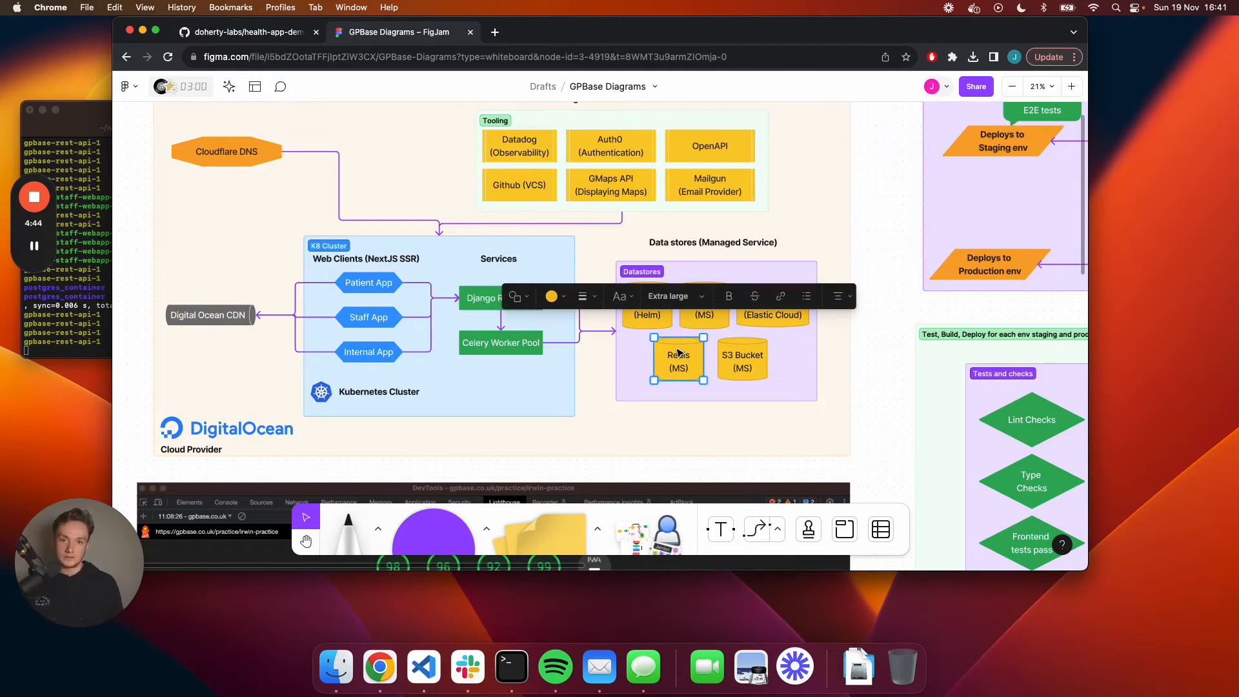
left_click(824, 245)
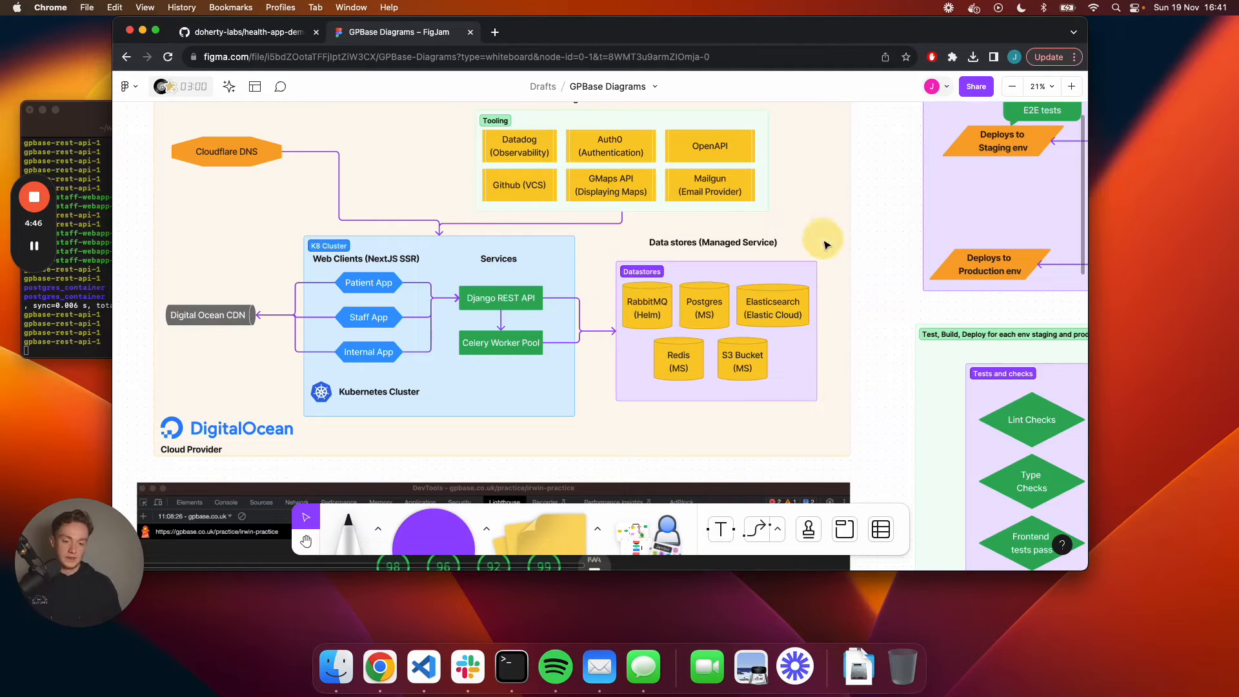
left_click(771, 306)
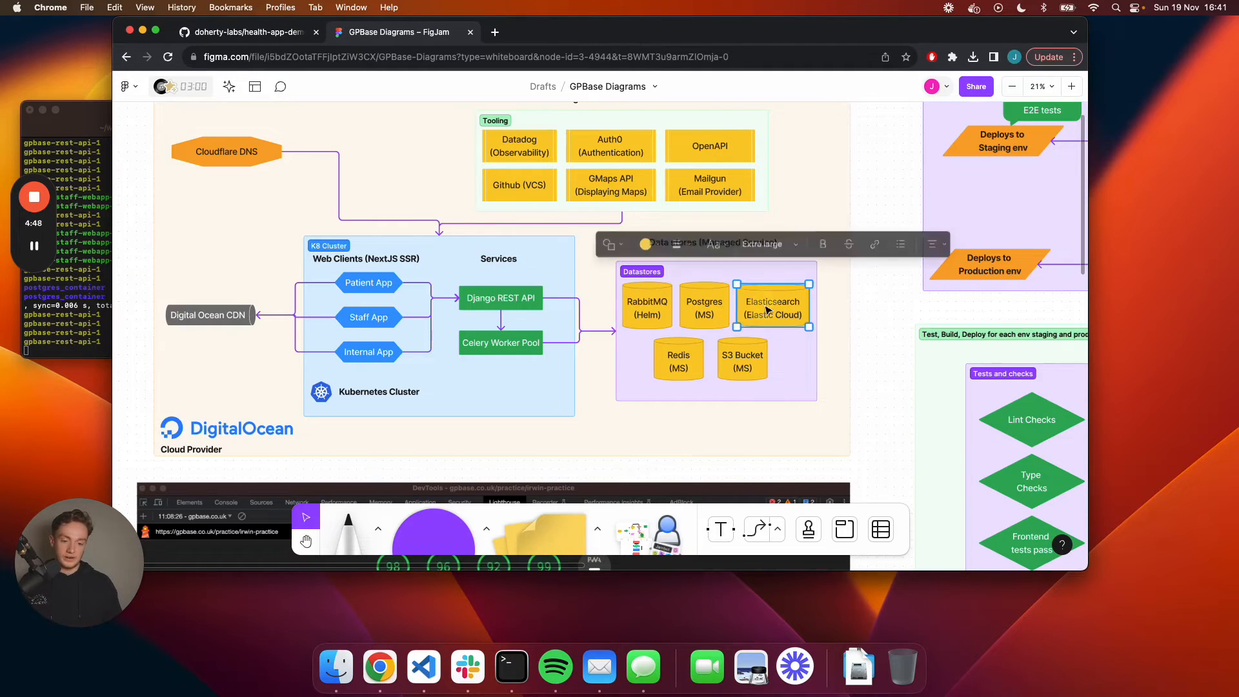
left_click(798, 225)
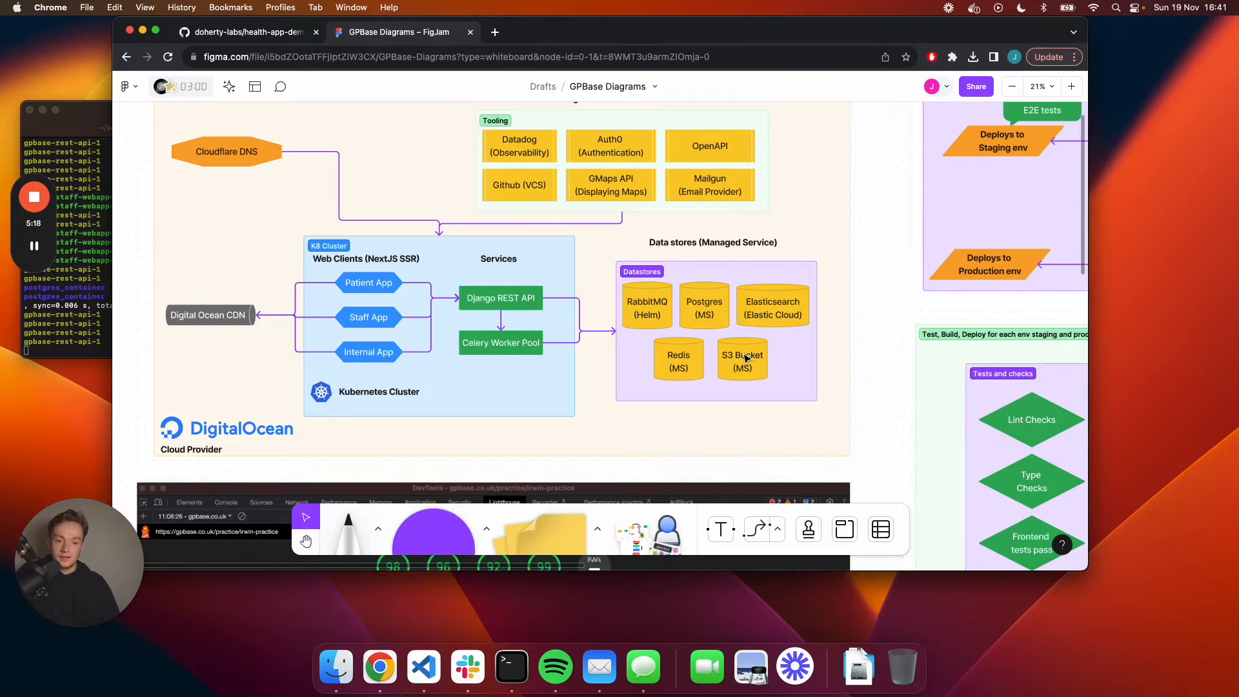
mouse_move(761, 282)
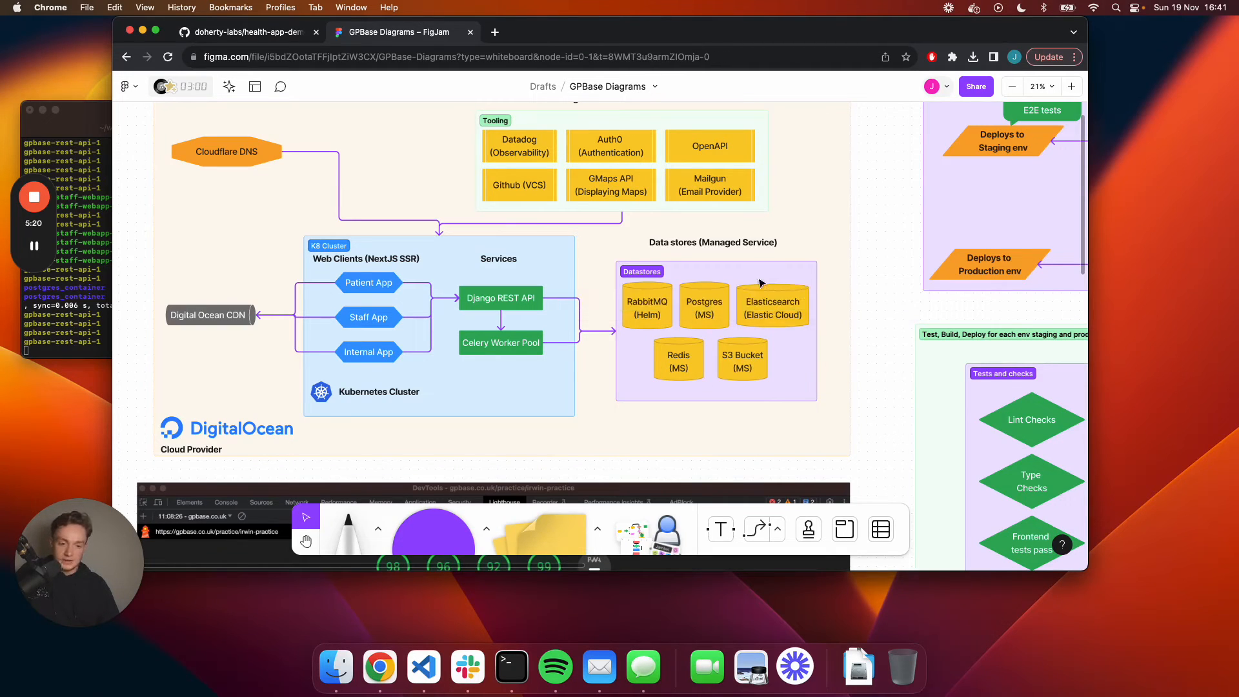
left_click(772, 307)
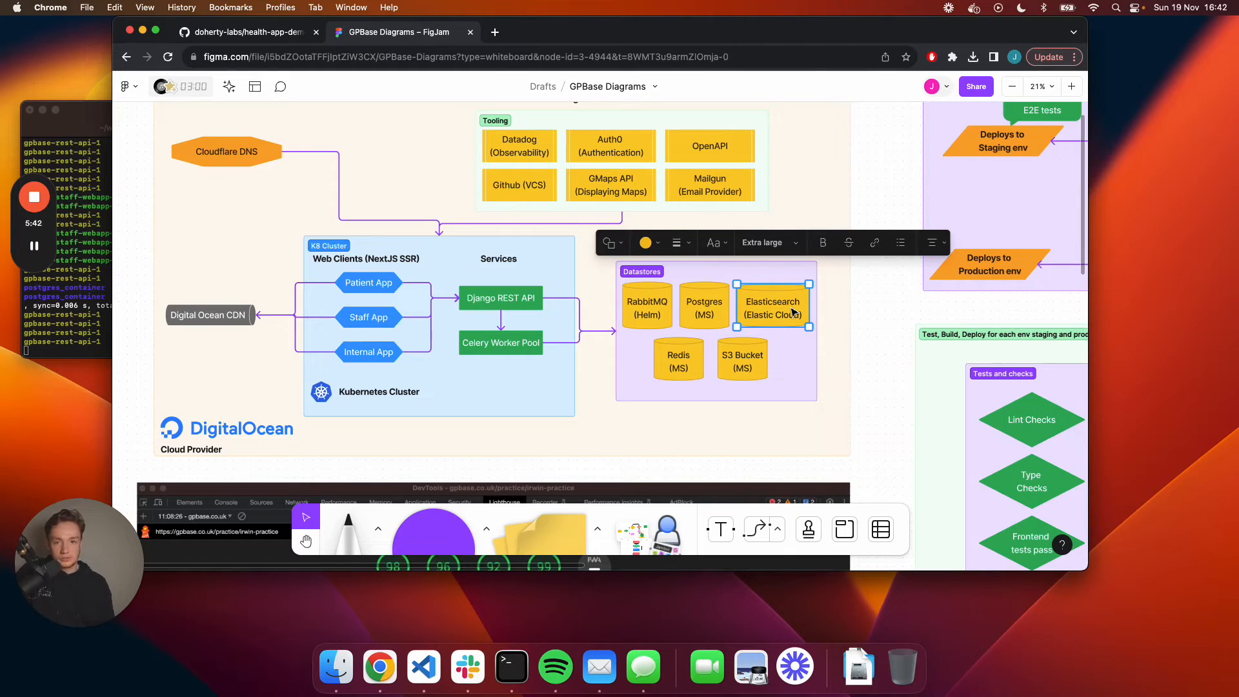
mouse_move(862, 306)
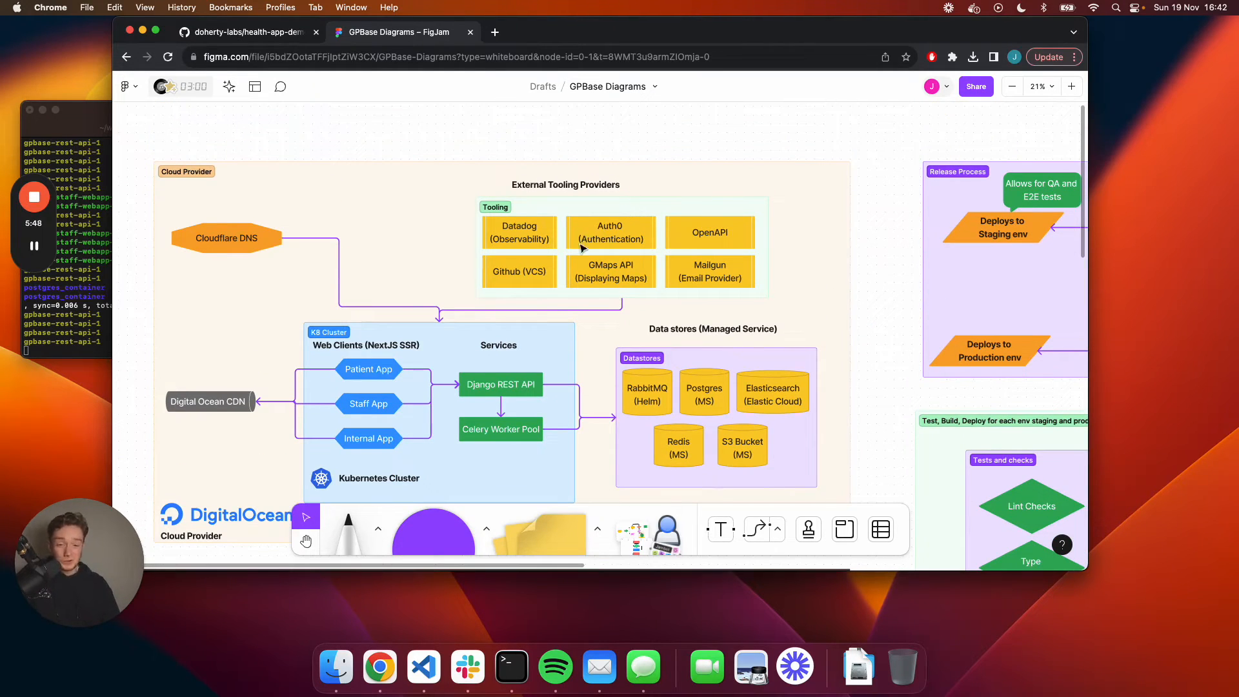
left_click(519, 232)
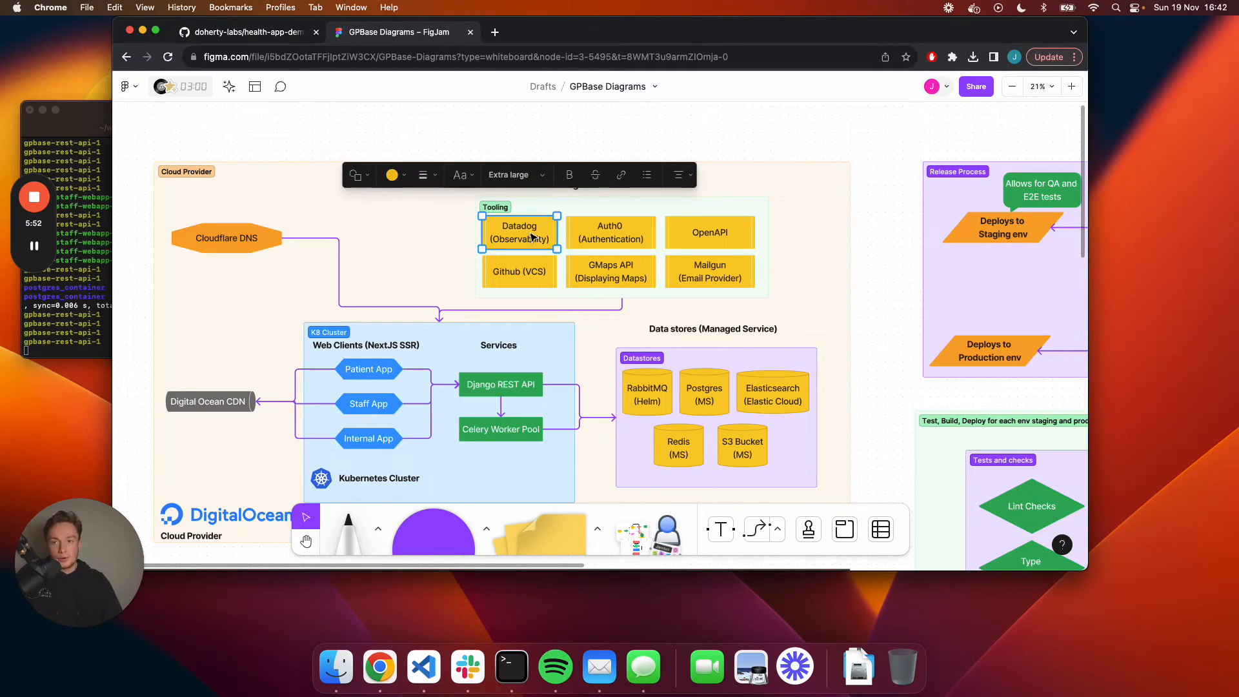
mouse_move(541, 287)
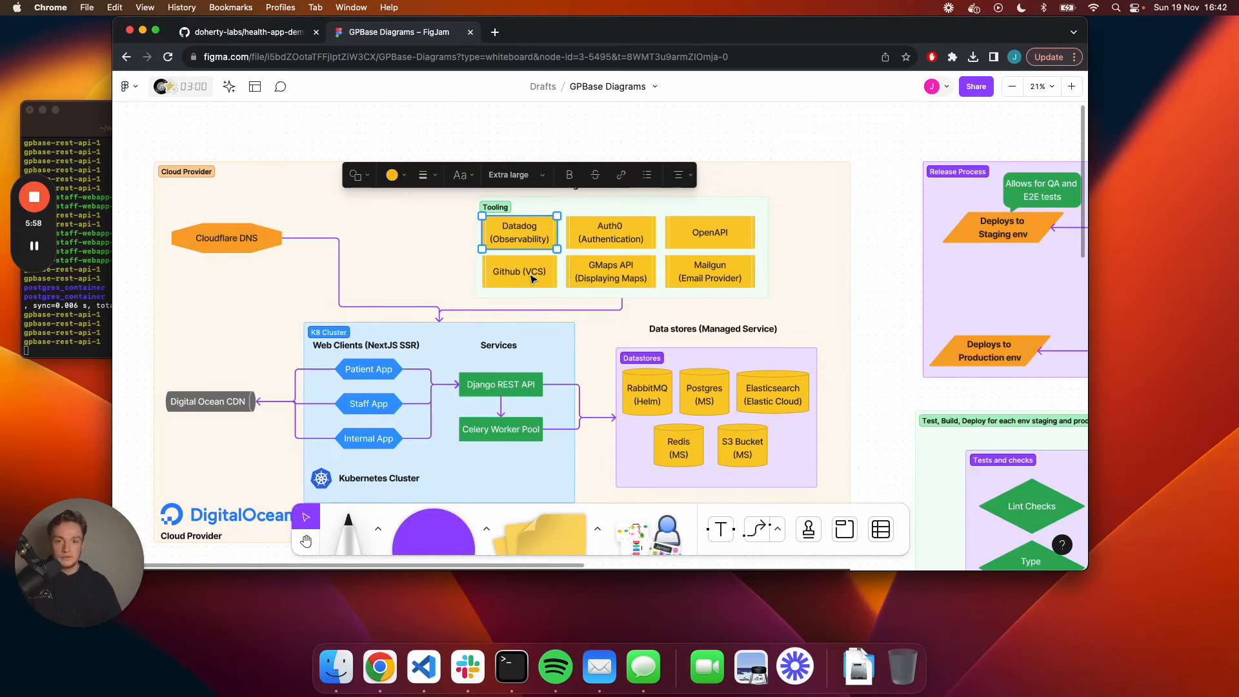
left_click(518, 271)
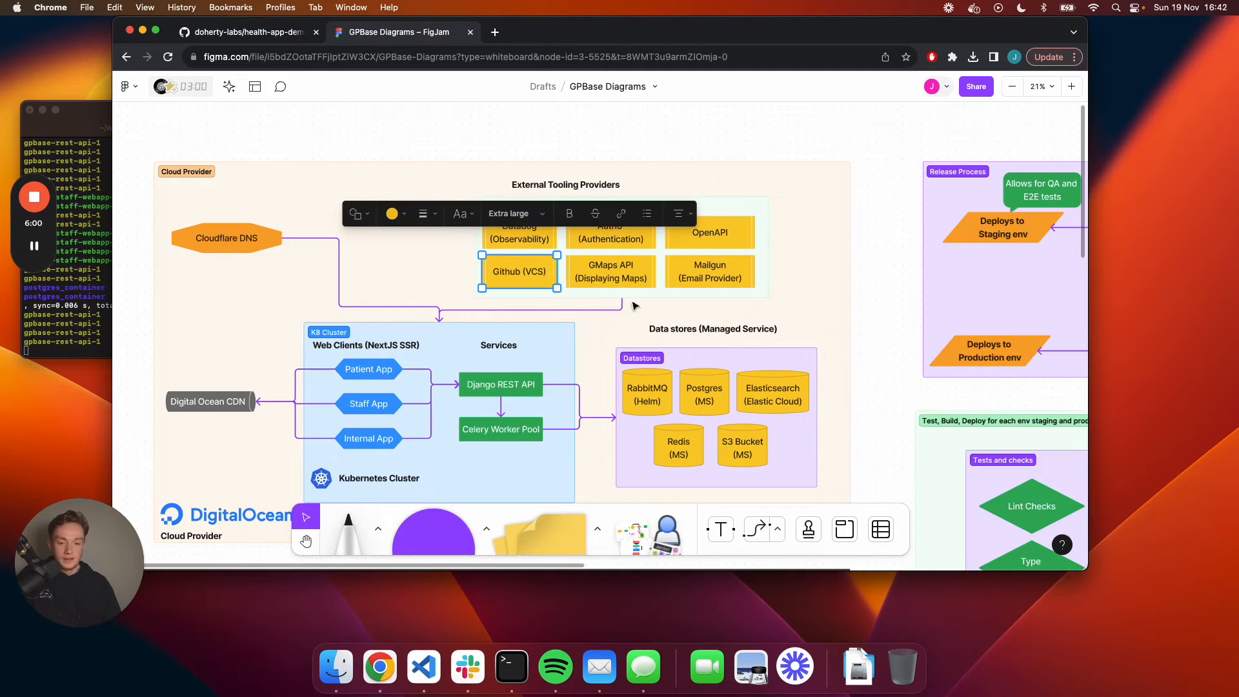
left_click(609, 233)
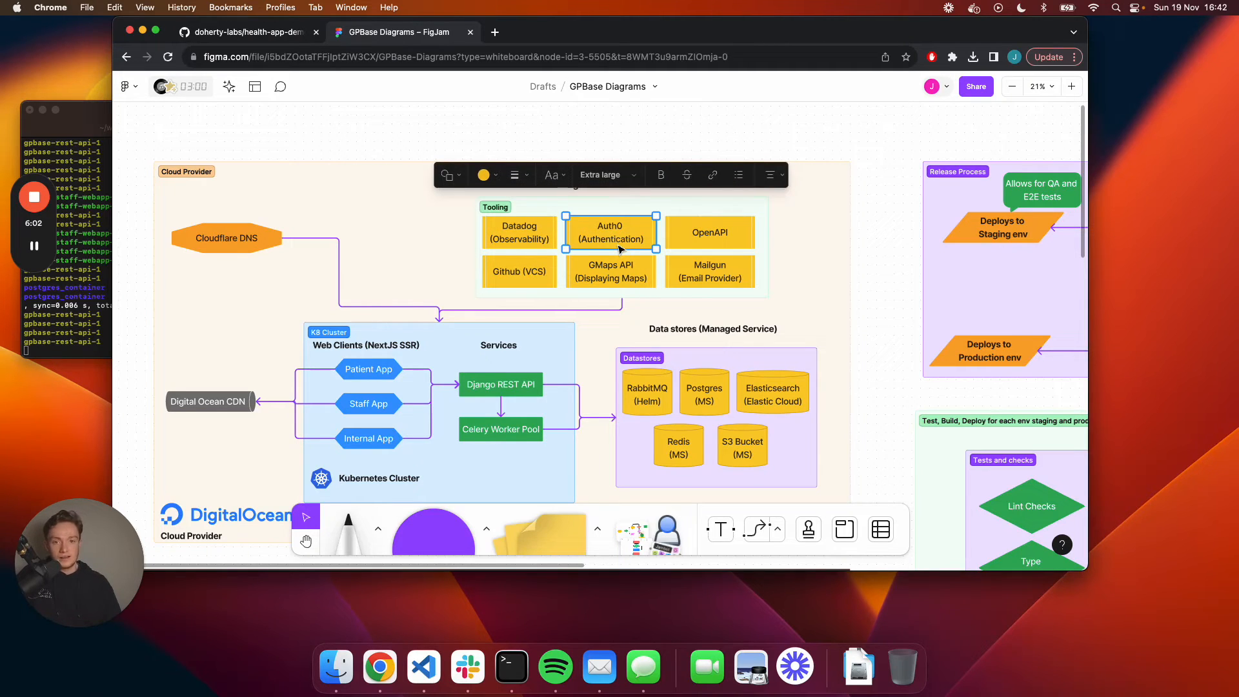
left_click(518, 232)
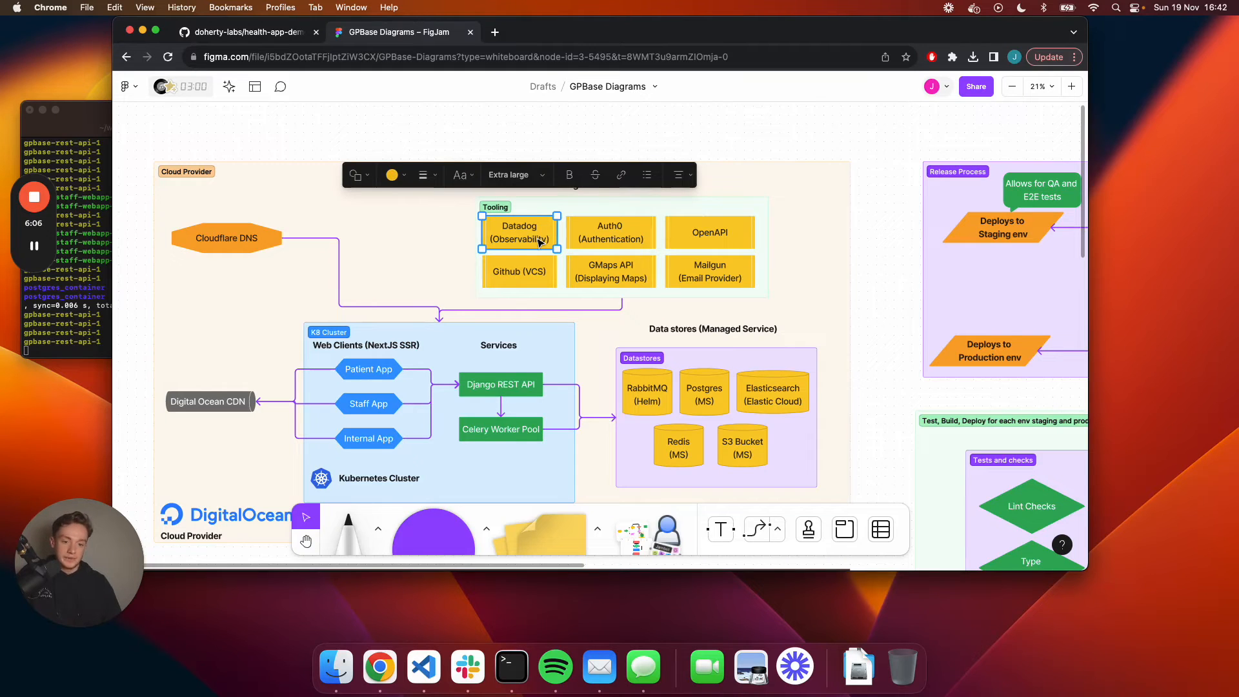
left_click(609, 232)
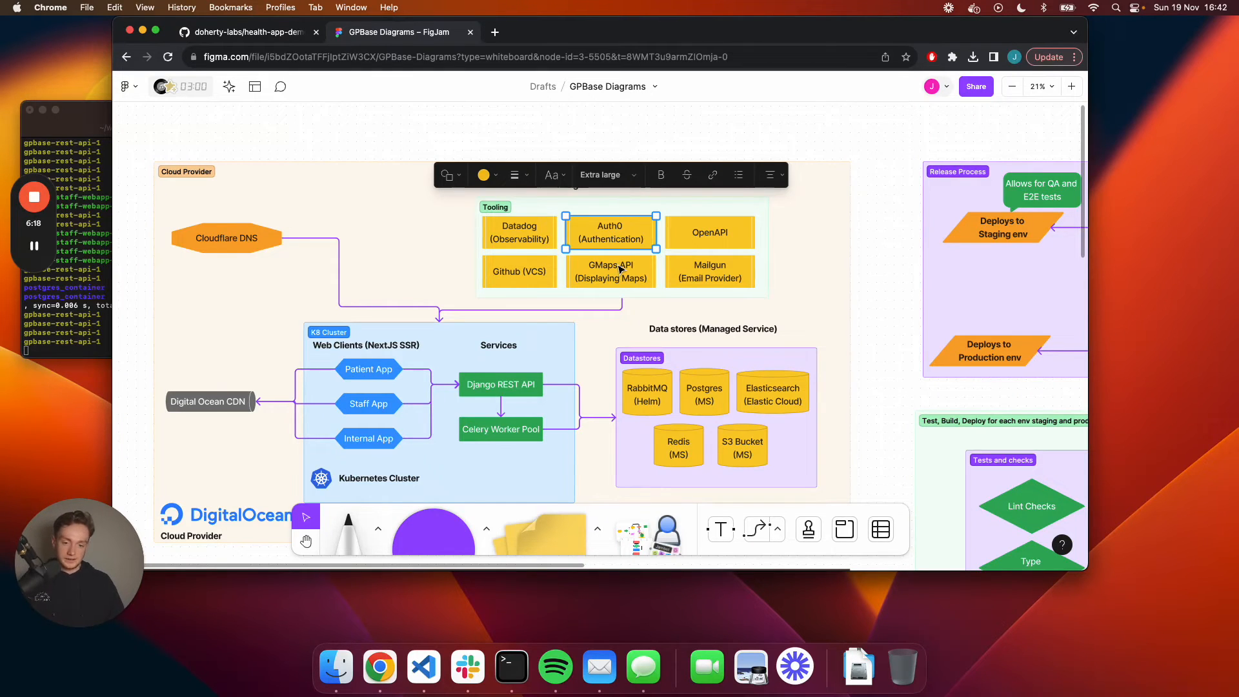
mouse_move(640, 251)
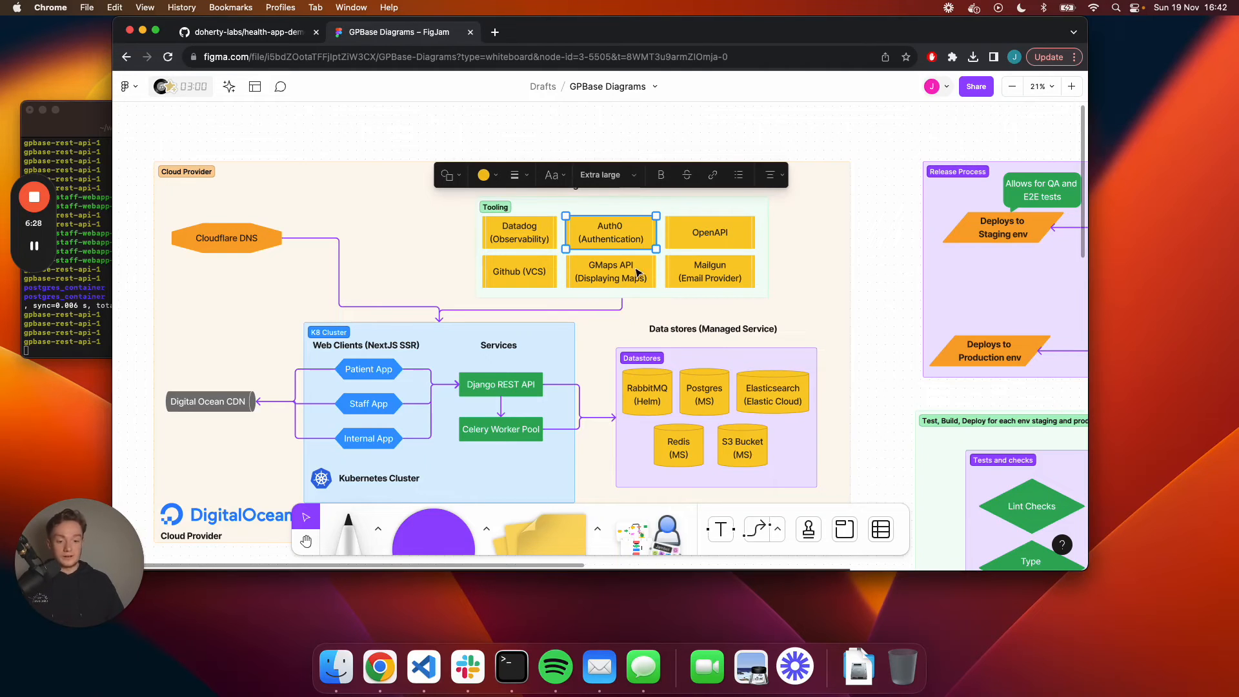
mouse_move(683, 236)
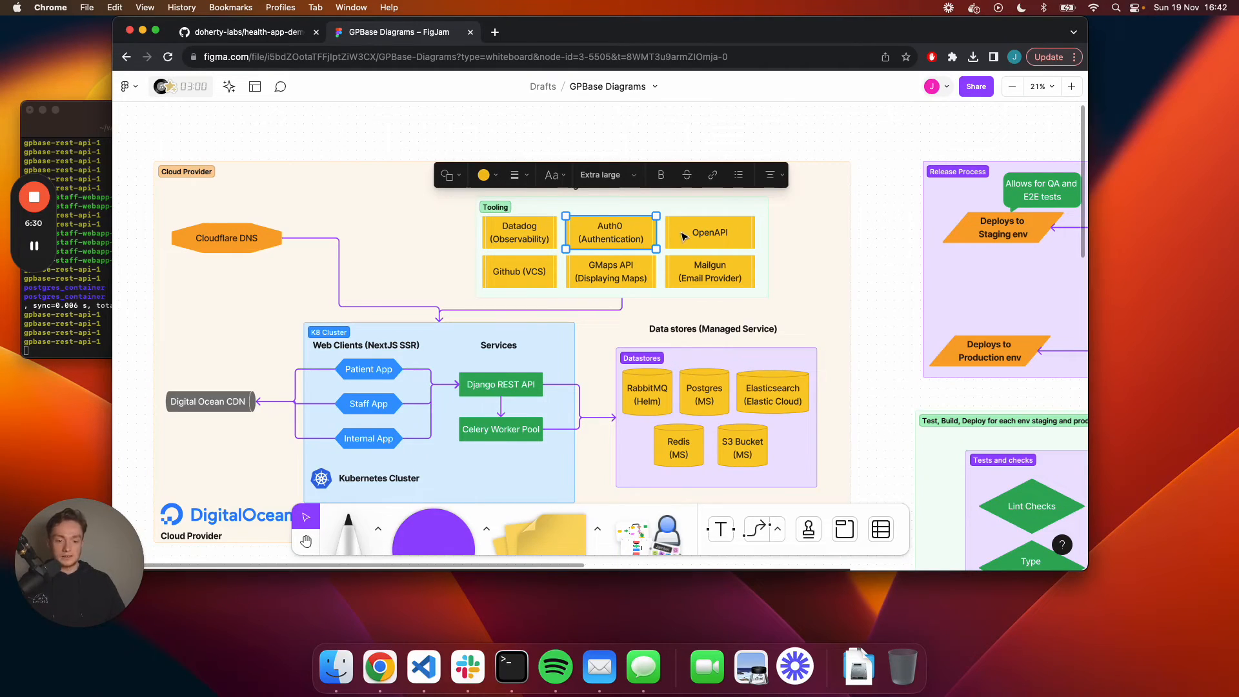
left_click(709, 232)
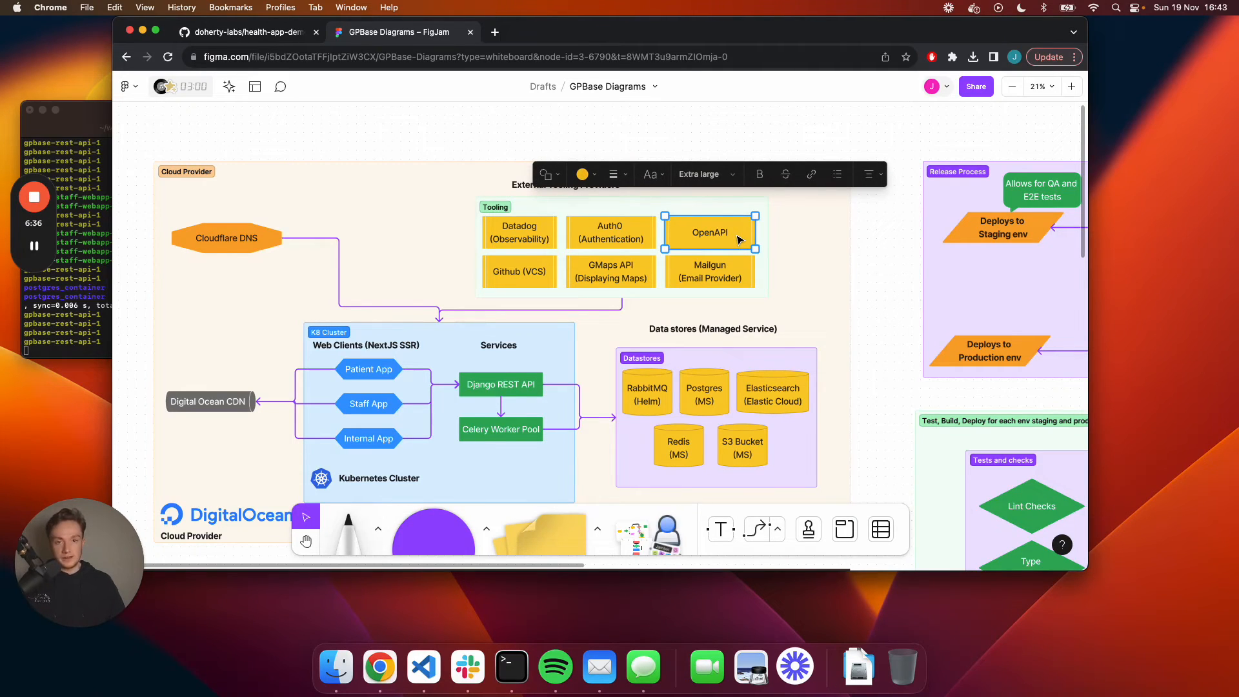
mouse_move(638, 237)
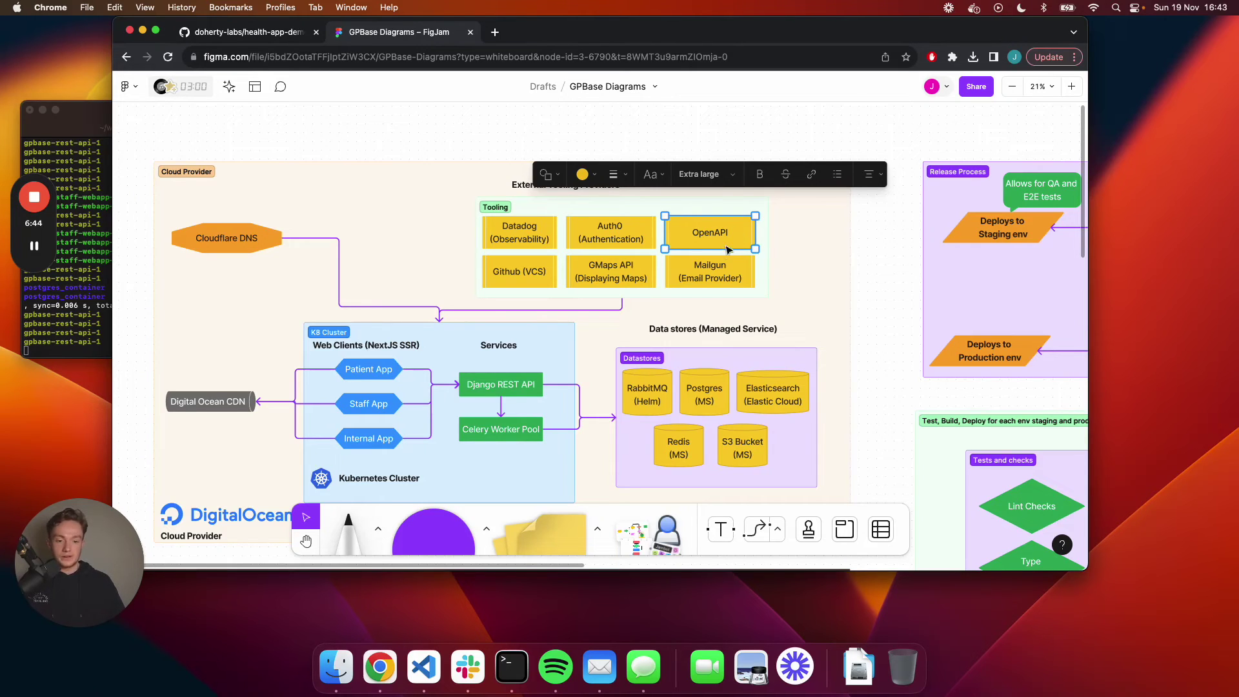
mouse_move(722, 272)
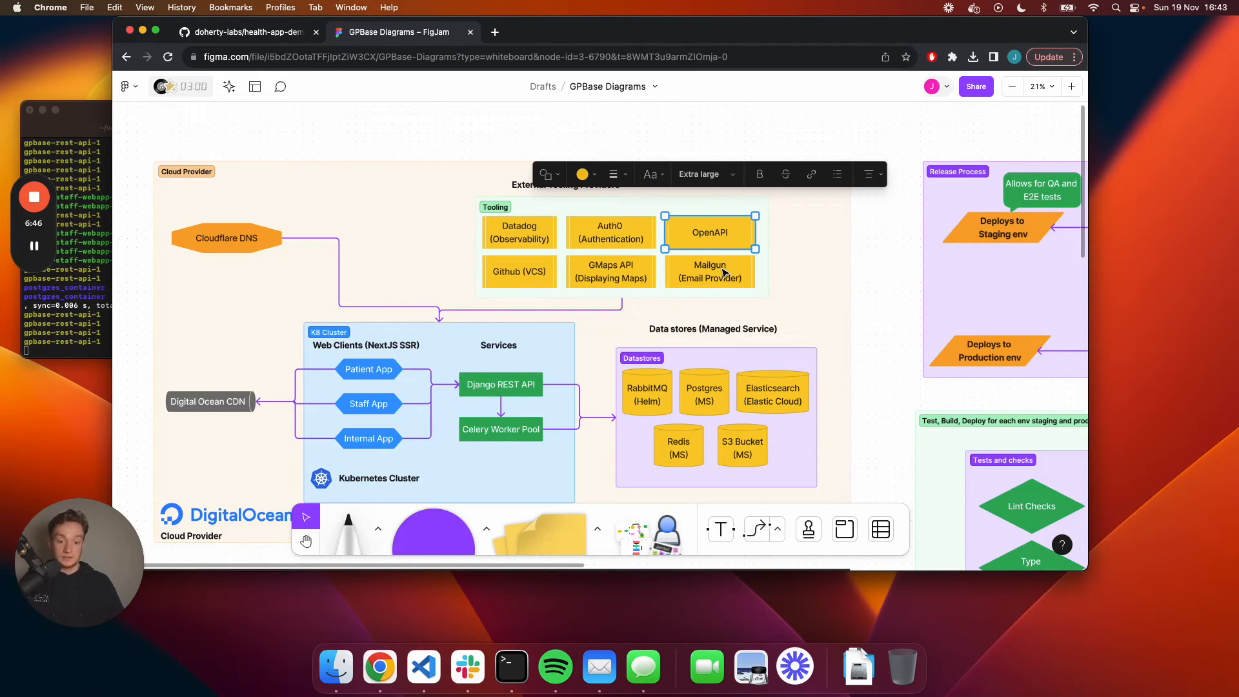
left_click(610, 271)
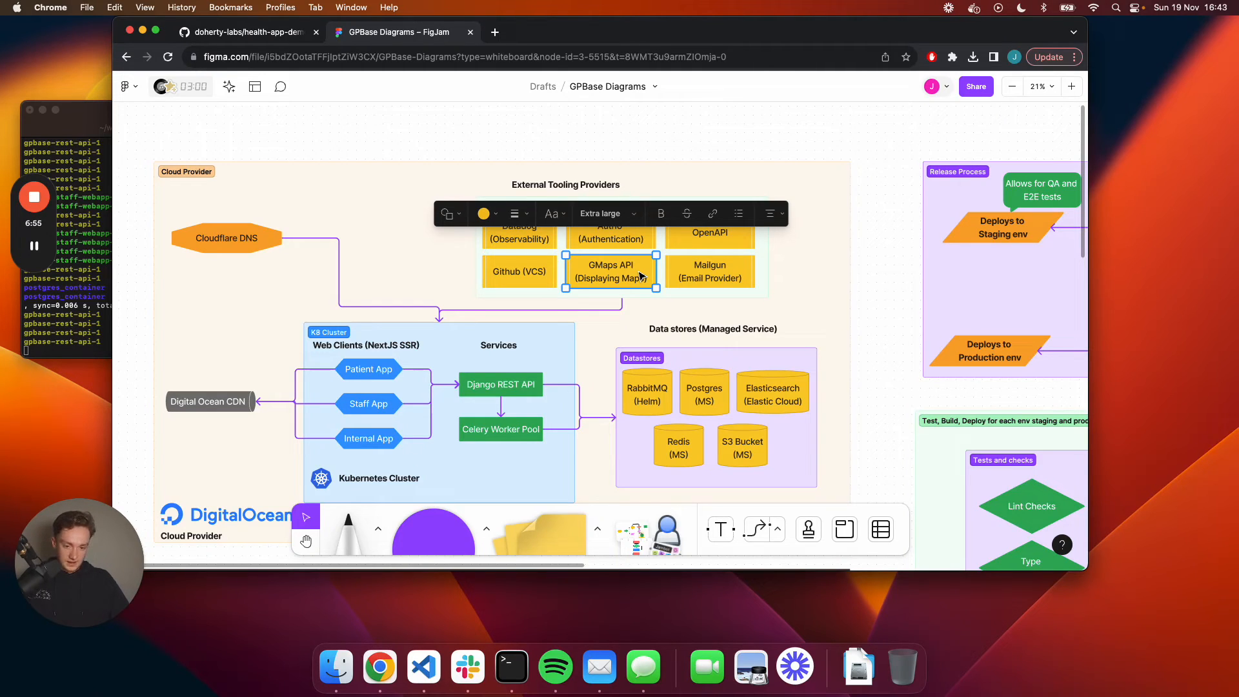
left_click(709, 271)
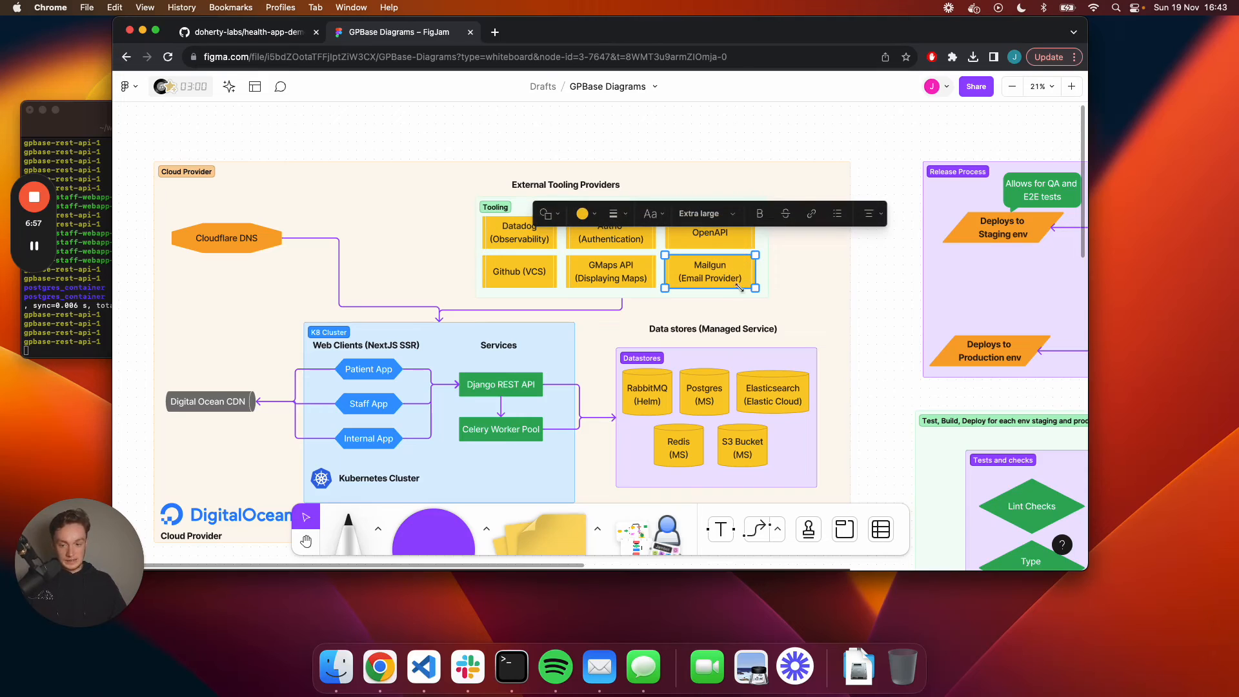
Scroll down the board past the Lighthouse scores toward the Costs frame.
scroll("down", 3)
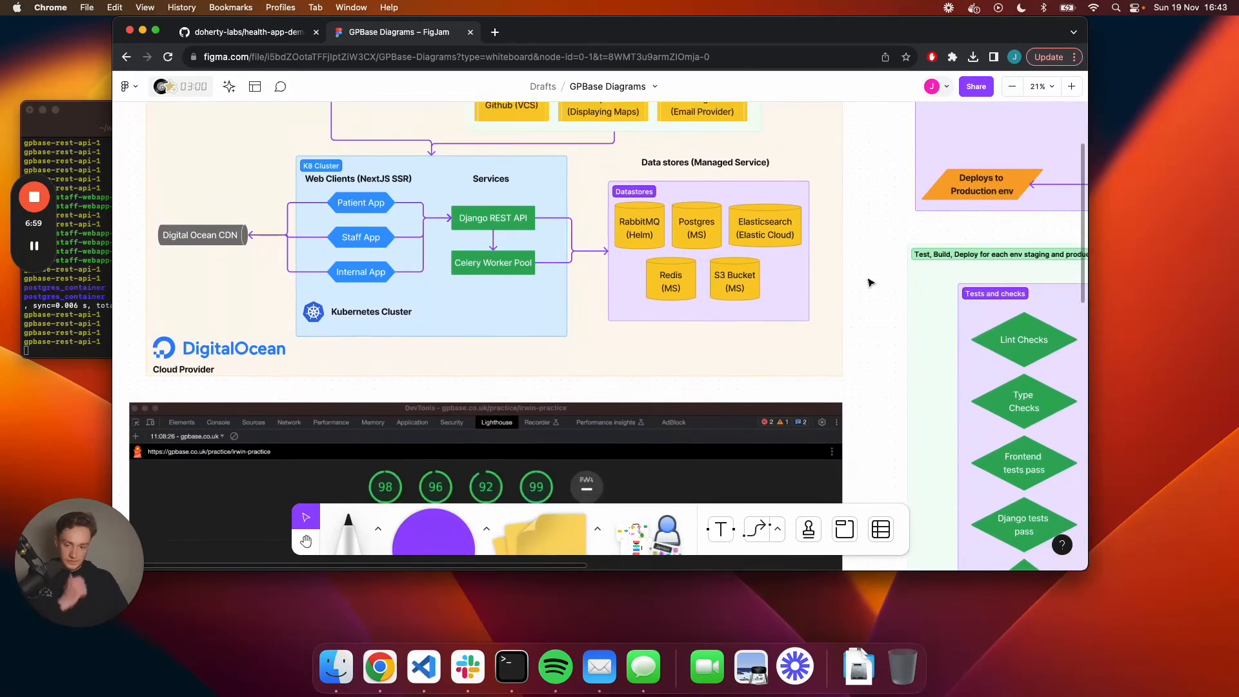
scroll("down", 3)
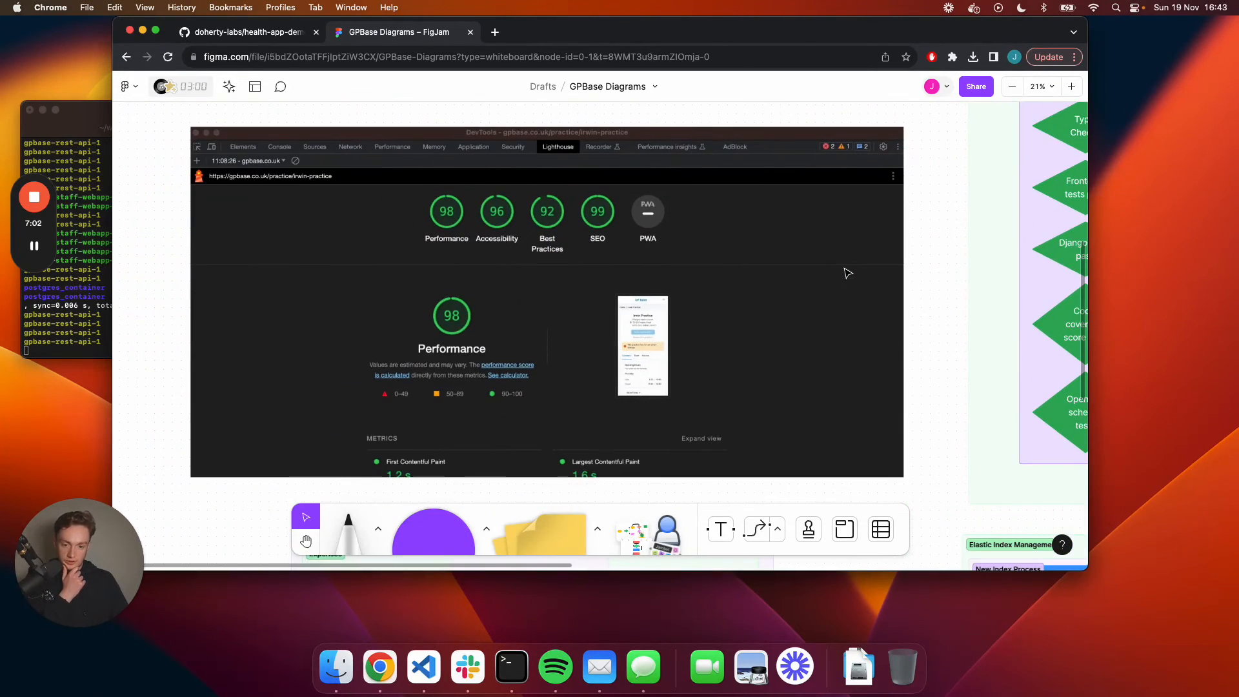
scroll("down", 3)
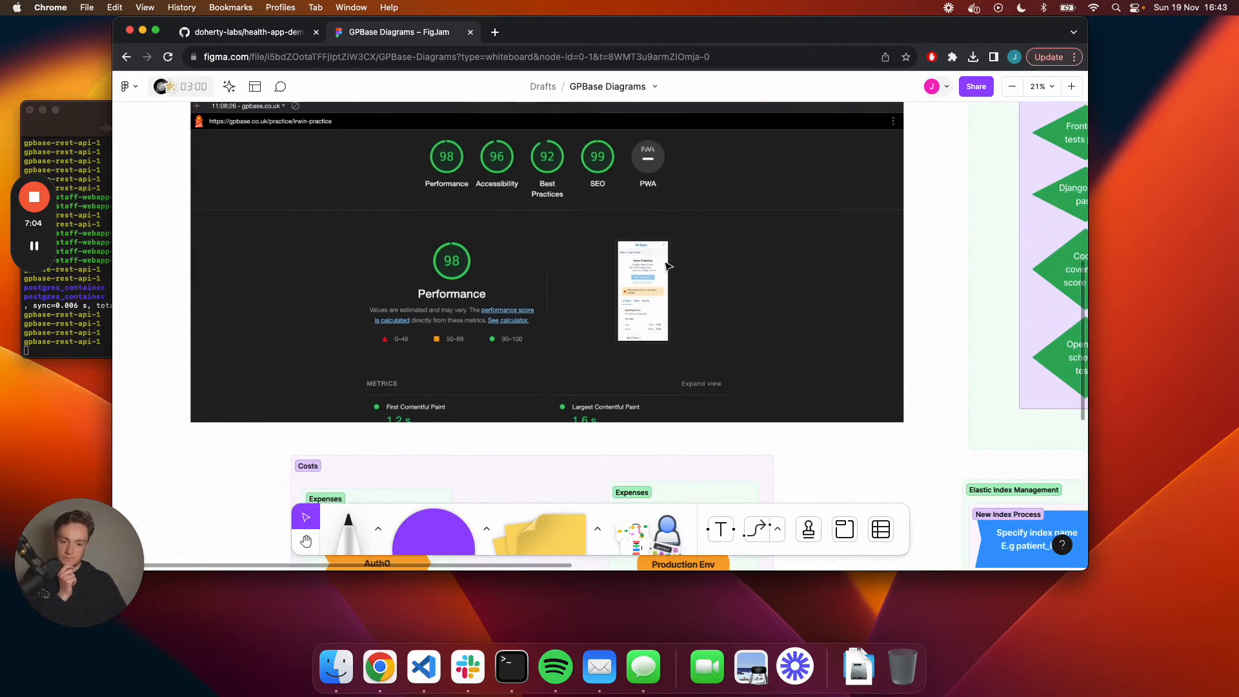
scroll("down", 3)
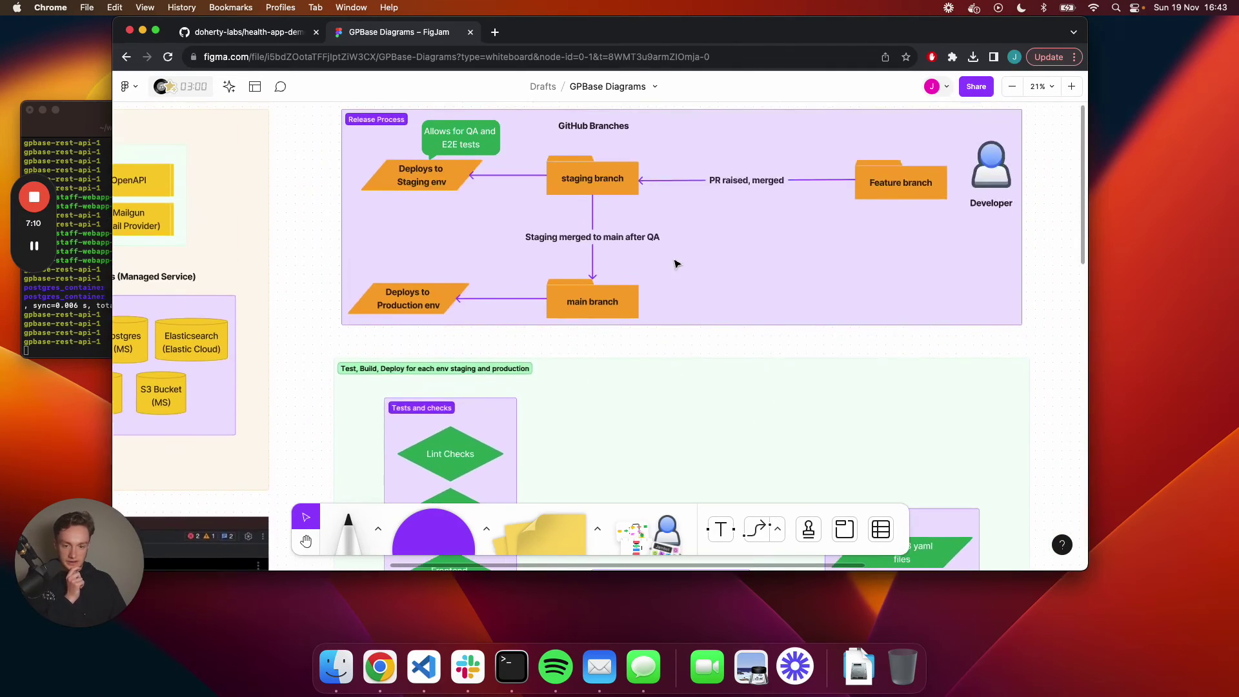
scroll("down", 3)
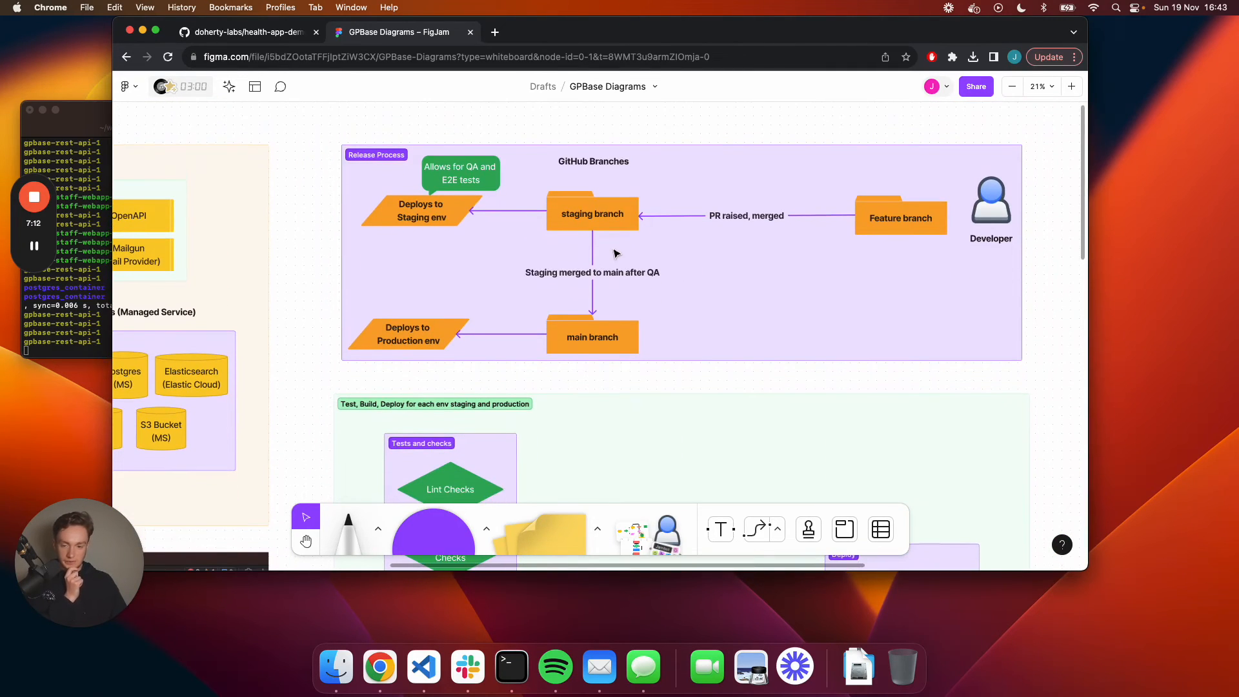
scroll("down", 3)
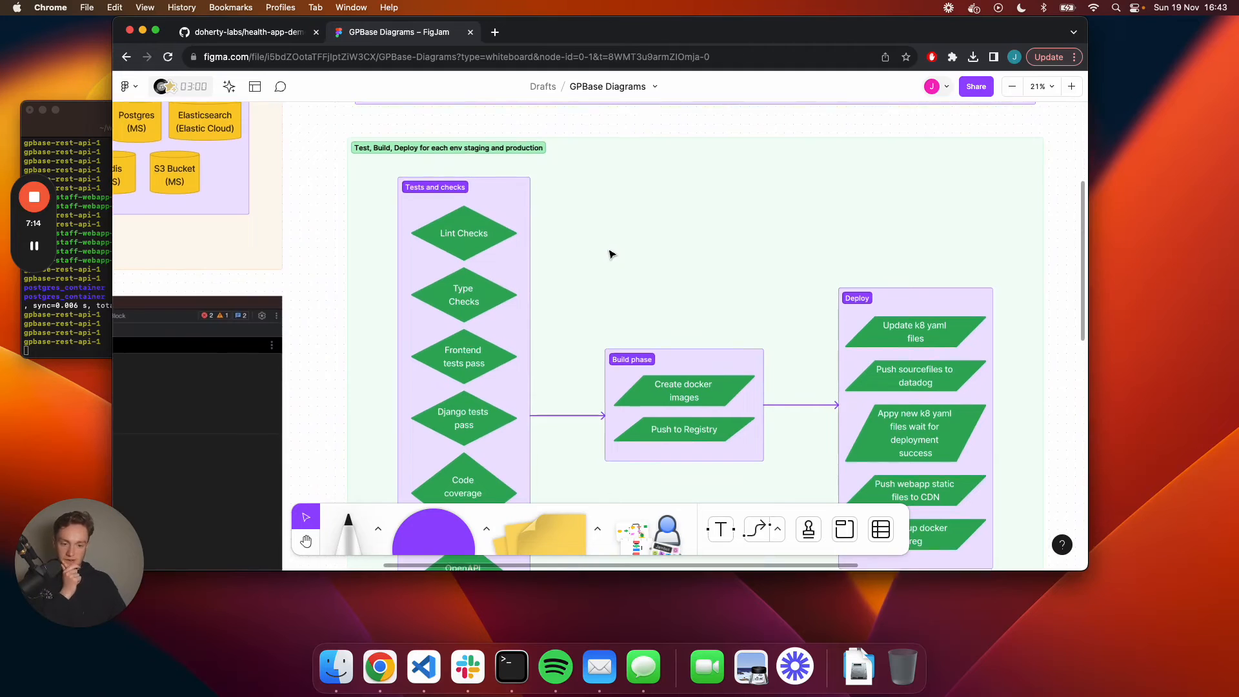
scroll("down", 3)
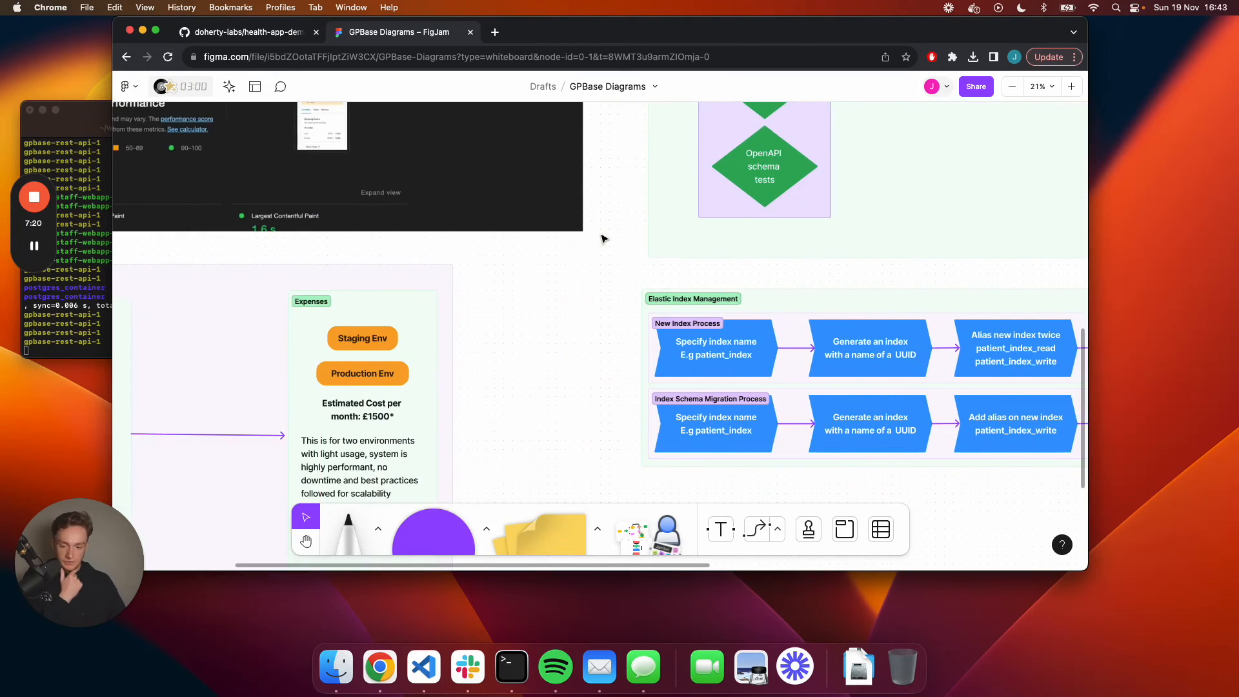
Briefly visit the health-app-demo GitHub repository, then return to the GPBase board.
left_click(245, 32)
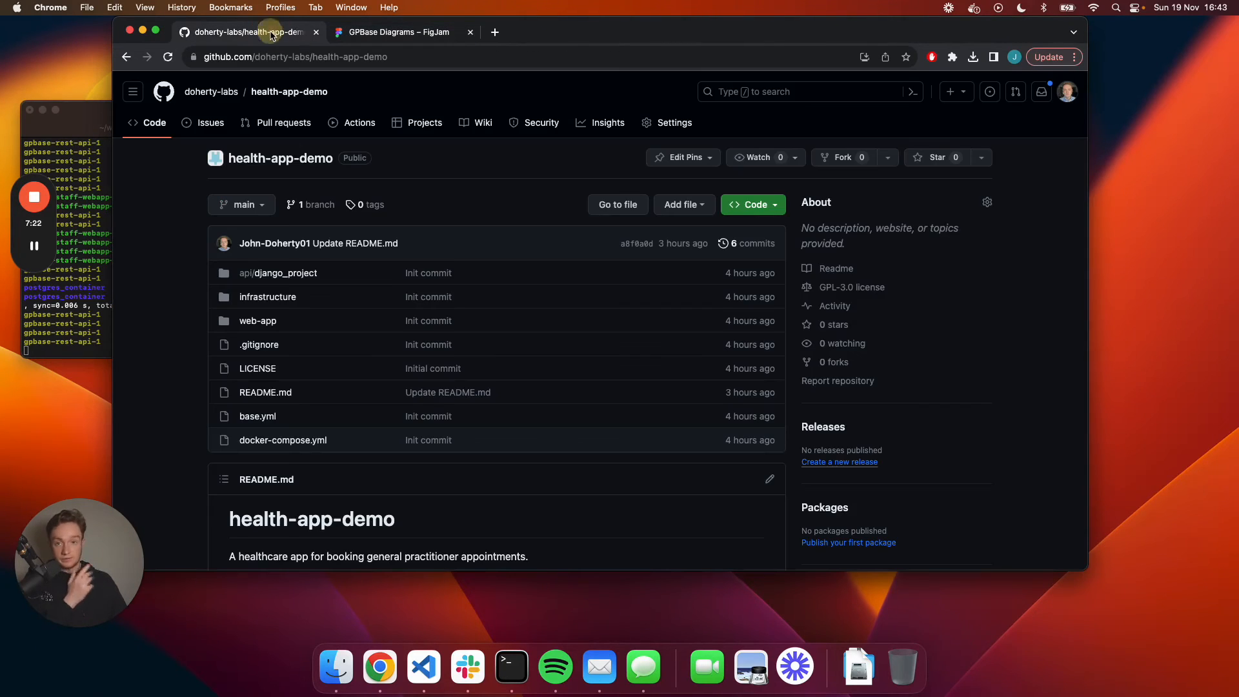
scroll("down", 3)
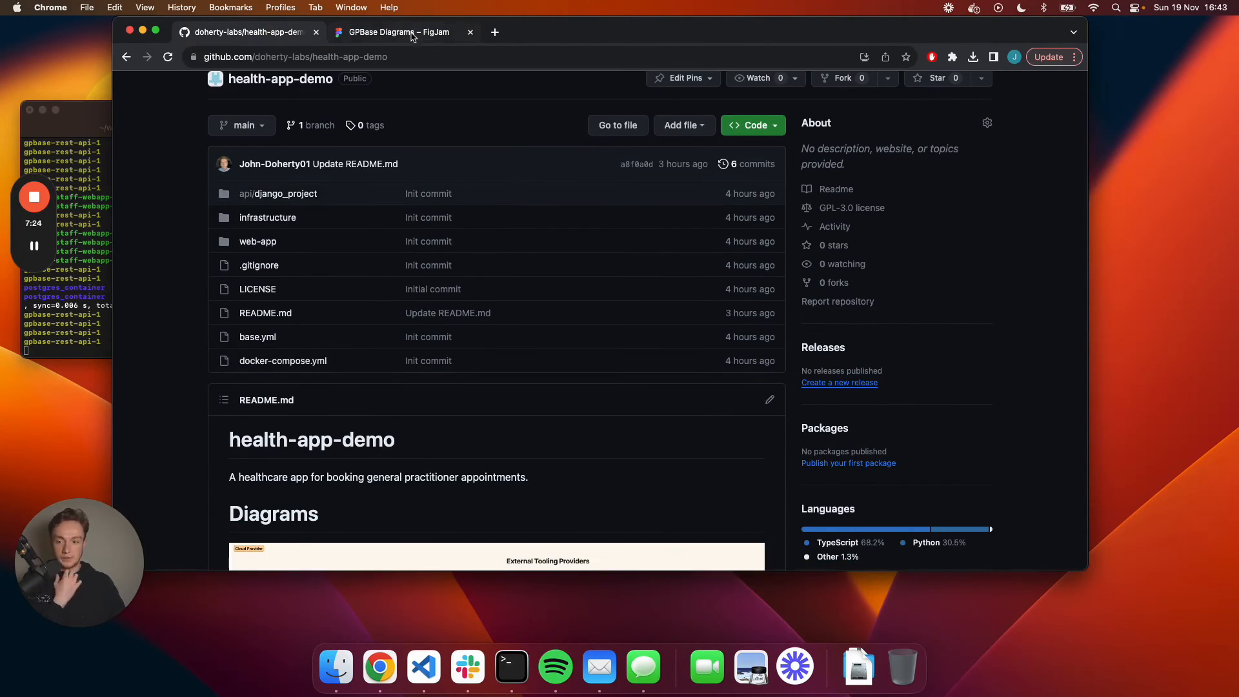
left_click(393, 32)
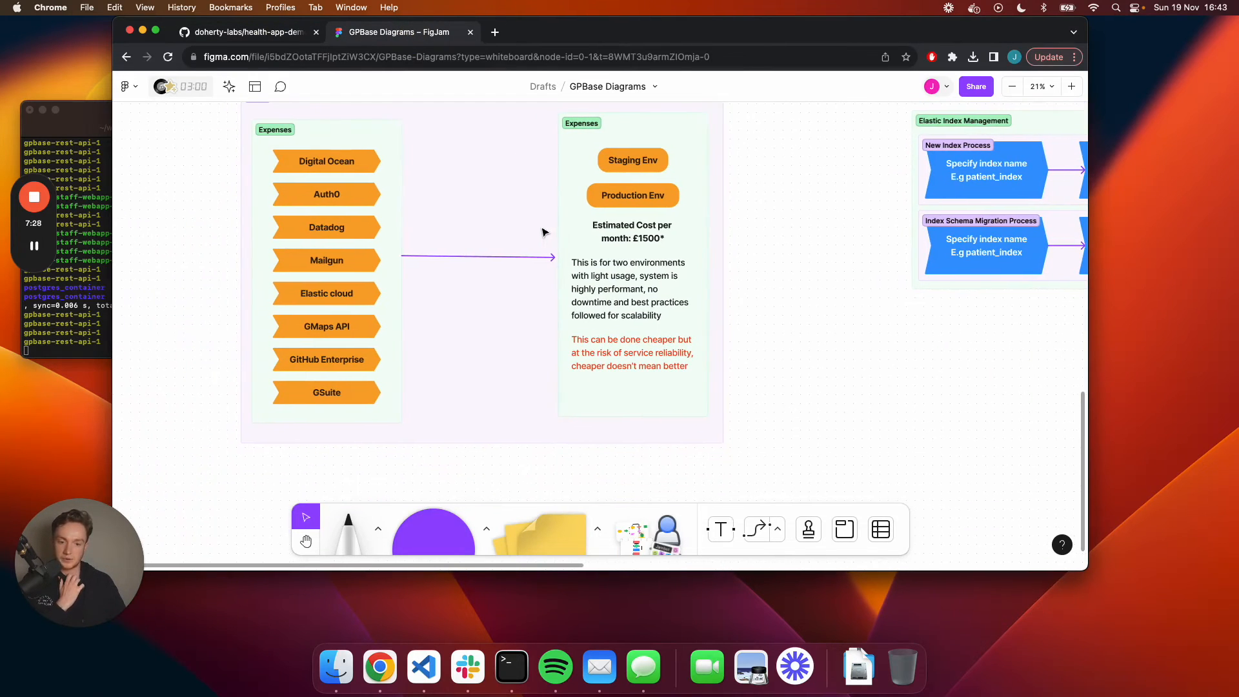
Centre the Costs section with its expense list and Staging and Production estimates.
scroll("down", 3)
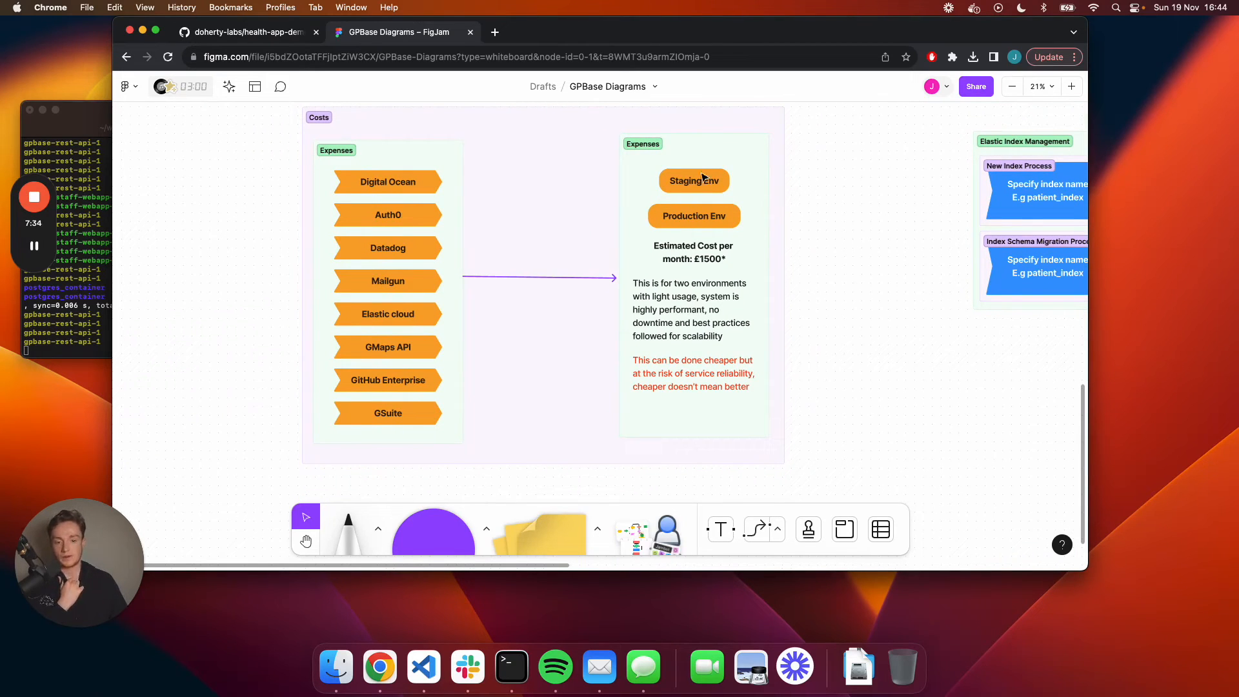
mouse_move(710, 218)
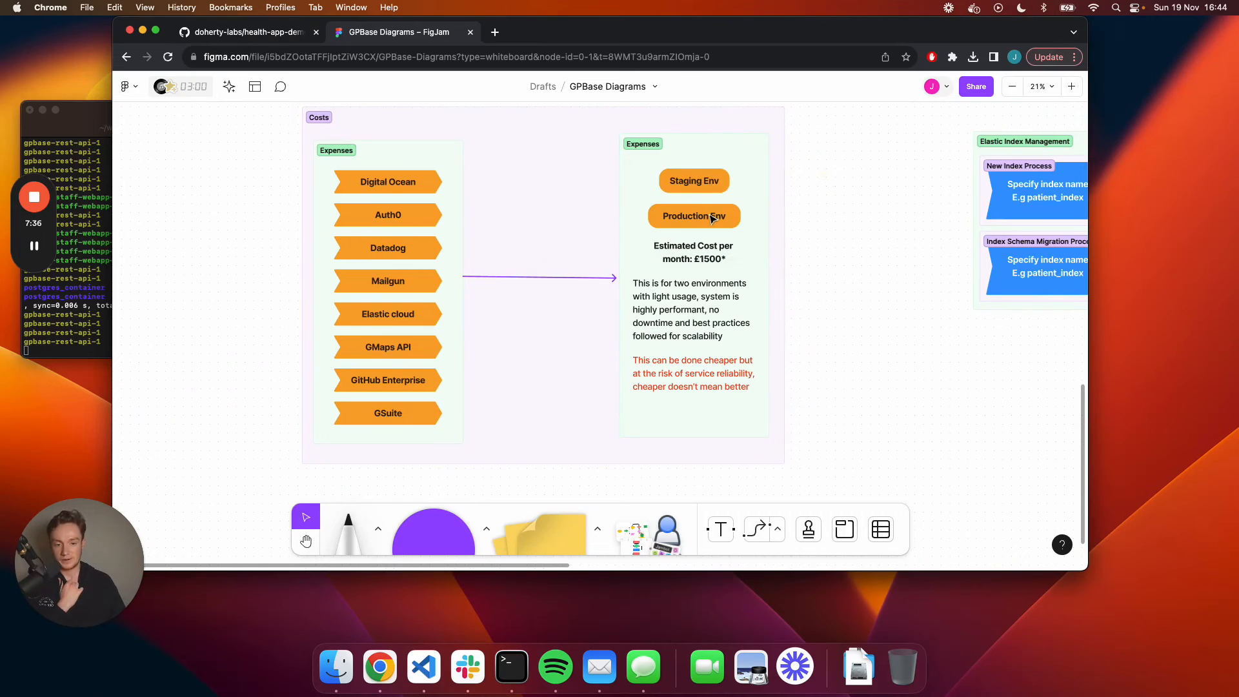
scroll("down", 3)
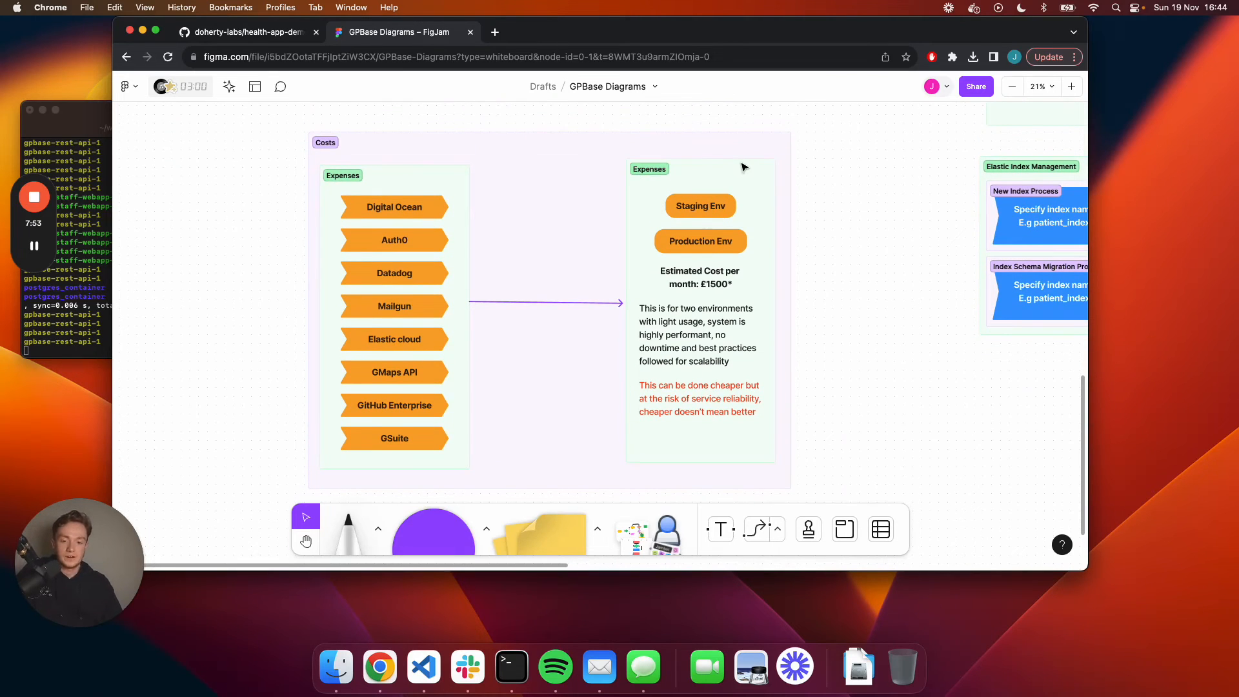
mouse_move(804, 159)
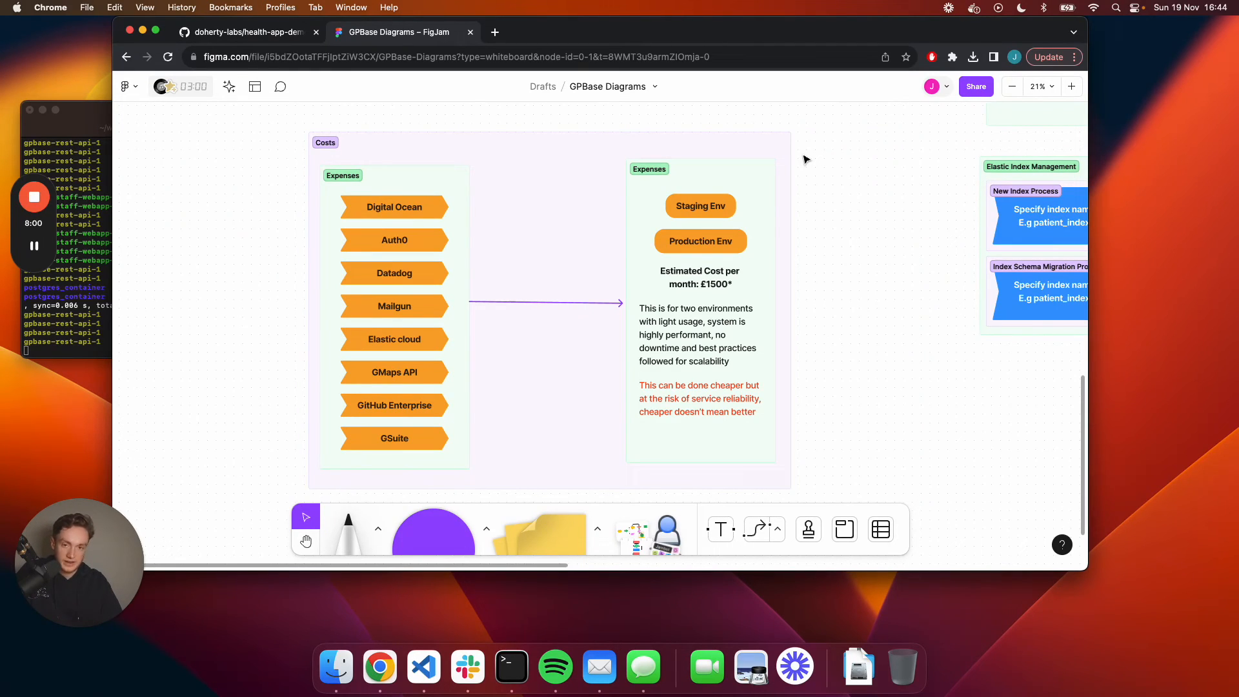
mouse_move(823, 169)
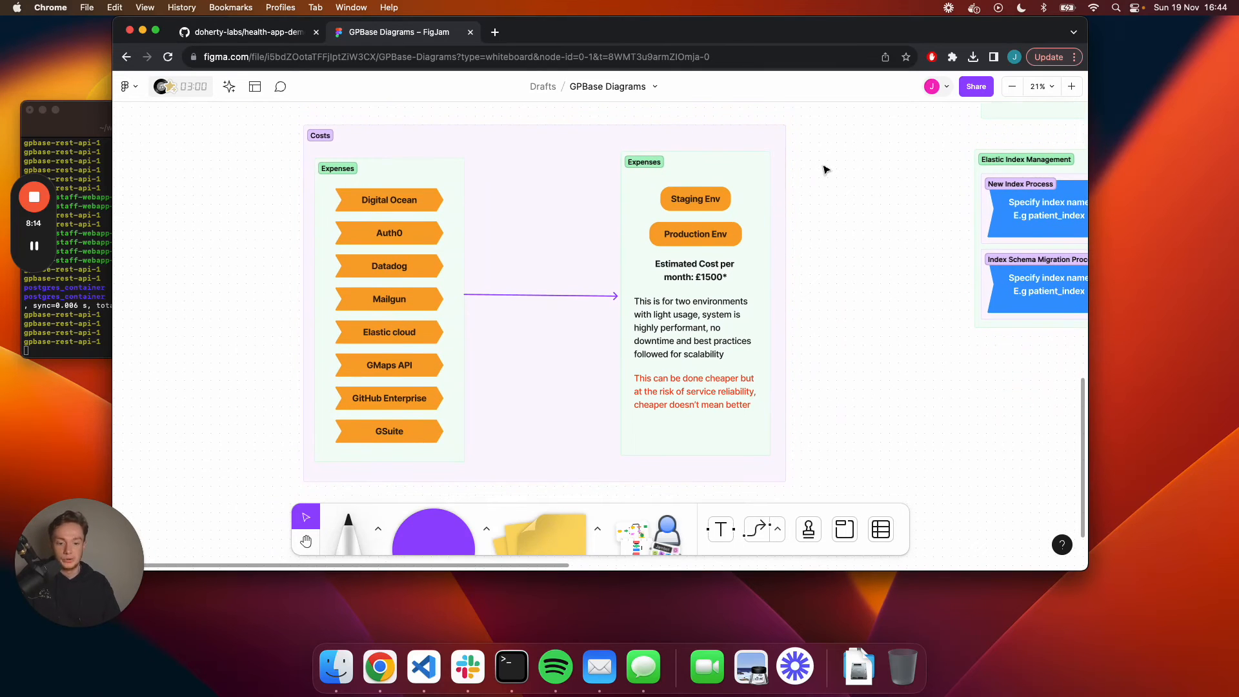
mouse_move(721, 286)
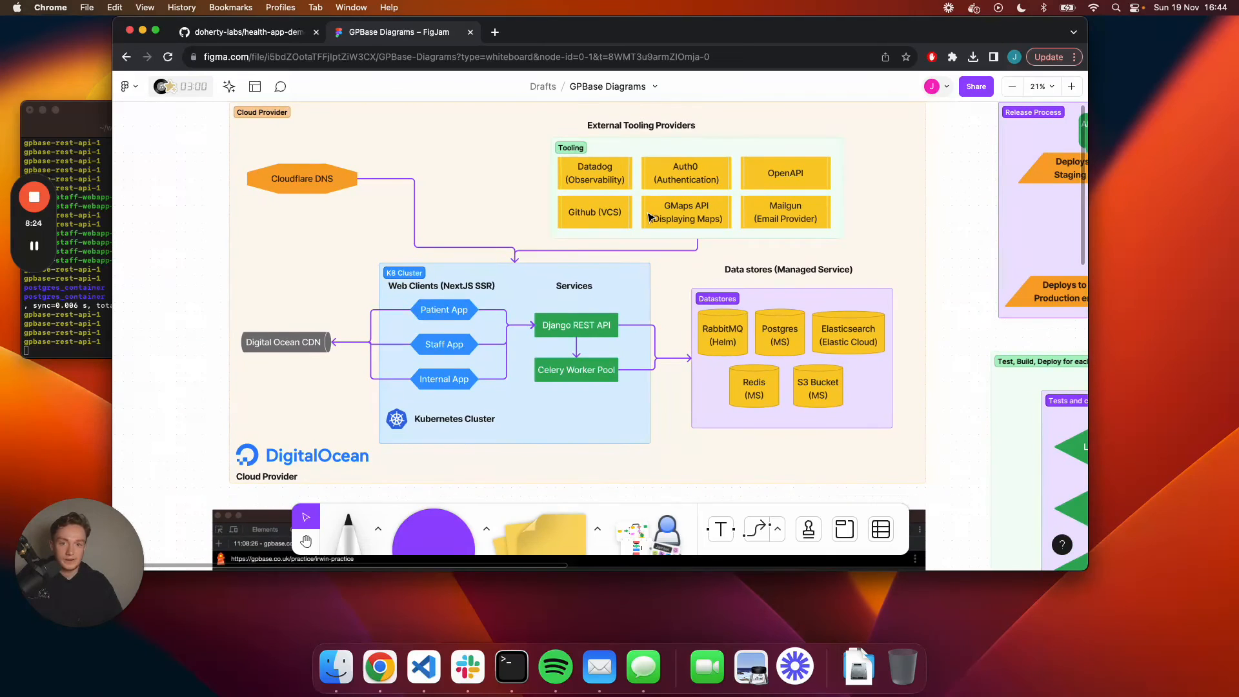
Scroll back to the architecture diagram and select the Github (VCS) and Datadog boxes.
scroll("down", 3)
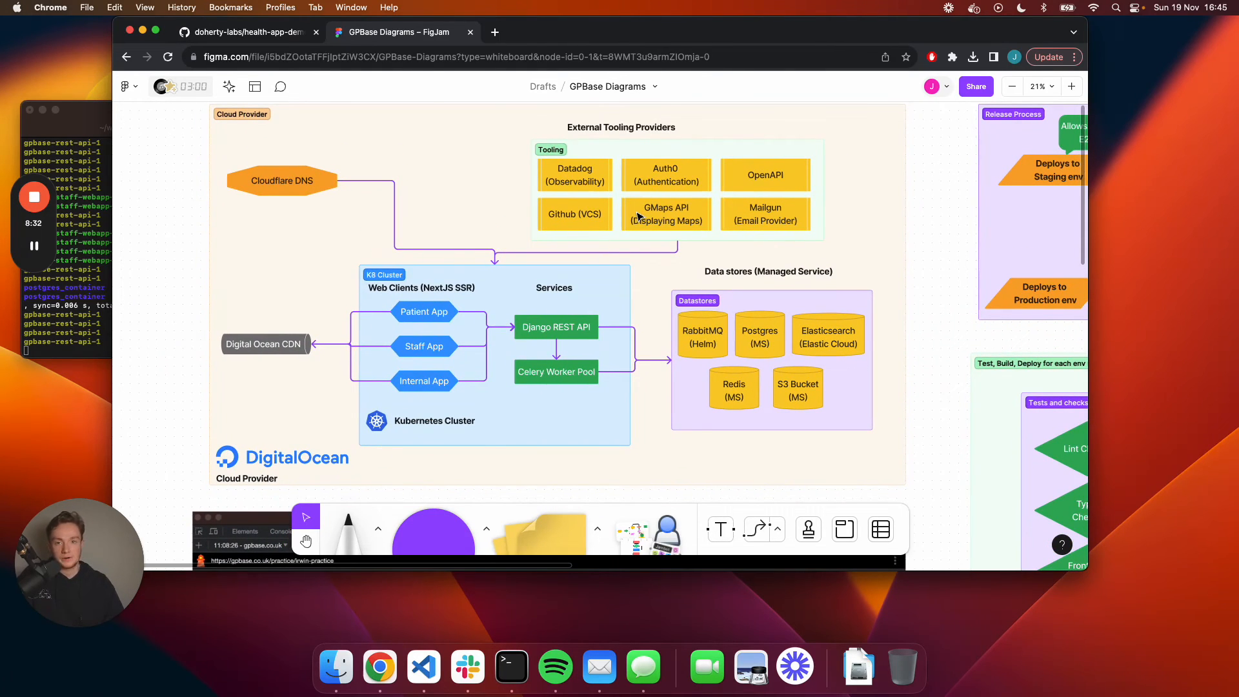
mouse_move(641, 232)
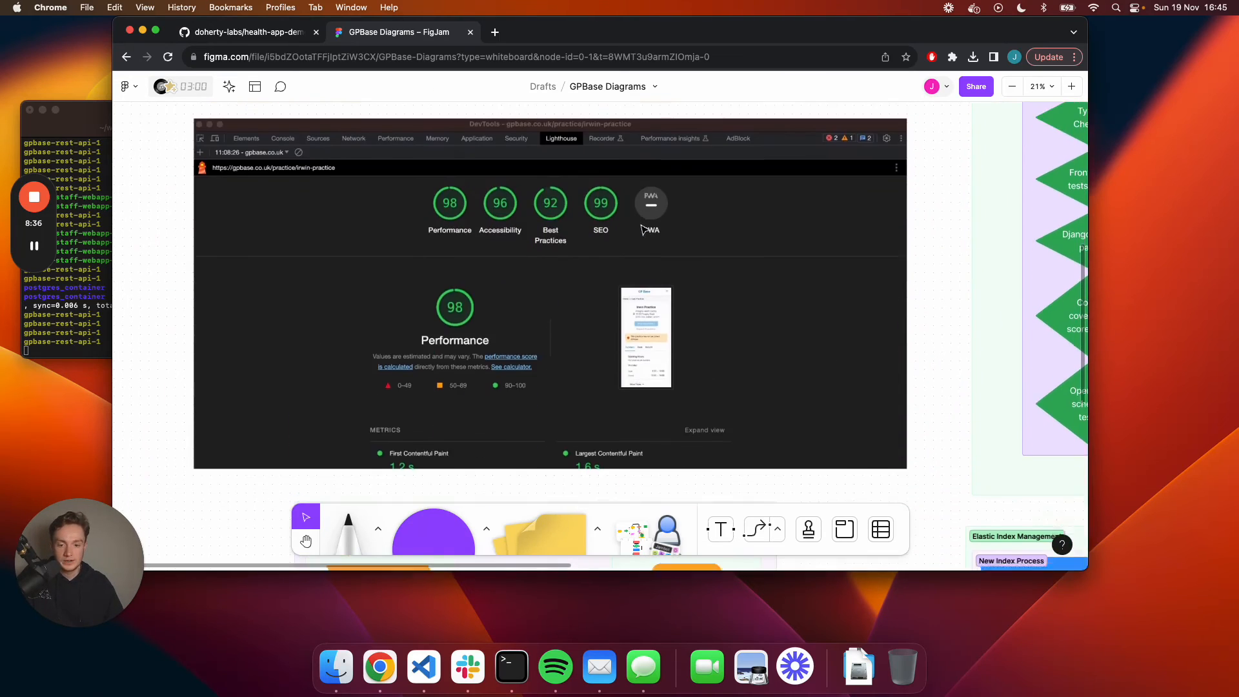
scroll("up", 3)
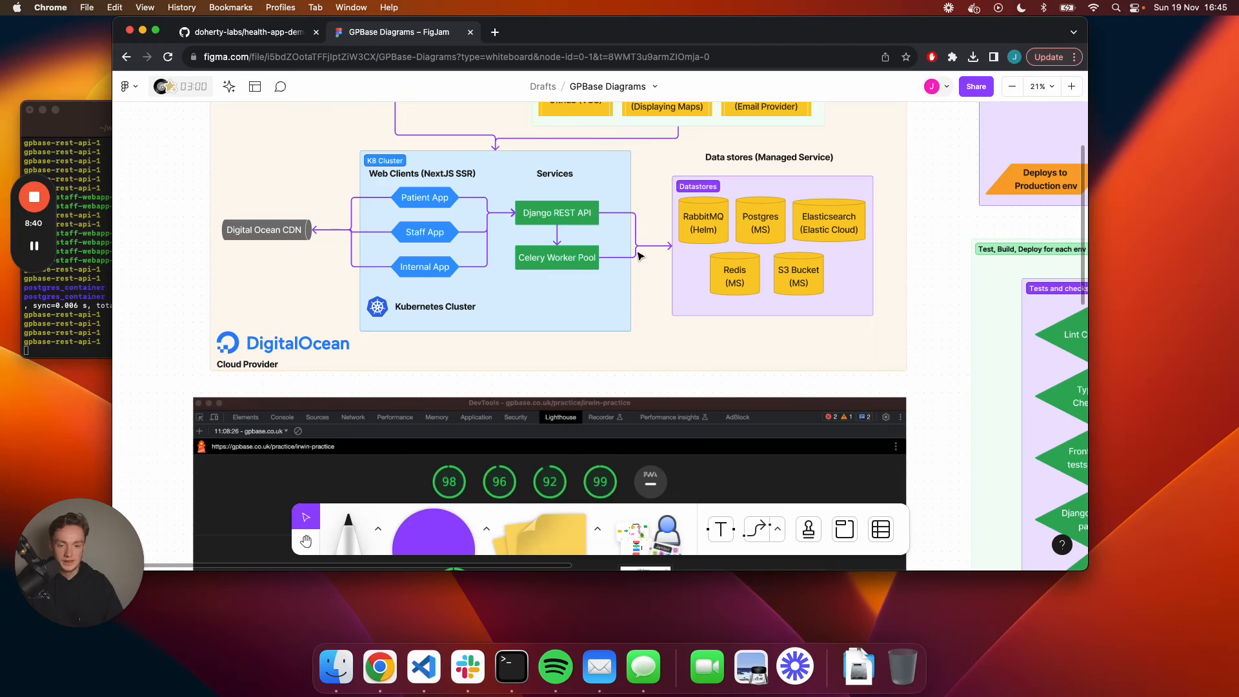
scroll("up", 3)
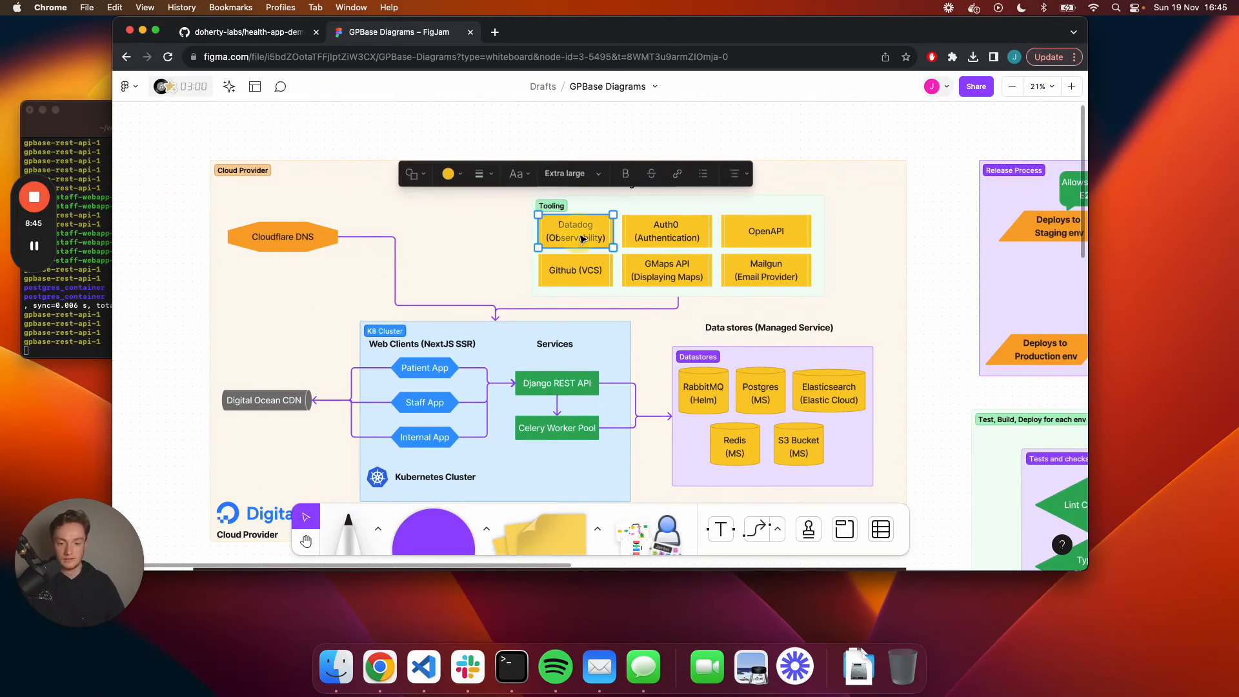
scroll("down", 3)
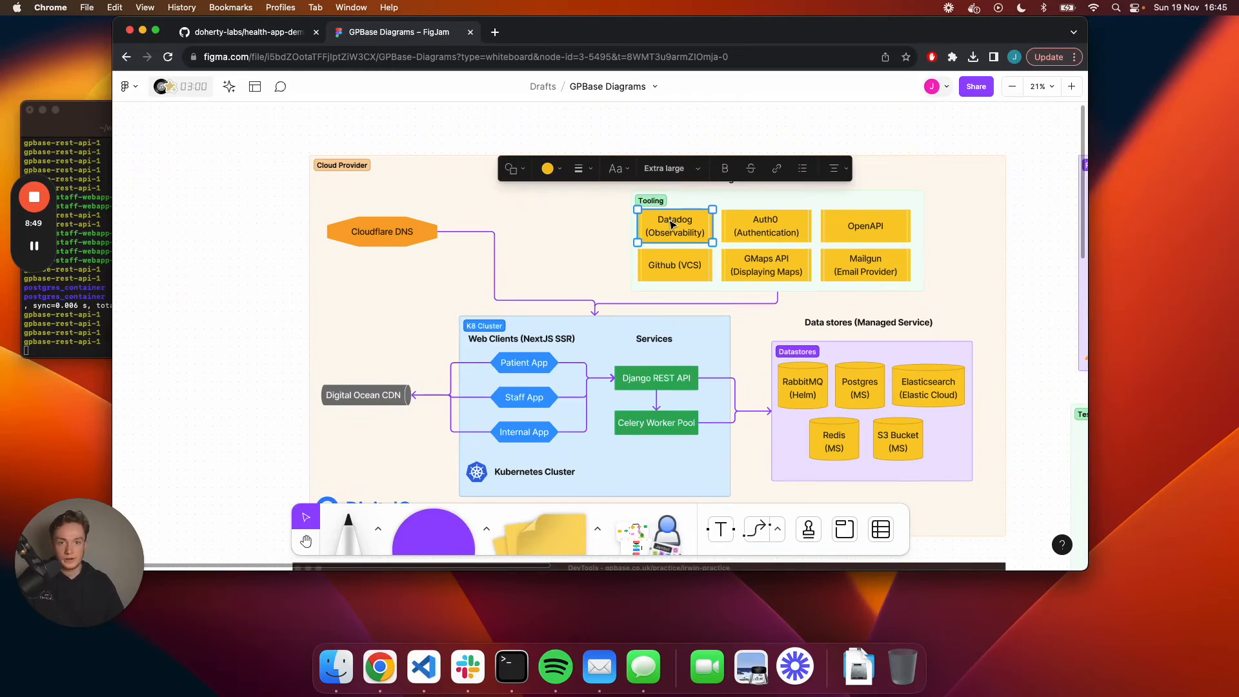
left_click(673, 264)
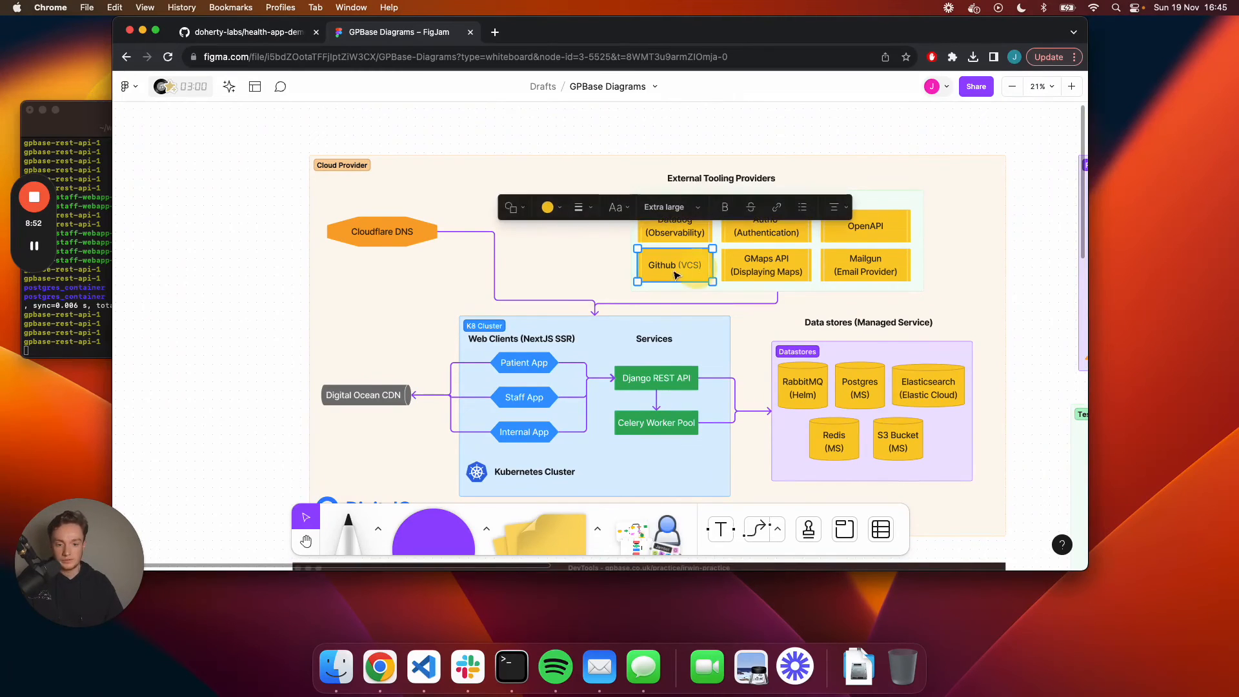
left_click(675, 225)
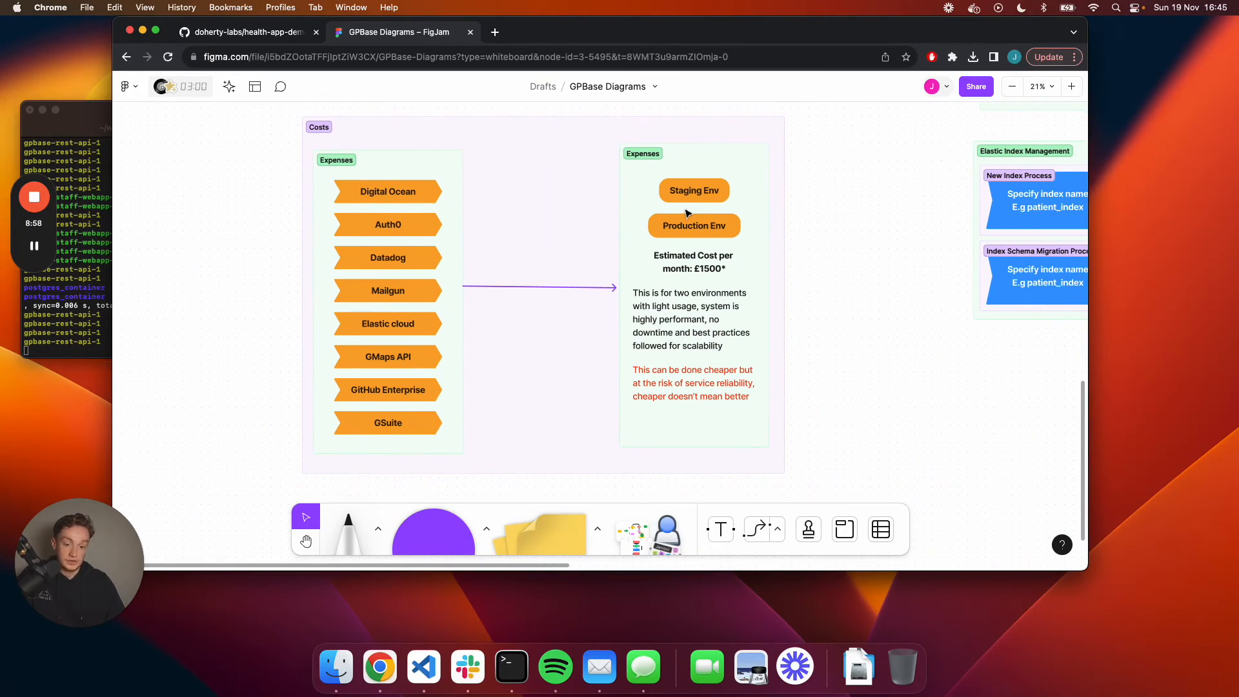
Select and deselect the Staging Env box, then scroll up toward the Cloud Provider diagram.
left_click(692, 190)
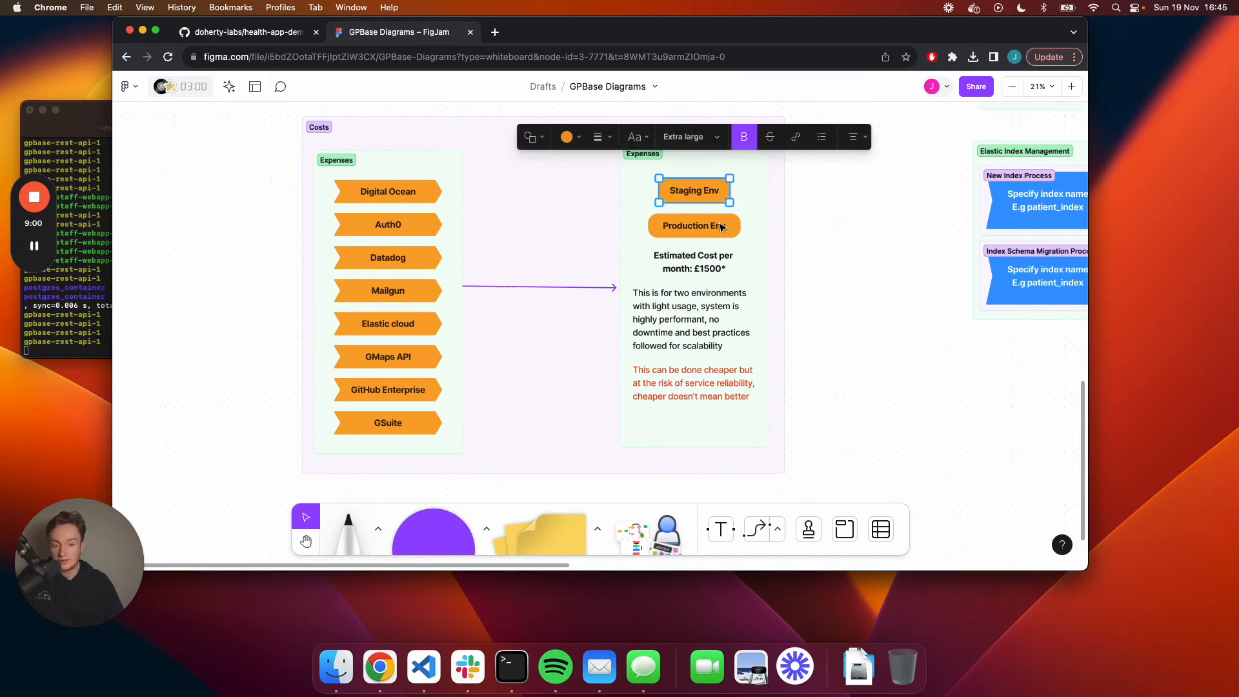
left_click(807, 207)
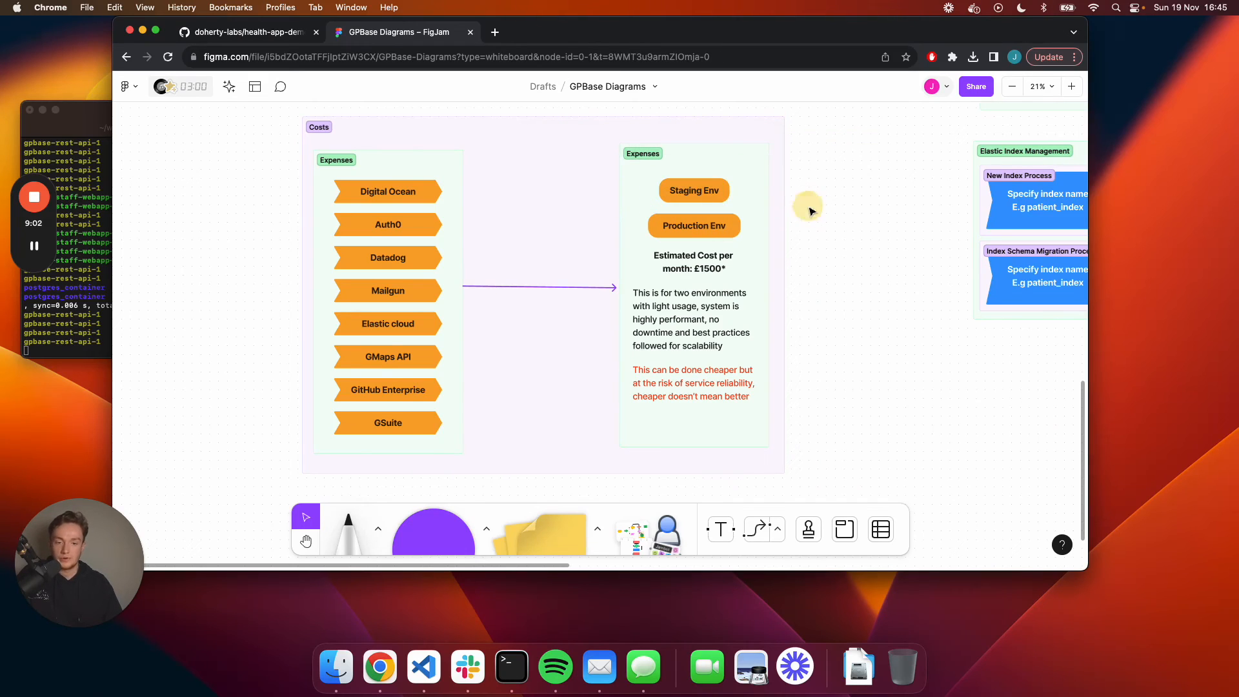
scroll("up", 3)
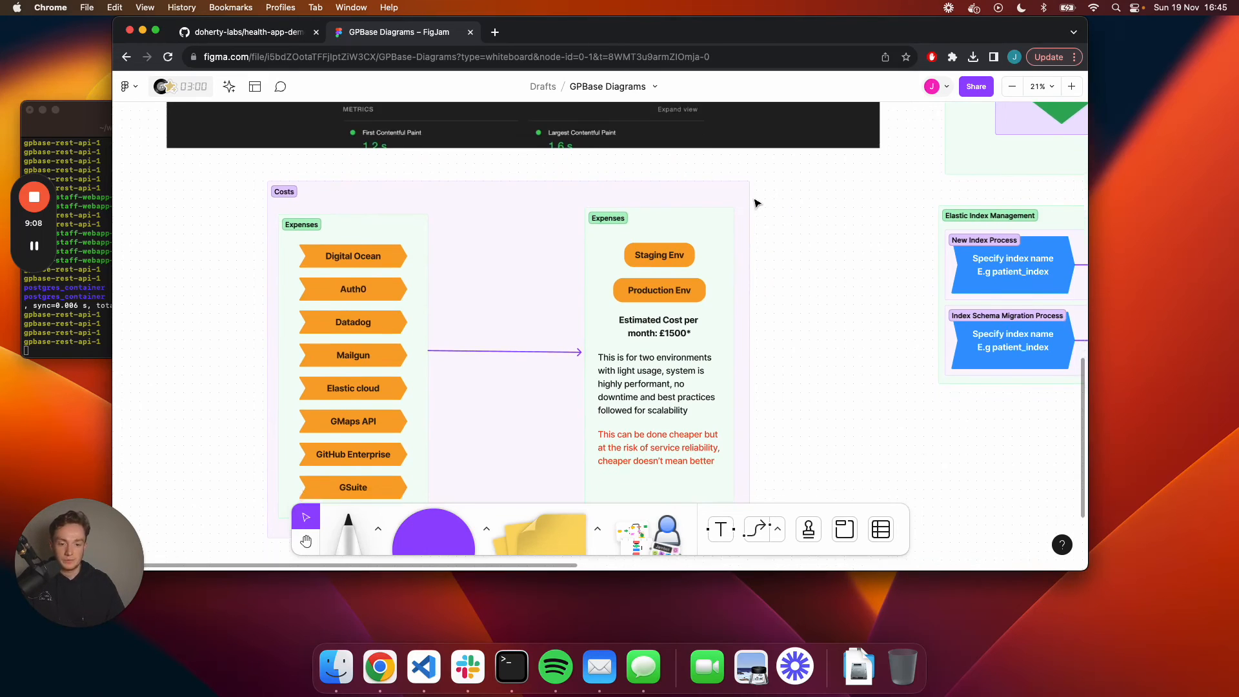
scroll("up", 3)
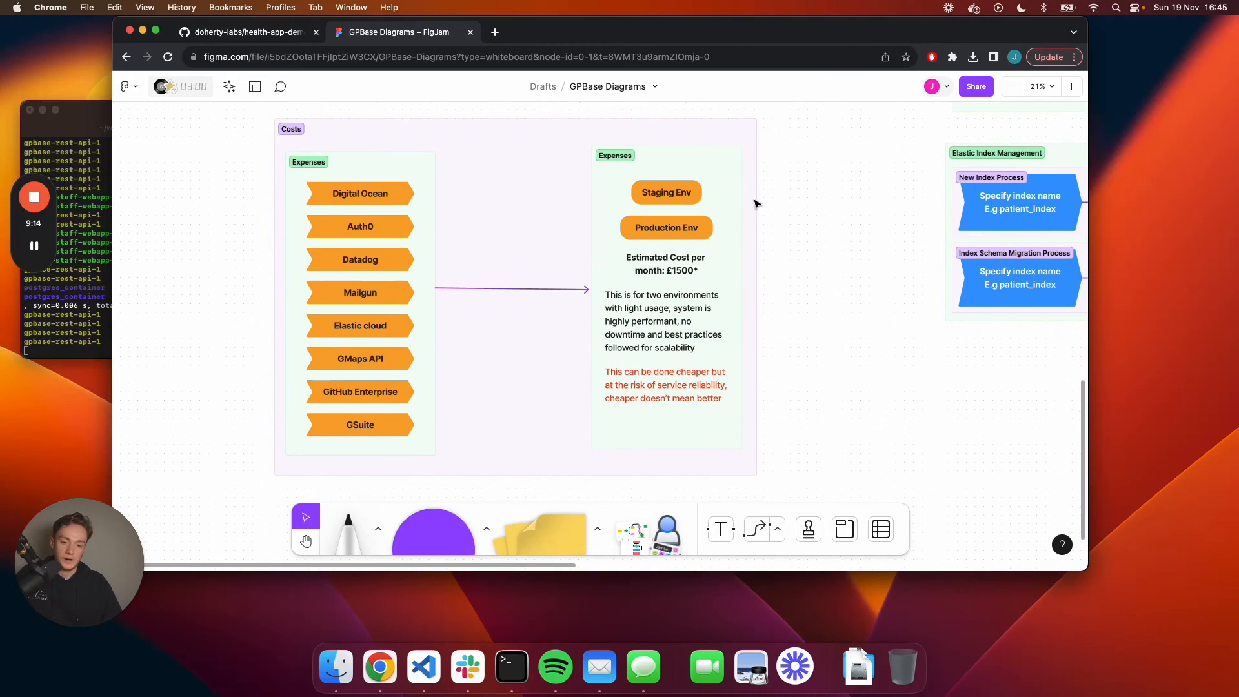
double_click(665, 263)
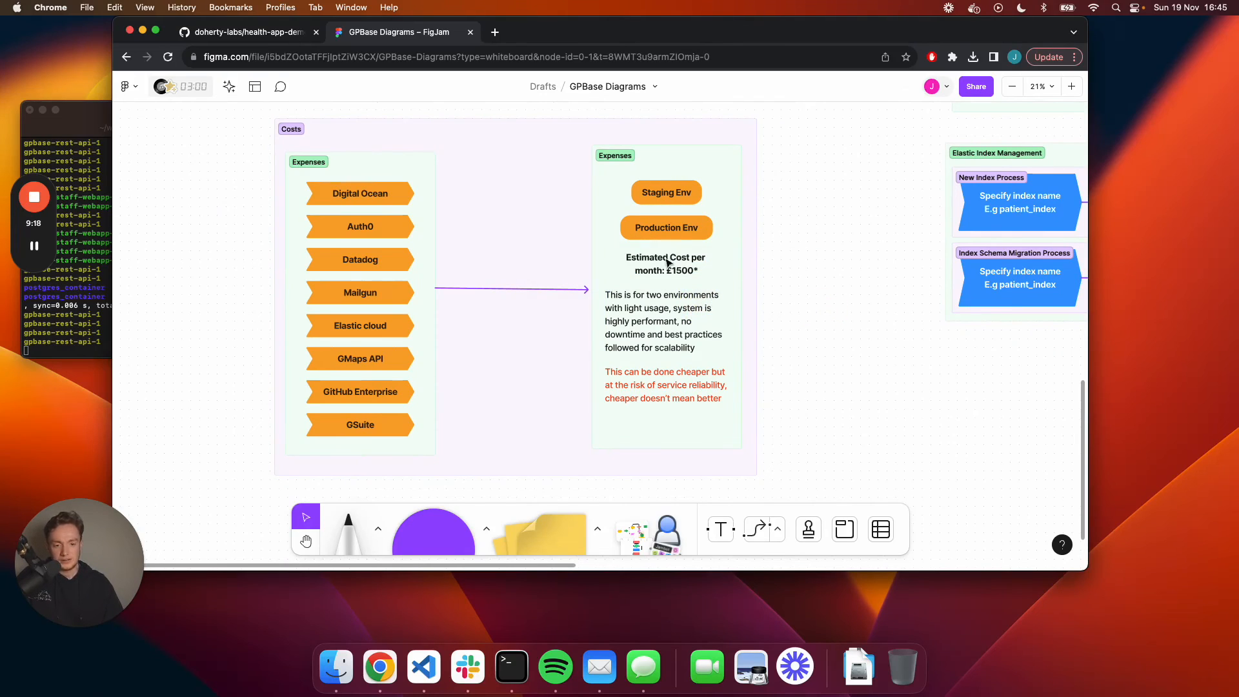
mouse_move(758, 306)
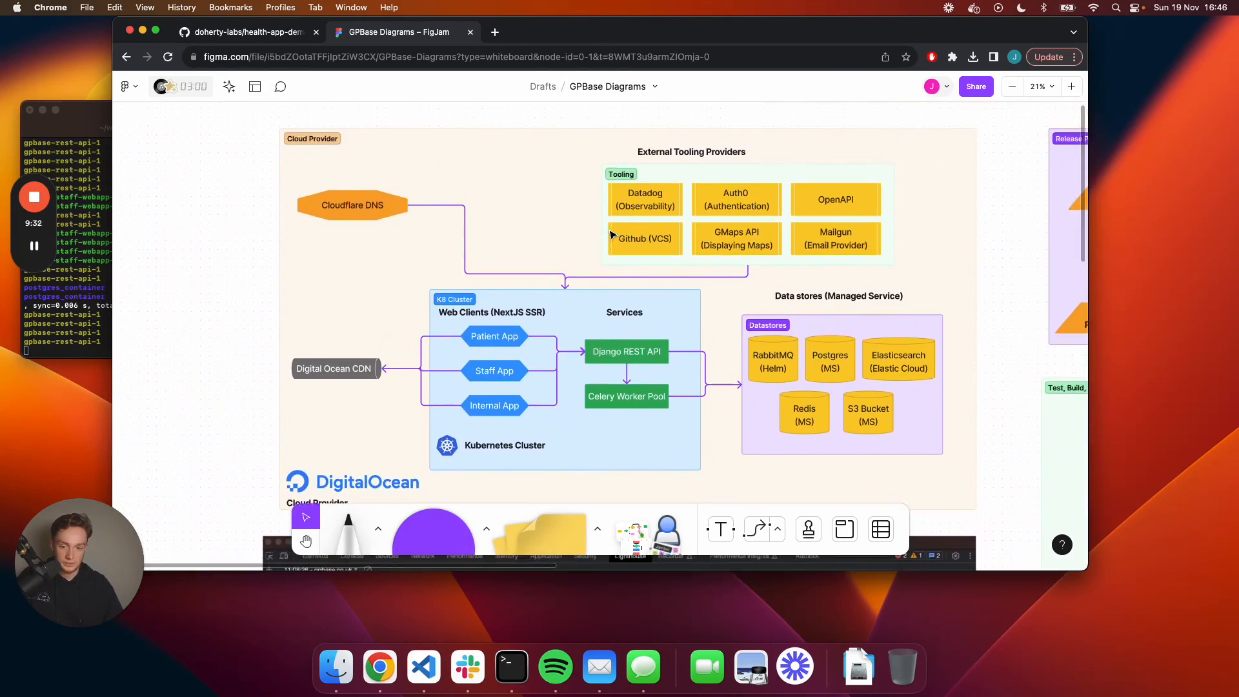
Scroll past the Test, Build, Deploy frame, then switch to the health-app-demo repository.
scroll("down", 3)
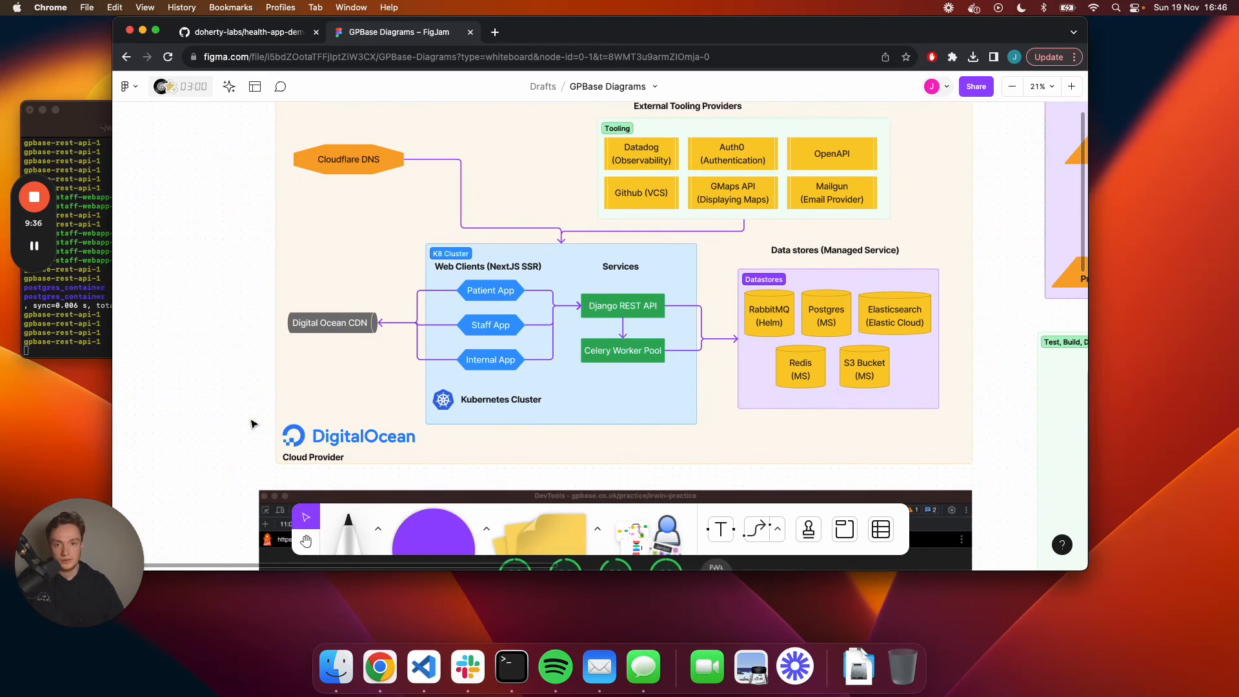
mouse_move(580, 418)
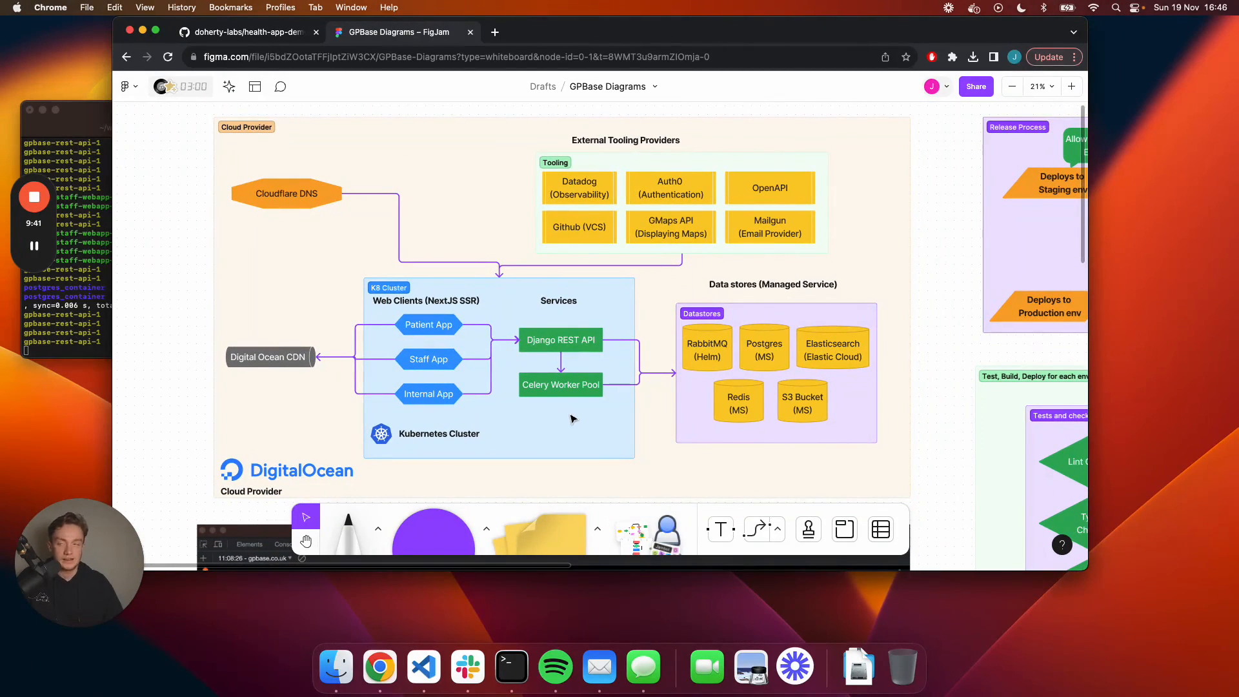
mouse_move(556, 397)
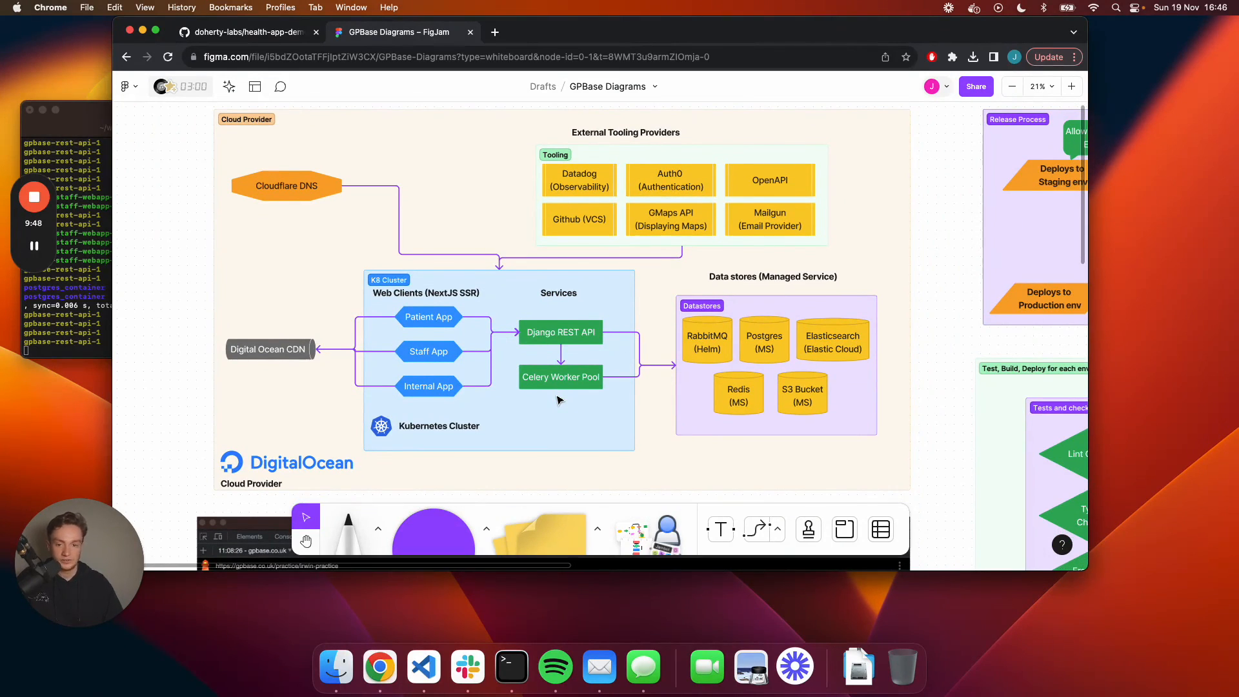
mouse_move(328, 305)
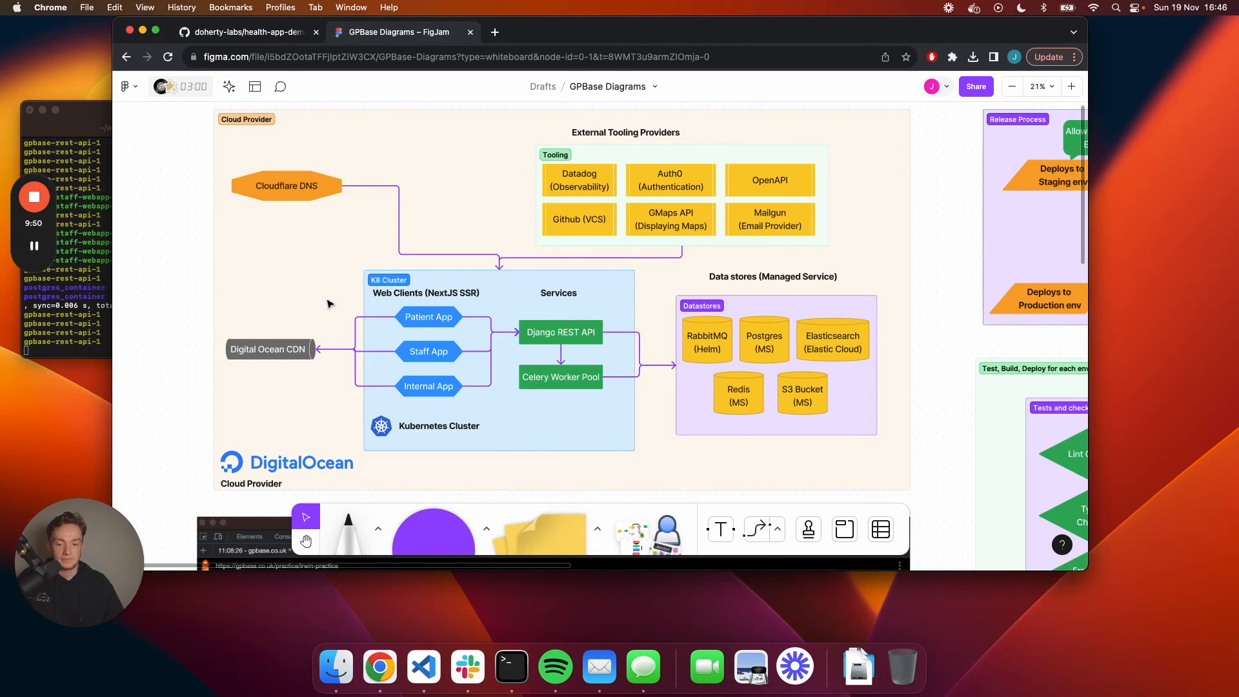
mouse_move(496, 306)
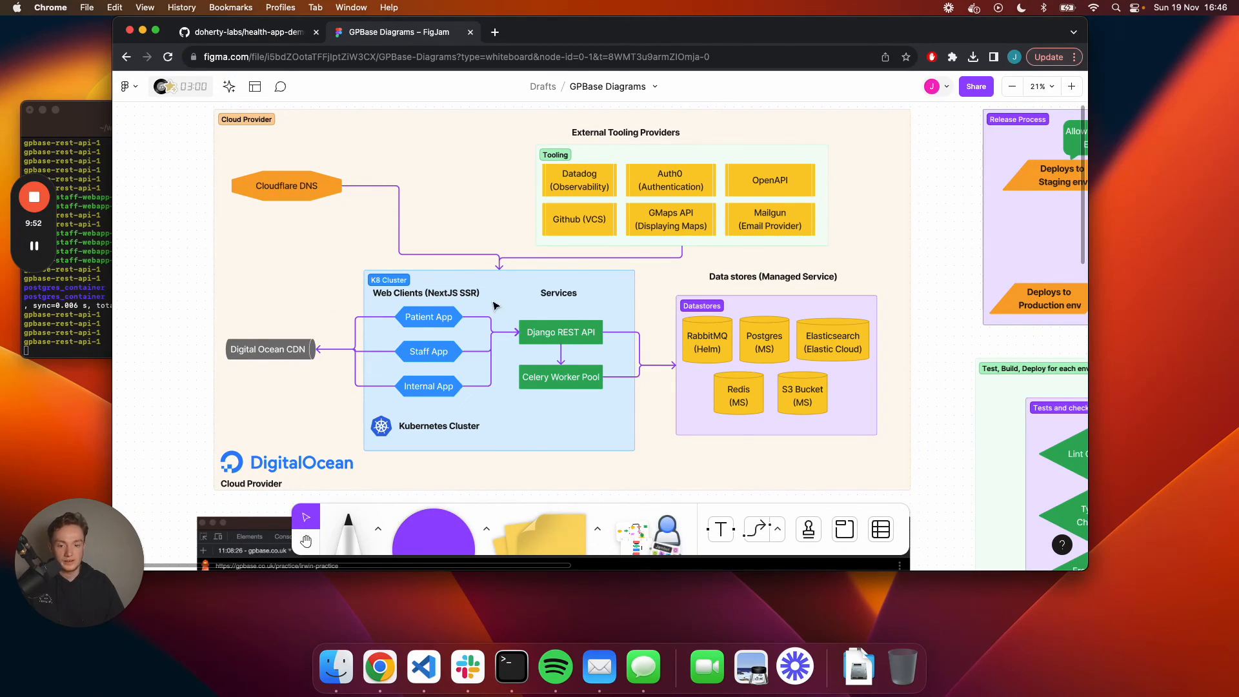
mouse_move(183, 272)
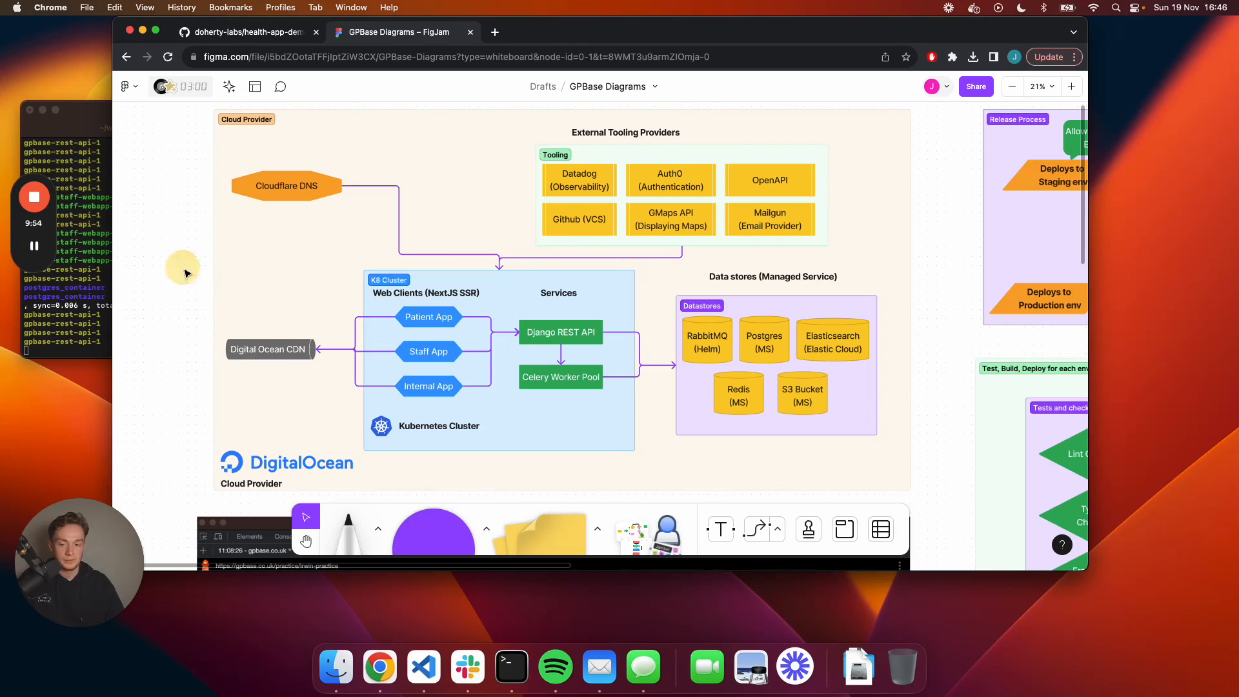
mouse_move(346, 261)
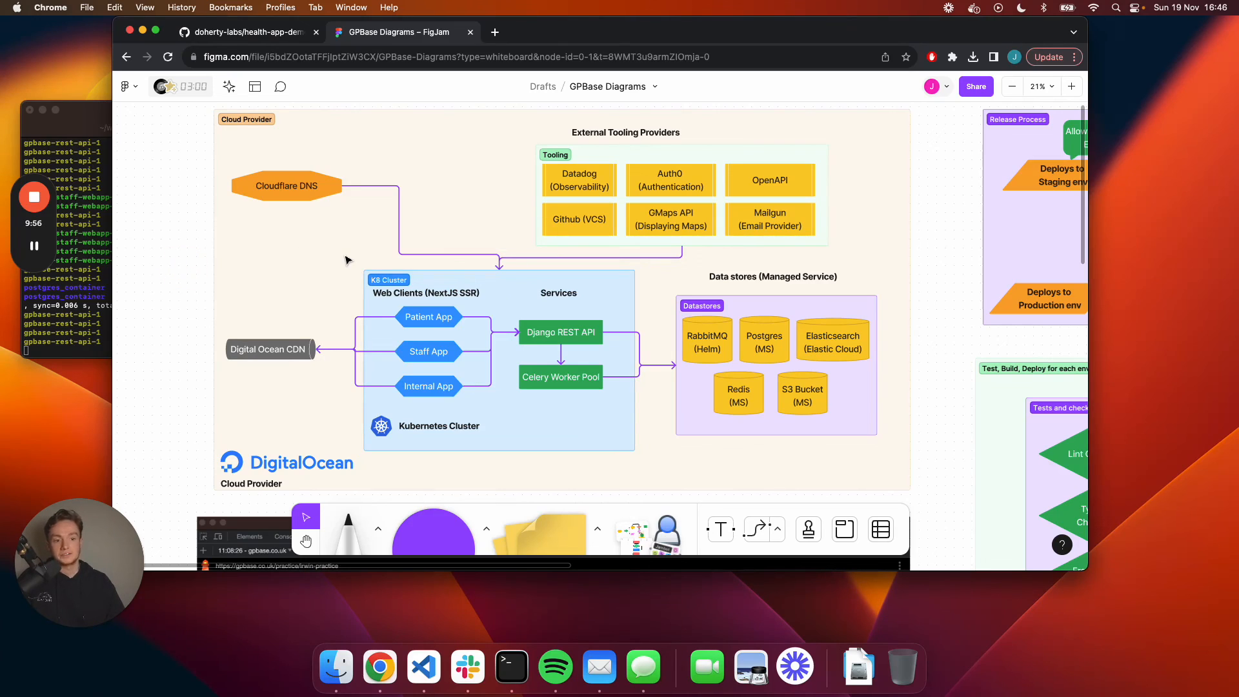
mouse_move(389, 235)
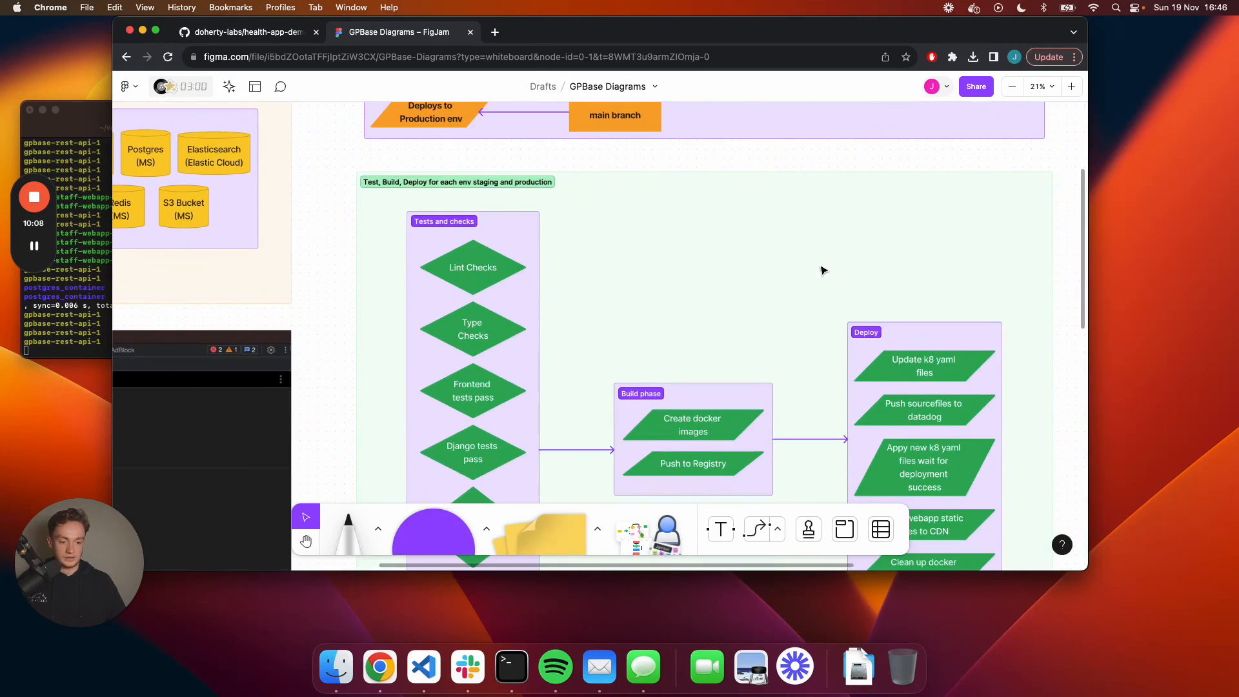
scroll("down", 3)
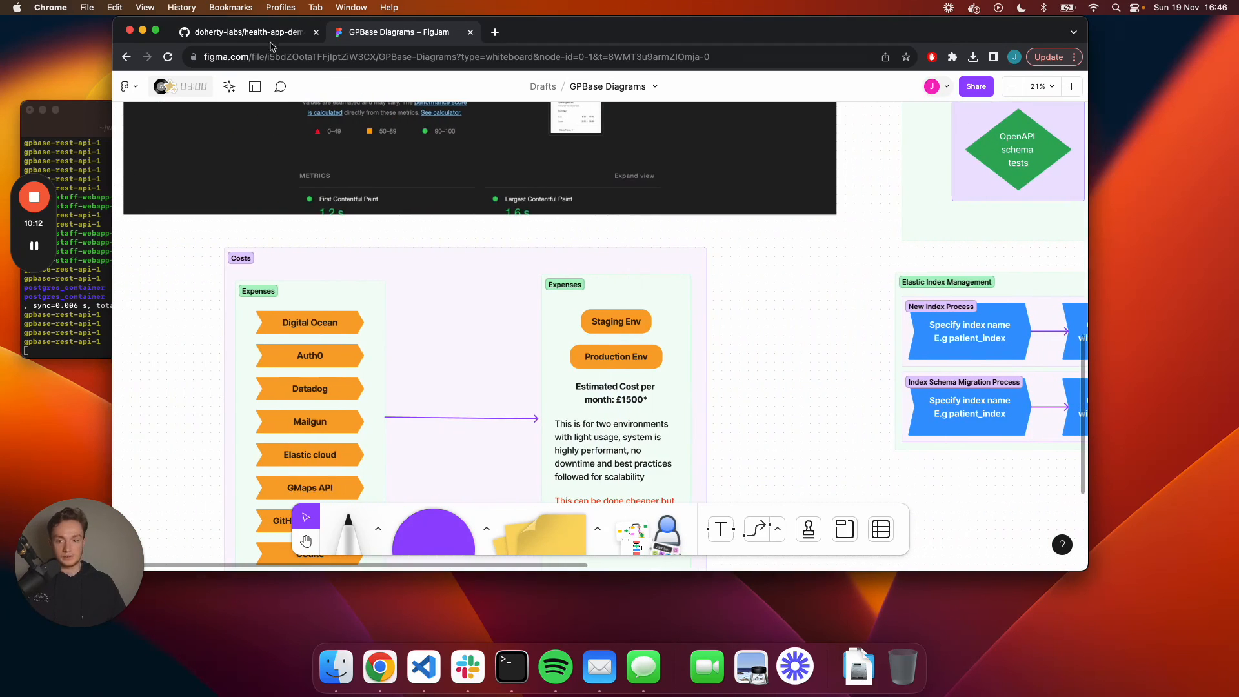
left_click(245, 32)
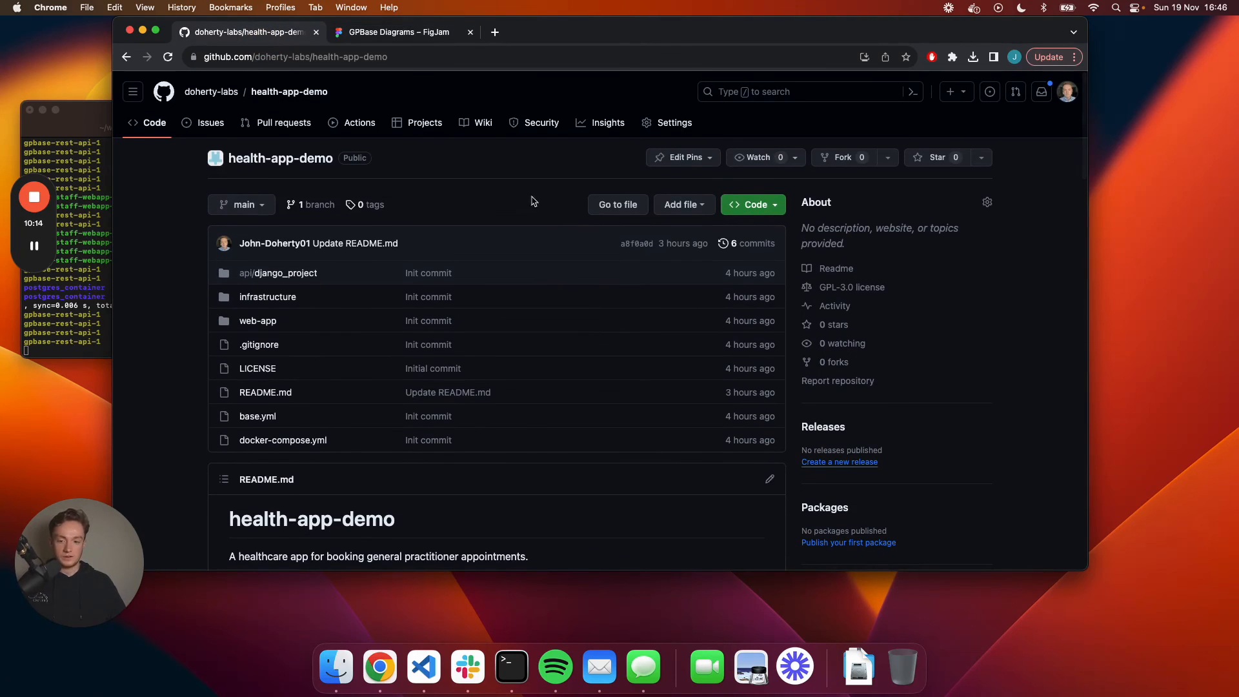
Navigate api/django_project/rest_api/repositories and view the appointment.py AppointmentRepo code.
left_click(267, 296)
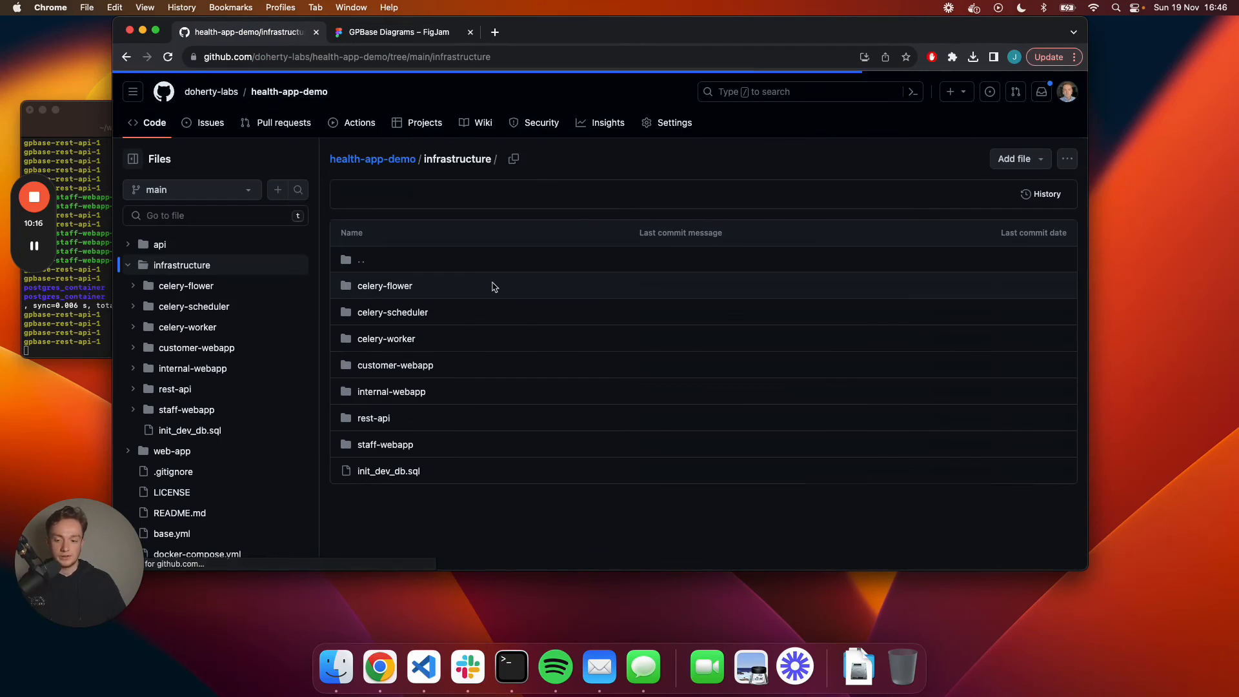
left_click(126, 57)
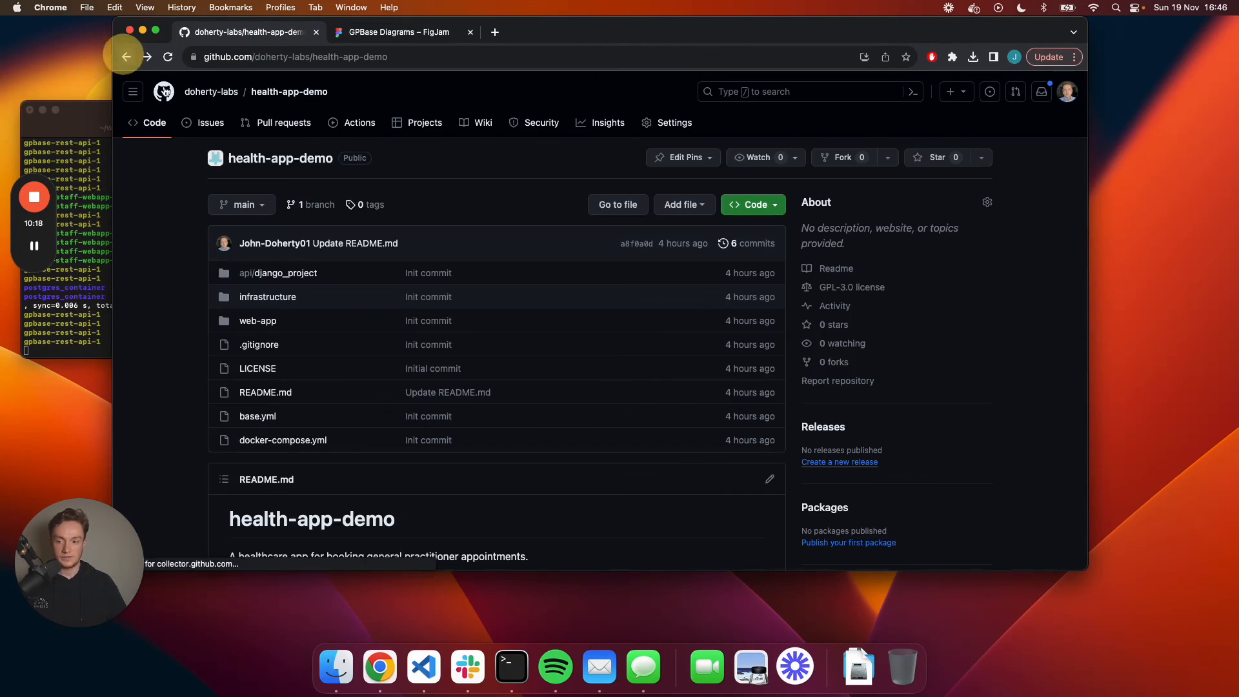
left_click(278, 272)
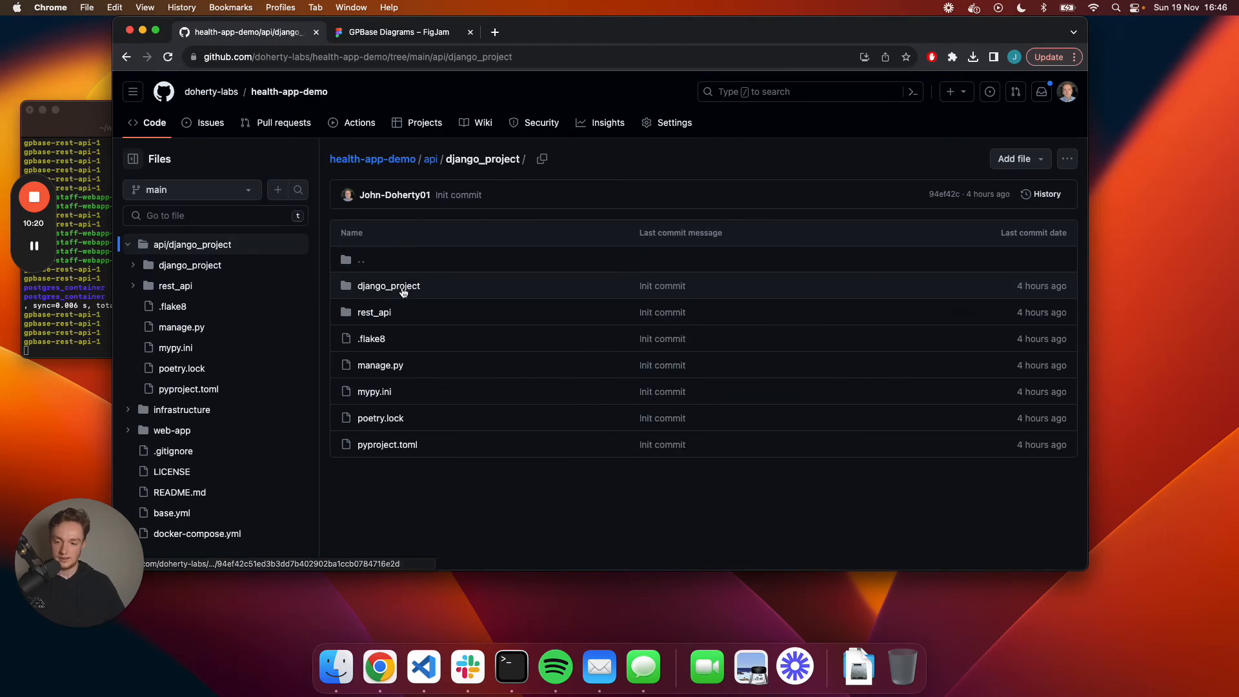
left_click(374, 311)
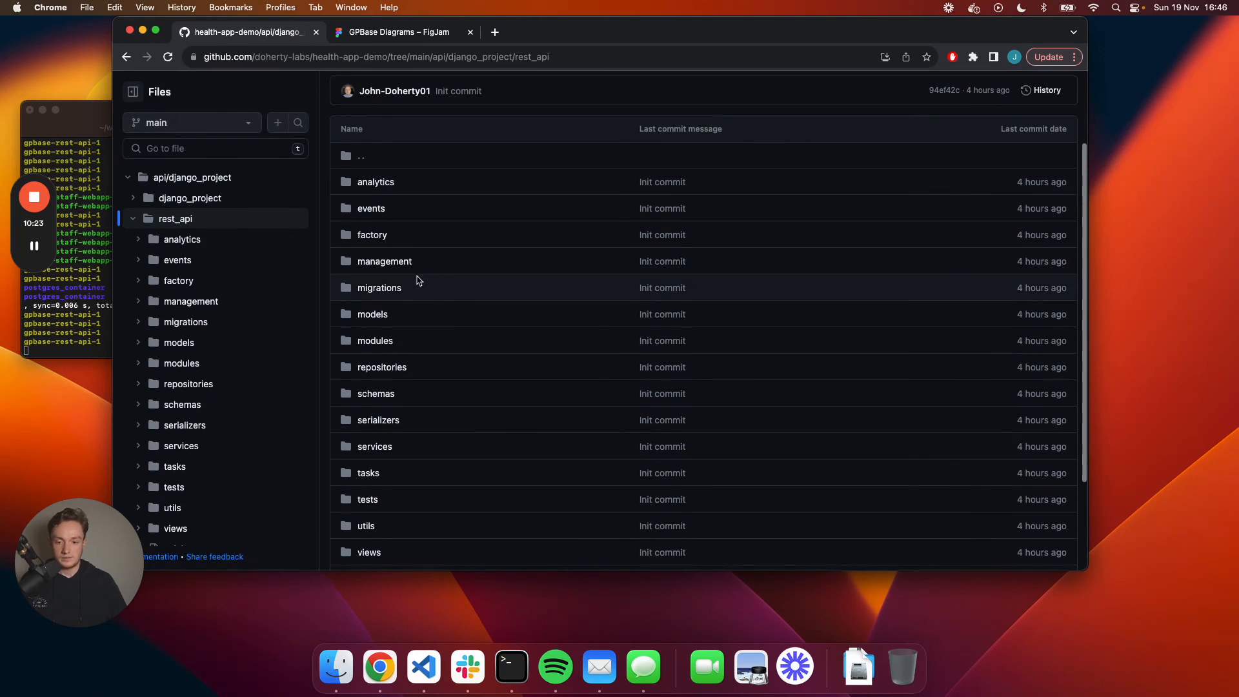
mouse_move(418, 334)
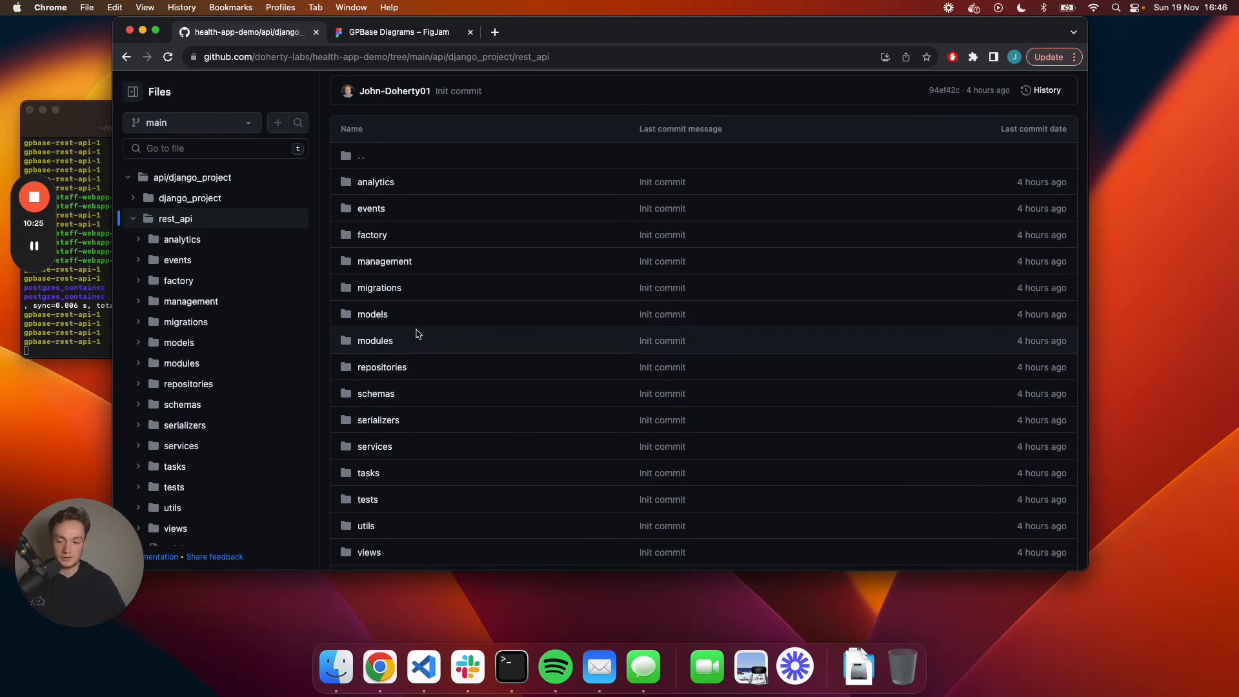
mouse_move(432, 366)
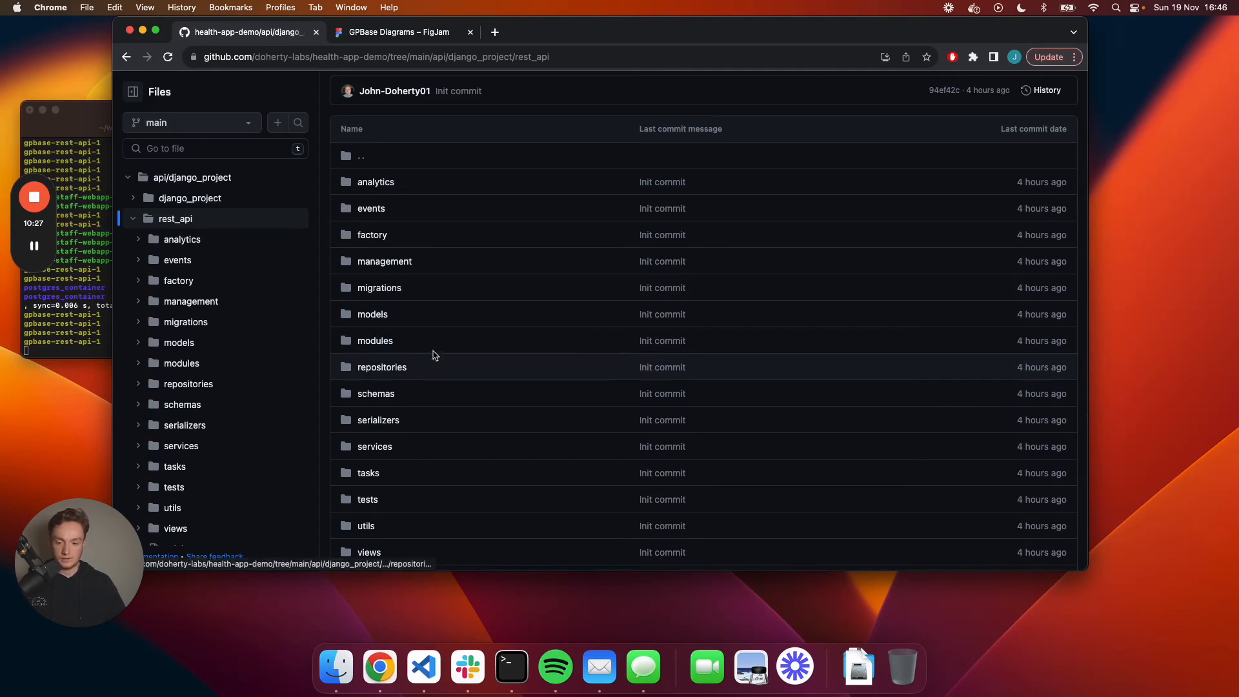
mouse_move(420, 330)
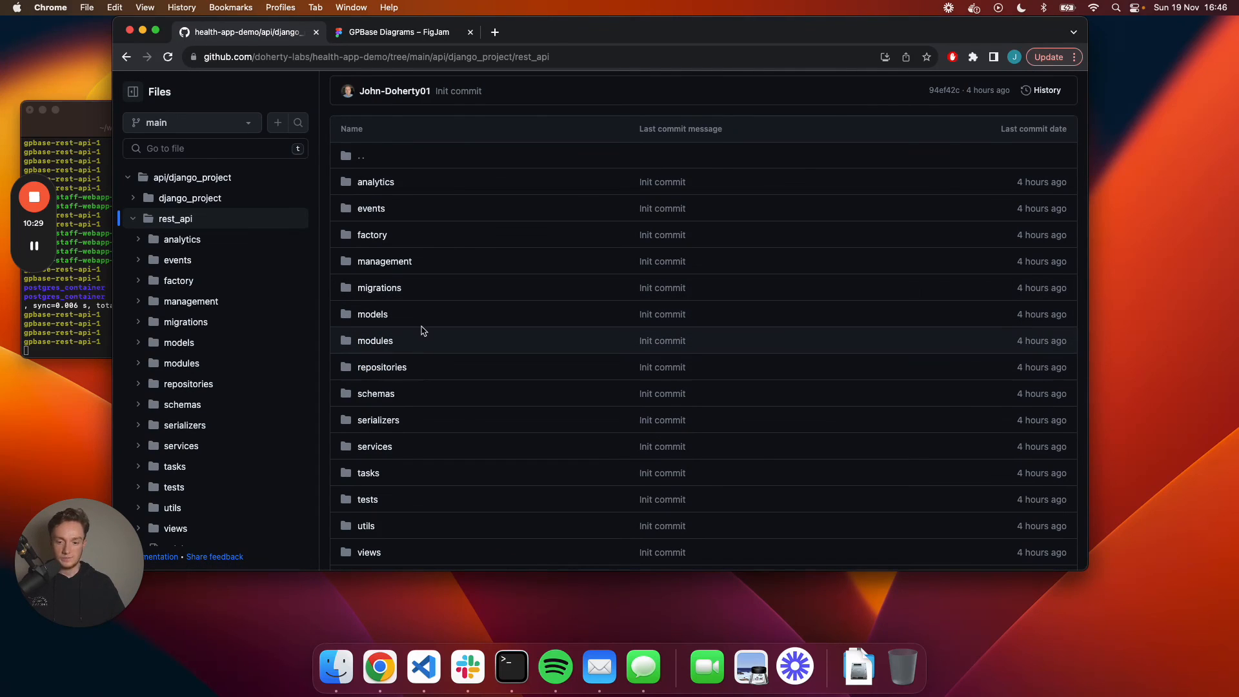
scroll("down", 3)
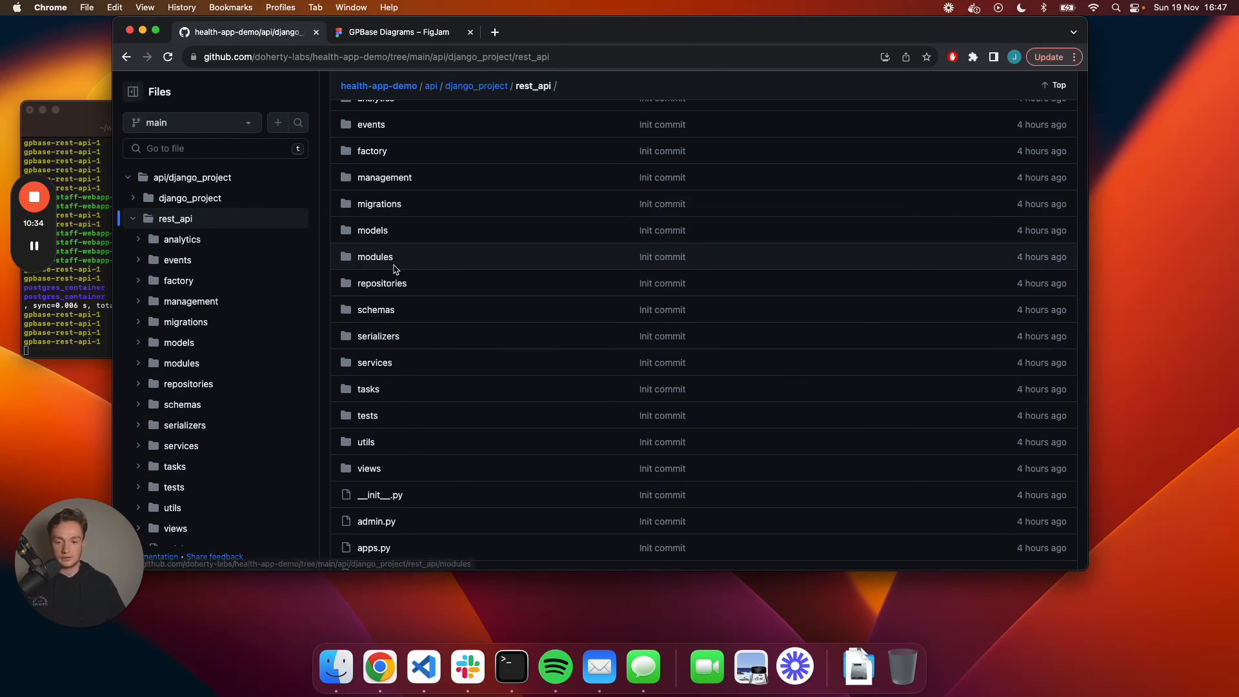
left_click(381, 283)
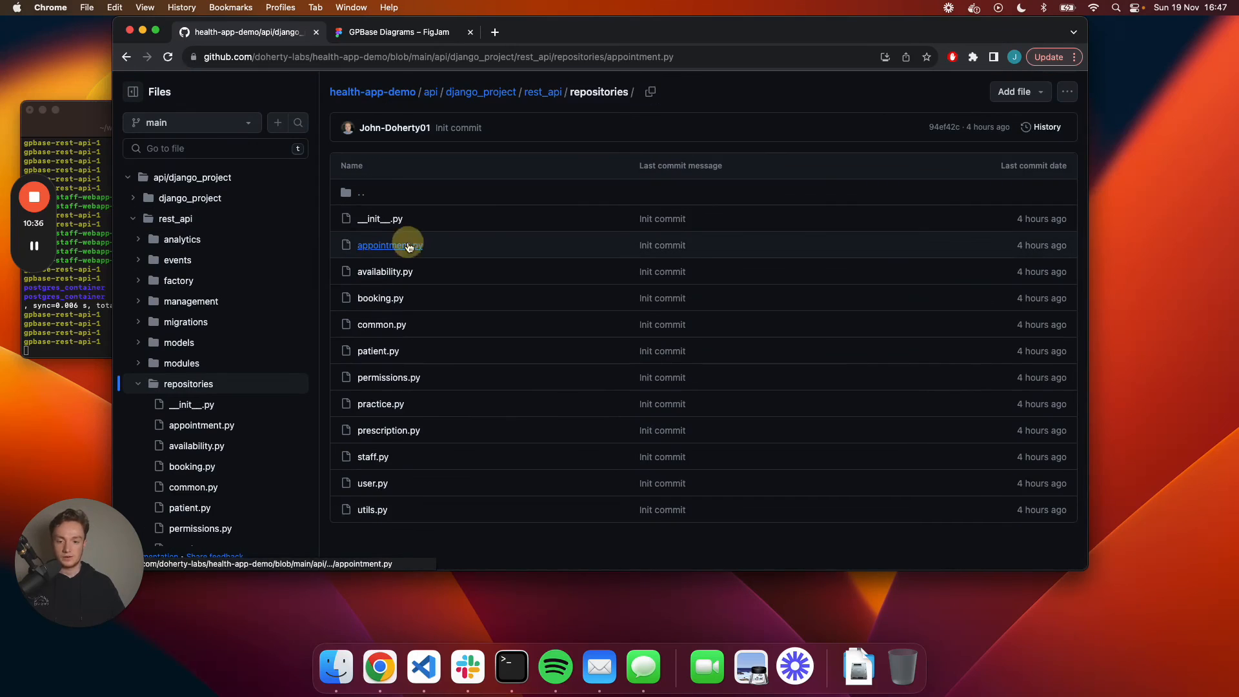
left_click(385, 246)
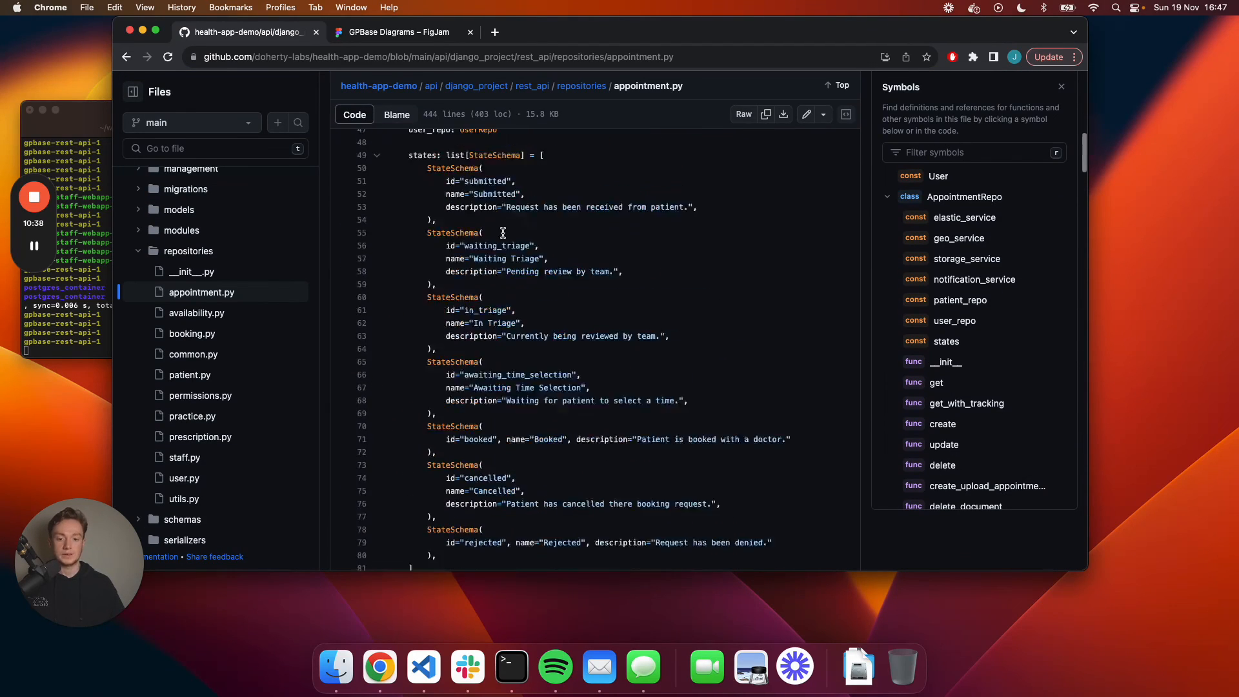
scroll("down", 3)
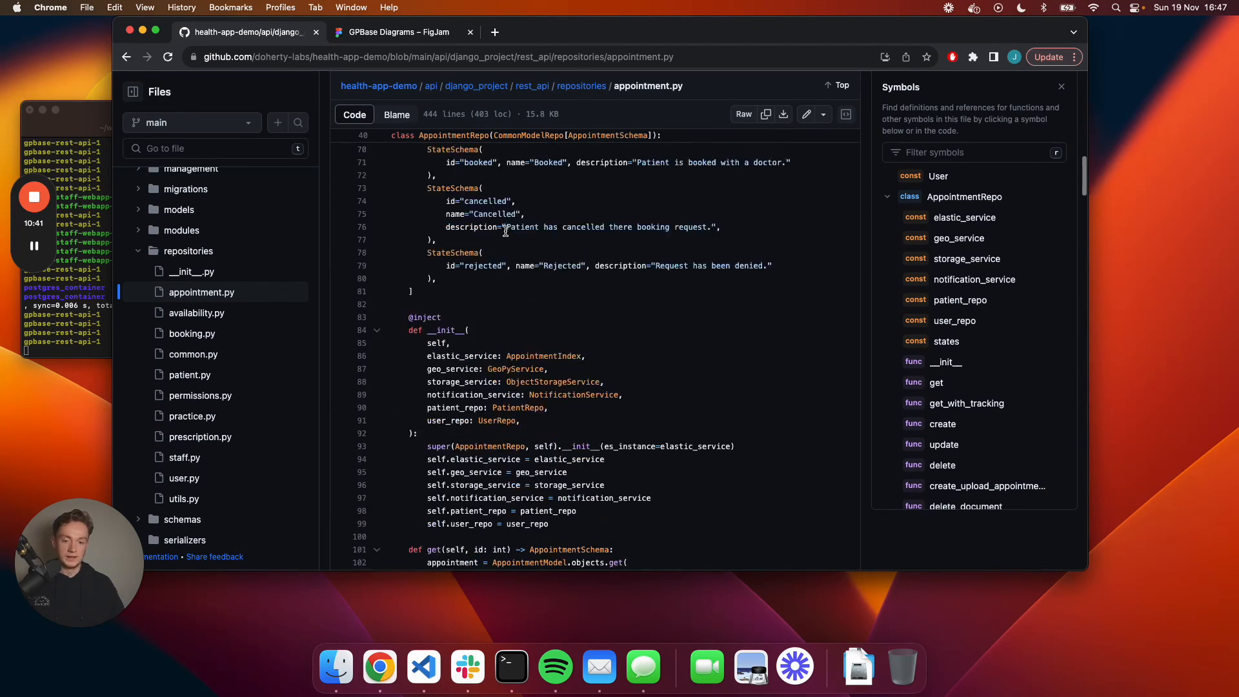
scroll("up", 3)
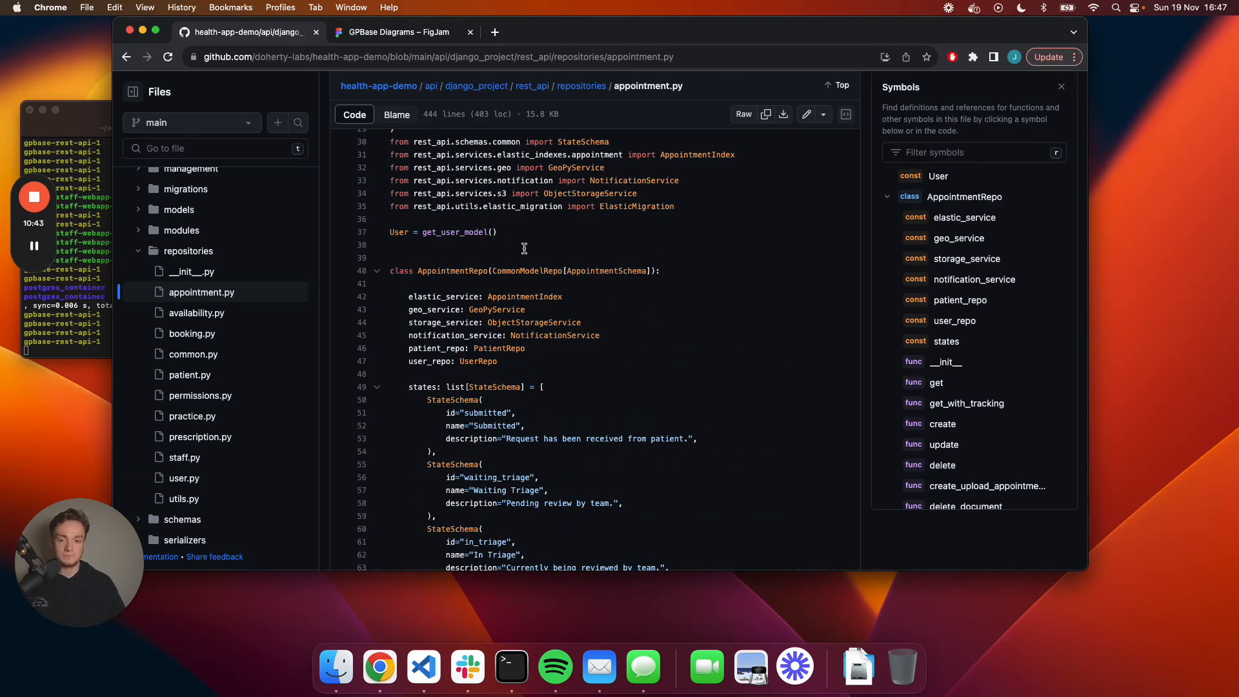